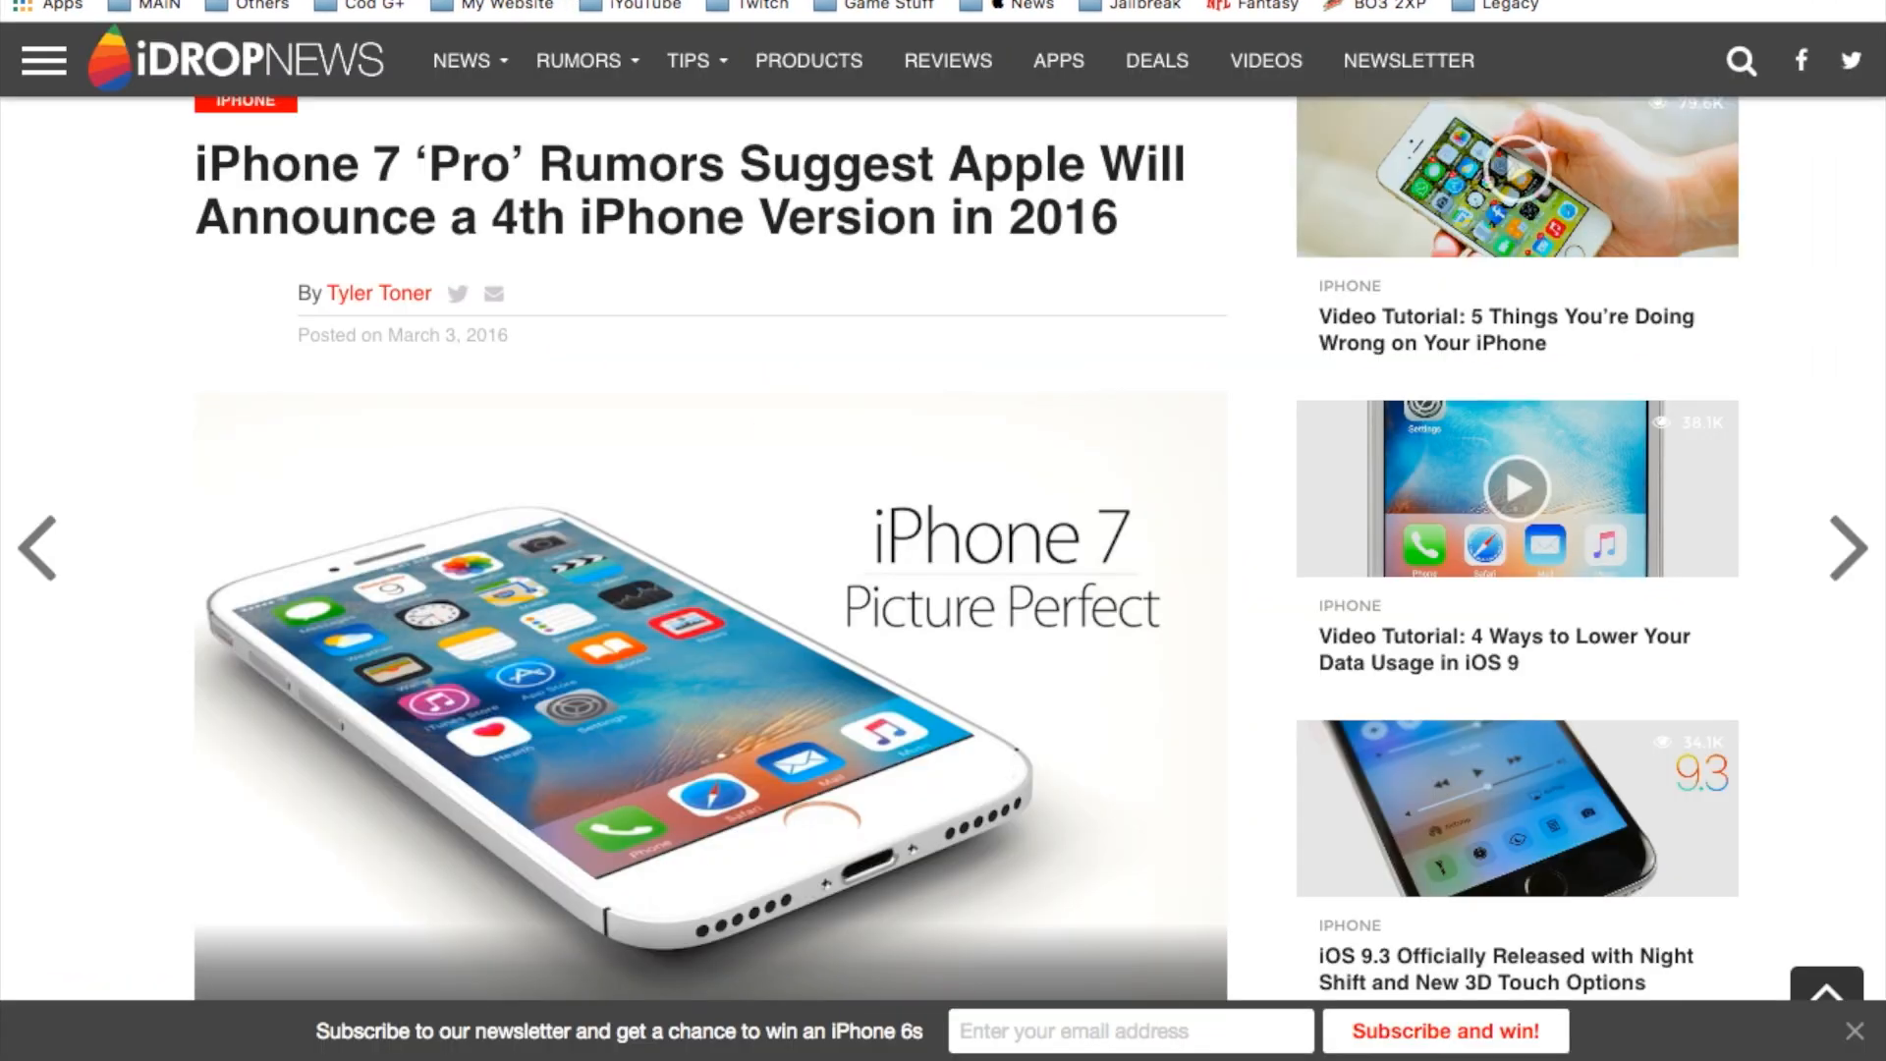
mouse_move(806, 256)
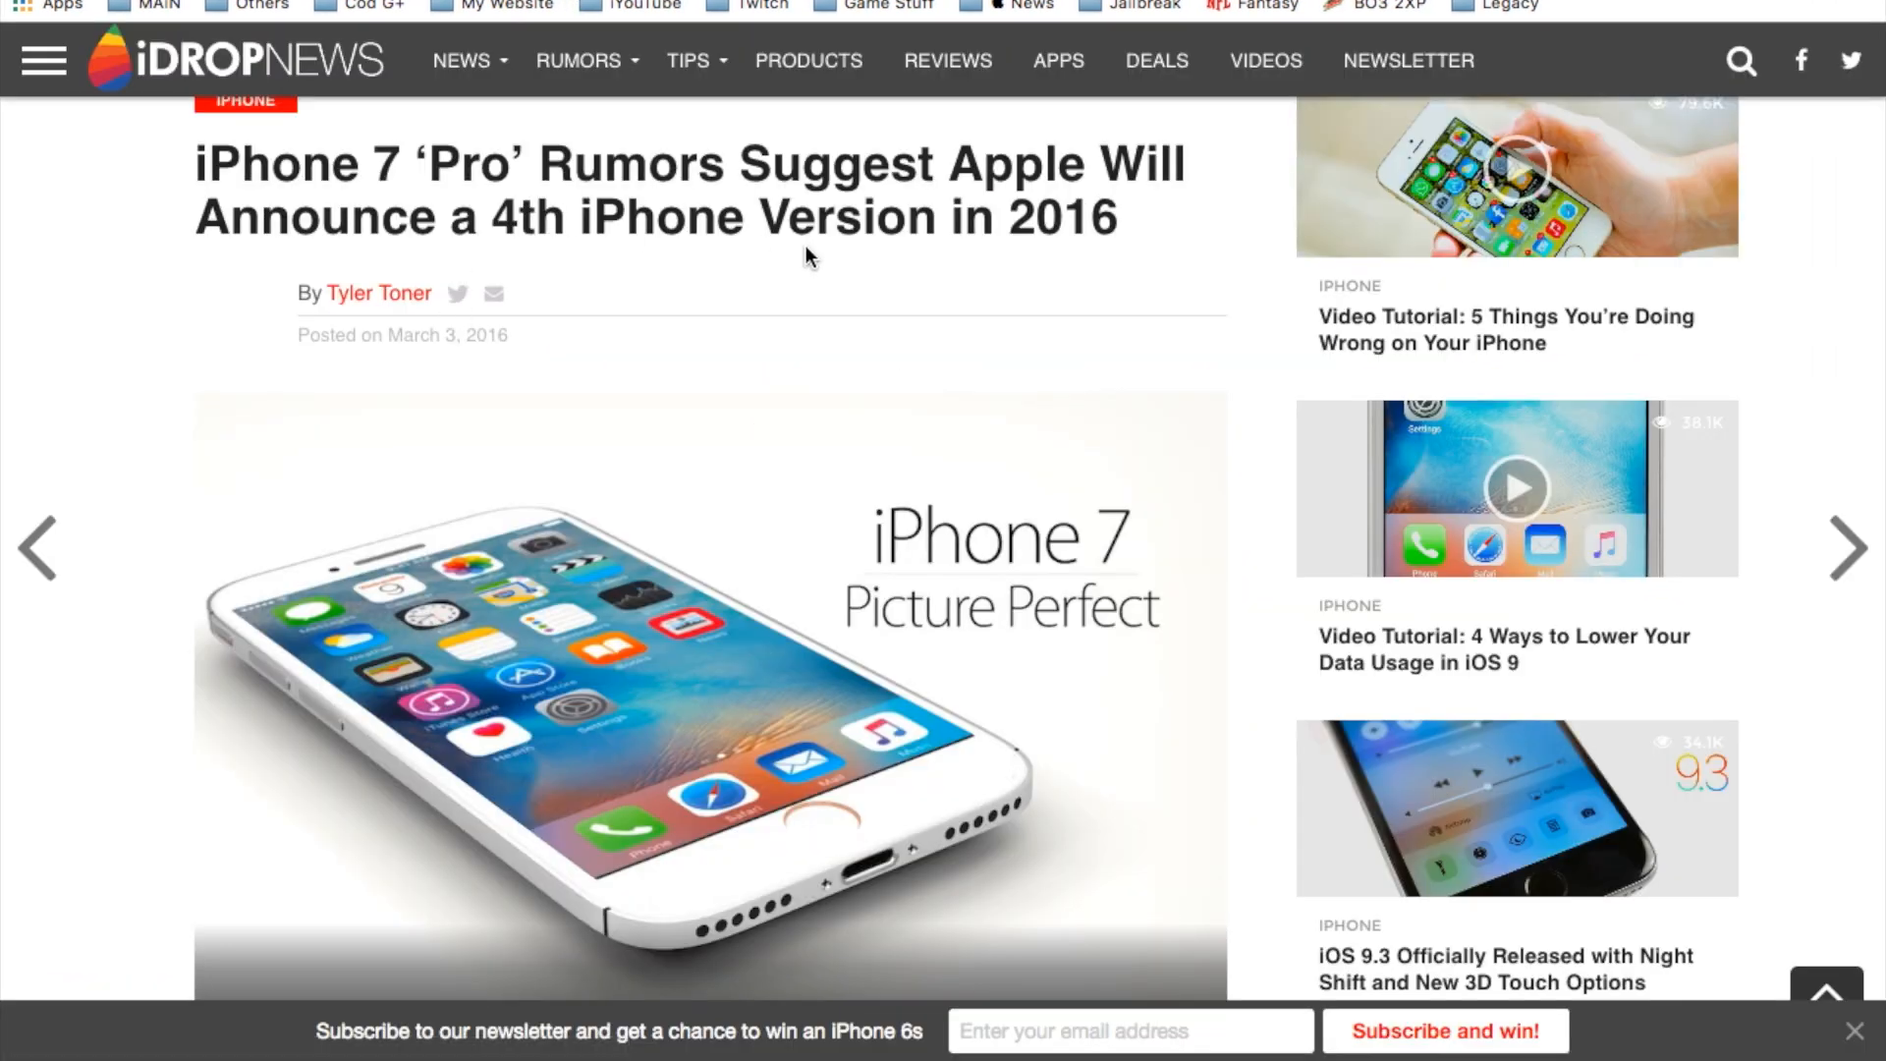
mouse_move(202, 397)
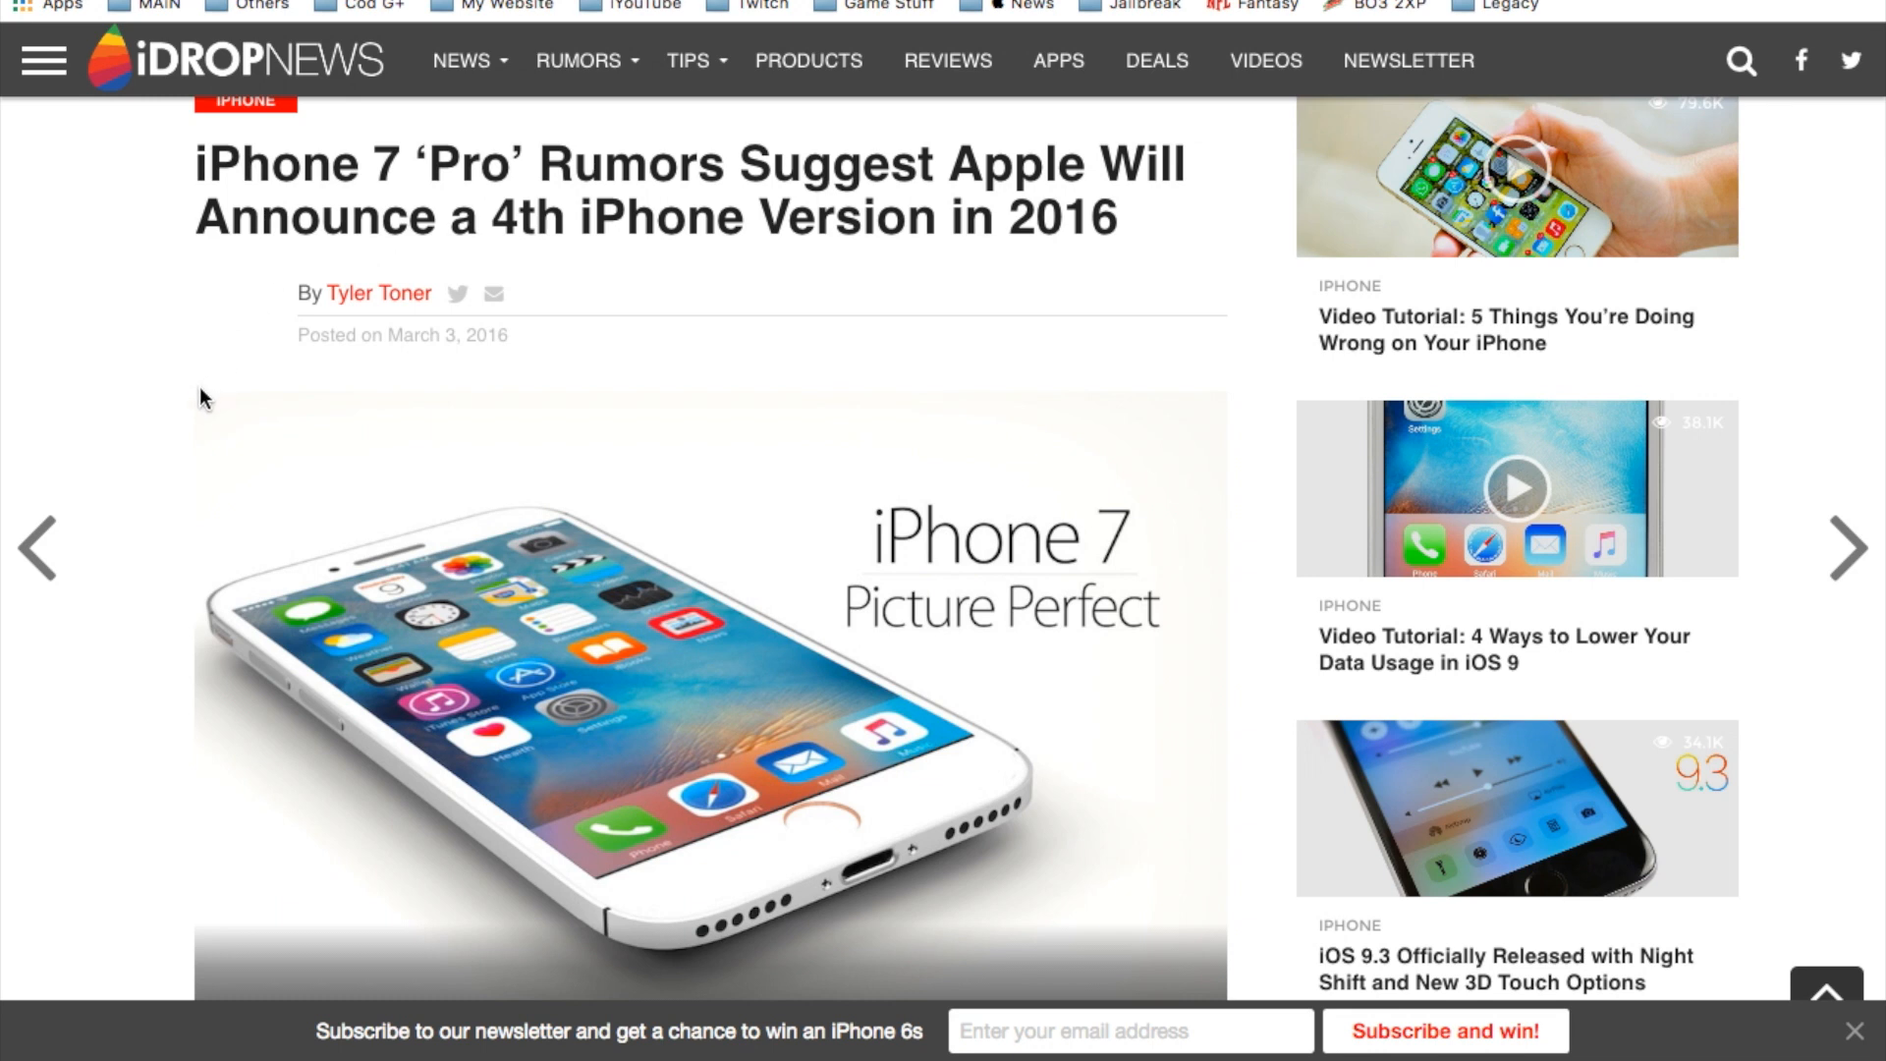
scroll("down", 3)
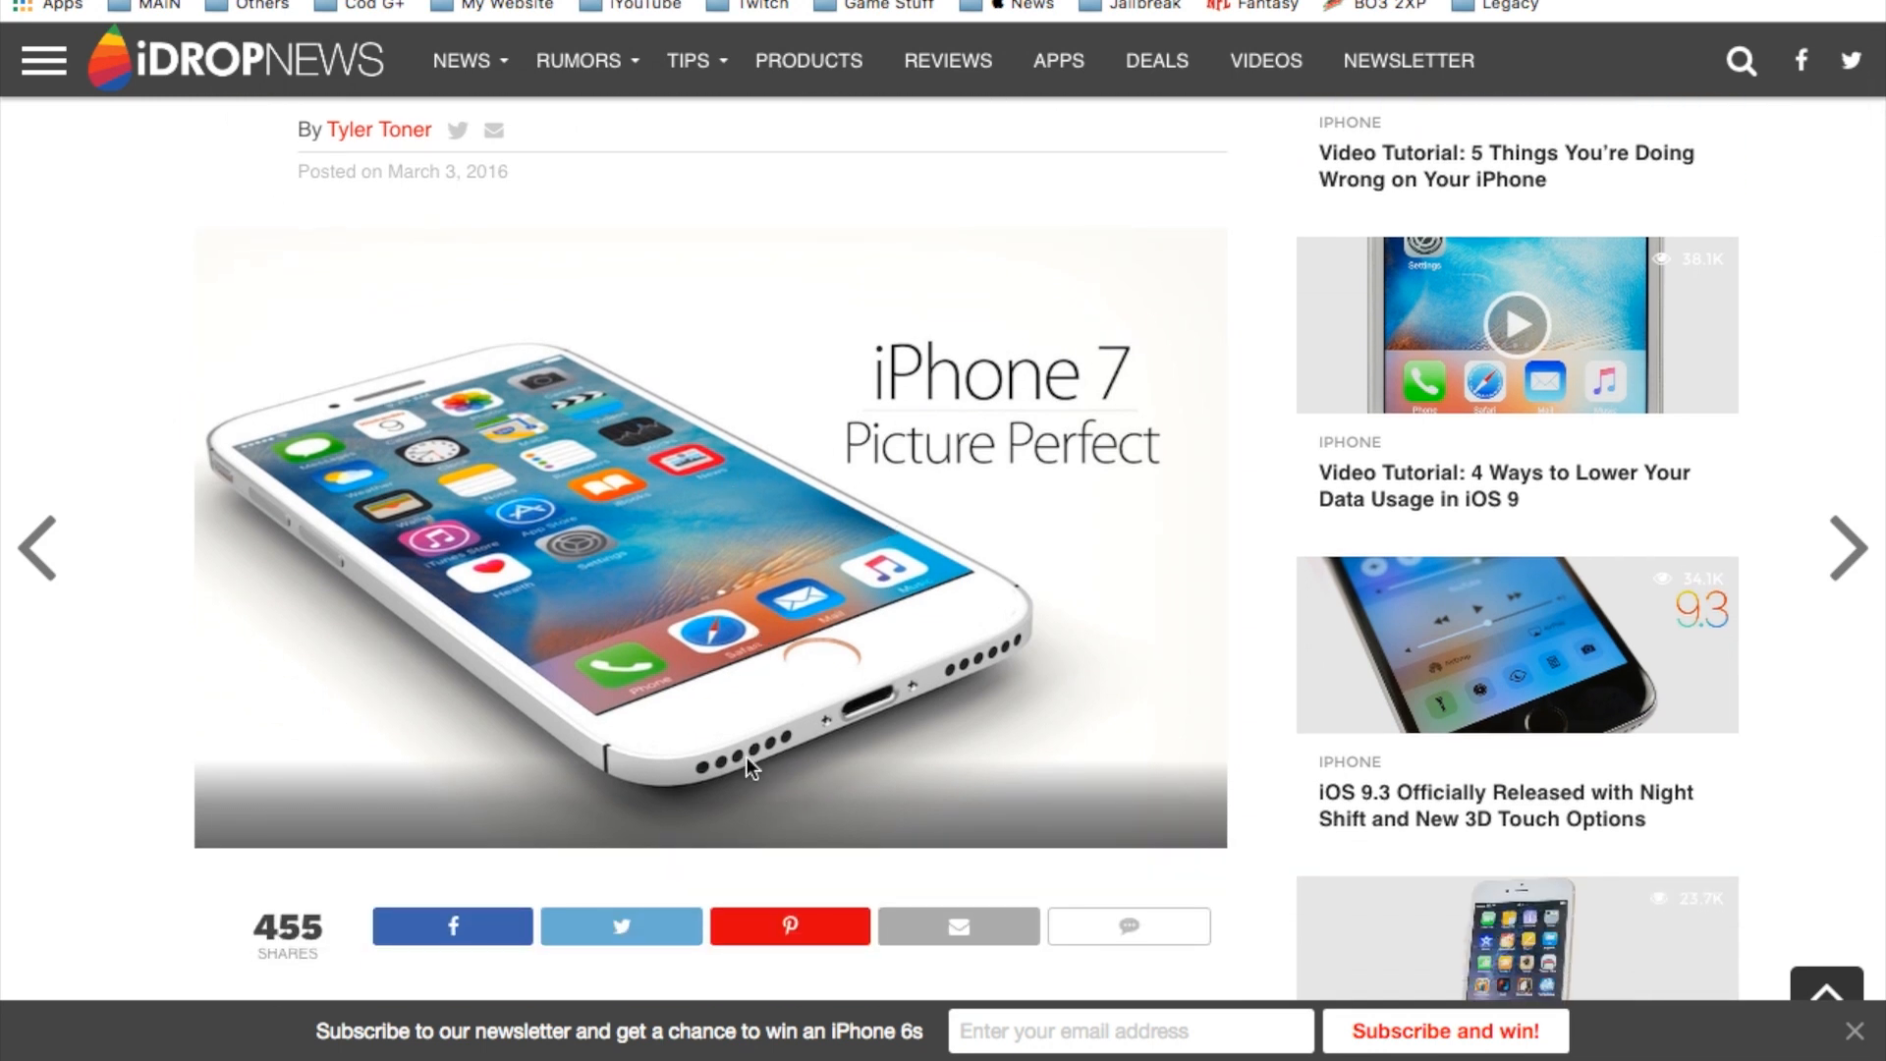
mouse_move(289, 505)
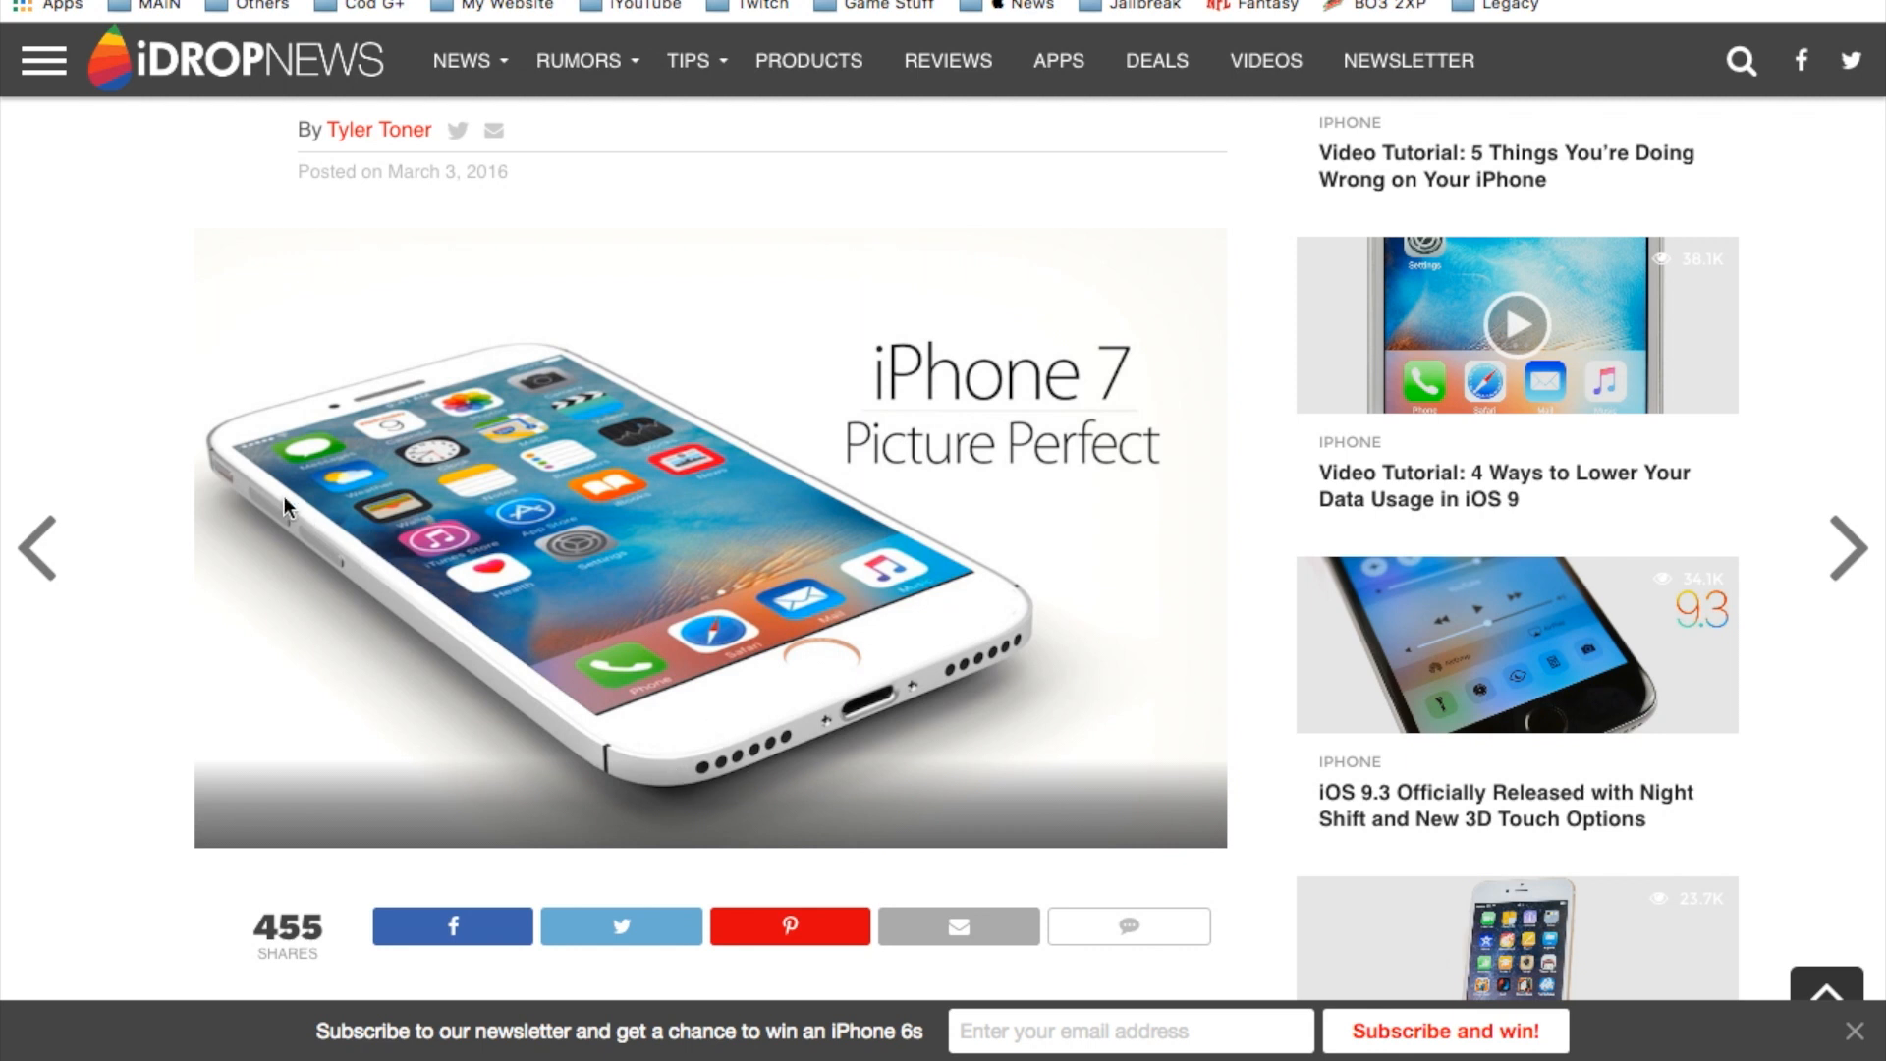
mouse_move(129, 498)
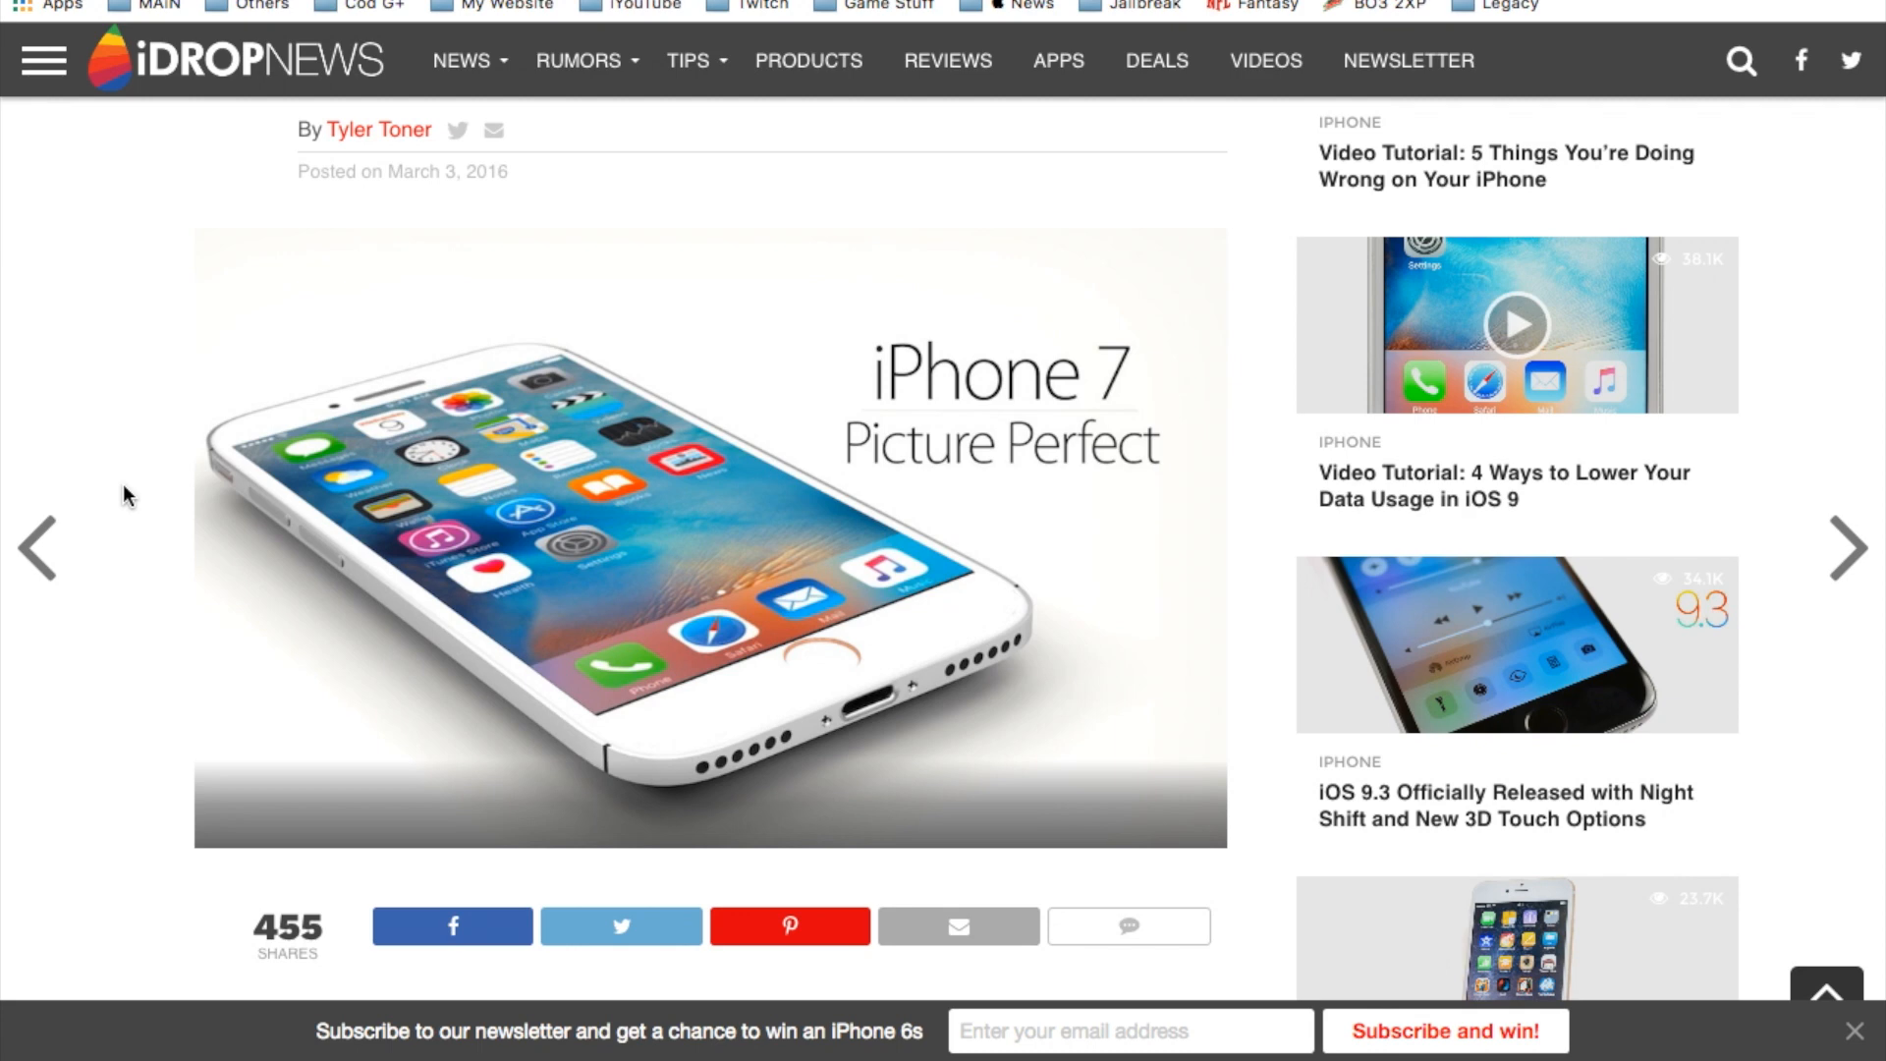
scroll("down", 3)
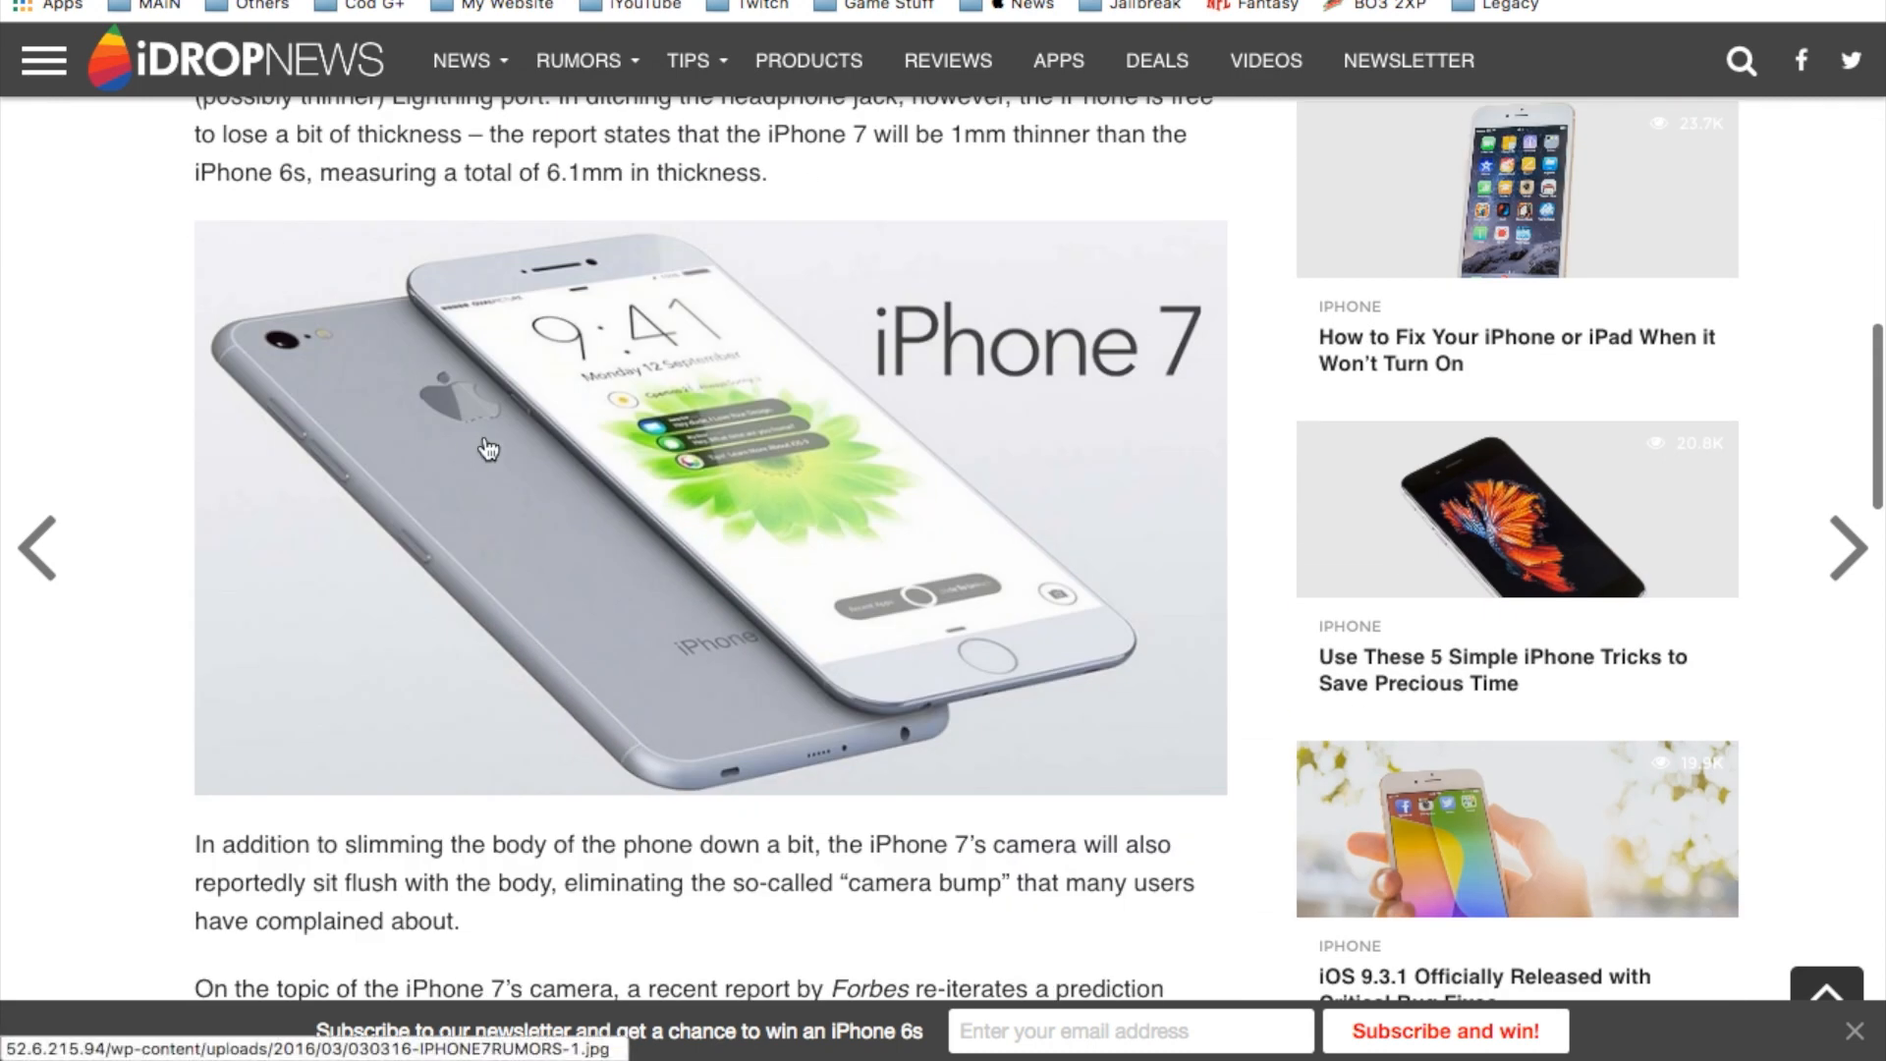
scroll("down", 3)
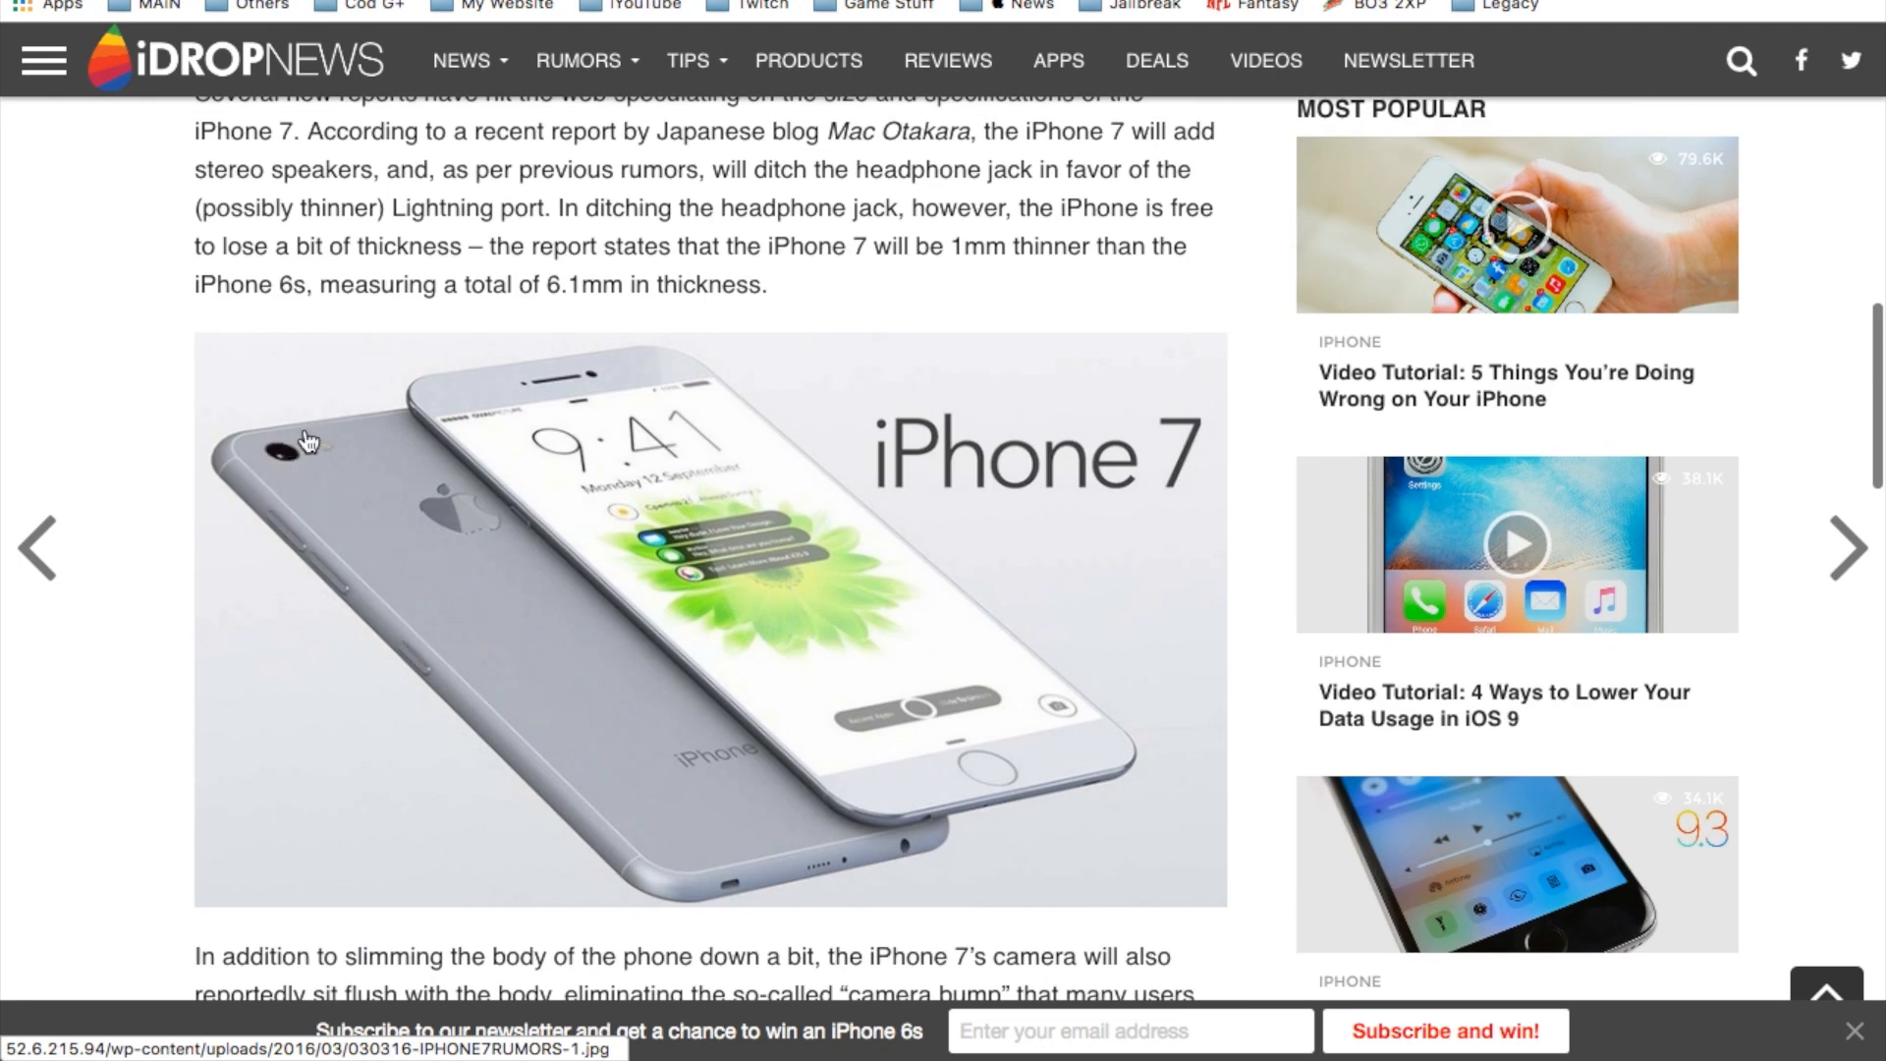
mouse_move(834, 695)
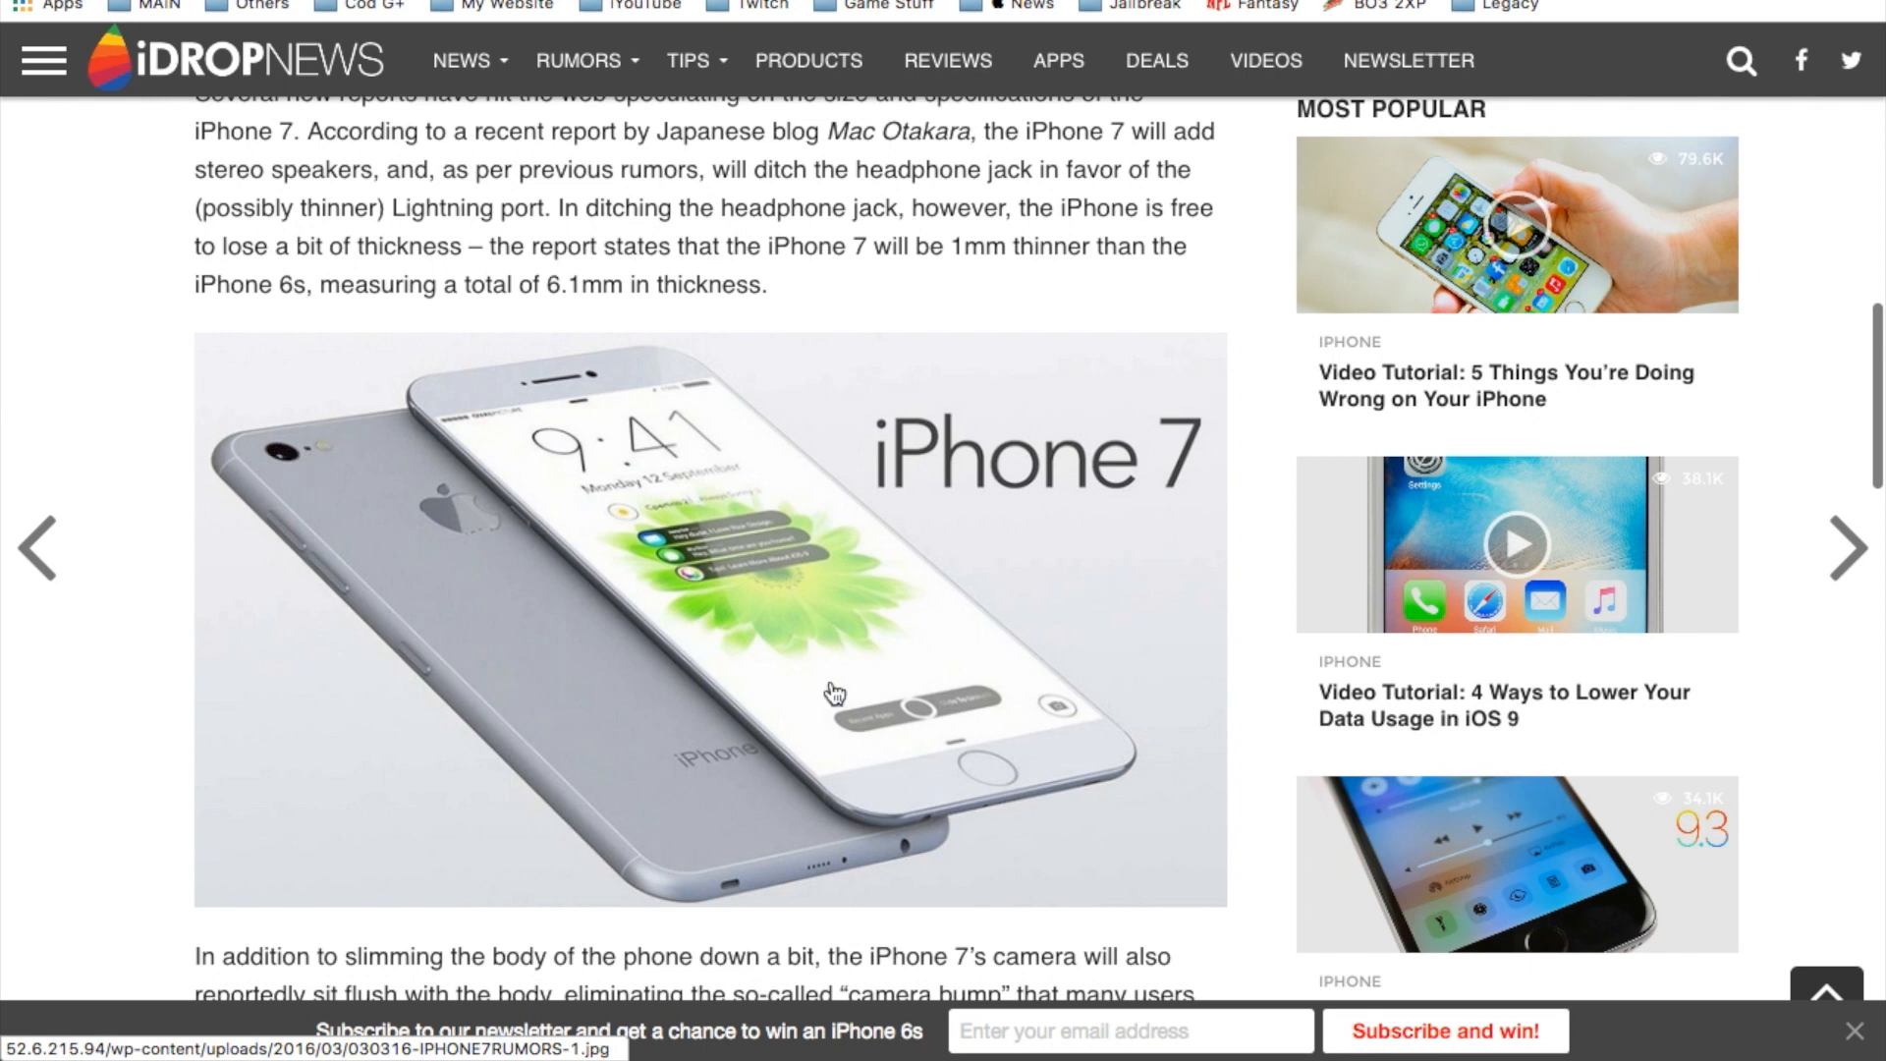
mouse_move(626, 626)
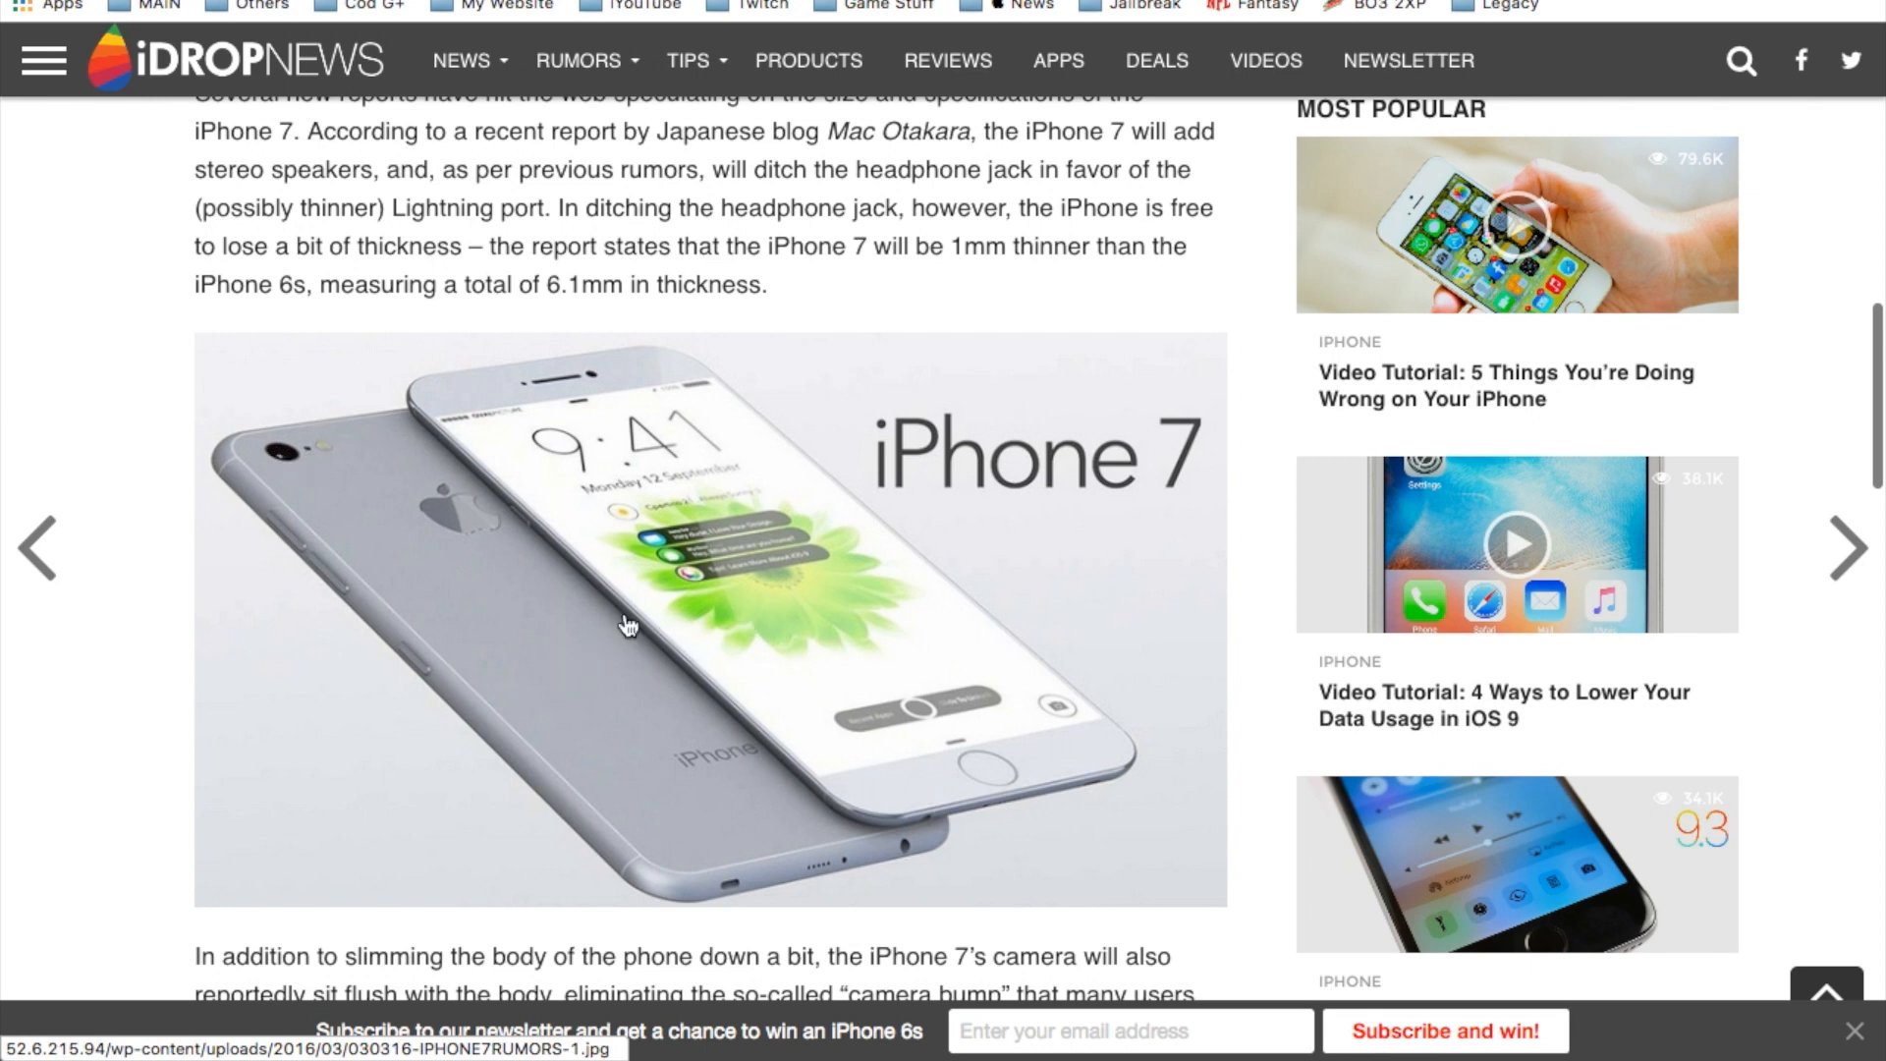
mouse_move(331, 731)
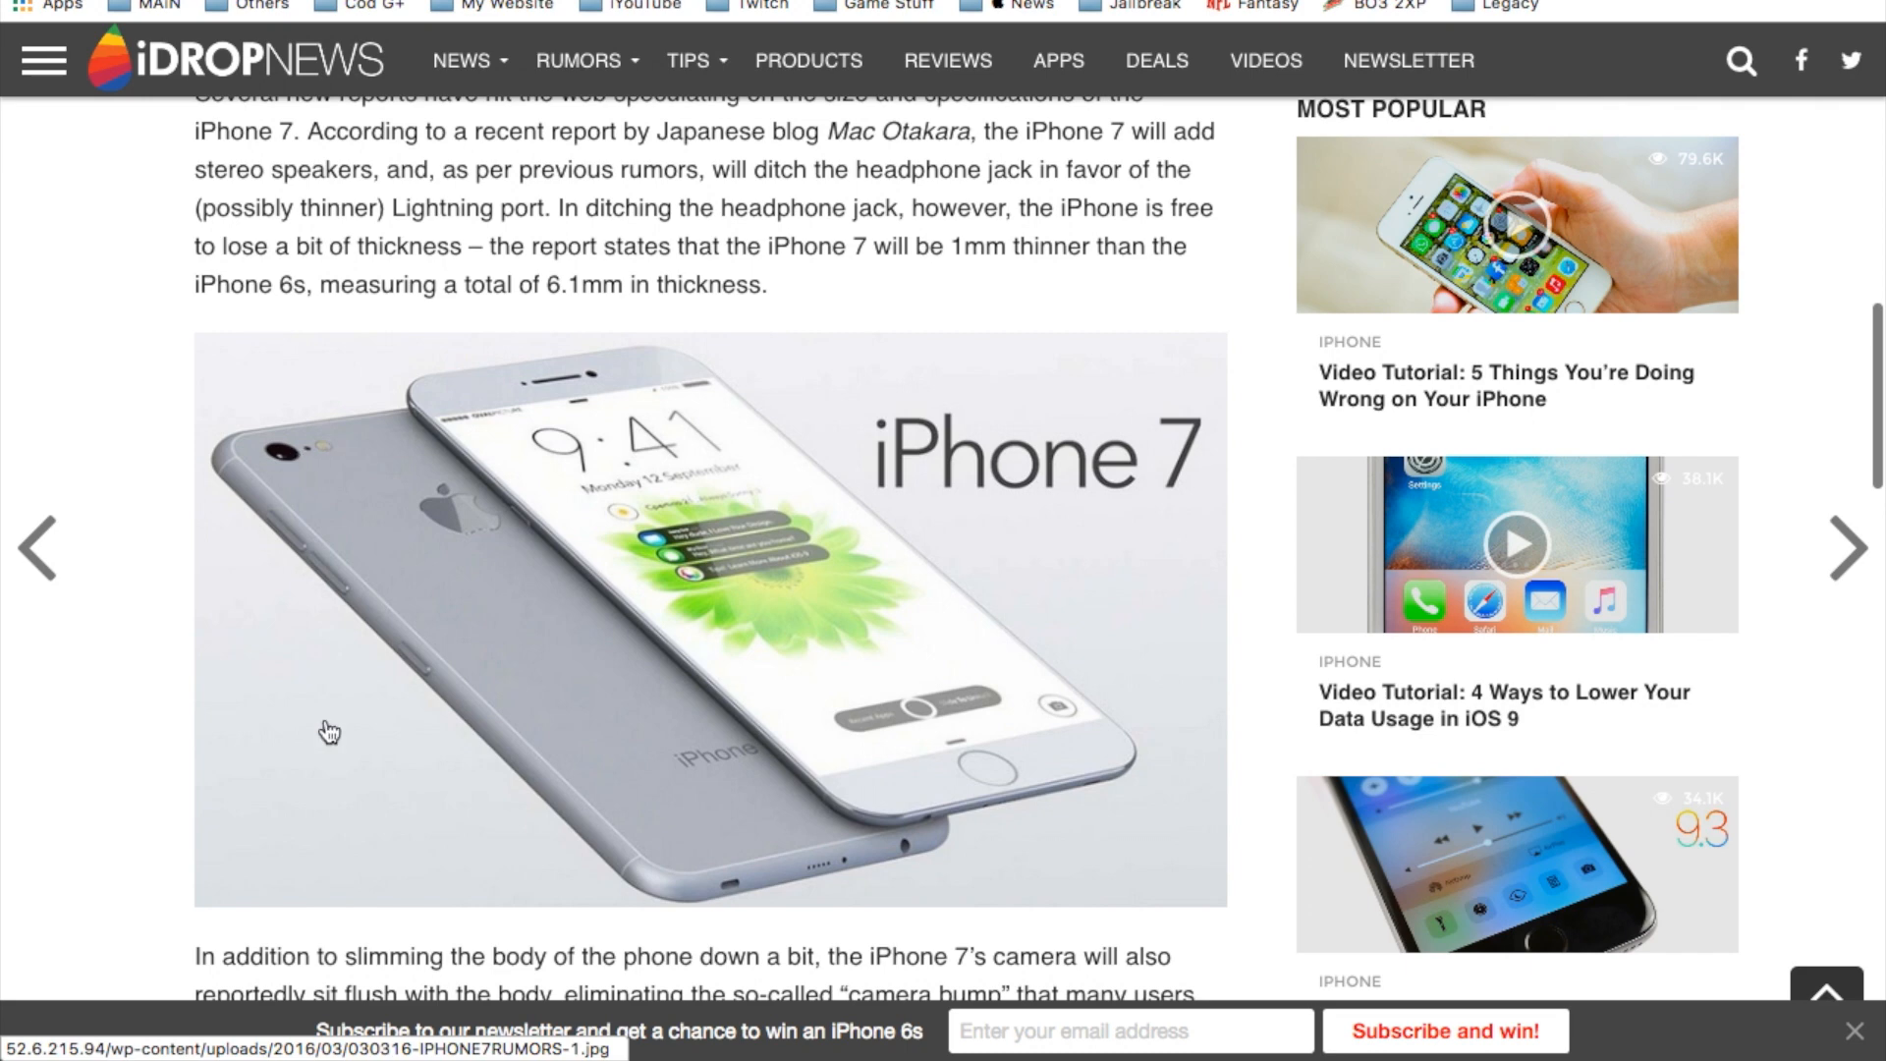
scroll("down", 3)
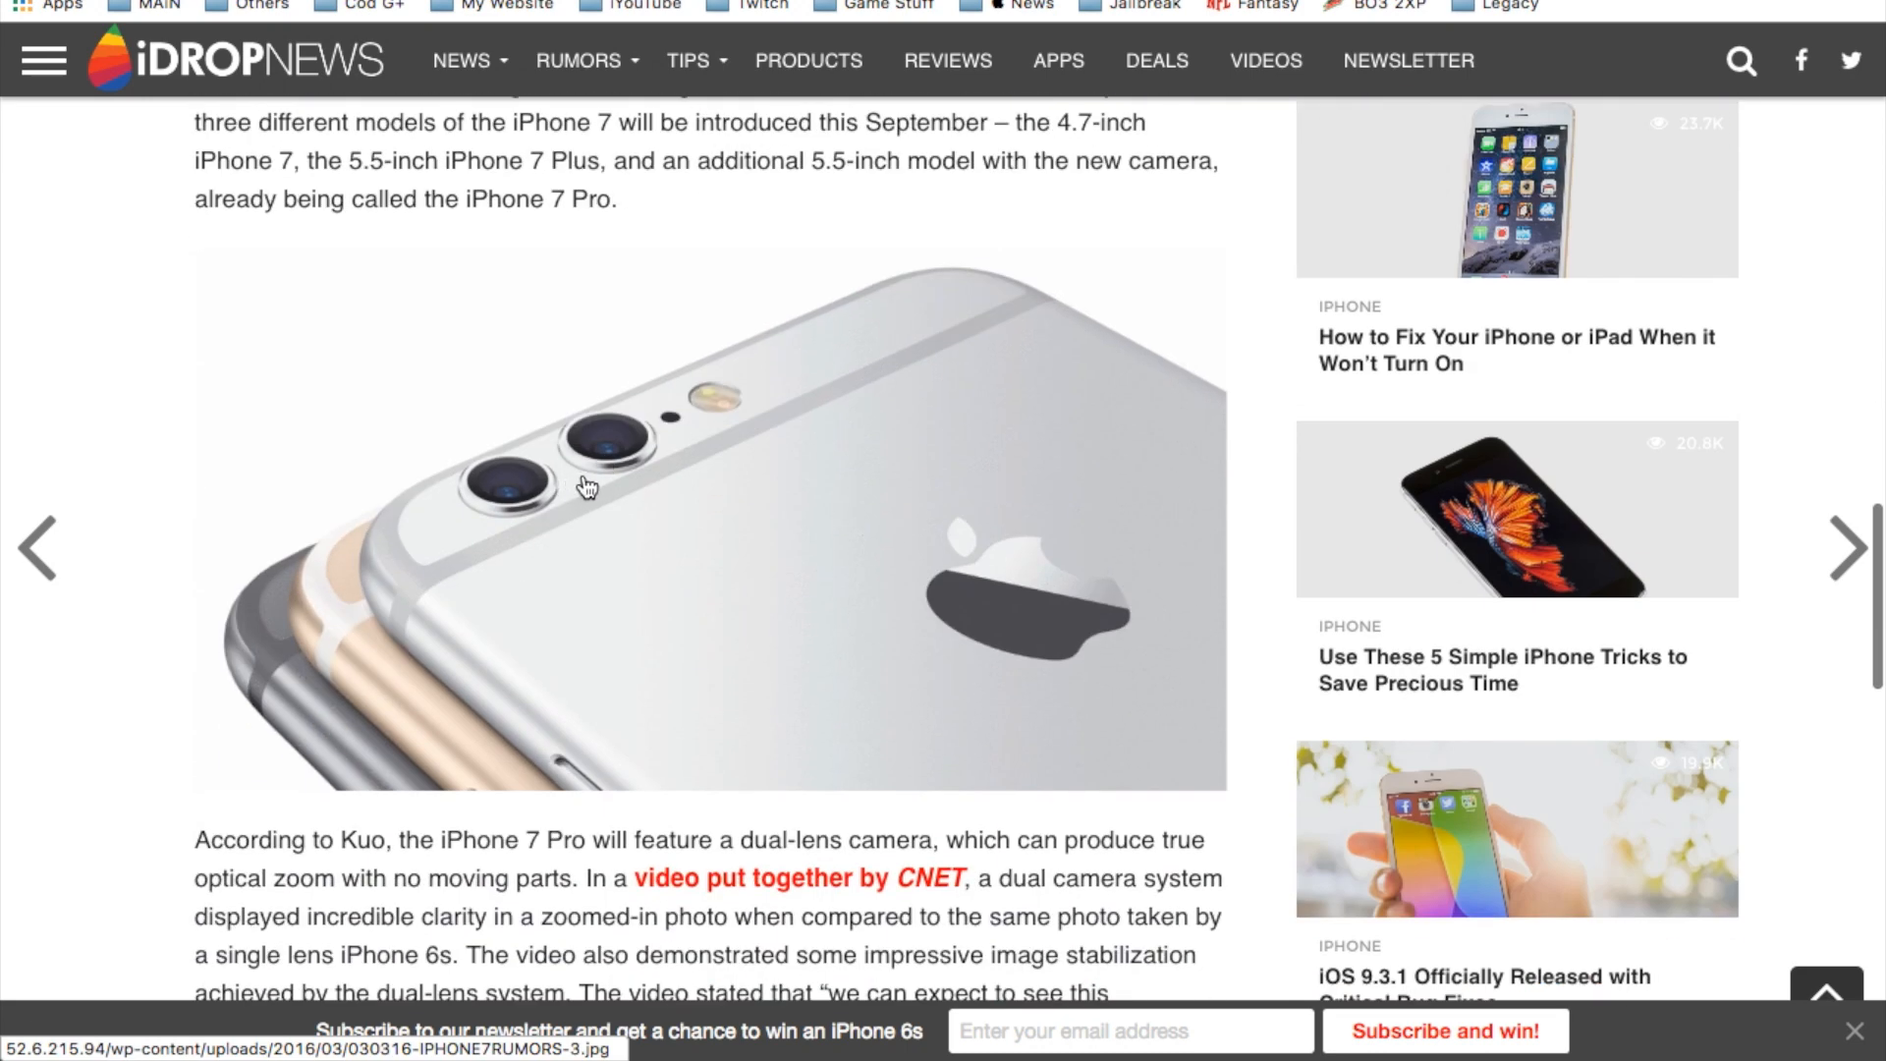
mouse_move(275, 467)
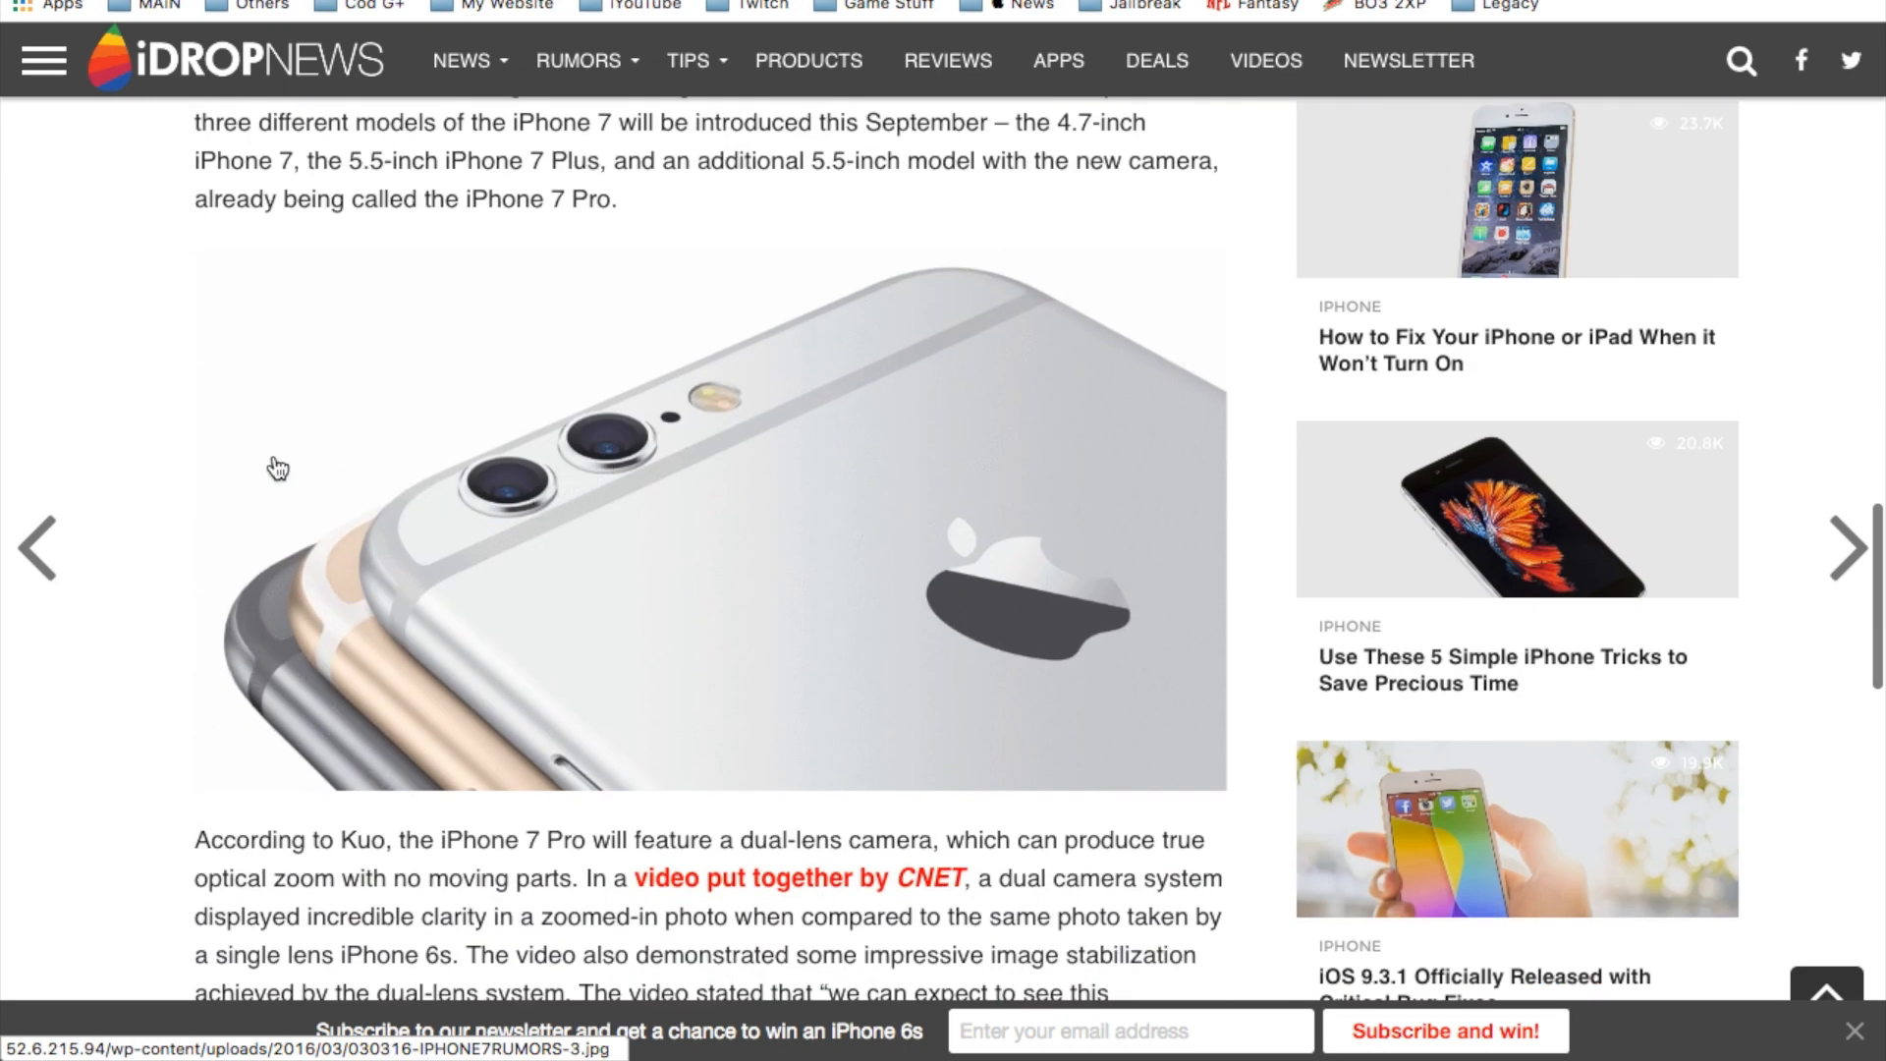
mouse_move(154, 375)
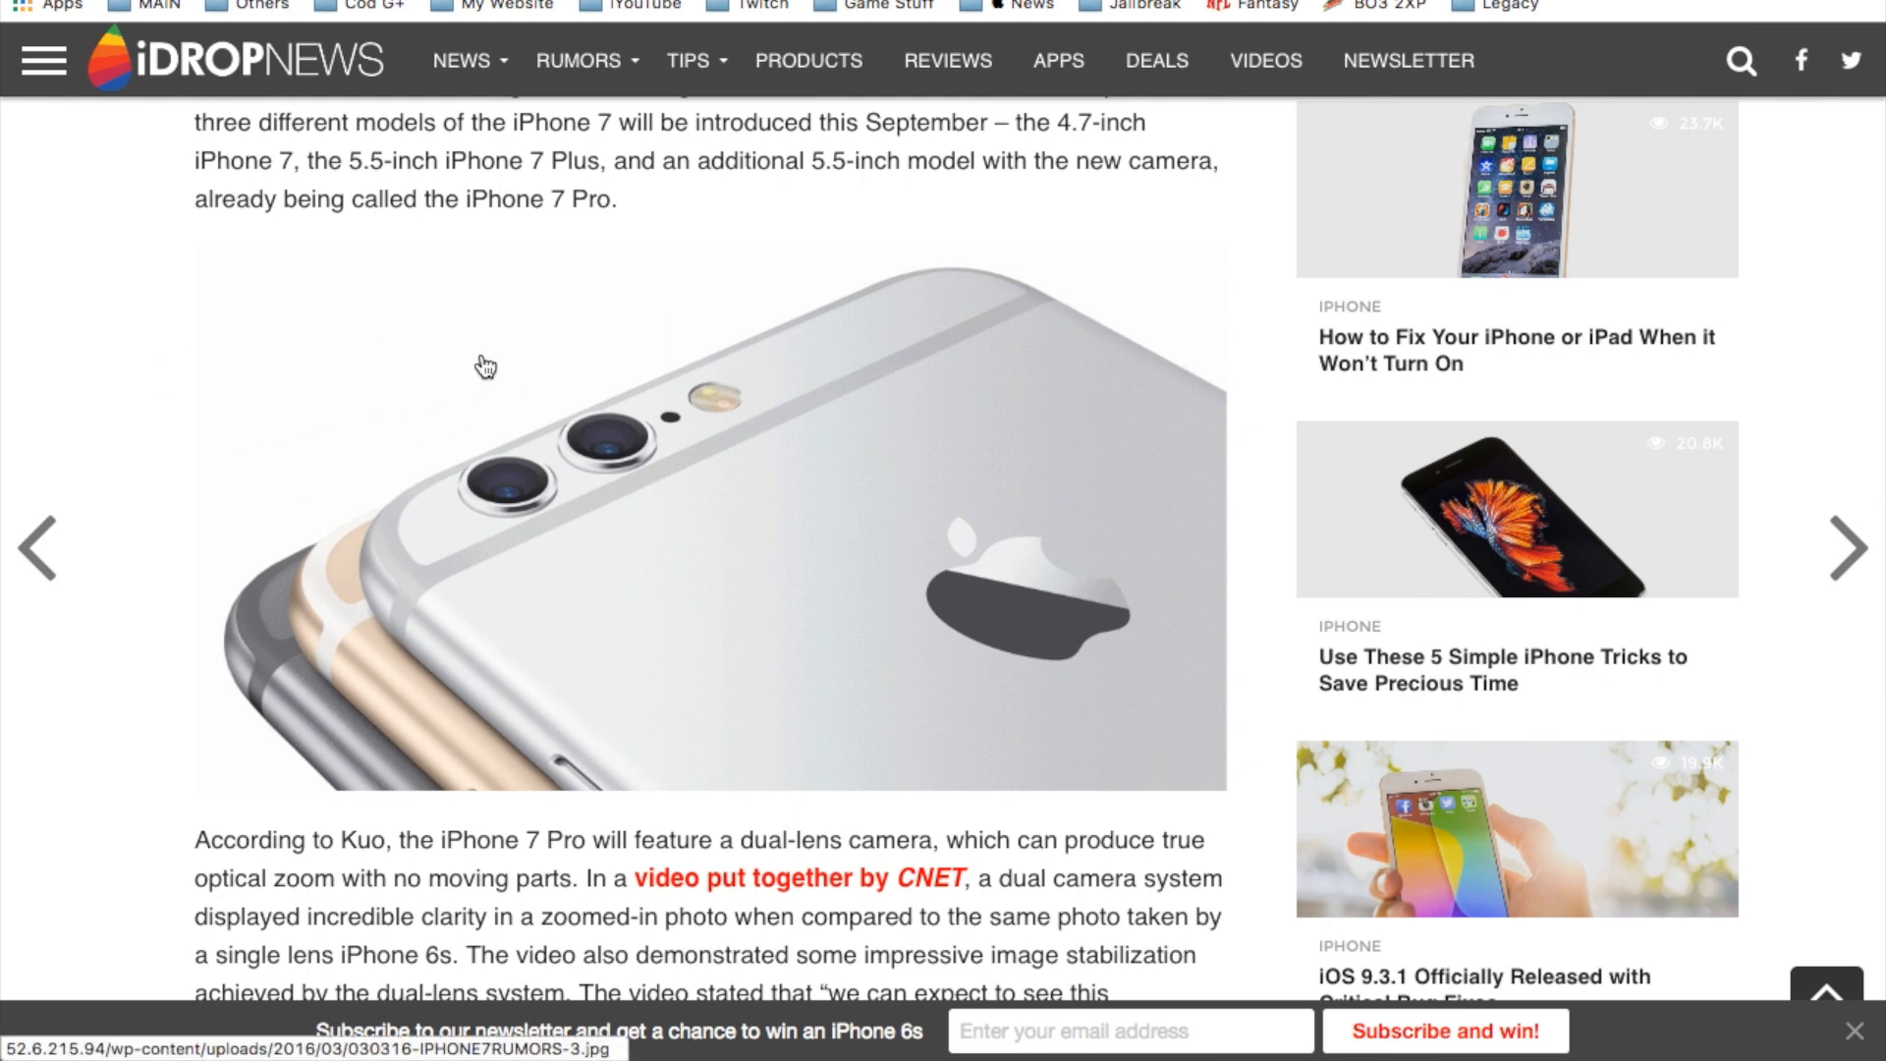
mouse_move(207, 341)
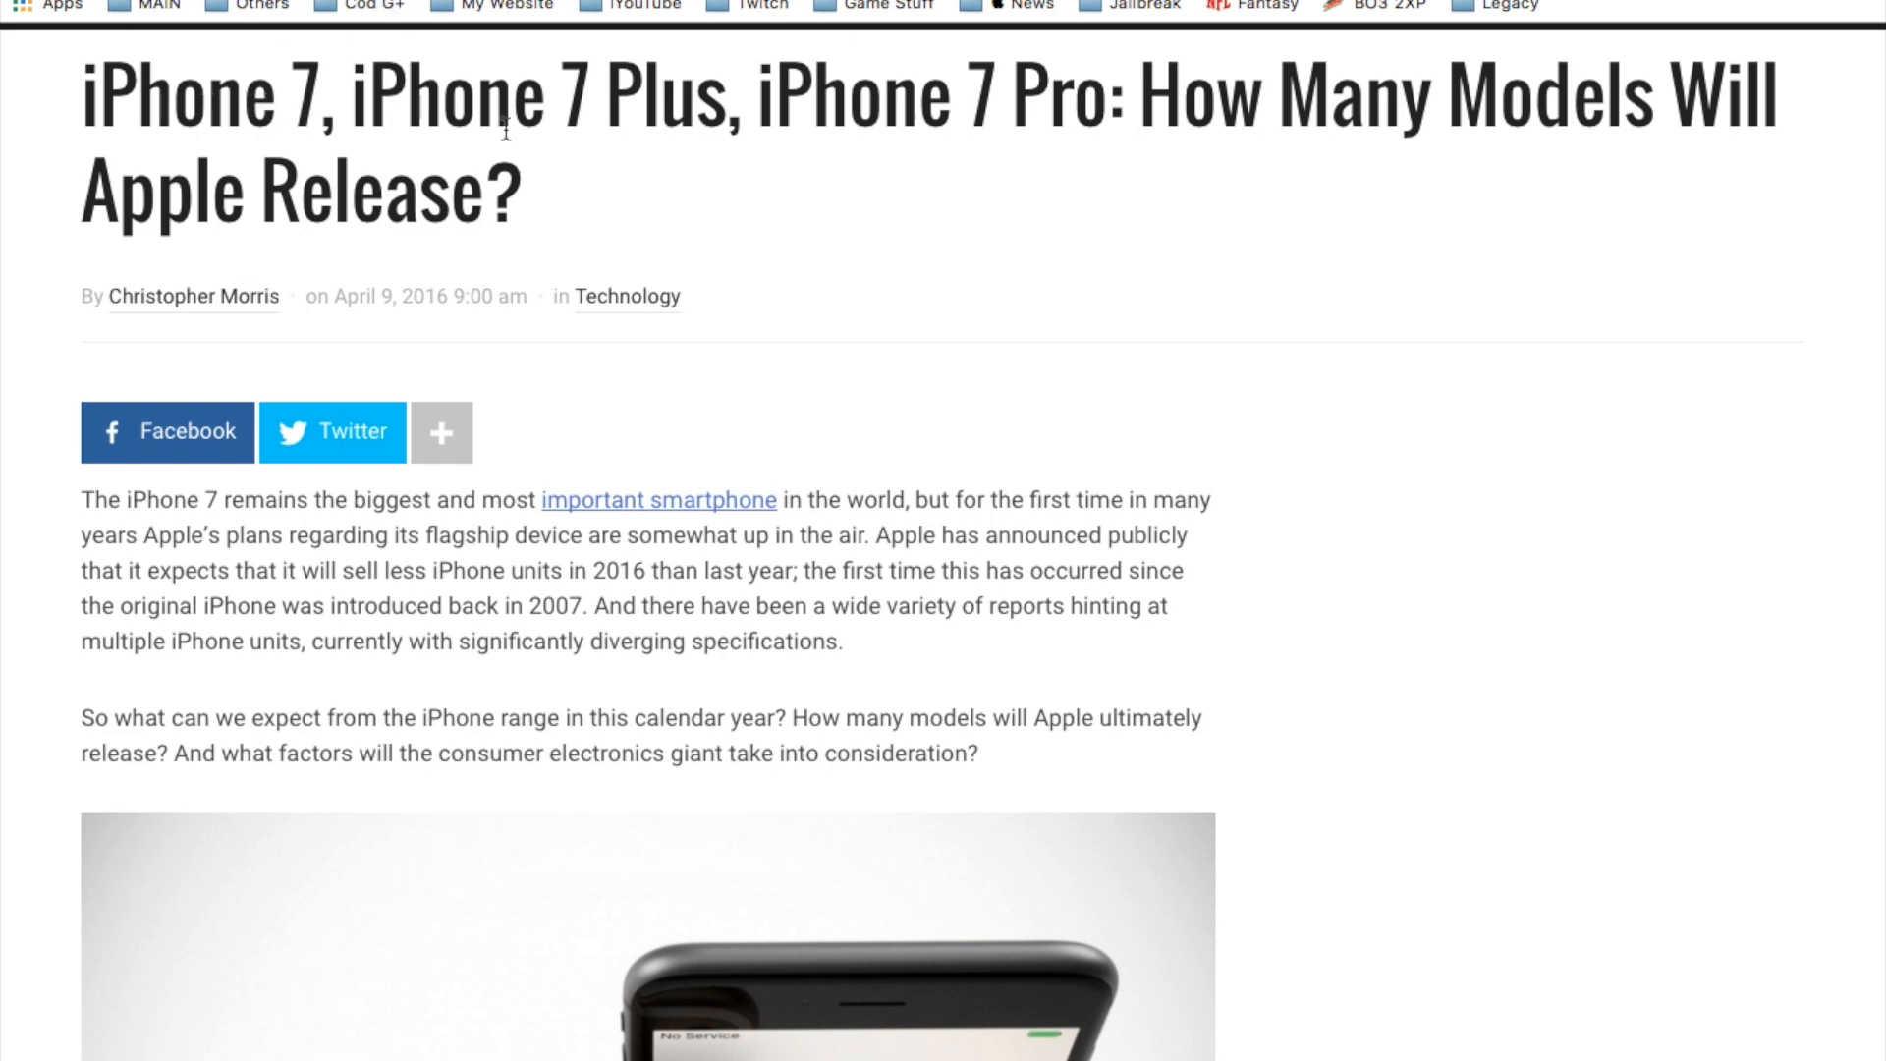
mouse_move(735, 193)
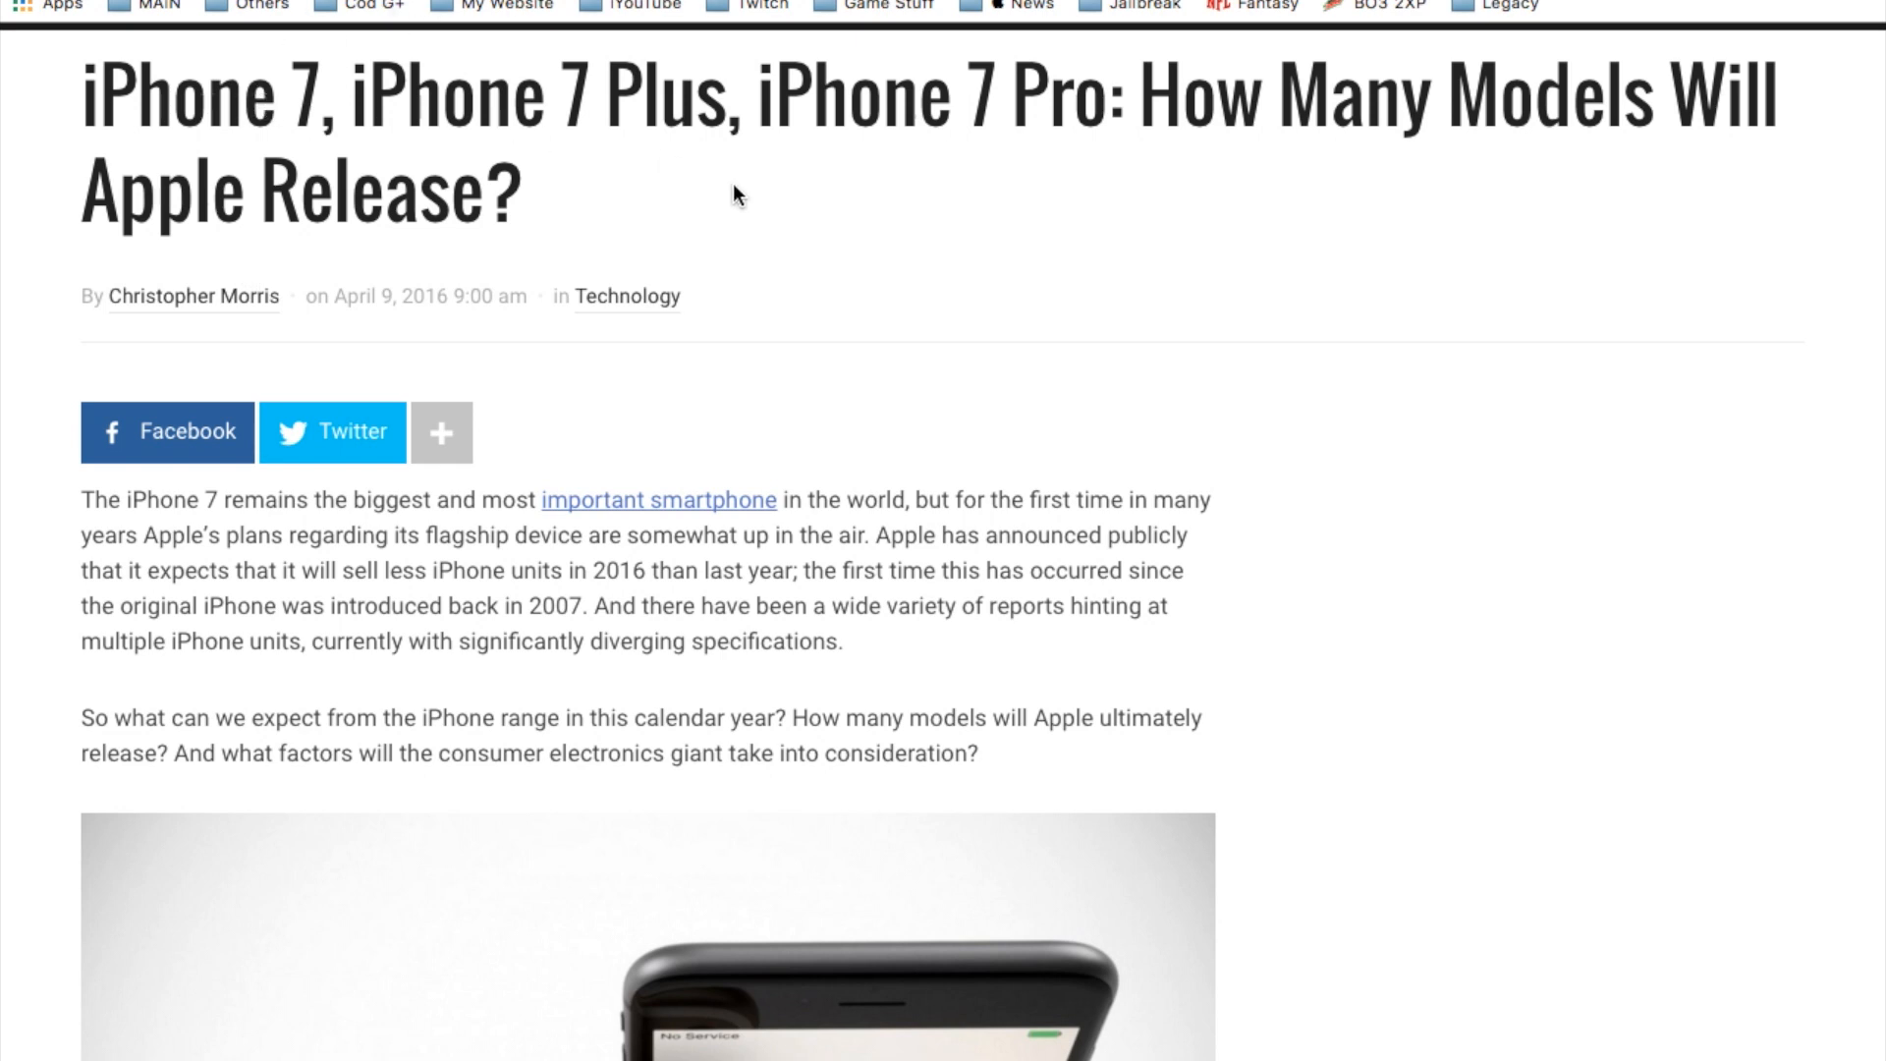
mouse_move(836, 203)
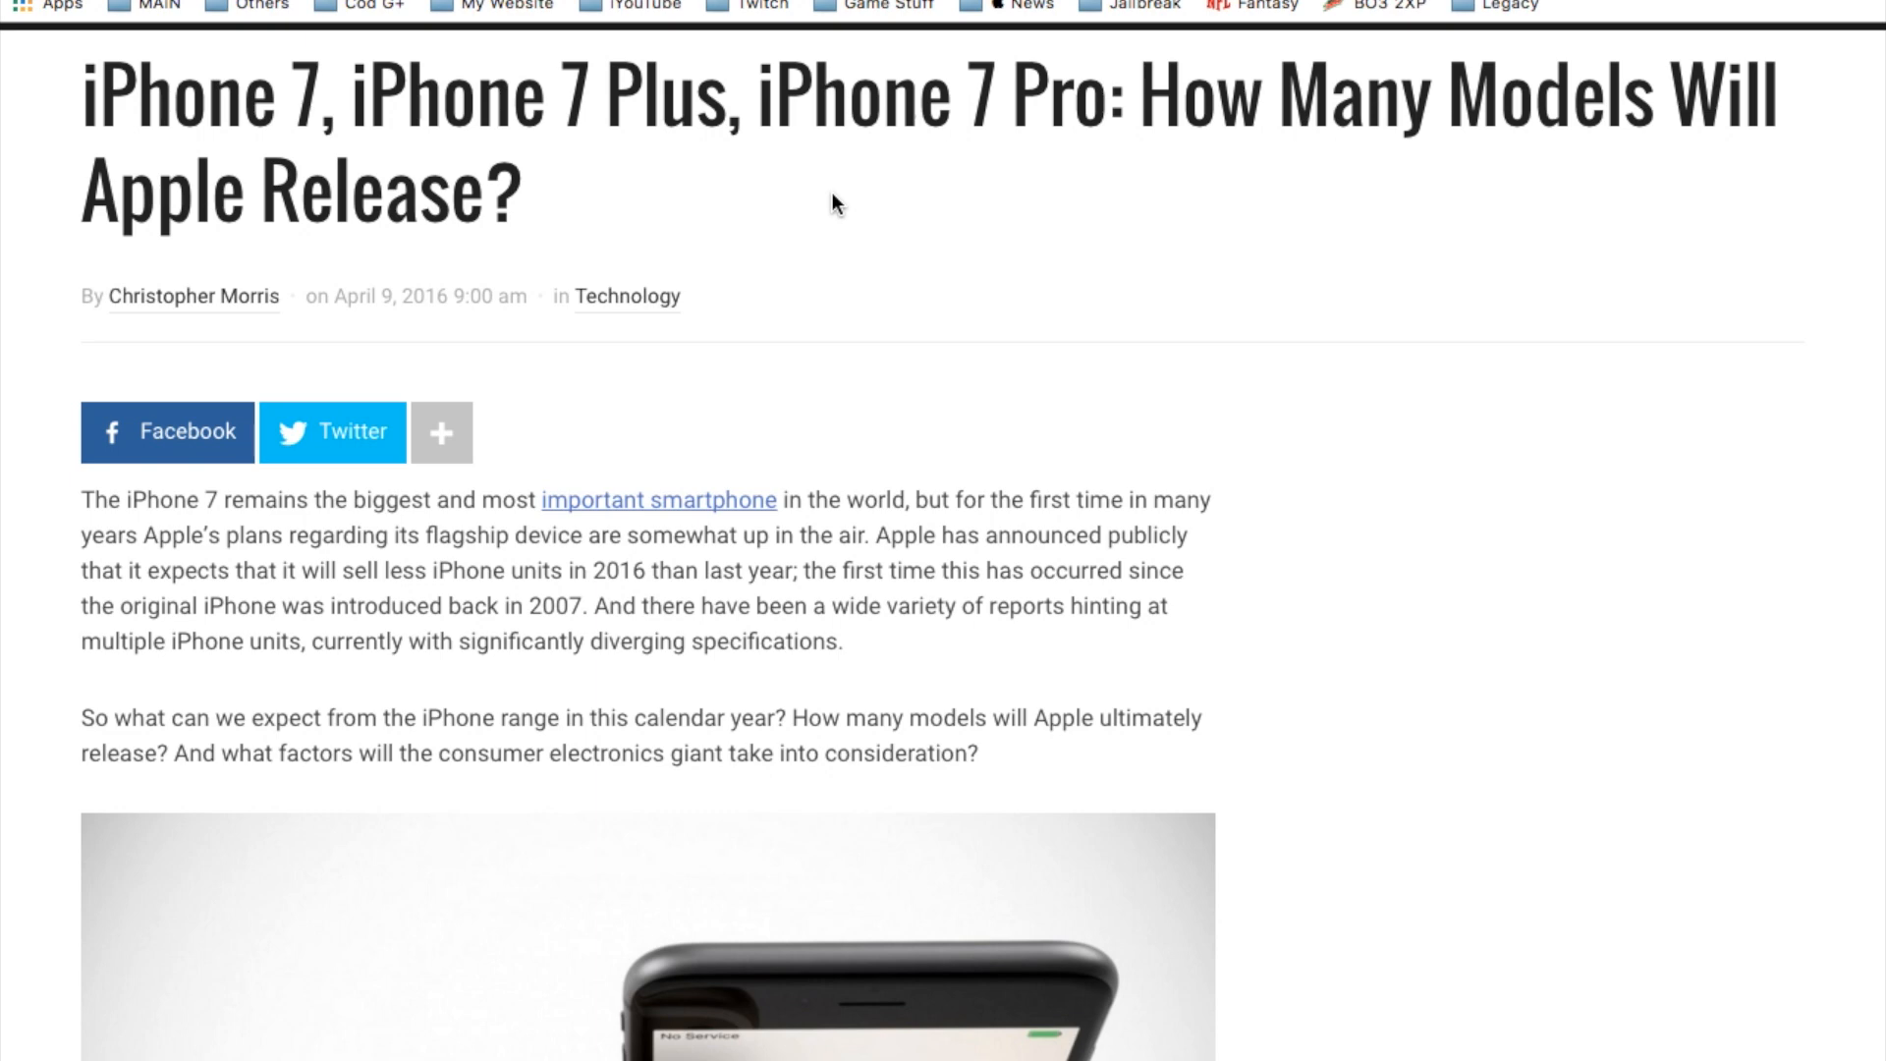
scroll("down", 3)
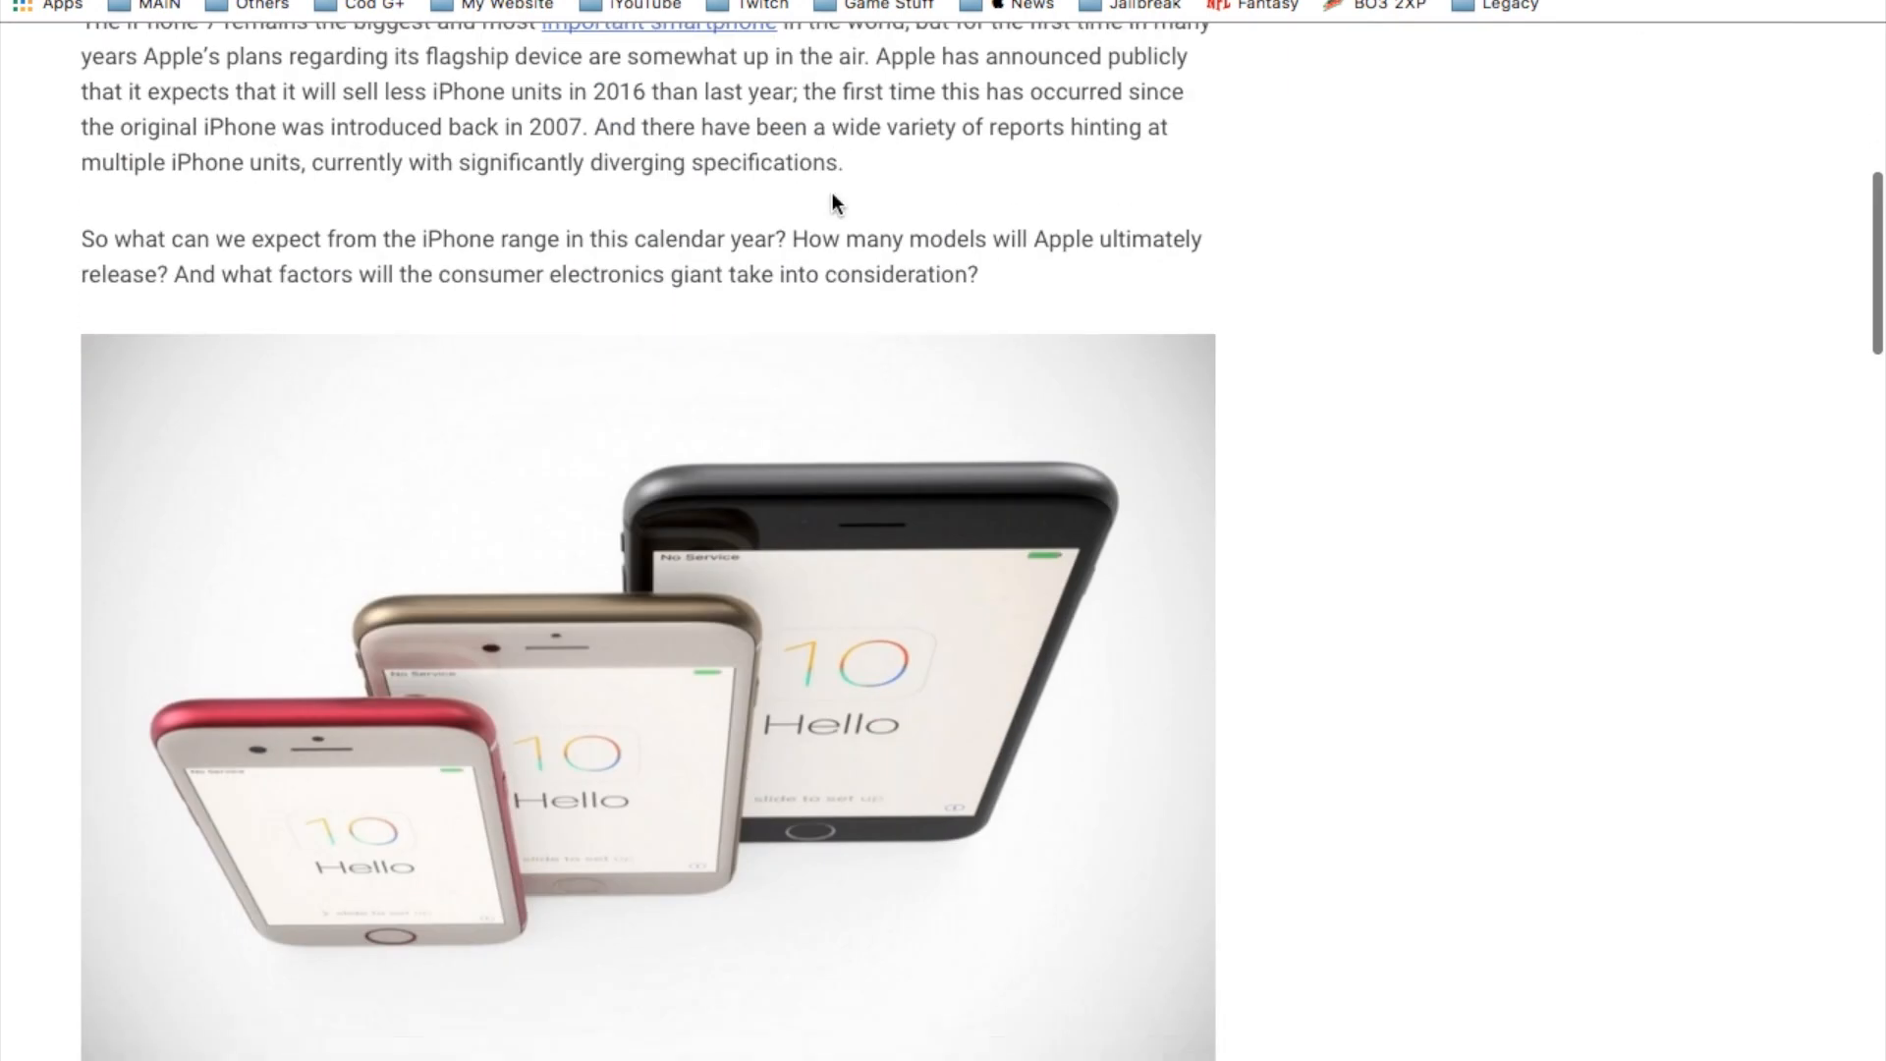
scroll("down", 3)
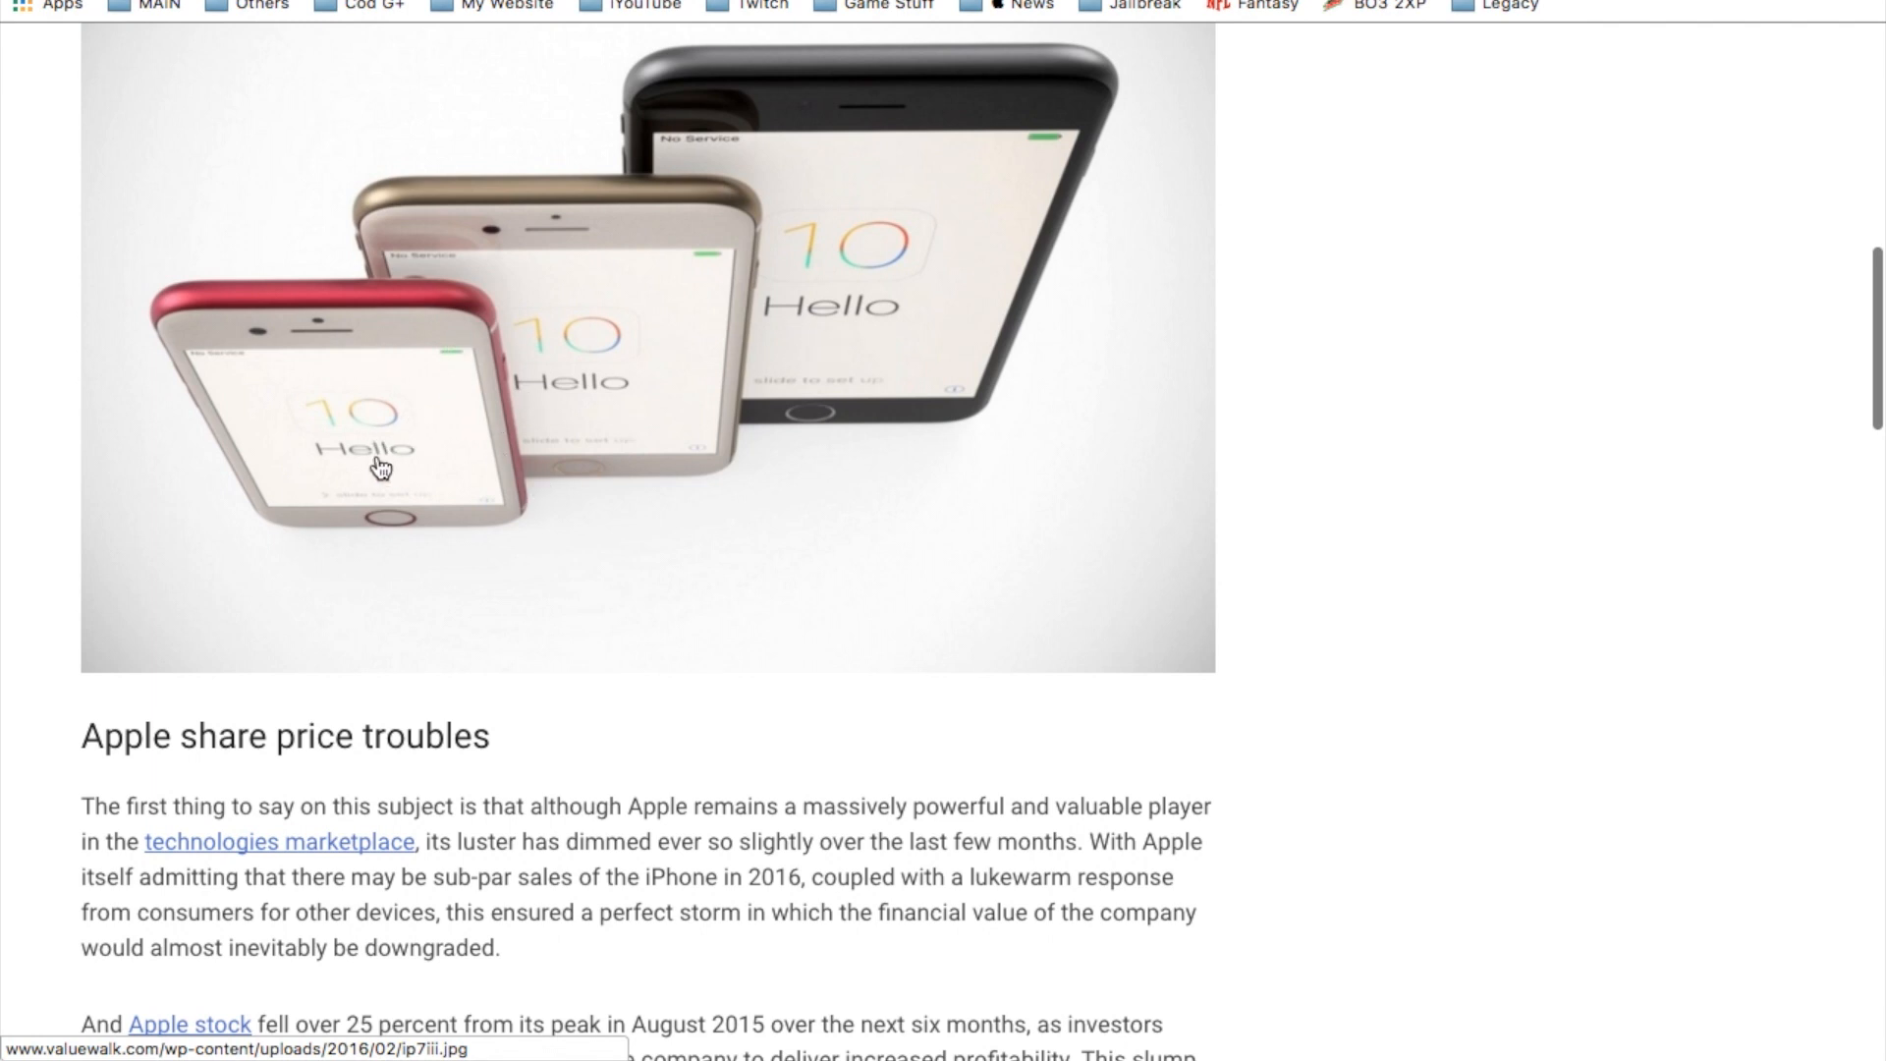
mouse_move(633, 304)
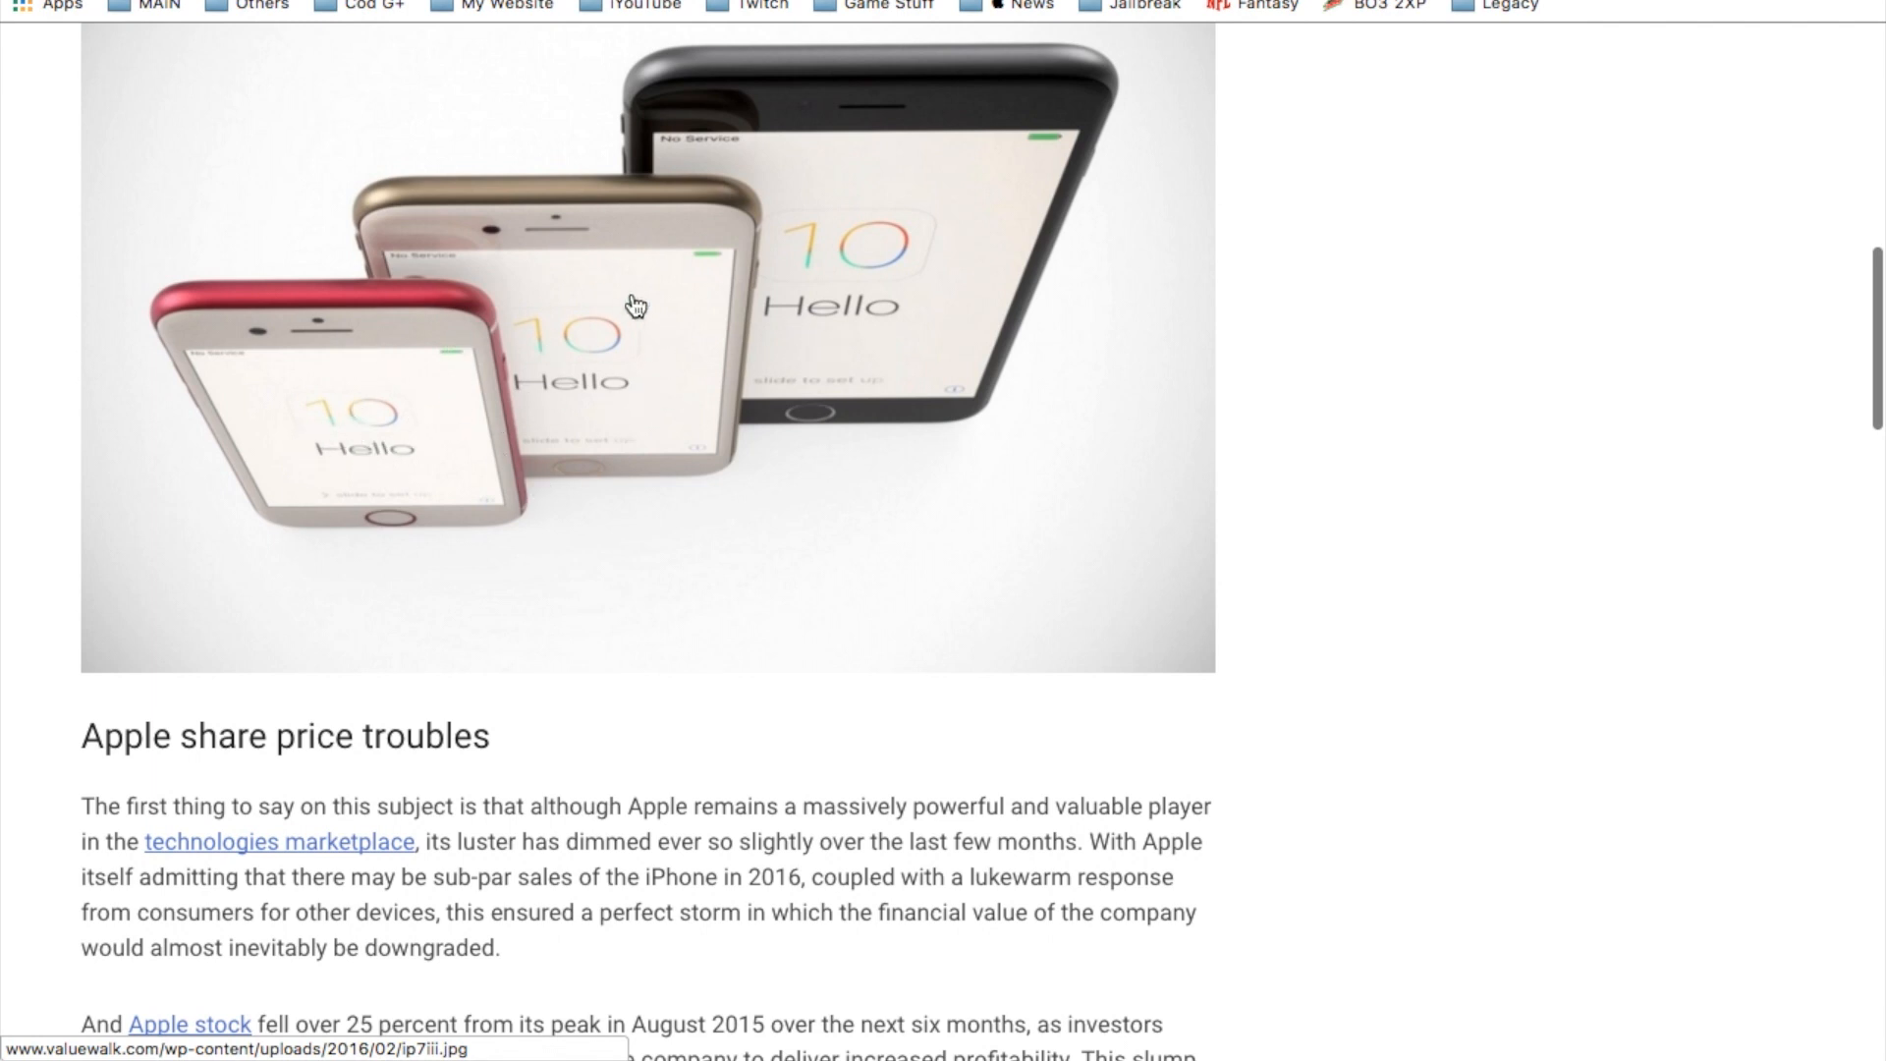
mouse_move(972, 278)
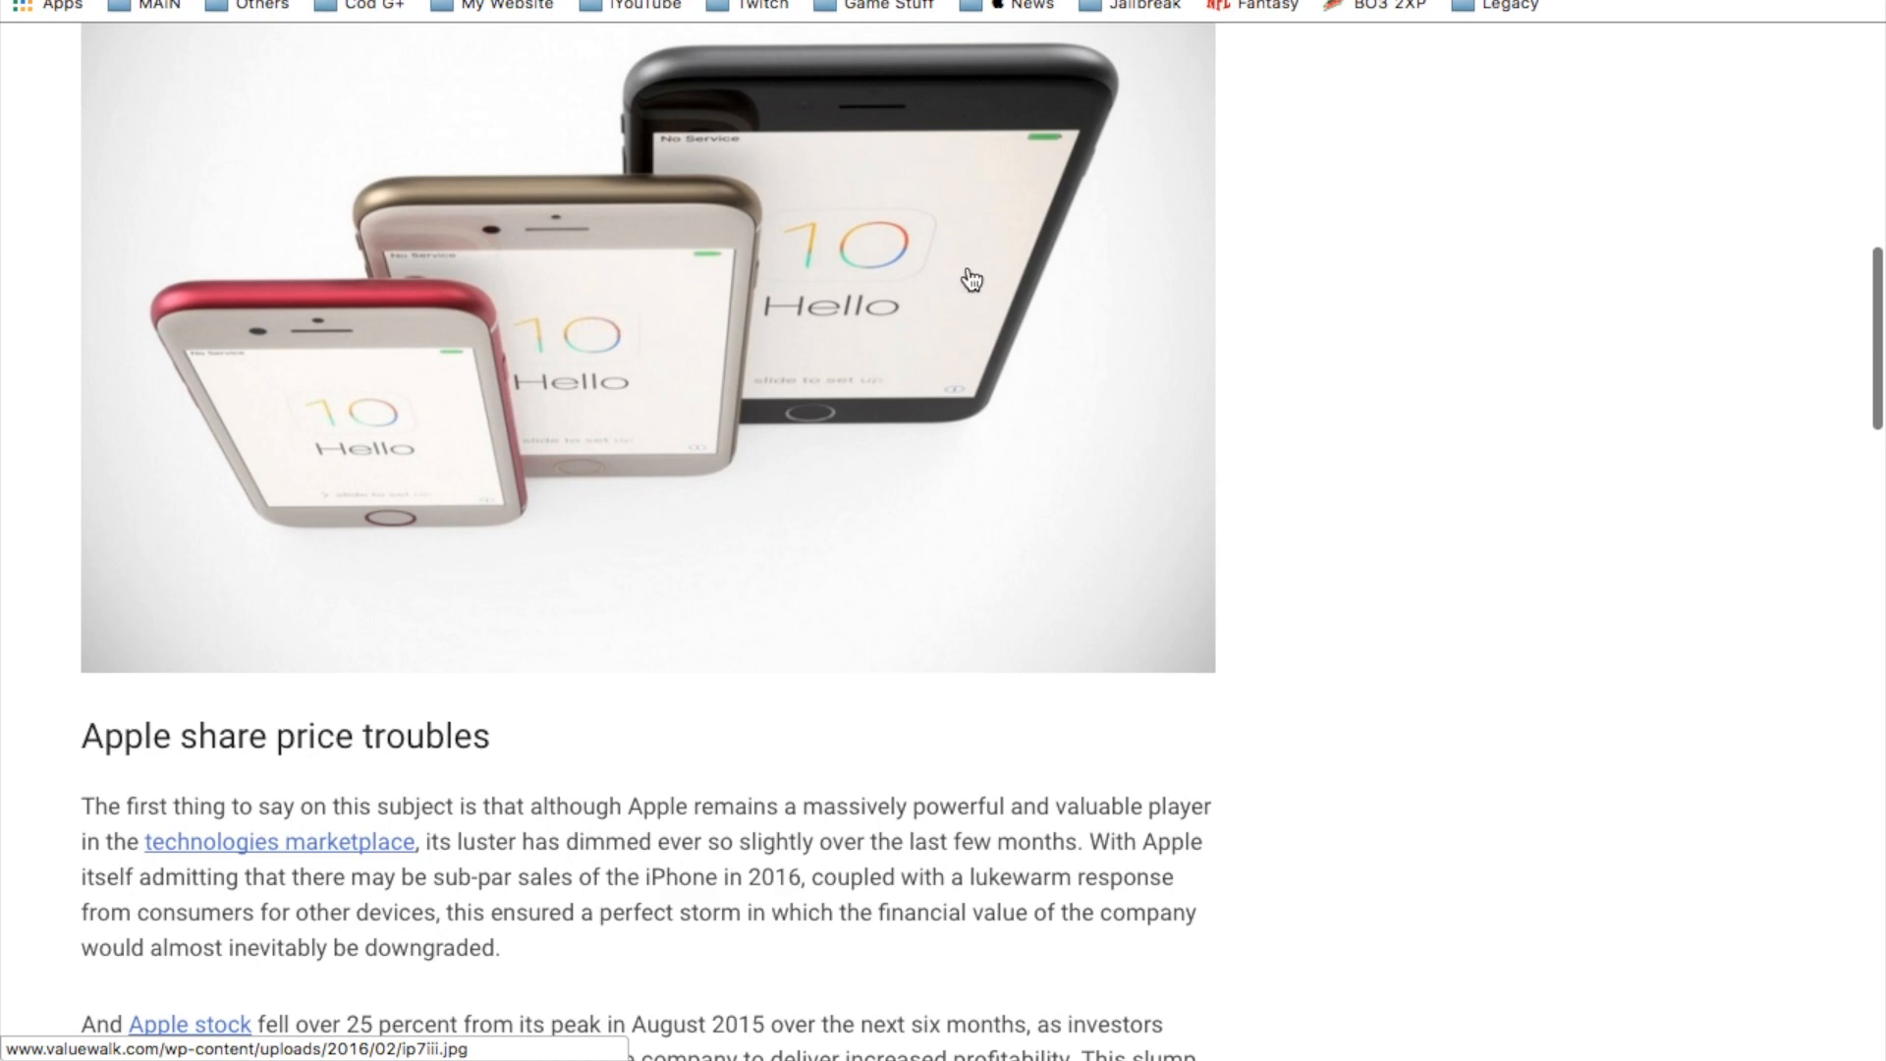
mouse_move(891, 385)
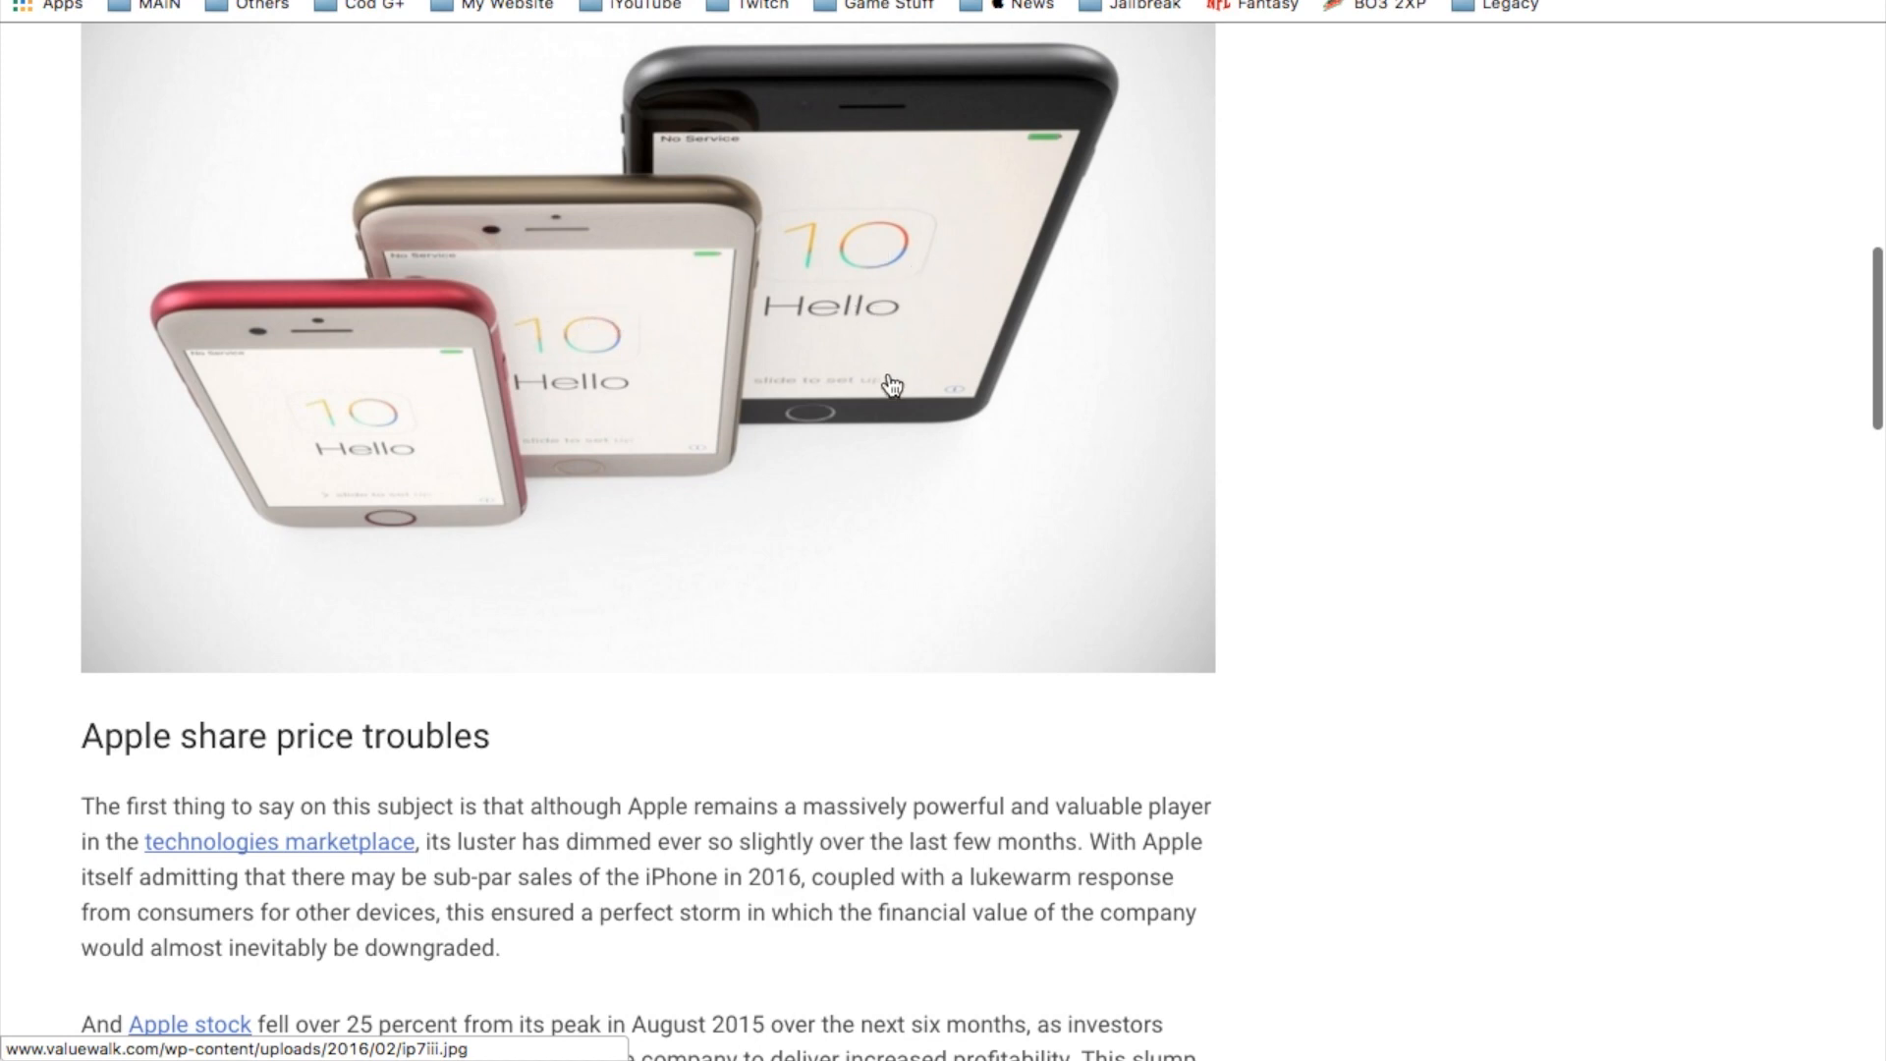
scroll("down", 3)
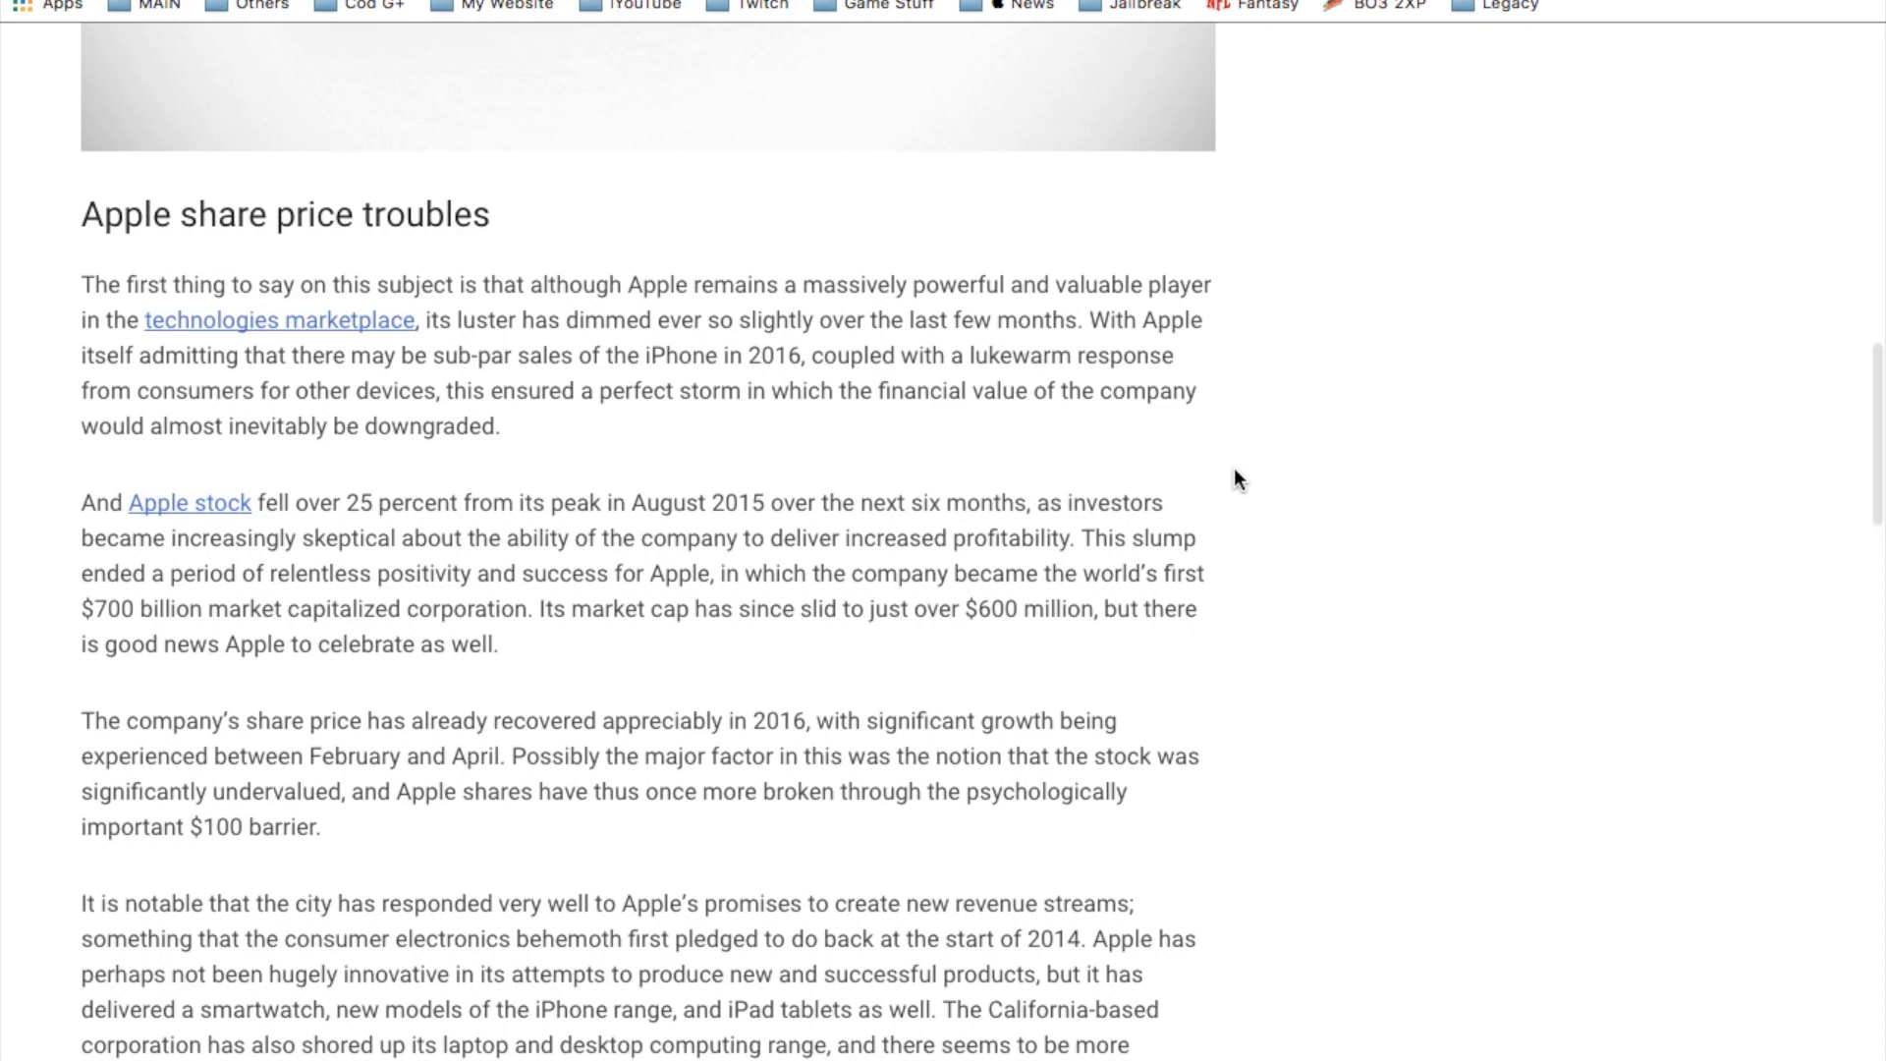
scroll("up", 3)
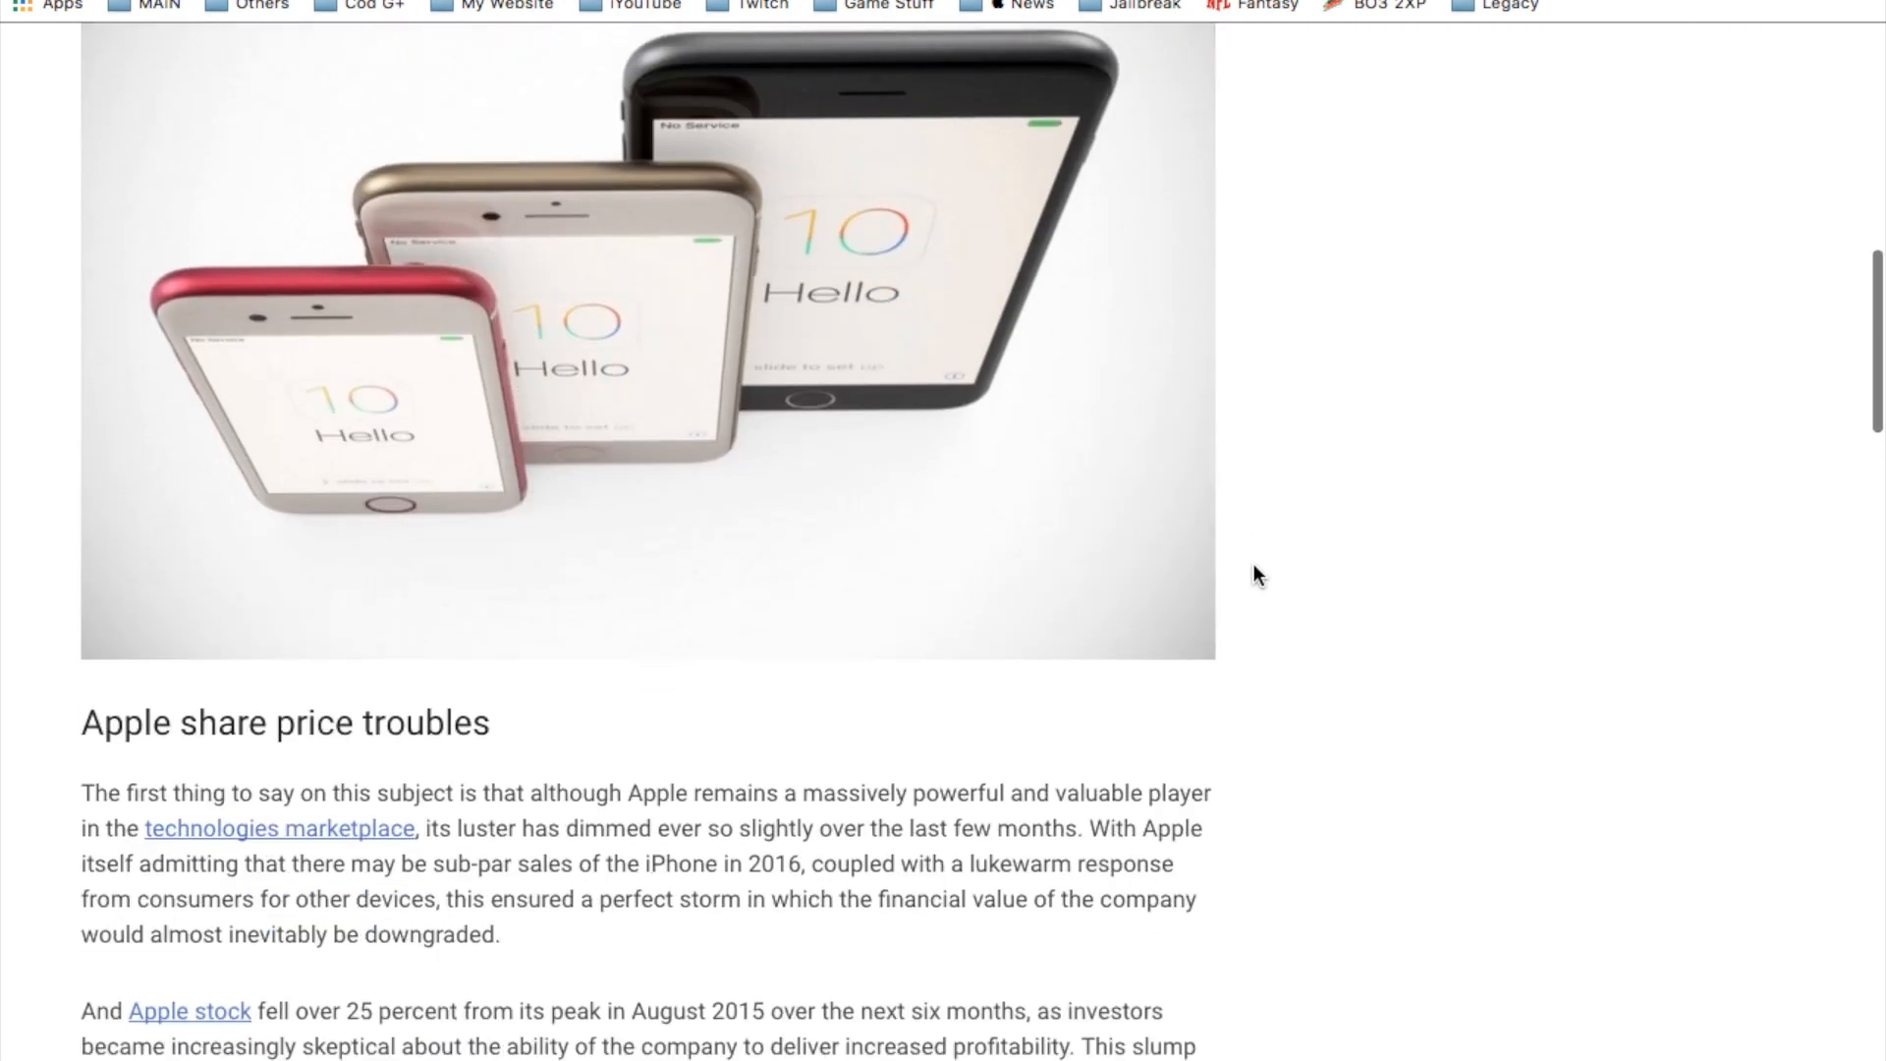
scroll("down", 3)
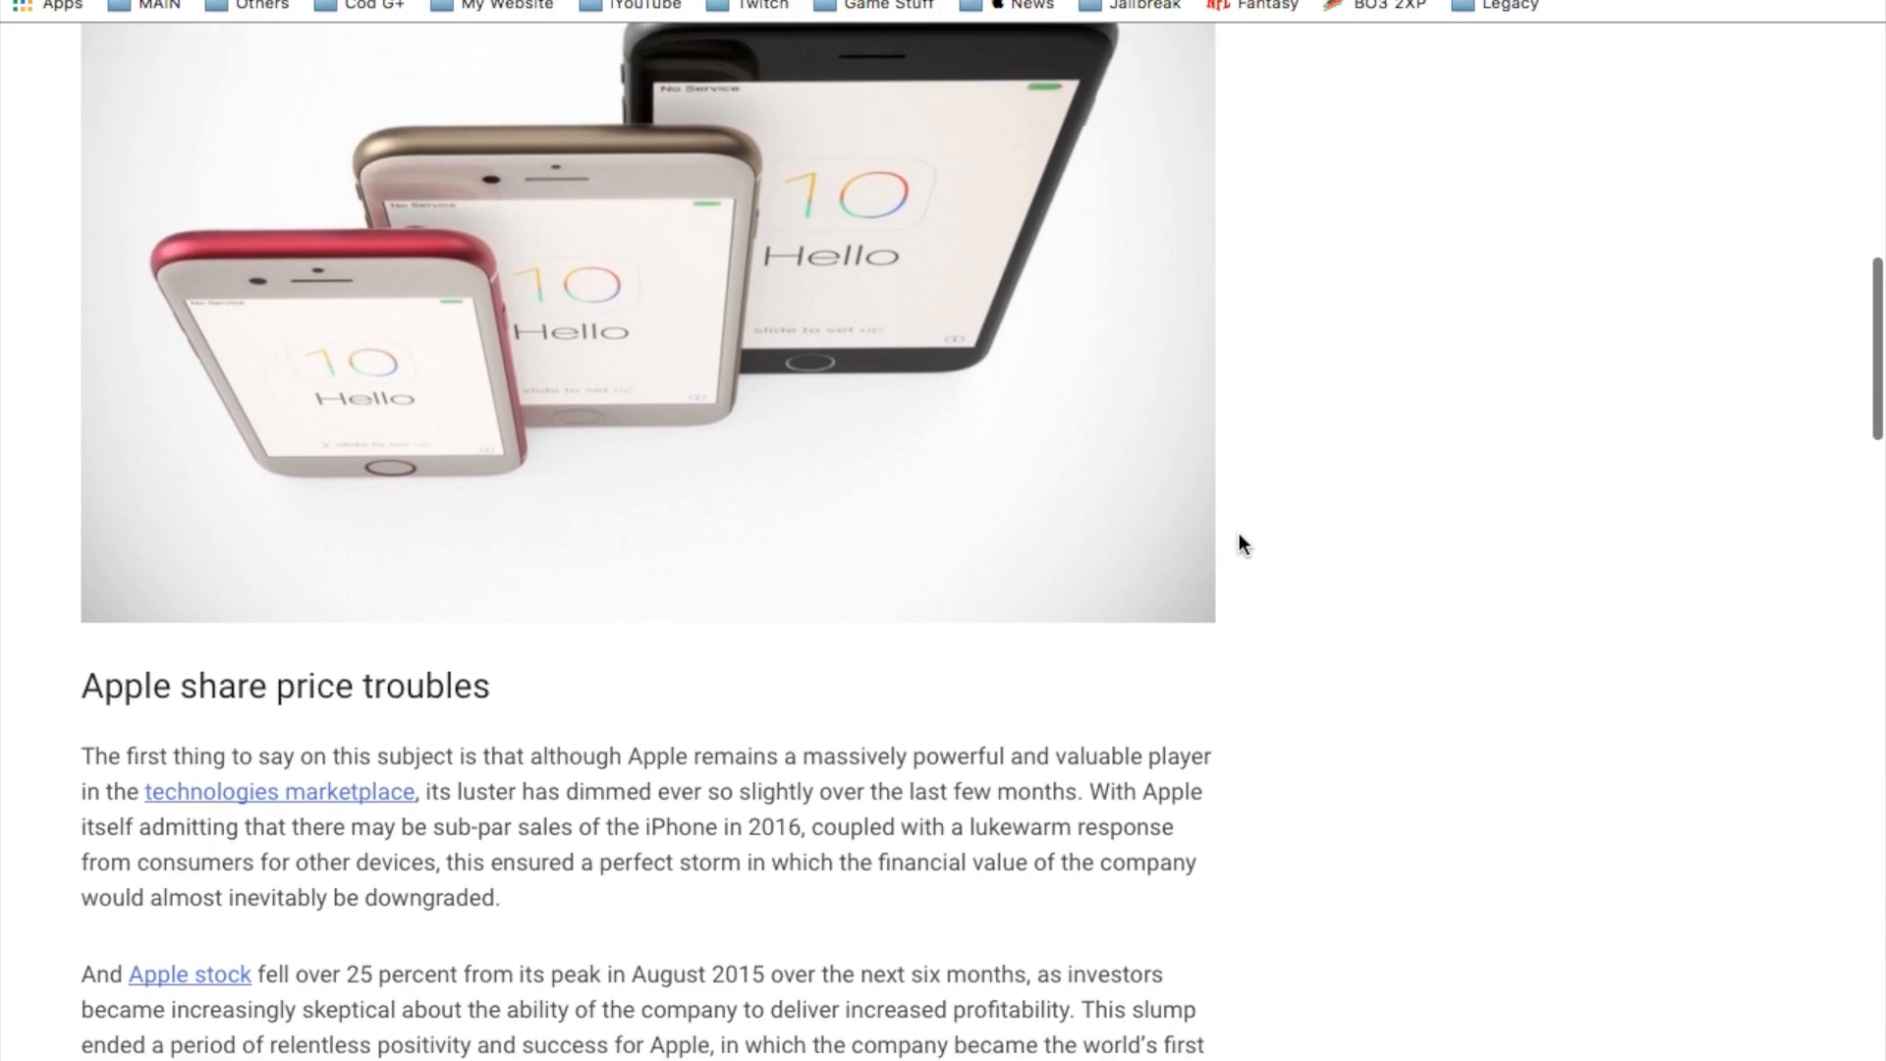
scroll("down", 3)
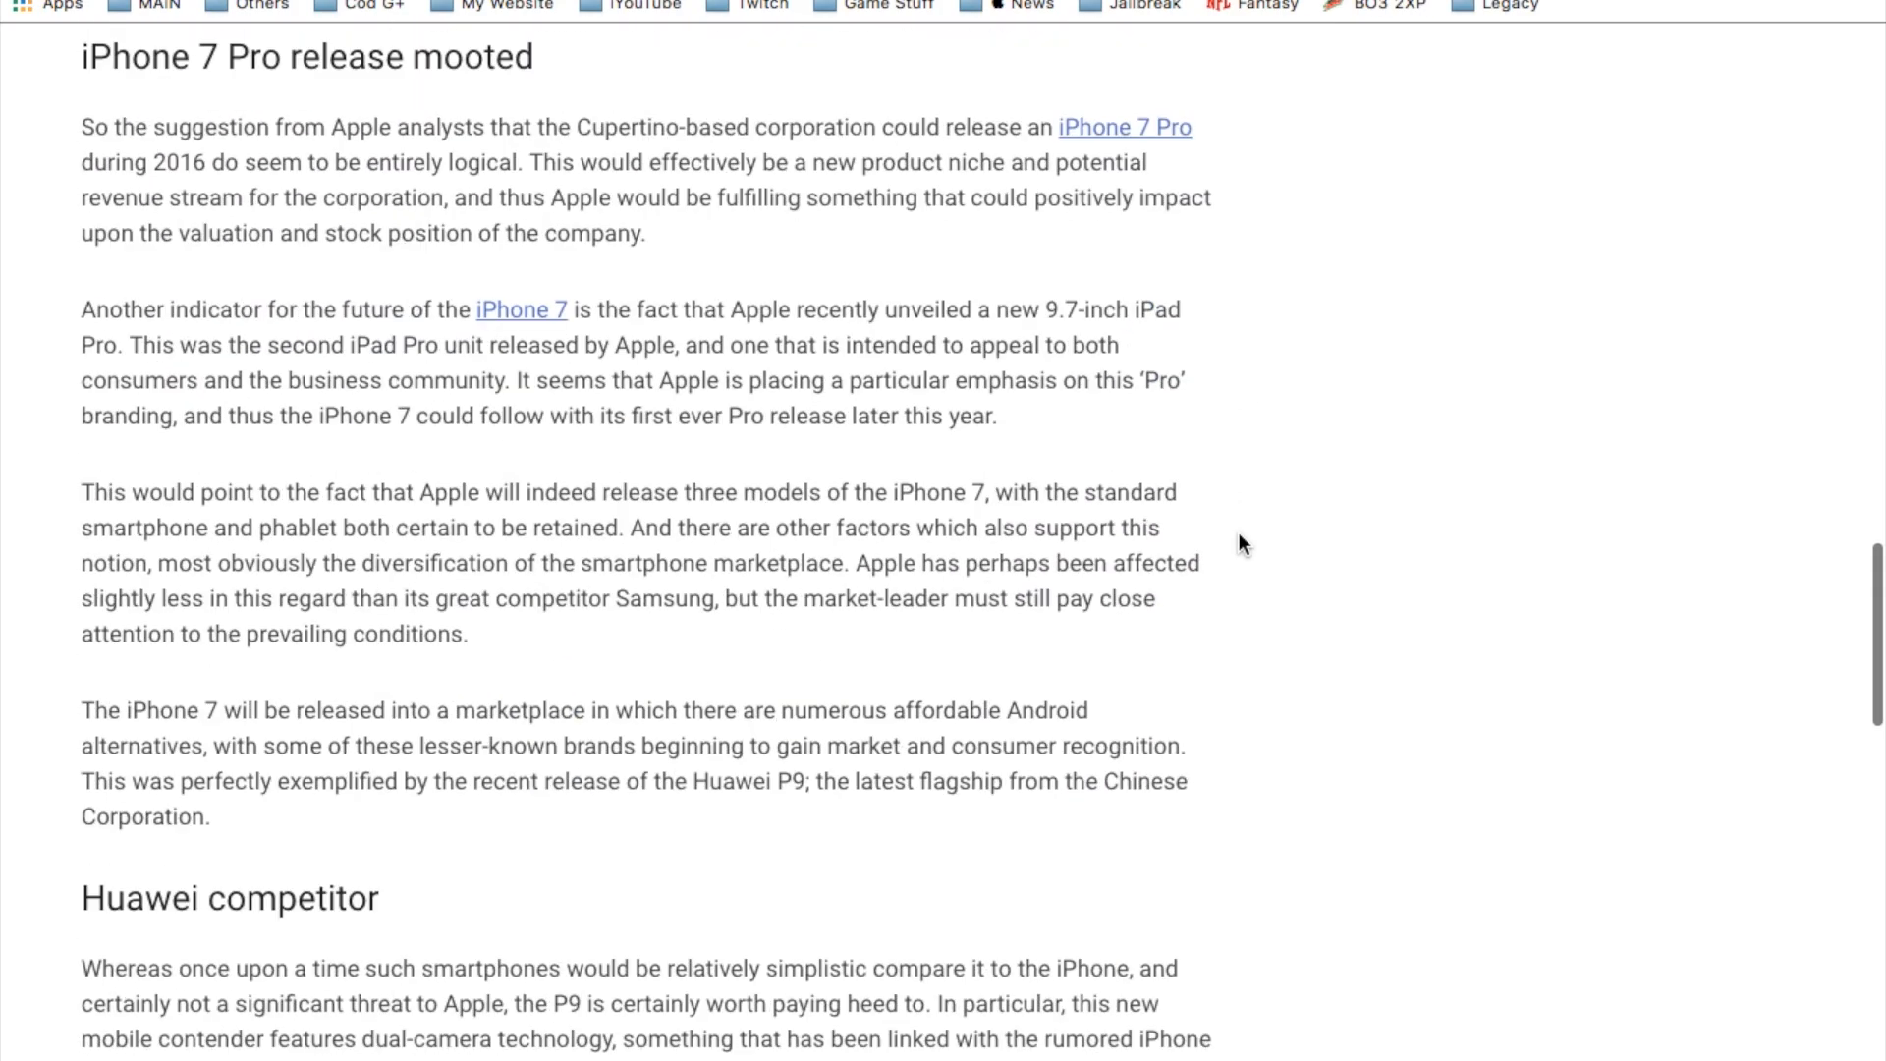
scroll("down", 3)
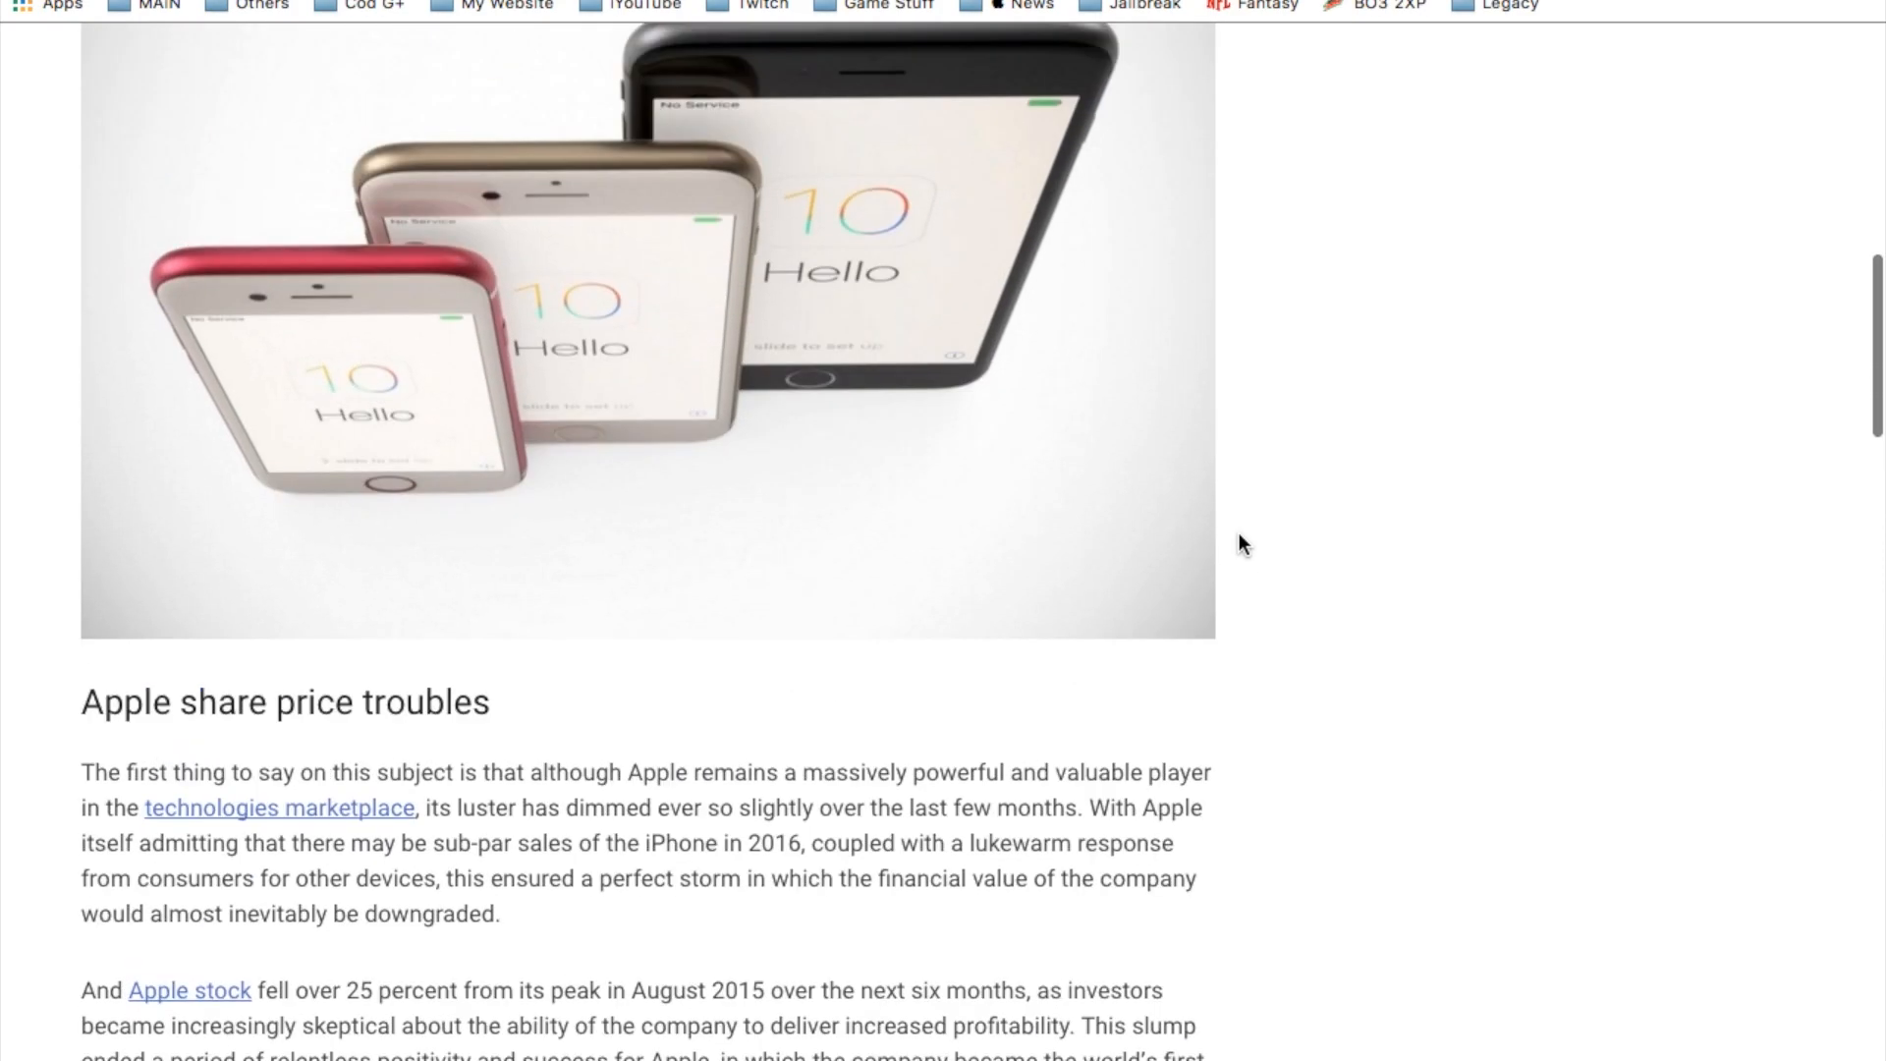
scroll("down", 3)
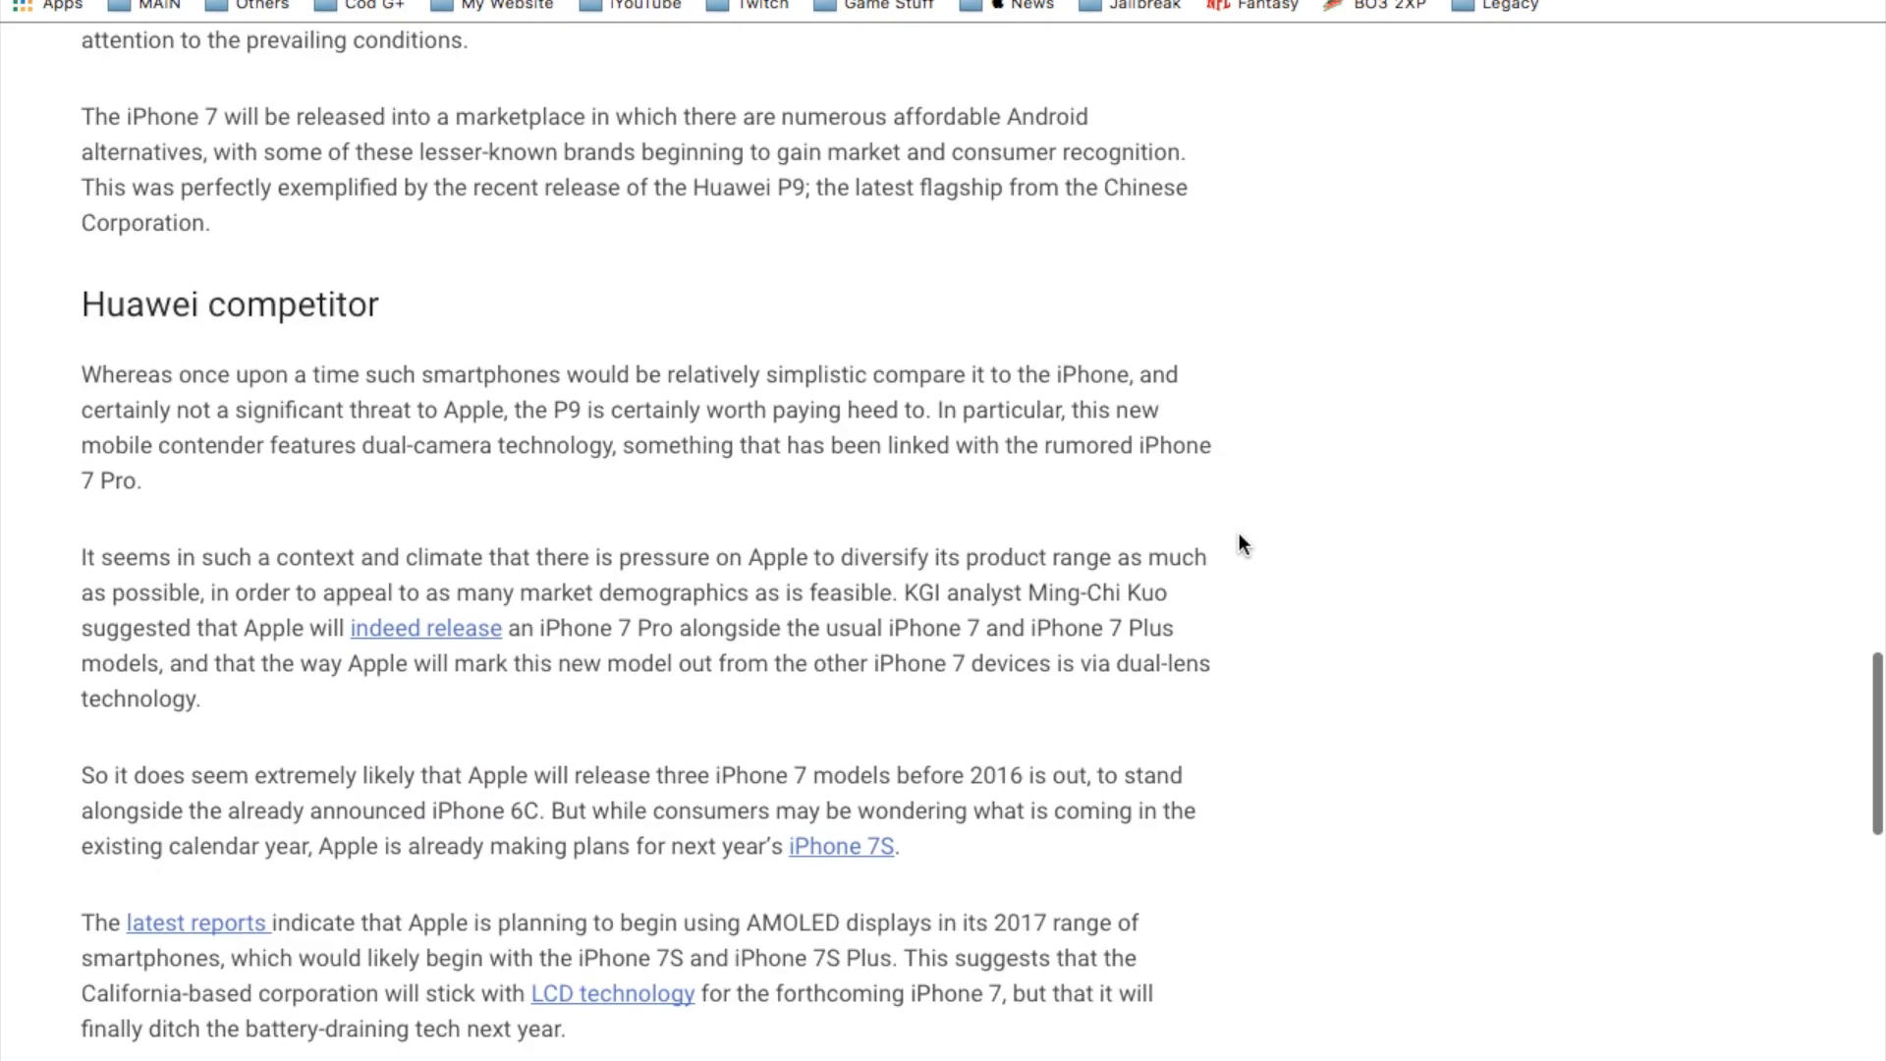
scroll("down", 3)
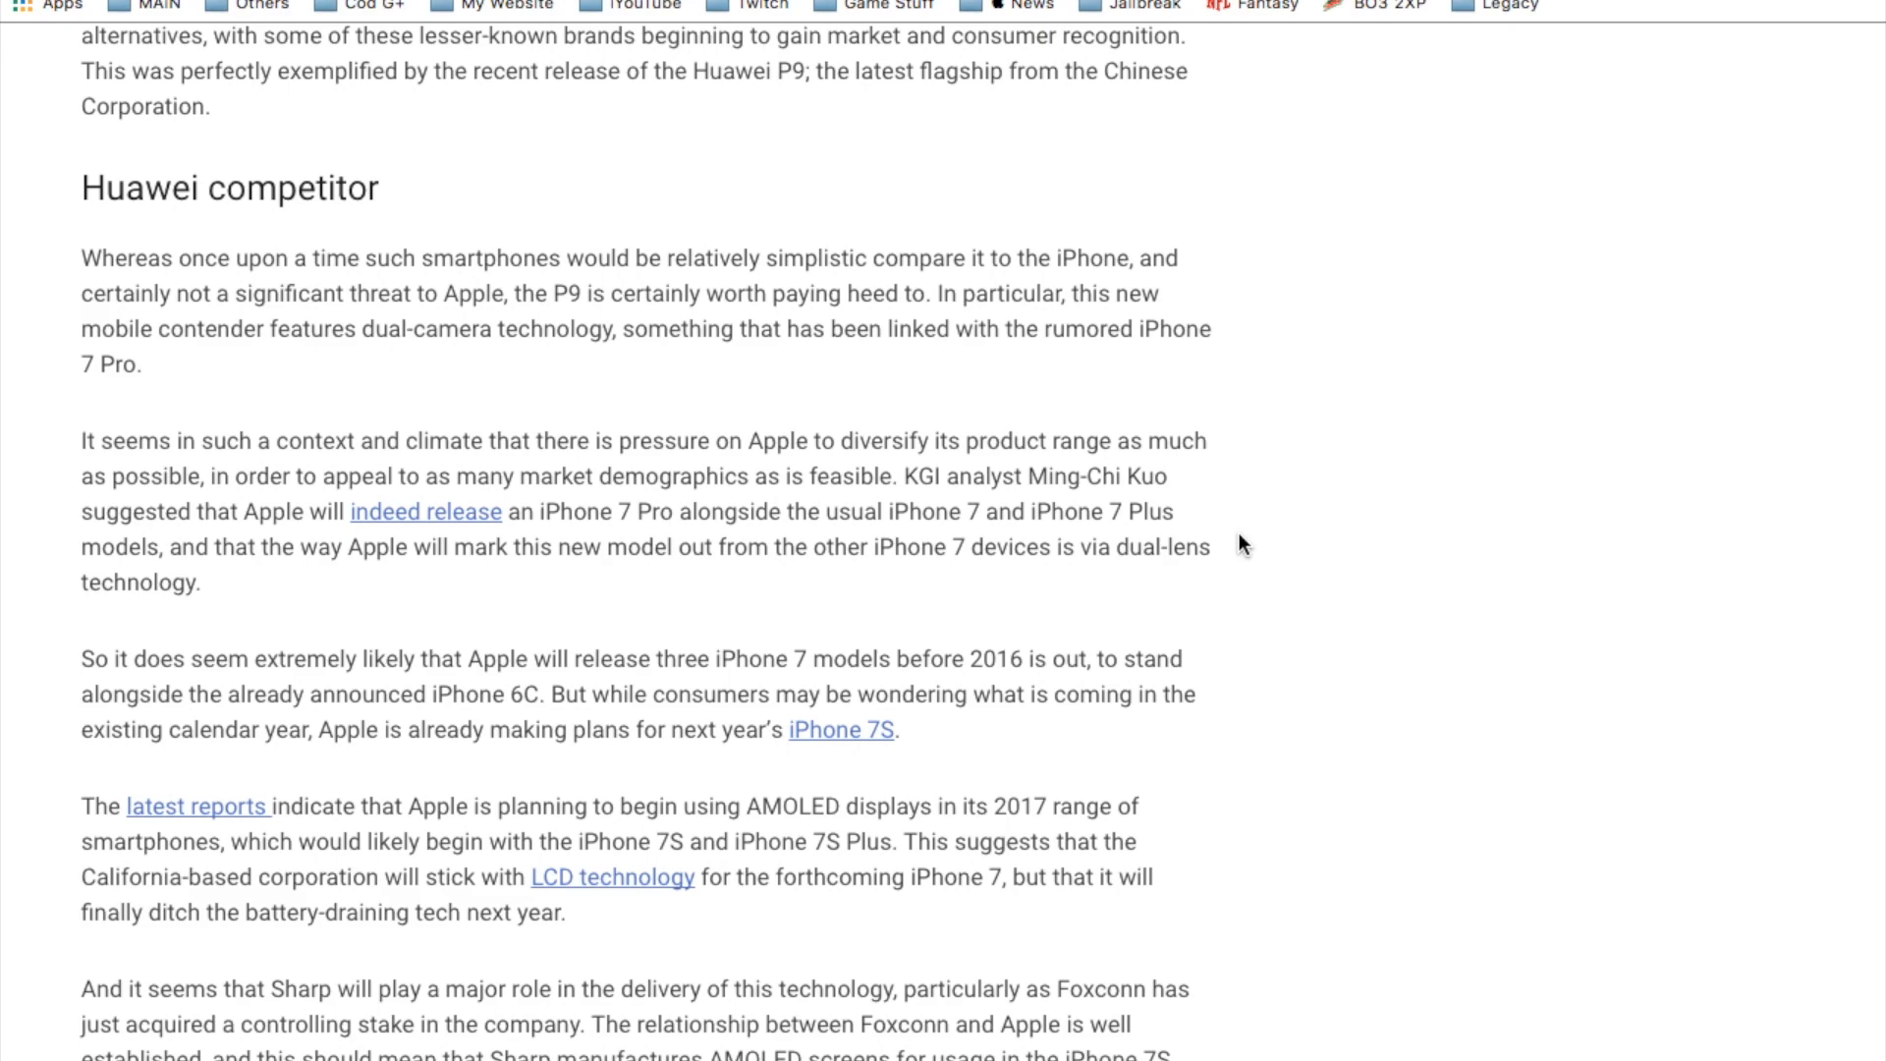
scroll("down", 3)
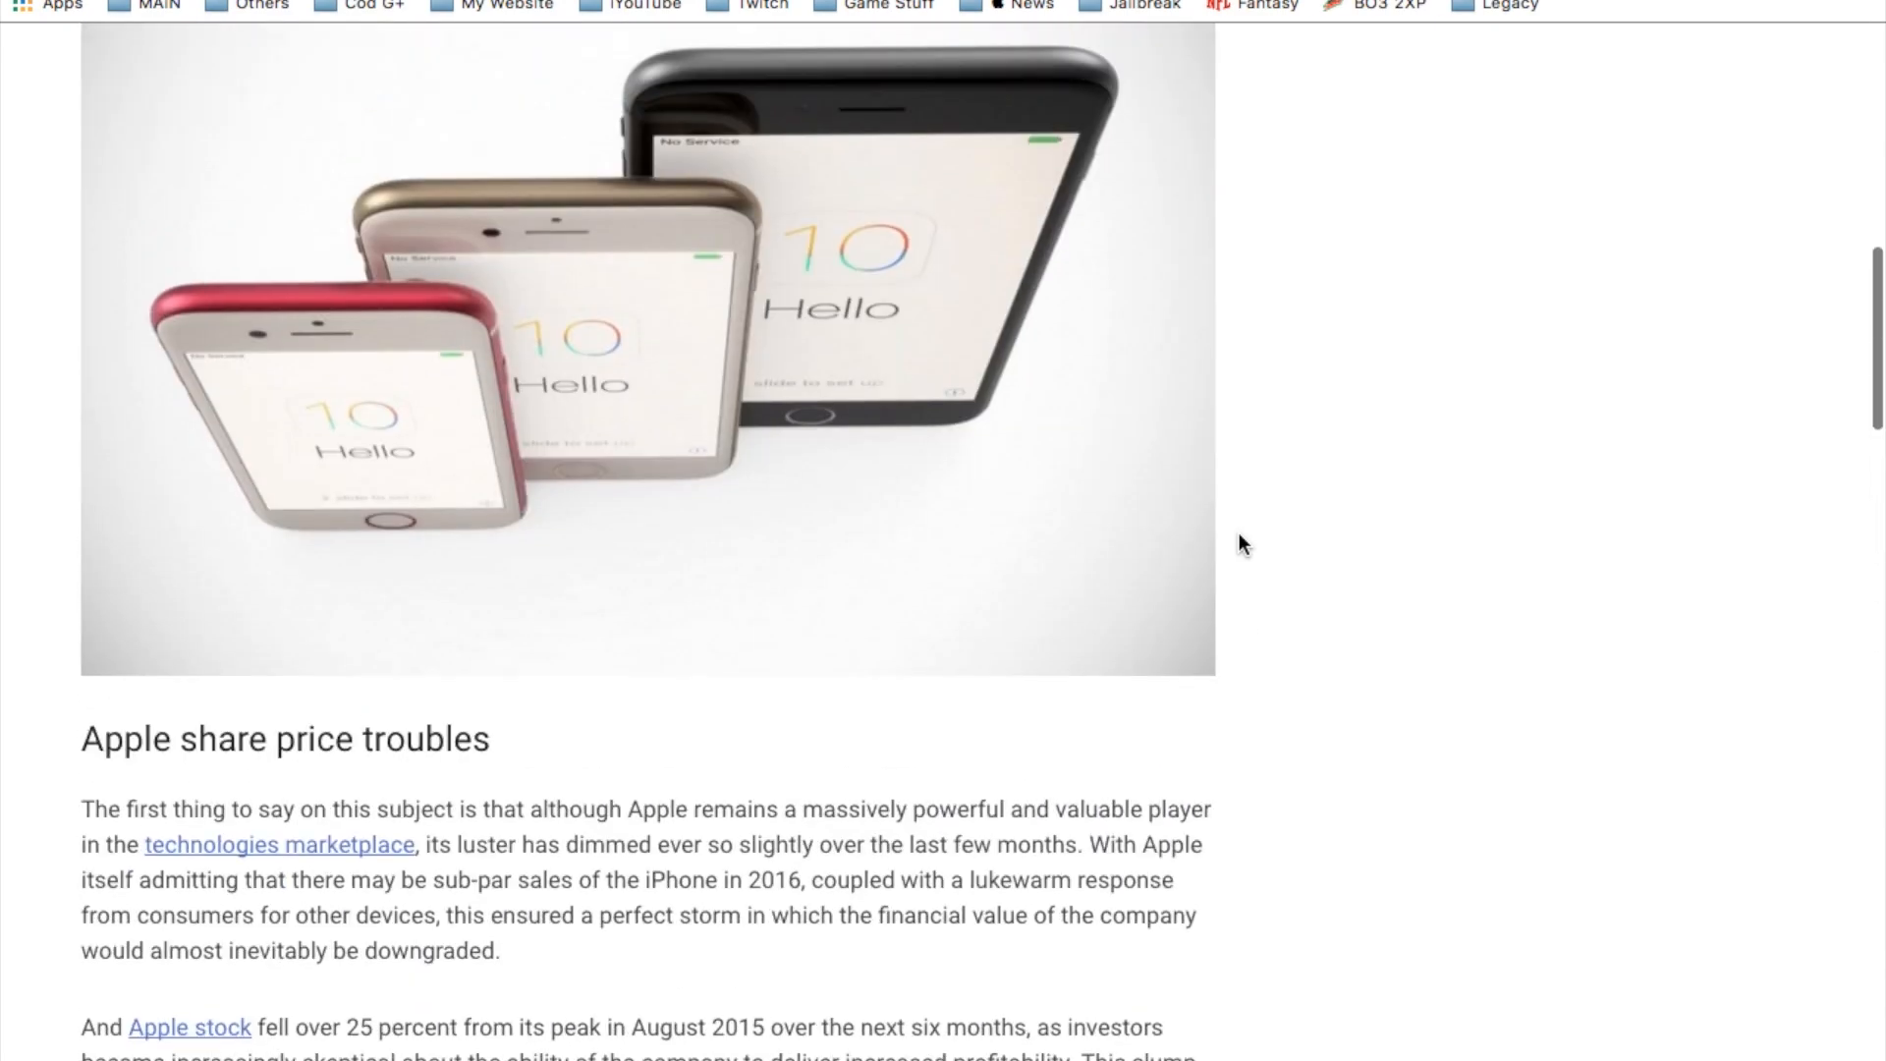
scroll("down", 3)
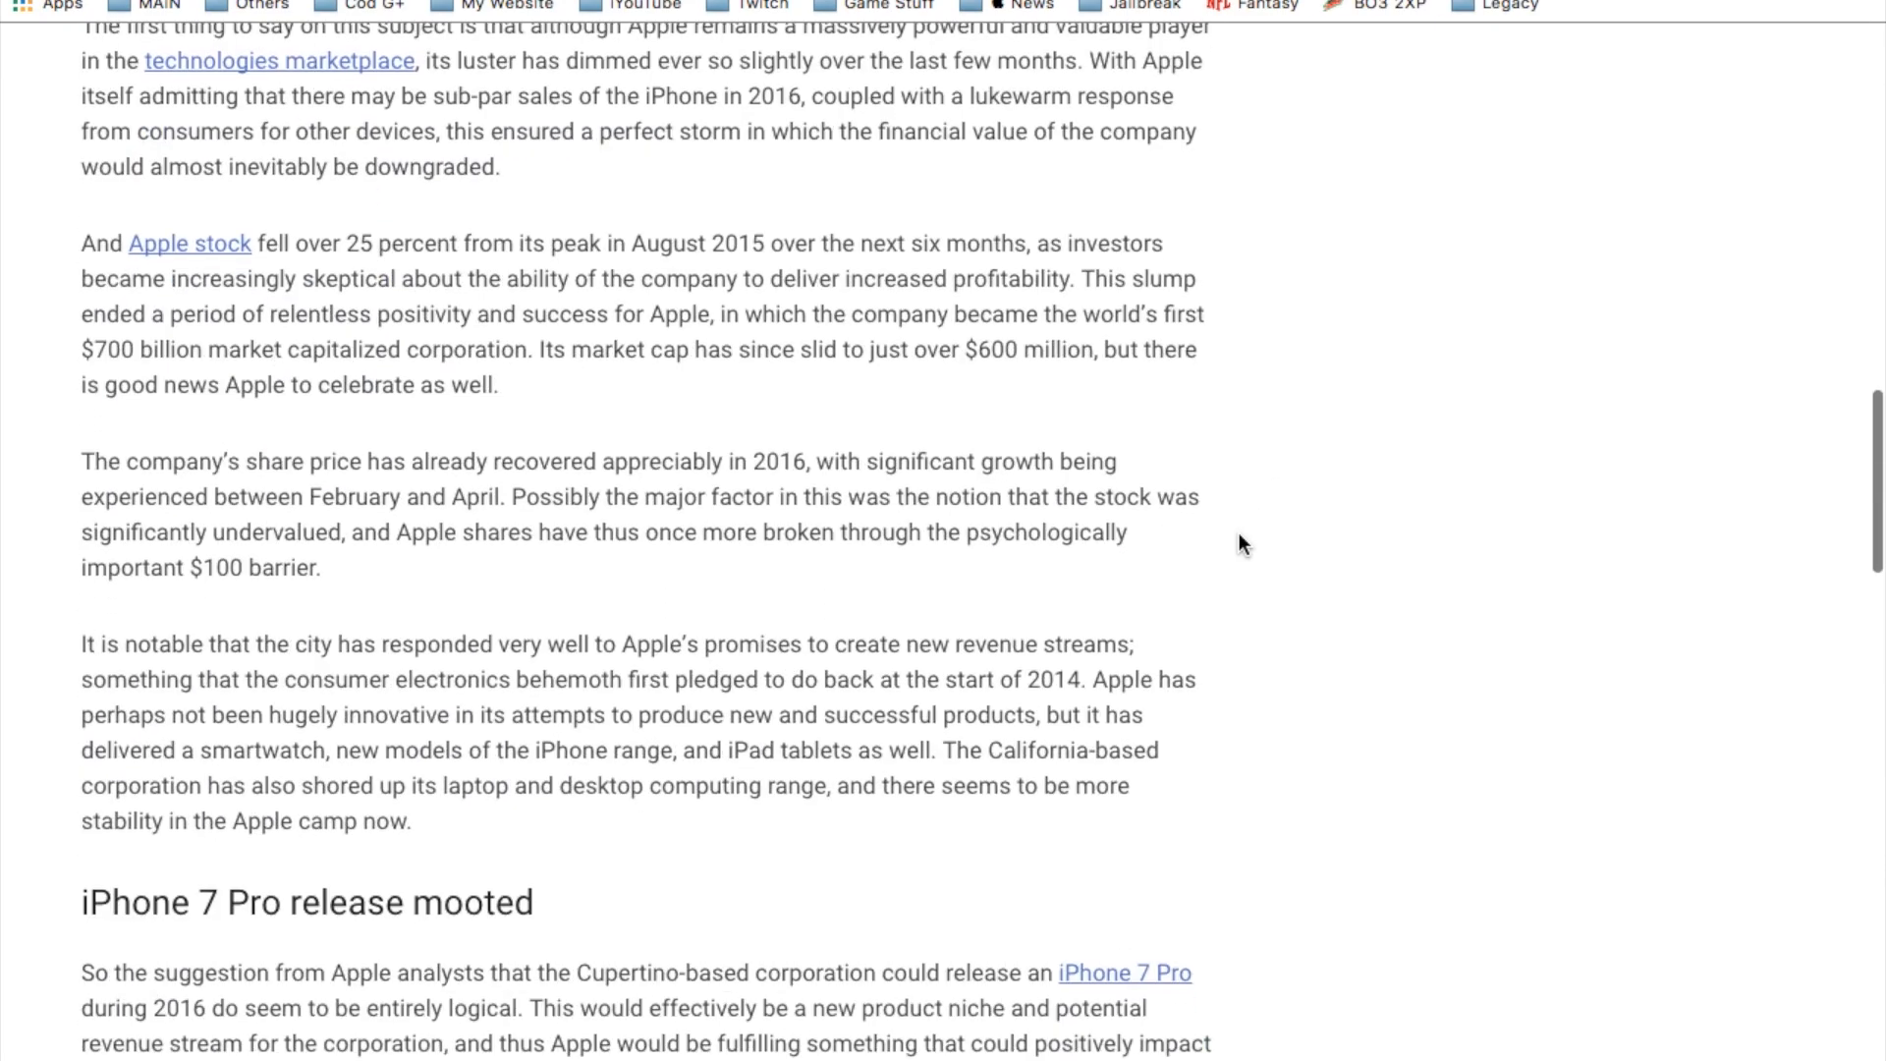
scroll("down", 3)
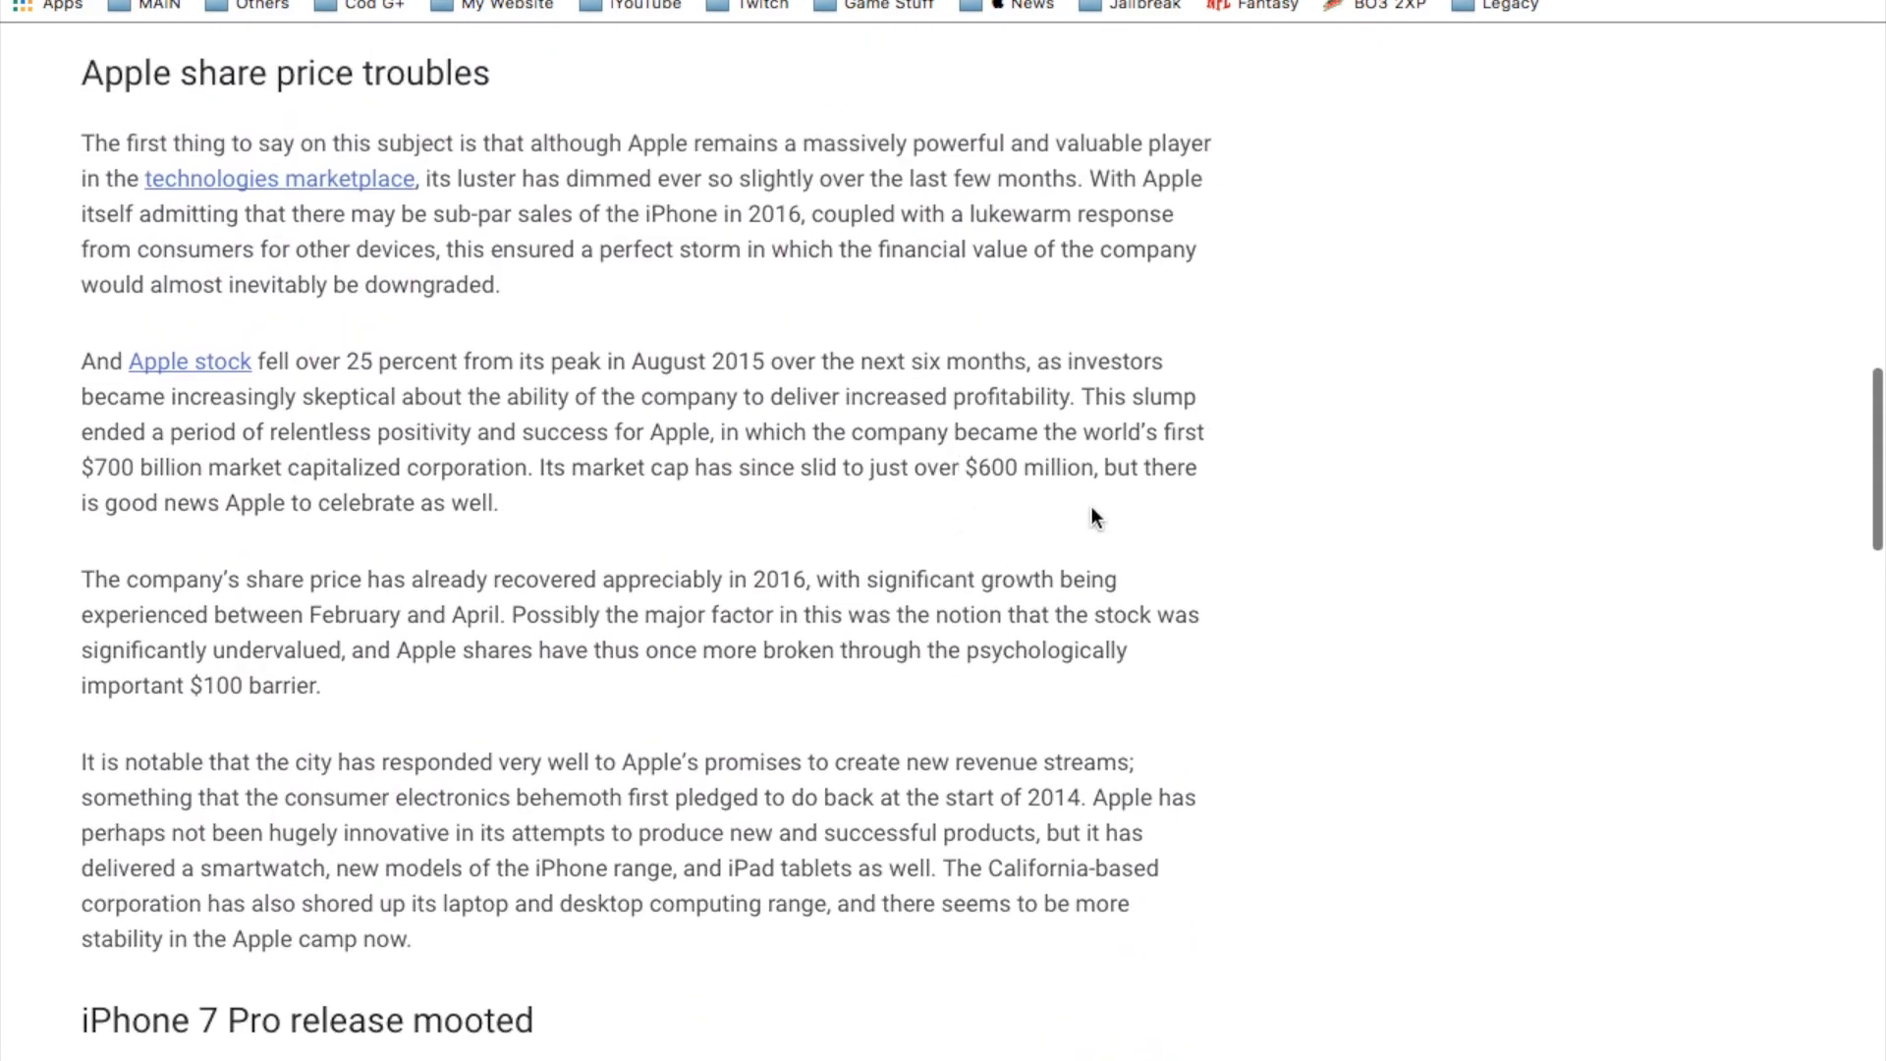
scroll("down", 3)
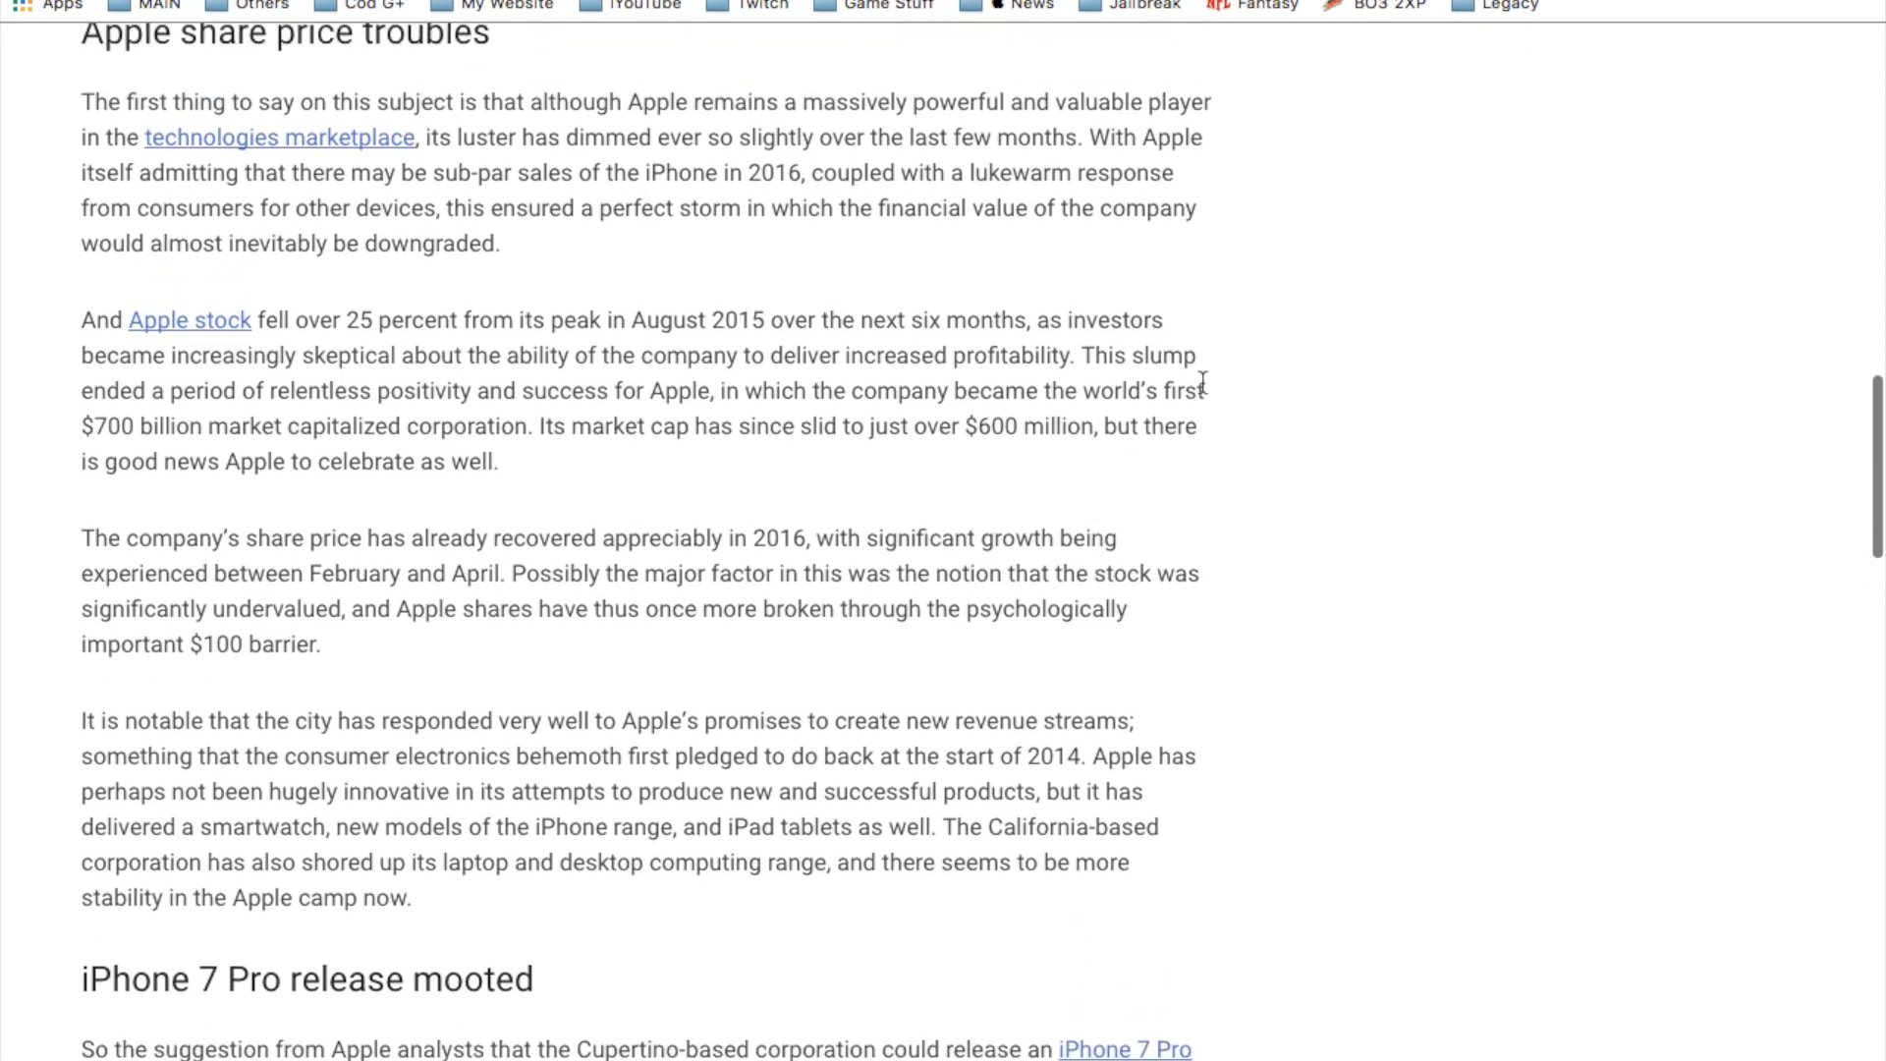
scroll("up", 3)
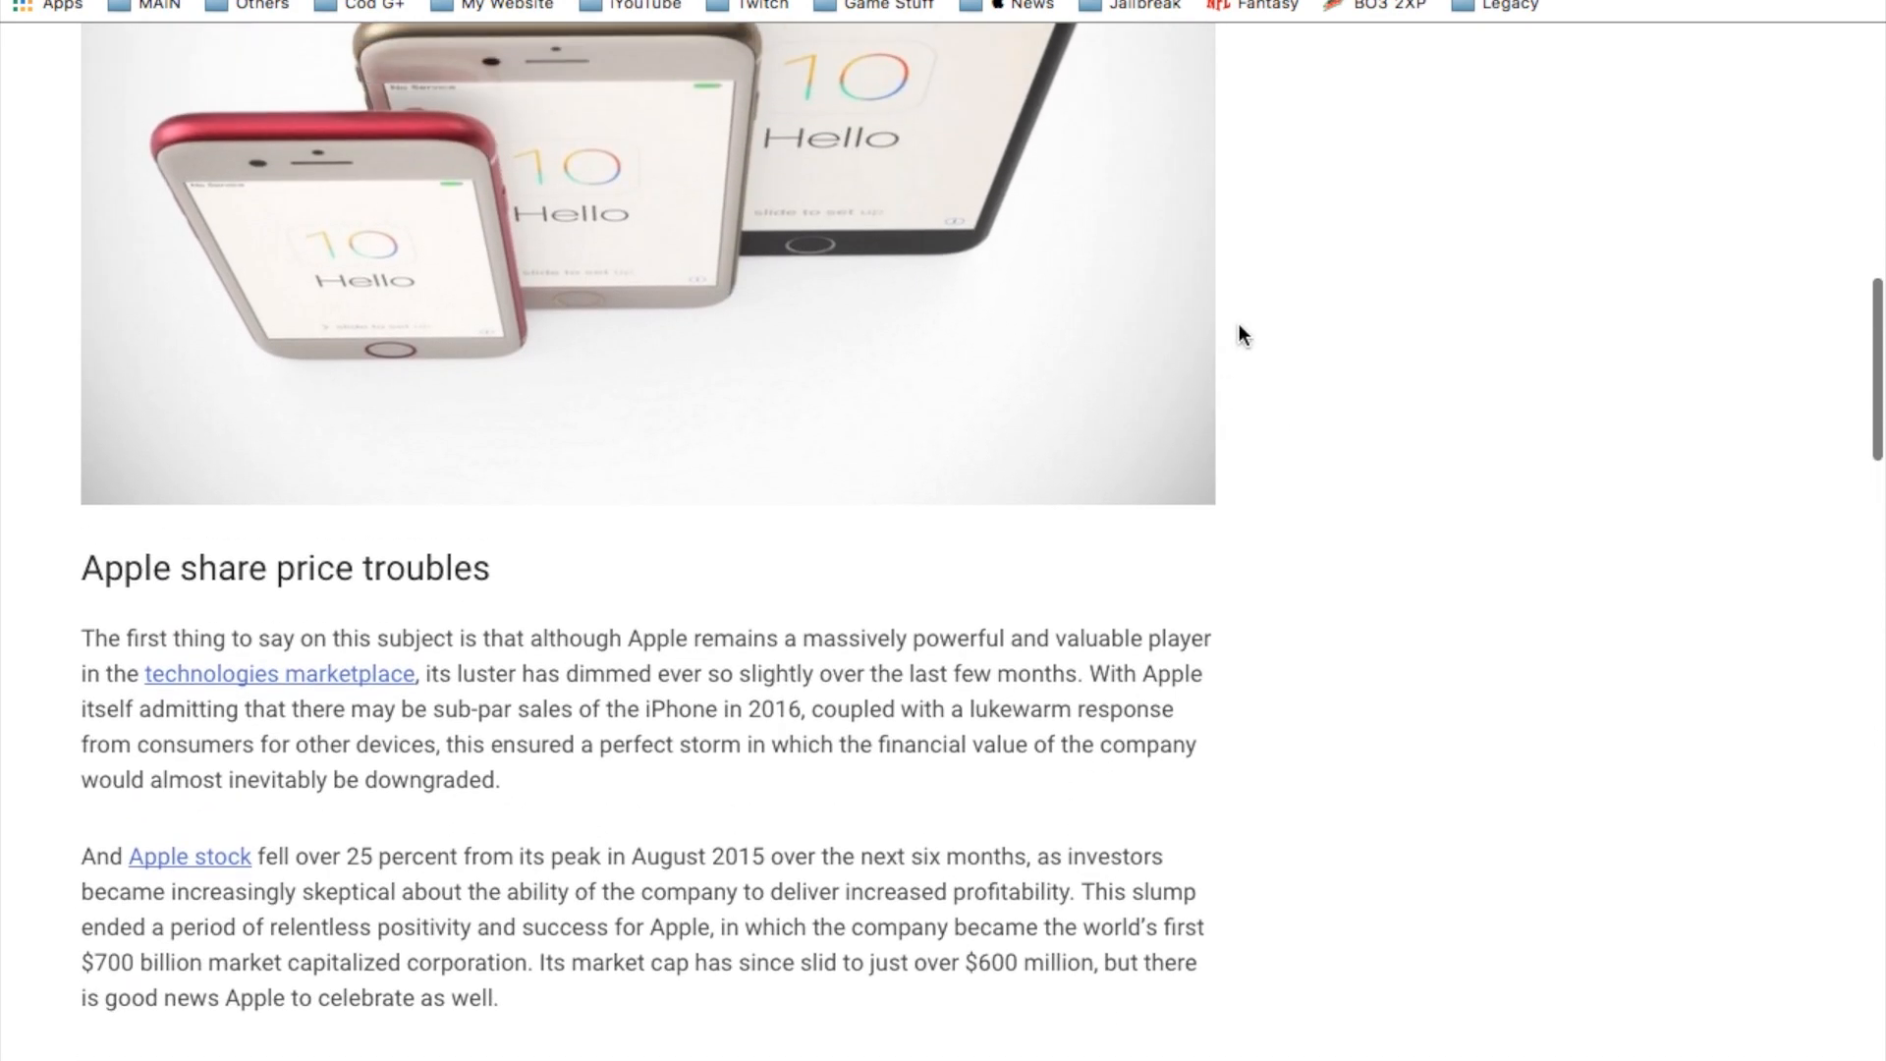
scroll("up", 3)
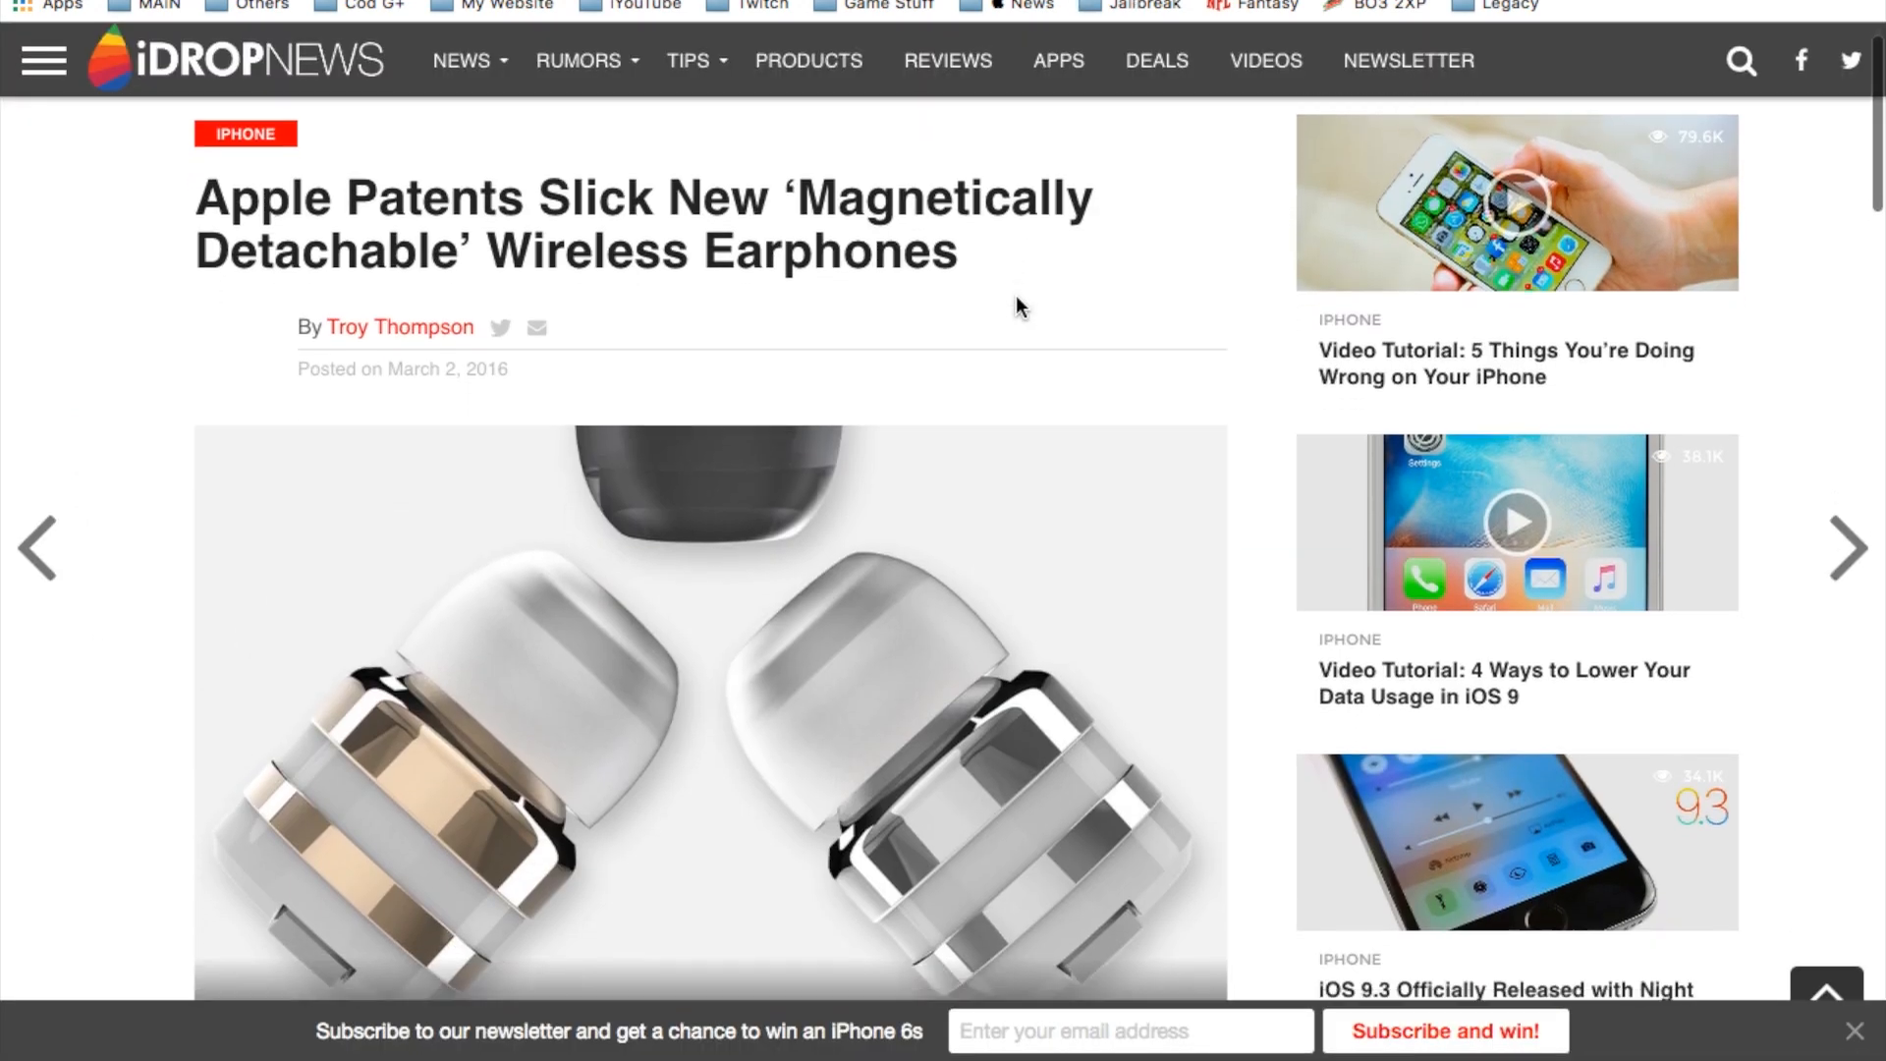
mouse_move(896, 241)
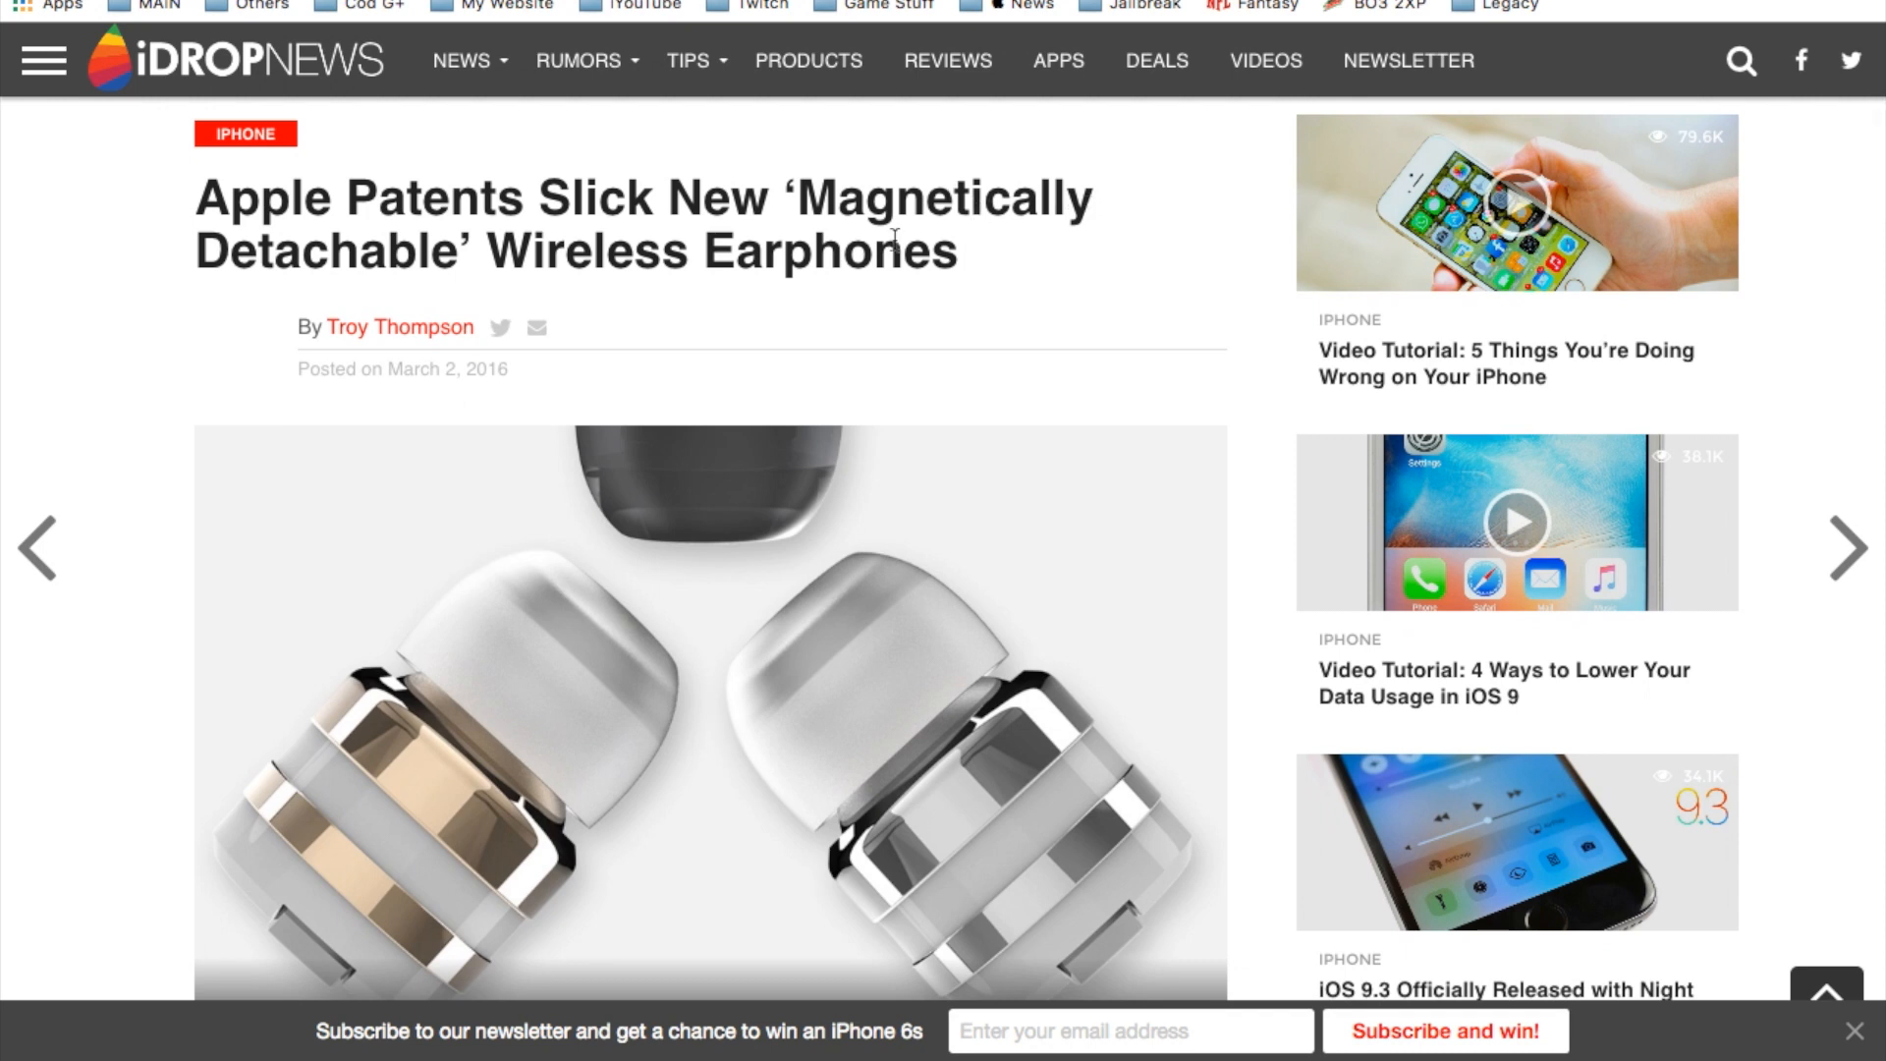
scroll("down", 3)
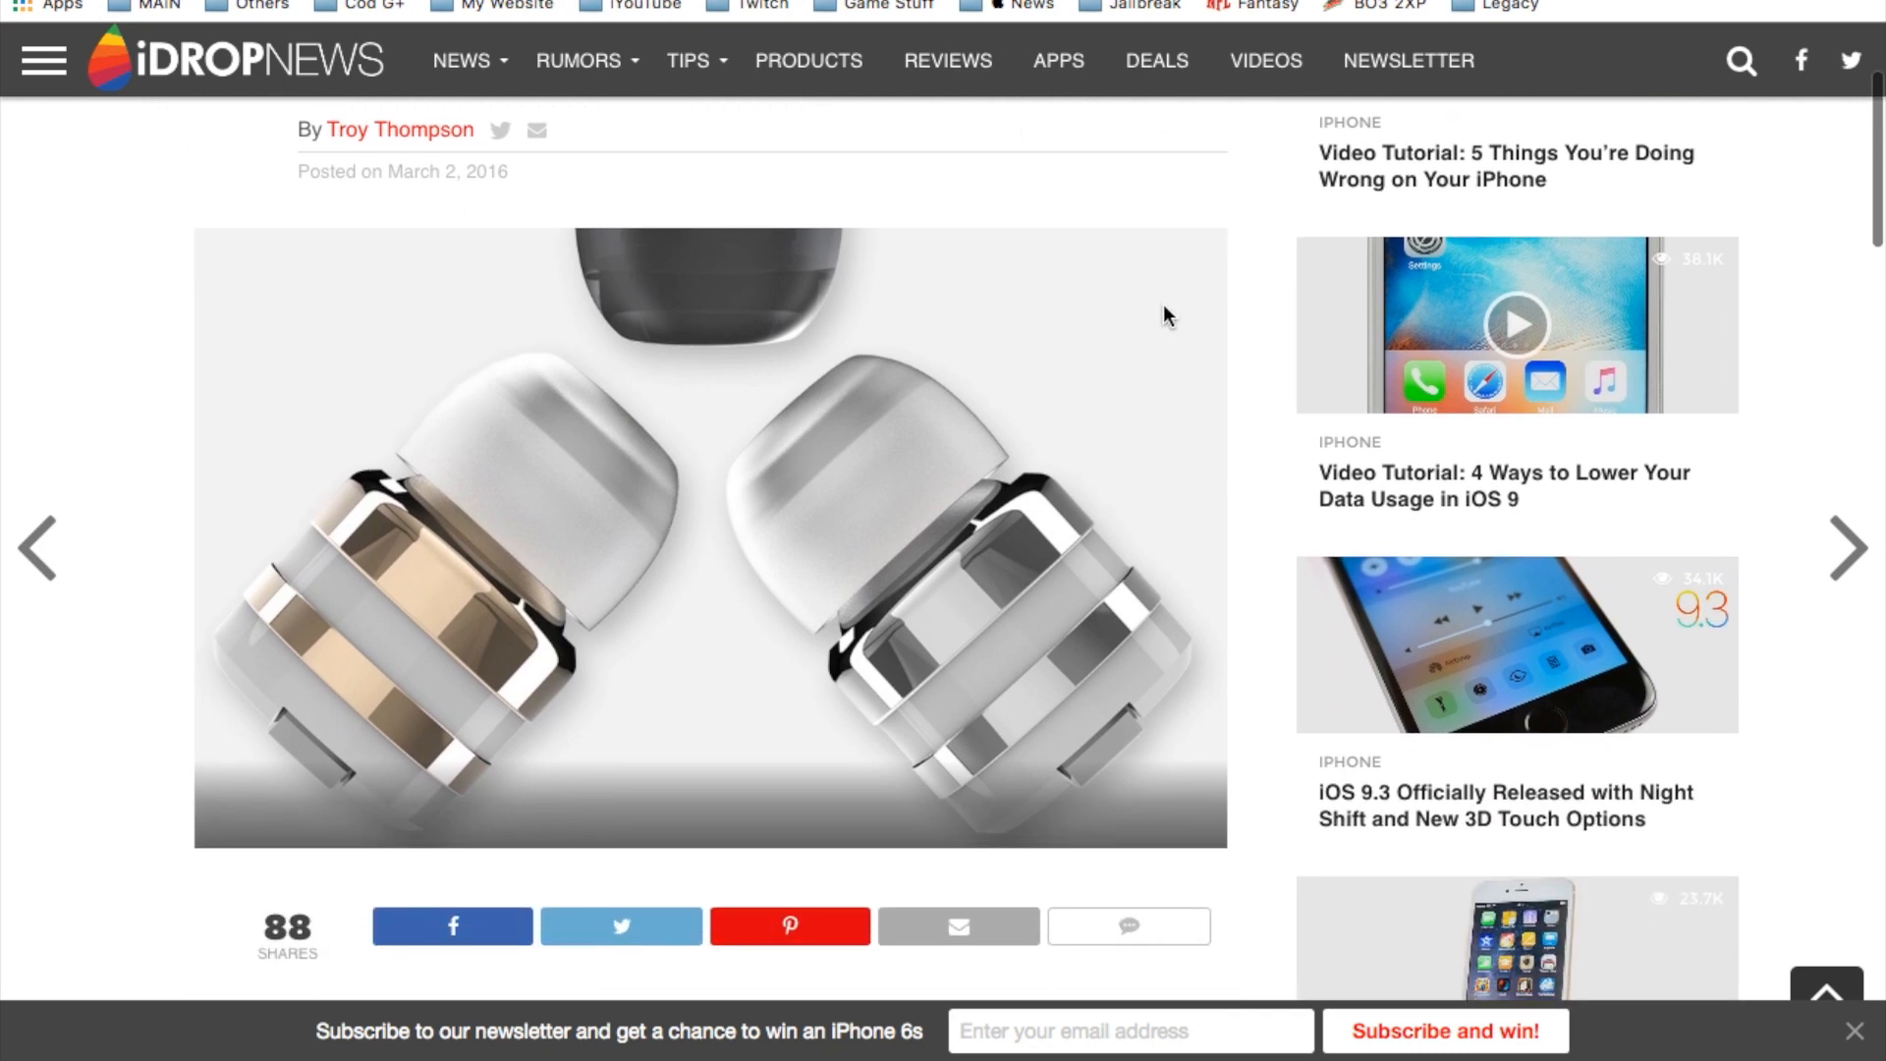
scroll("down", 3)
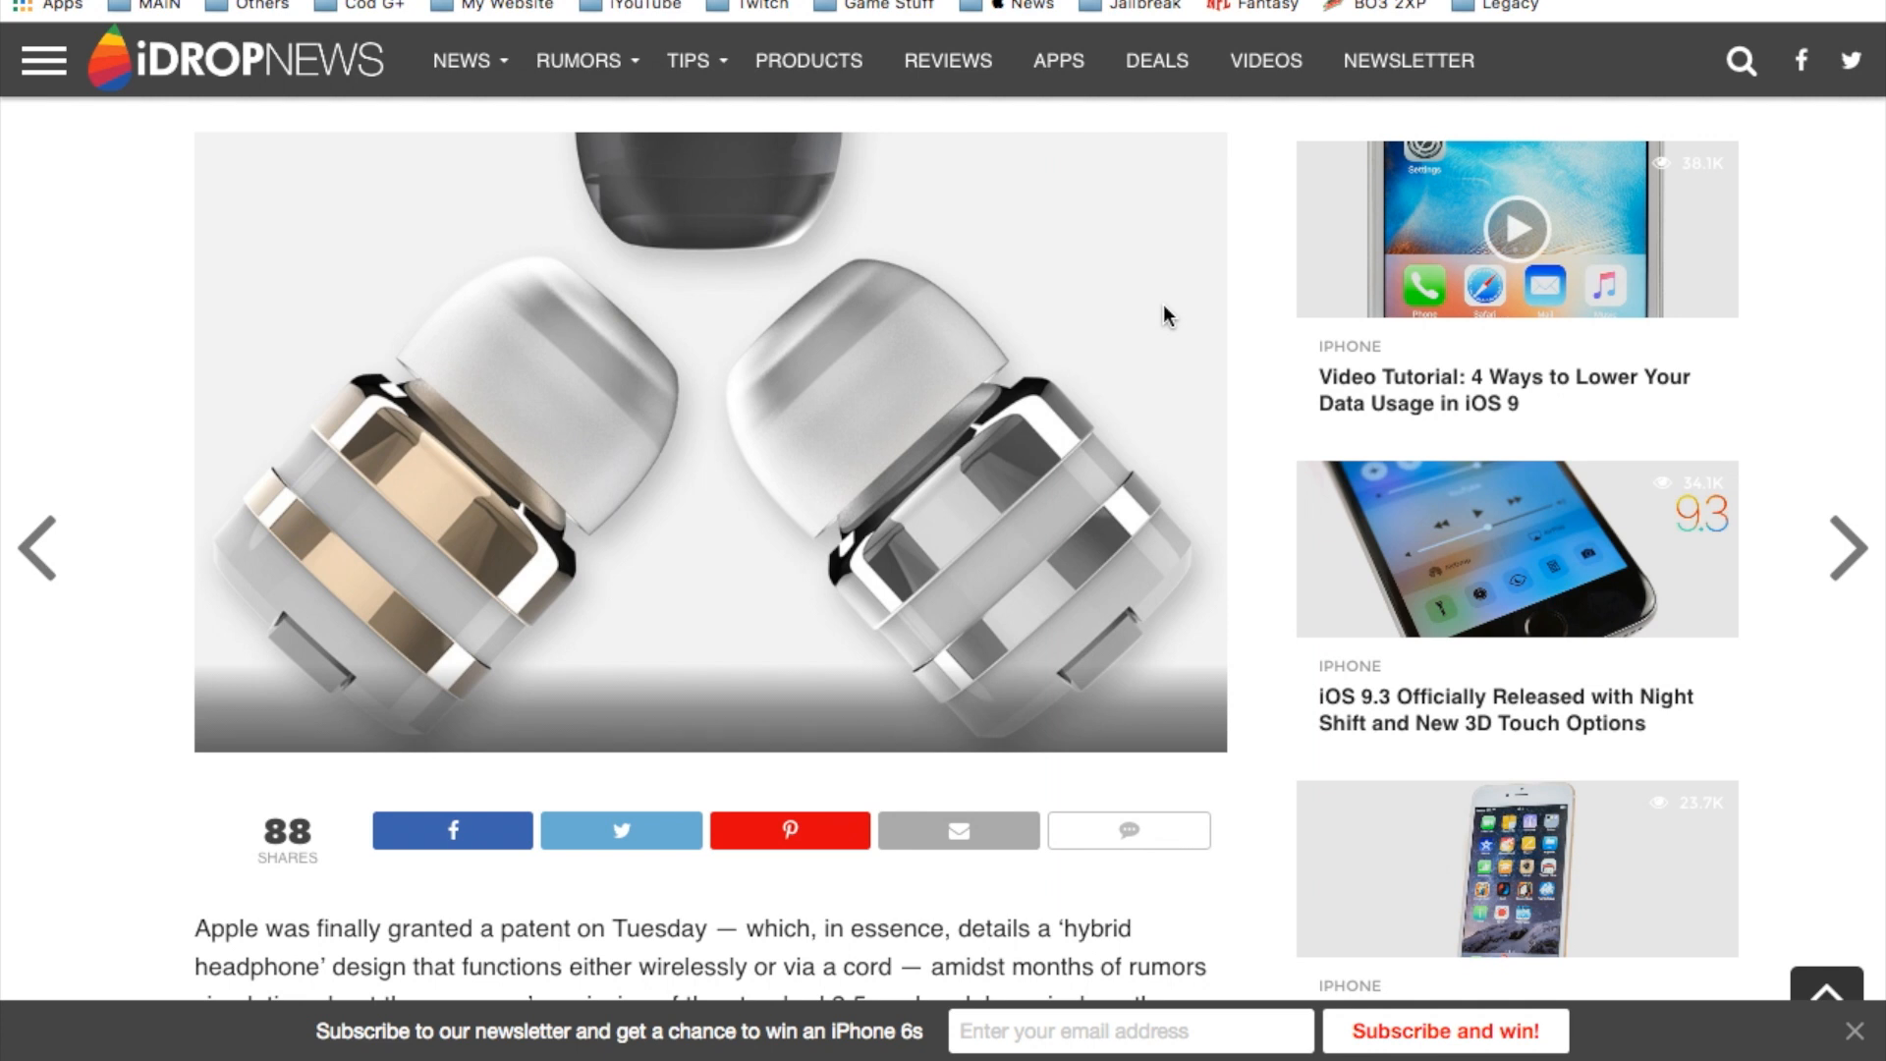
mouse_move(1265, 409)
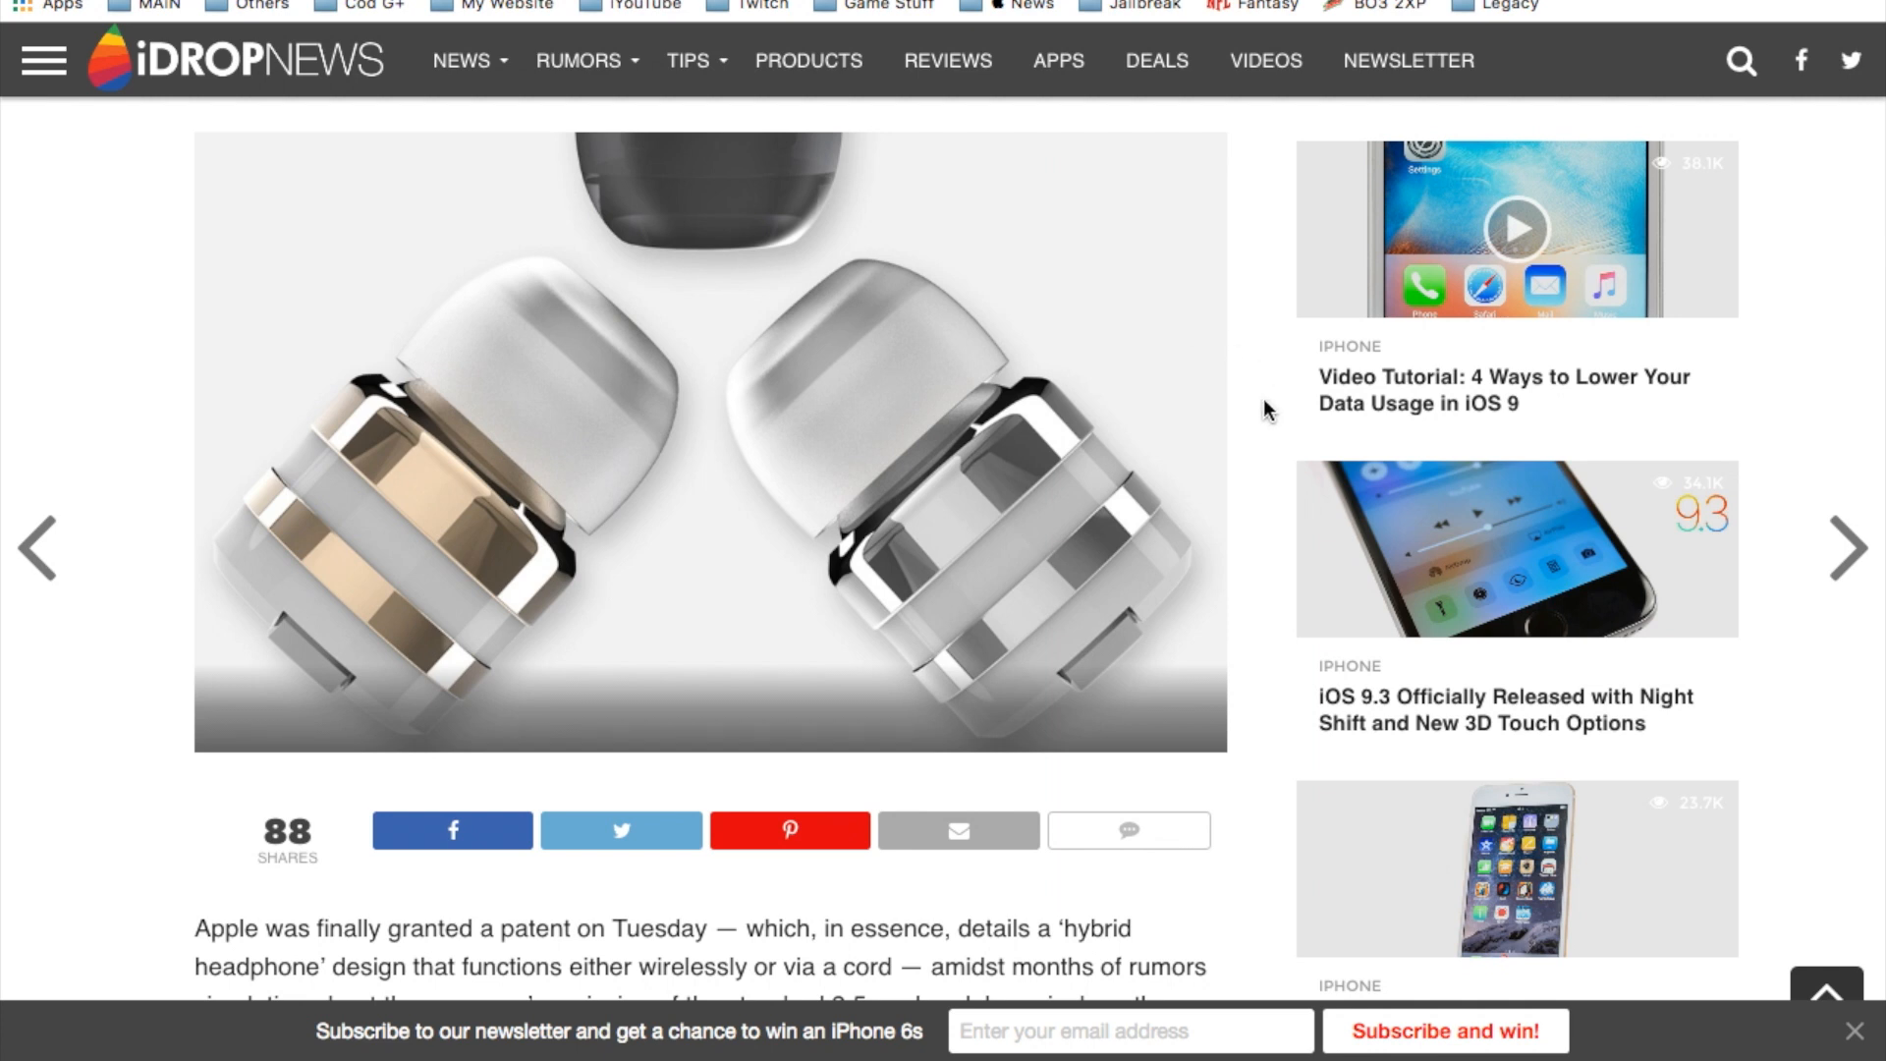
scroll("down", 3)
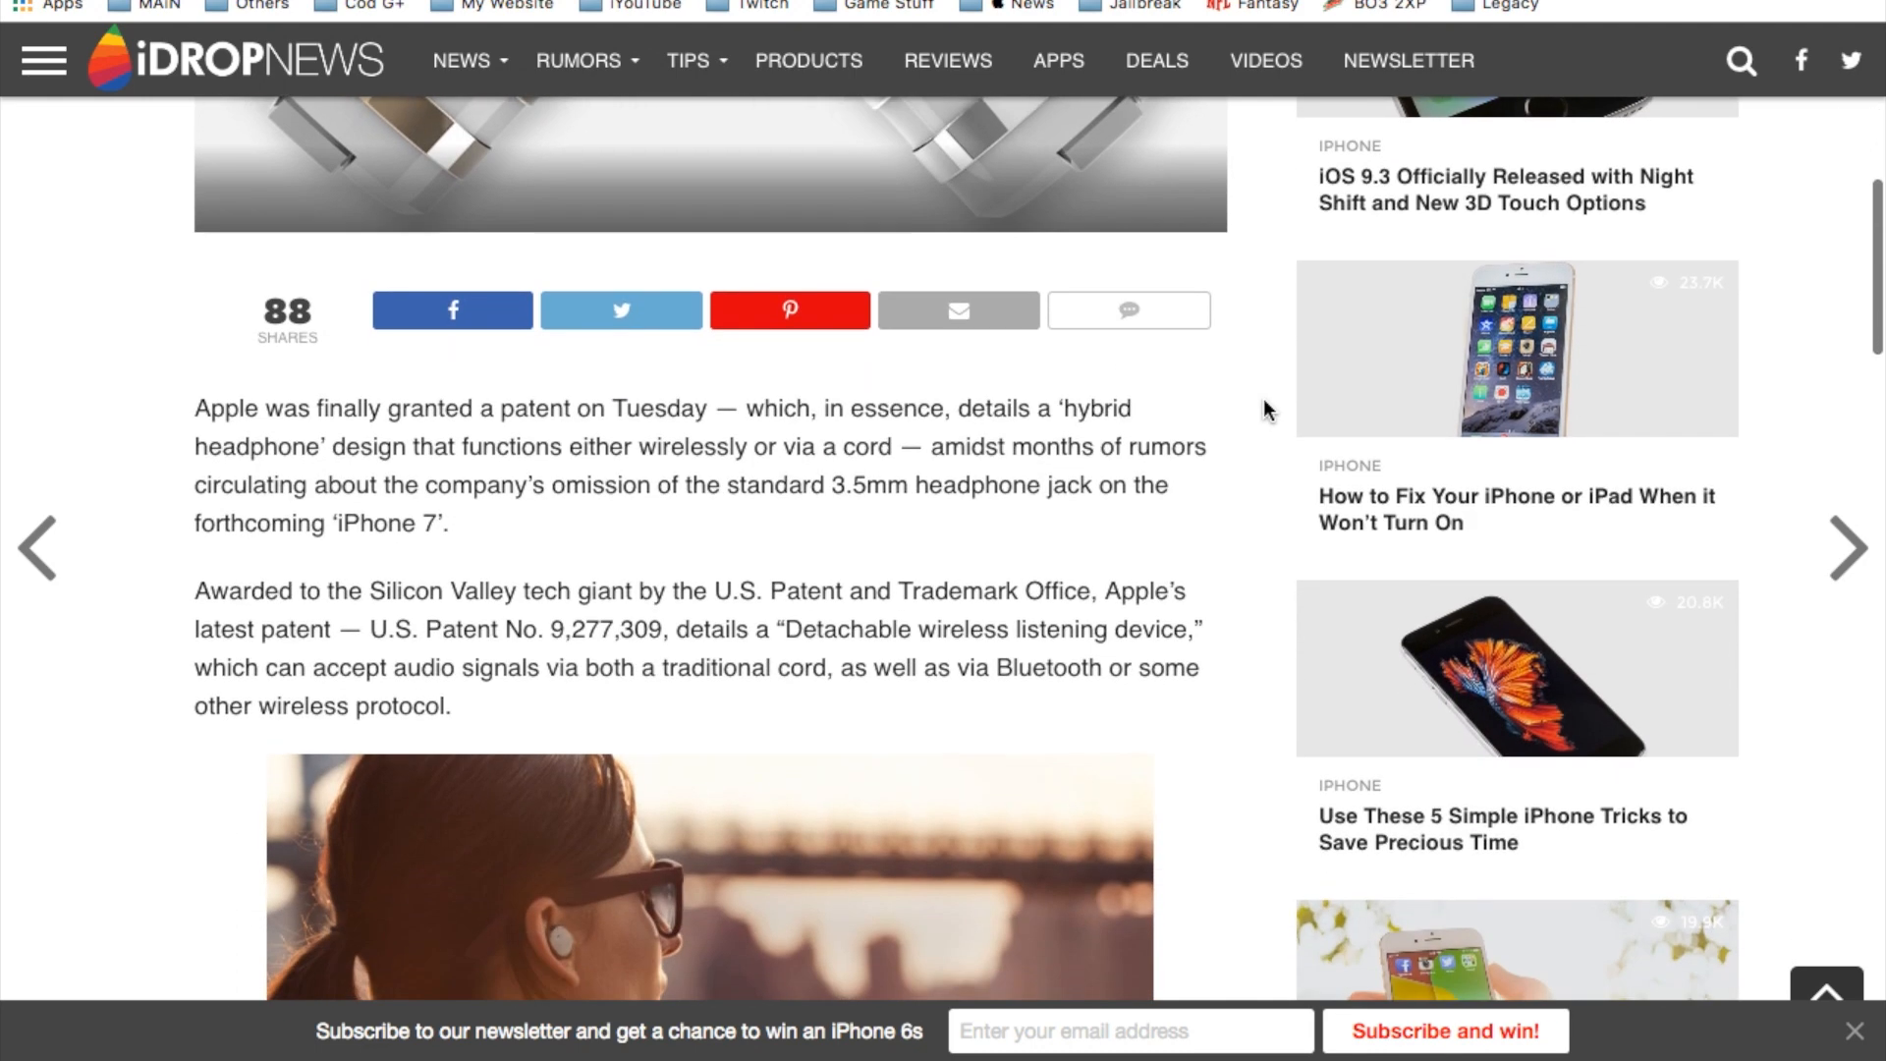
scroll("down", 3)
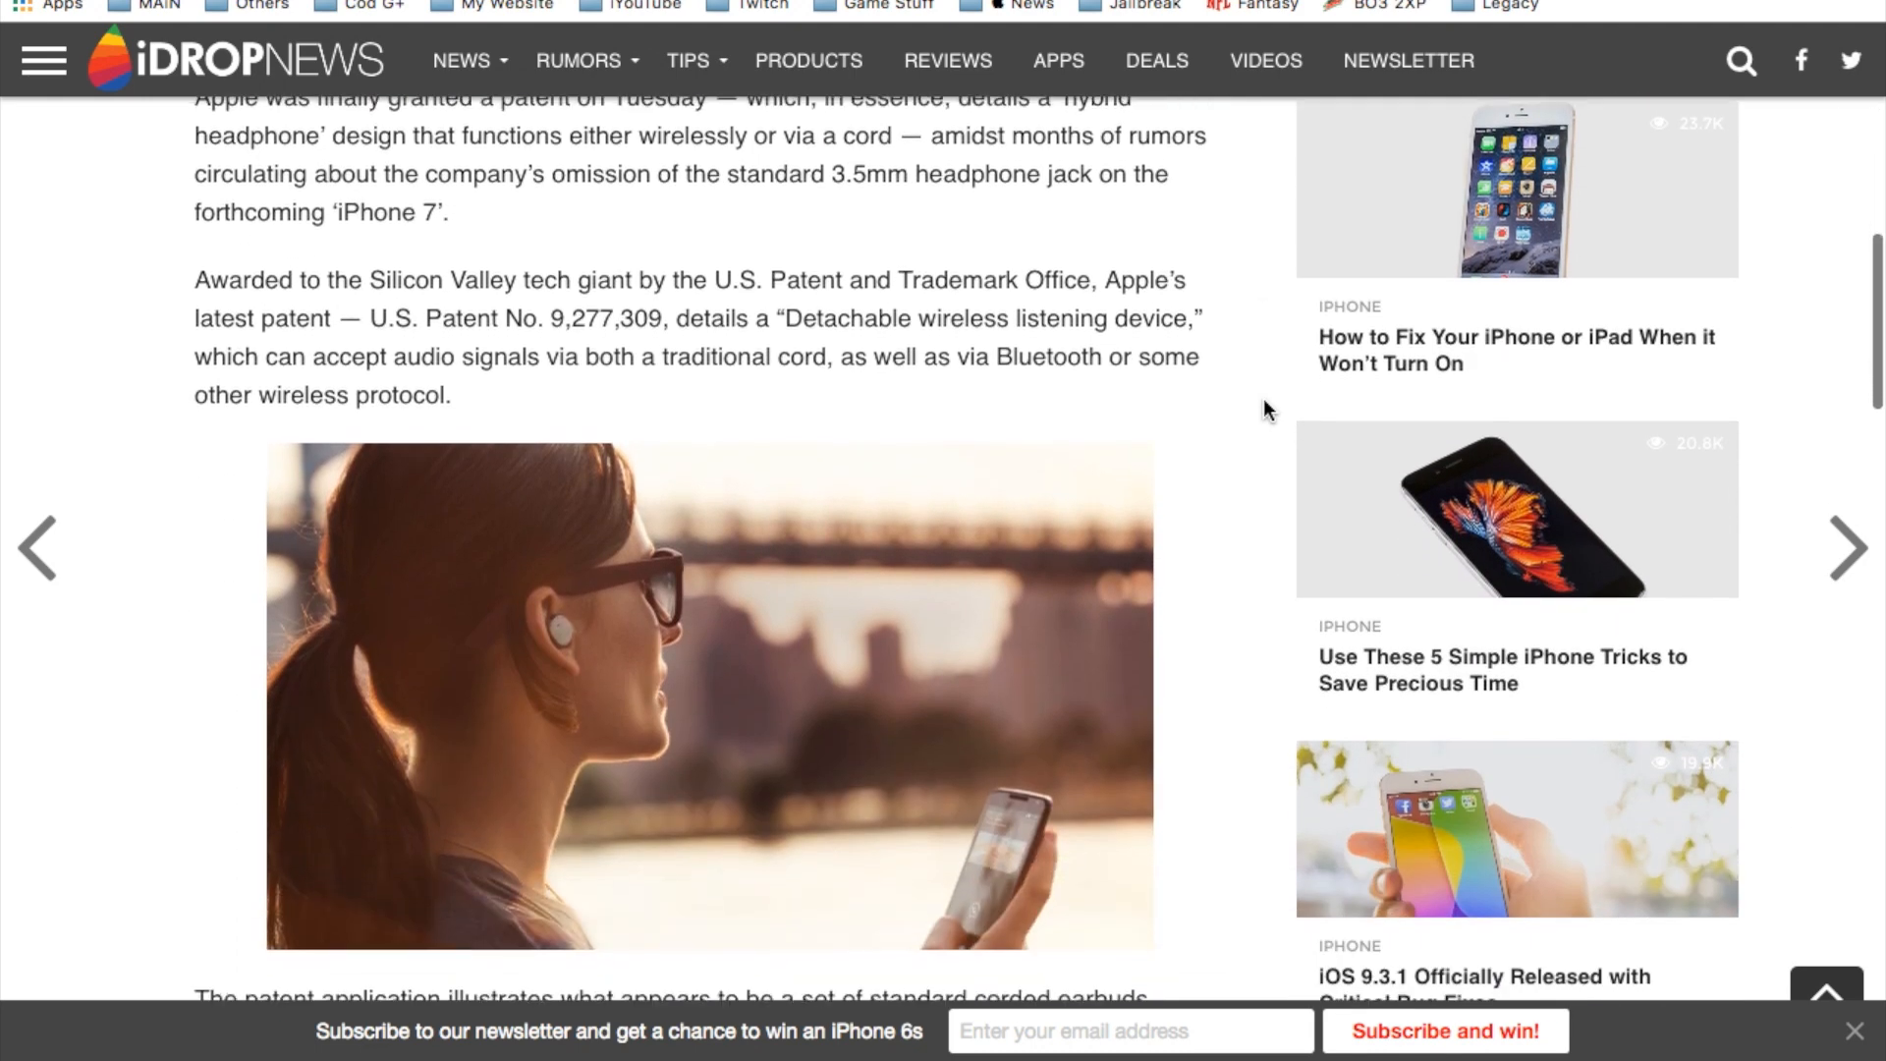
scroll("down", 3)
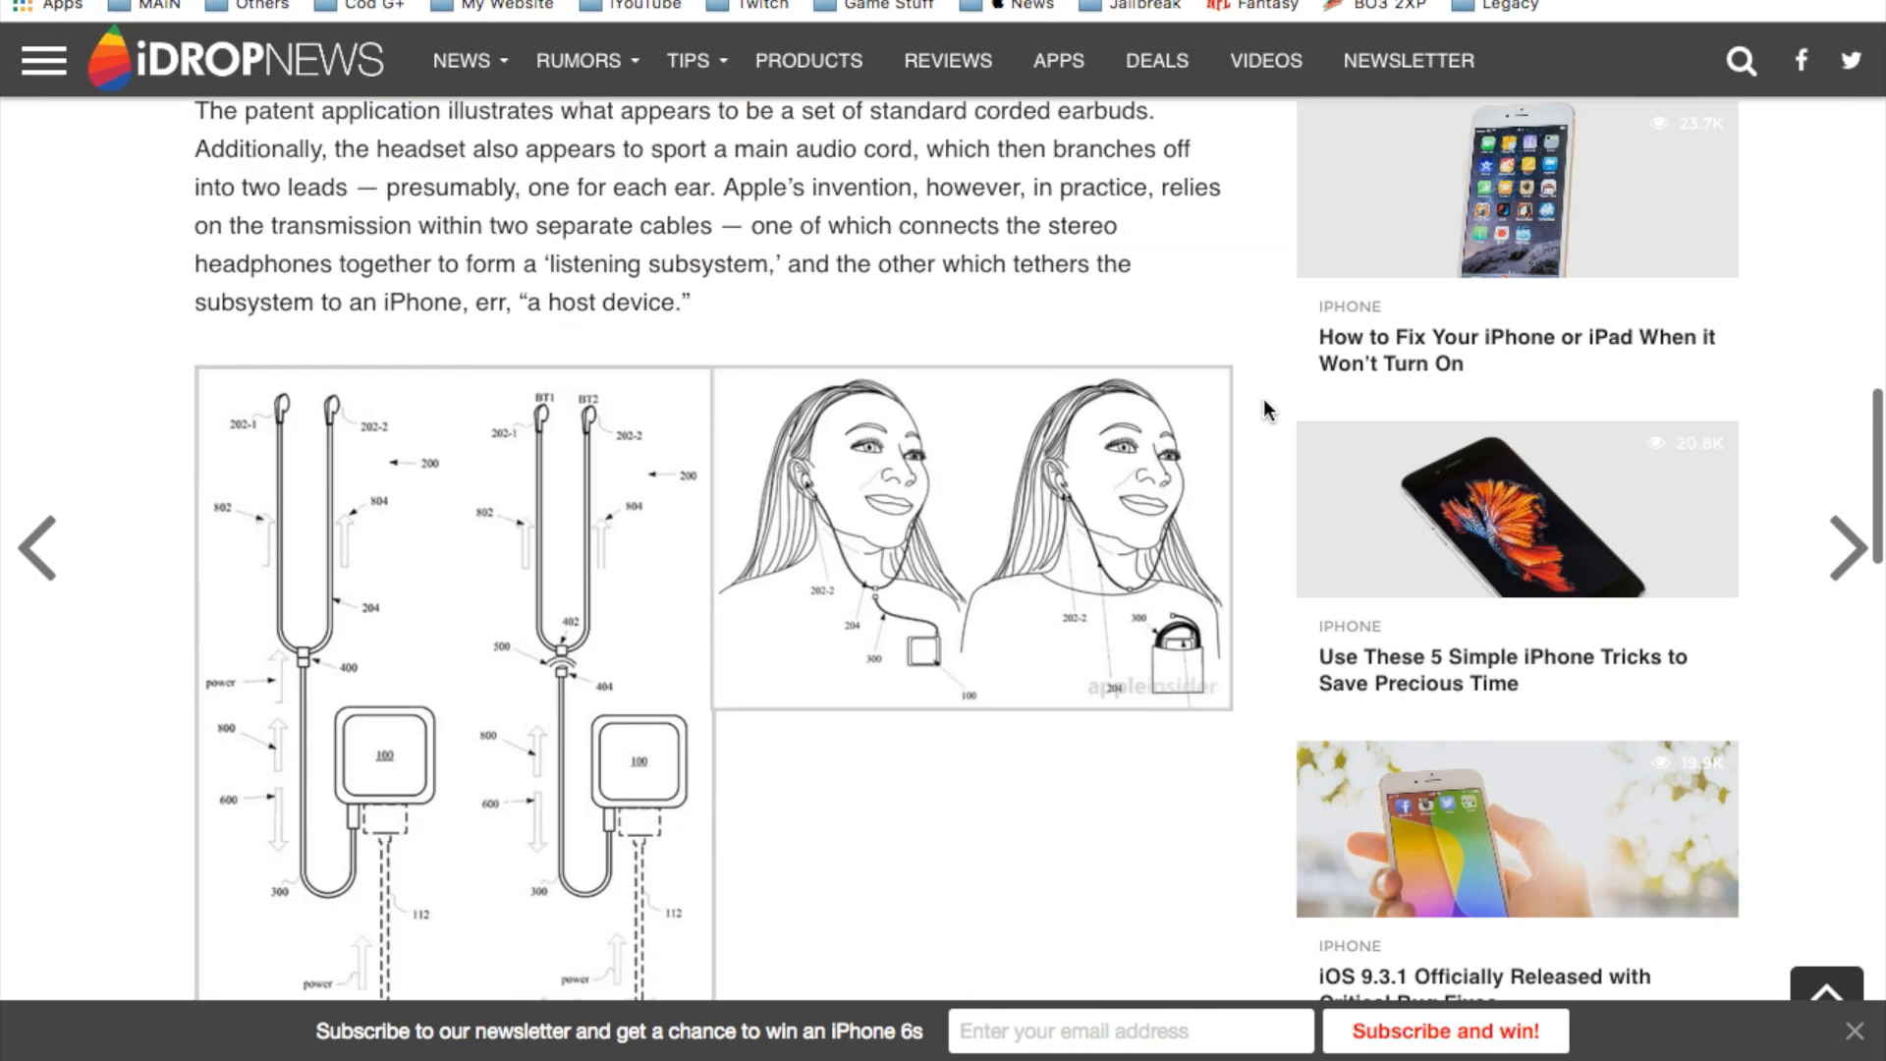
scroll("down", 3)
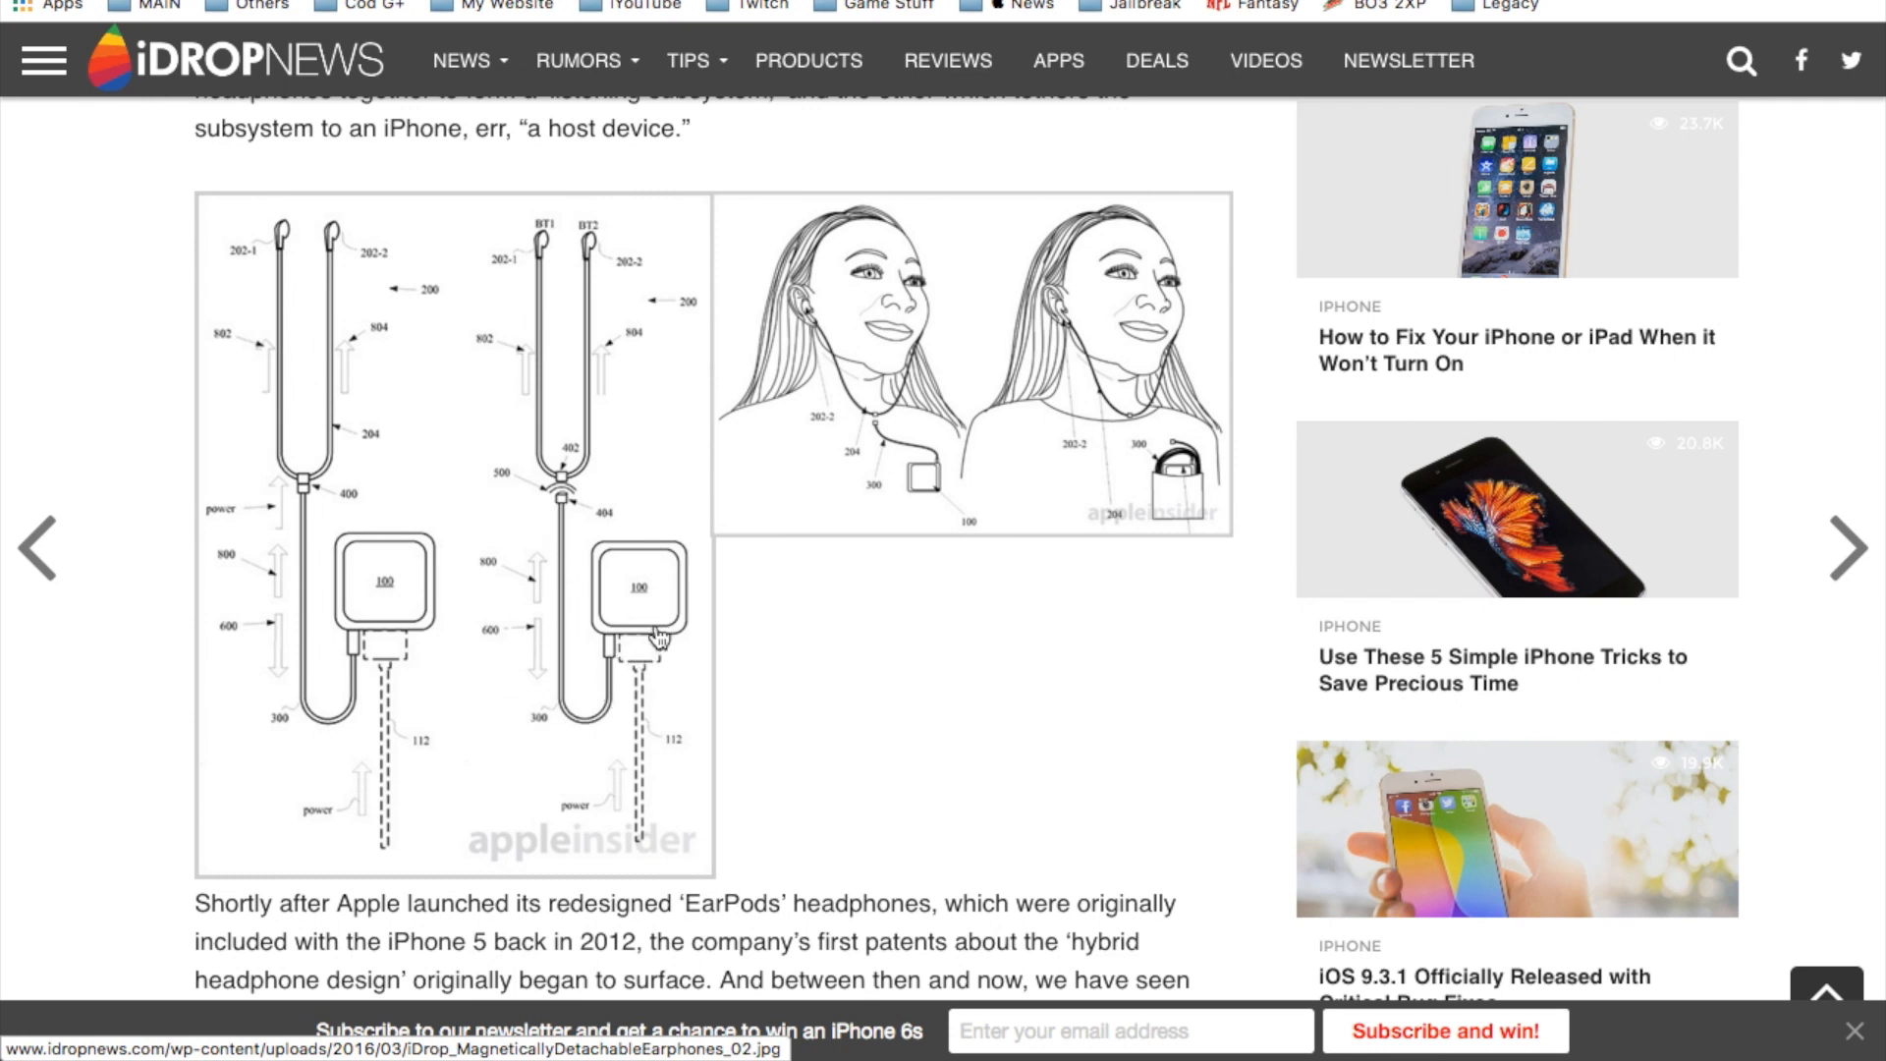
mouse_move(529, 247)
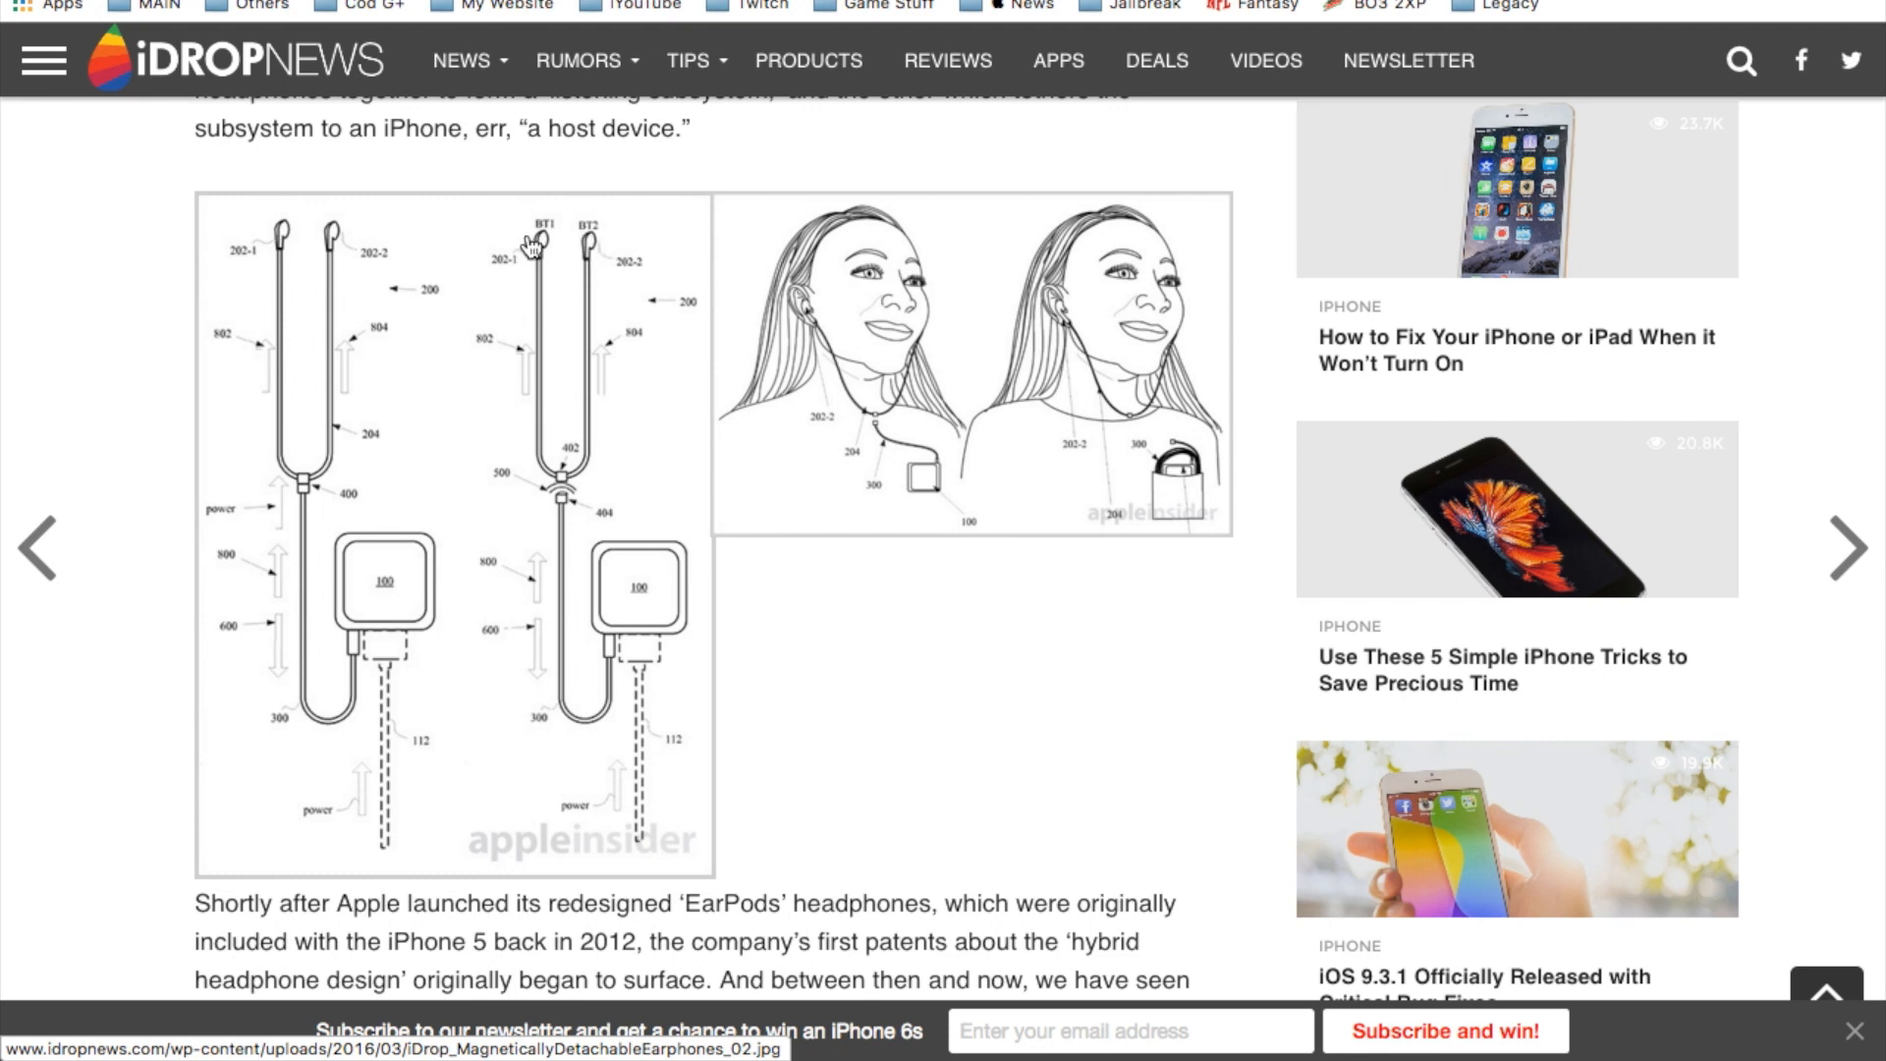
mouse_move(573, 402)
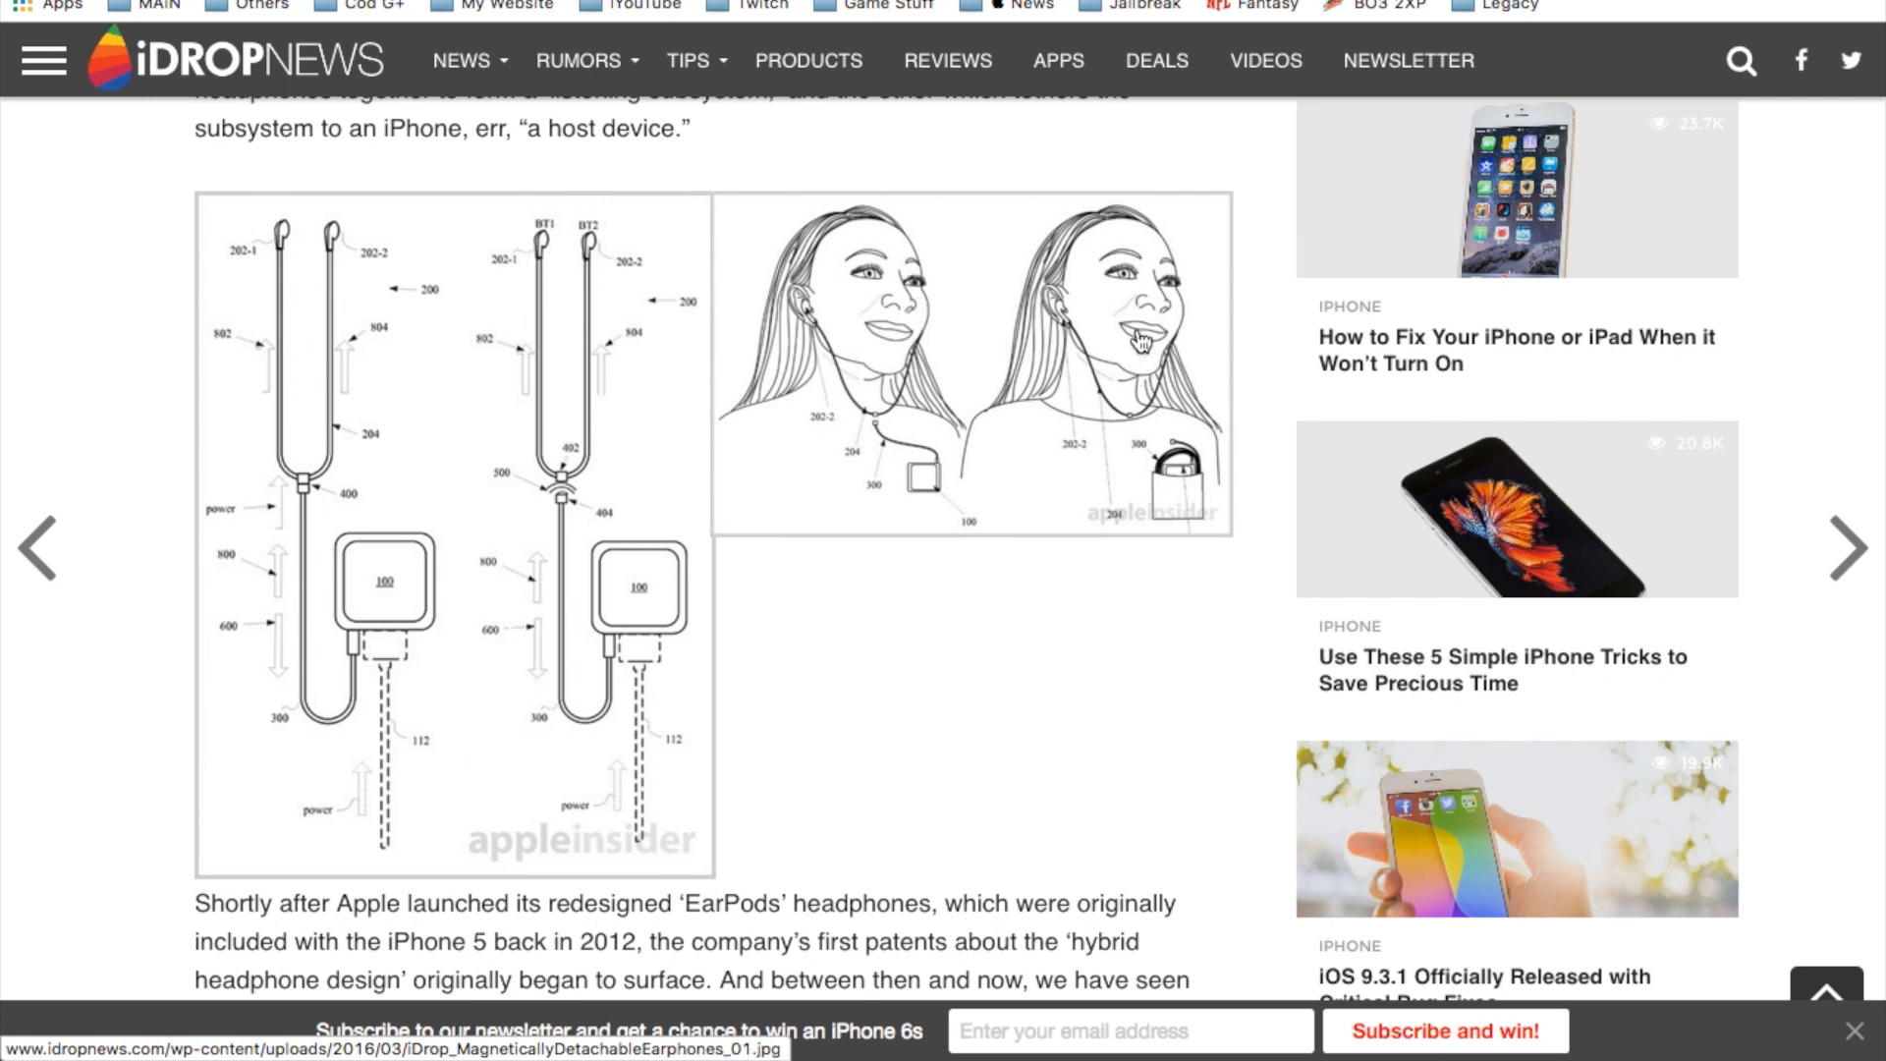
scroll("down", 3)
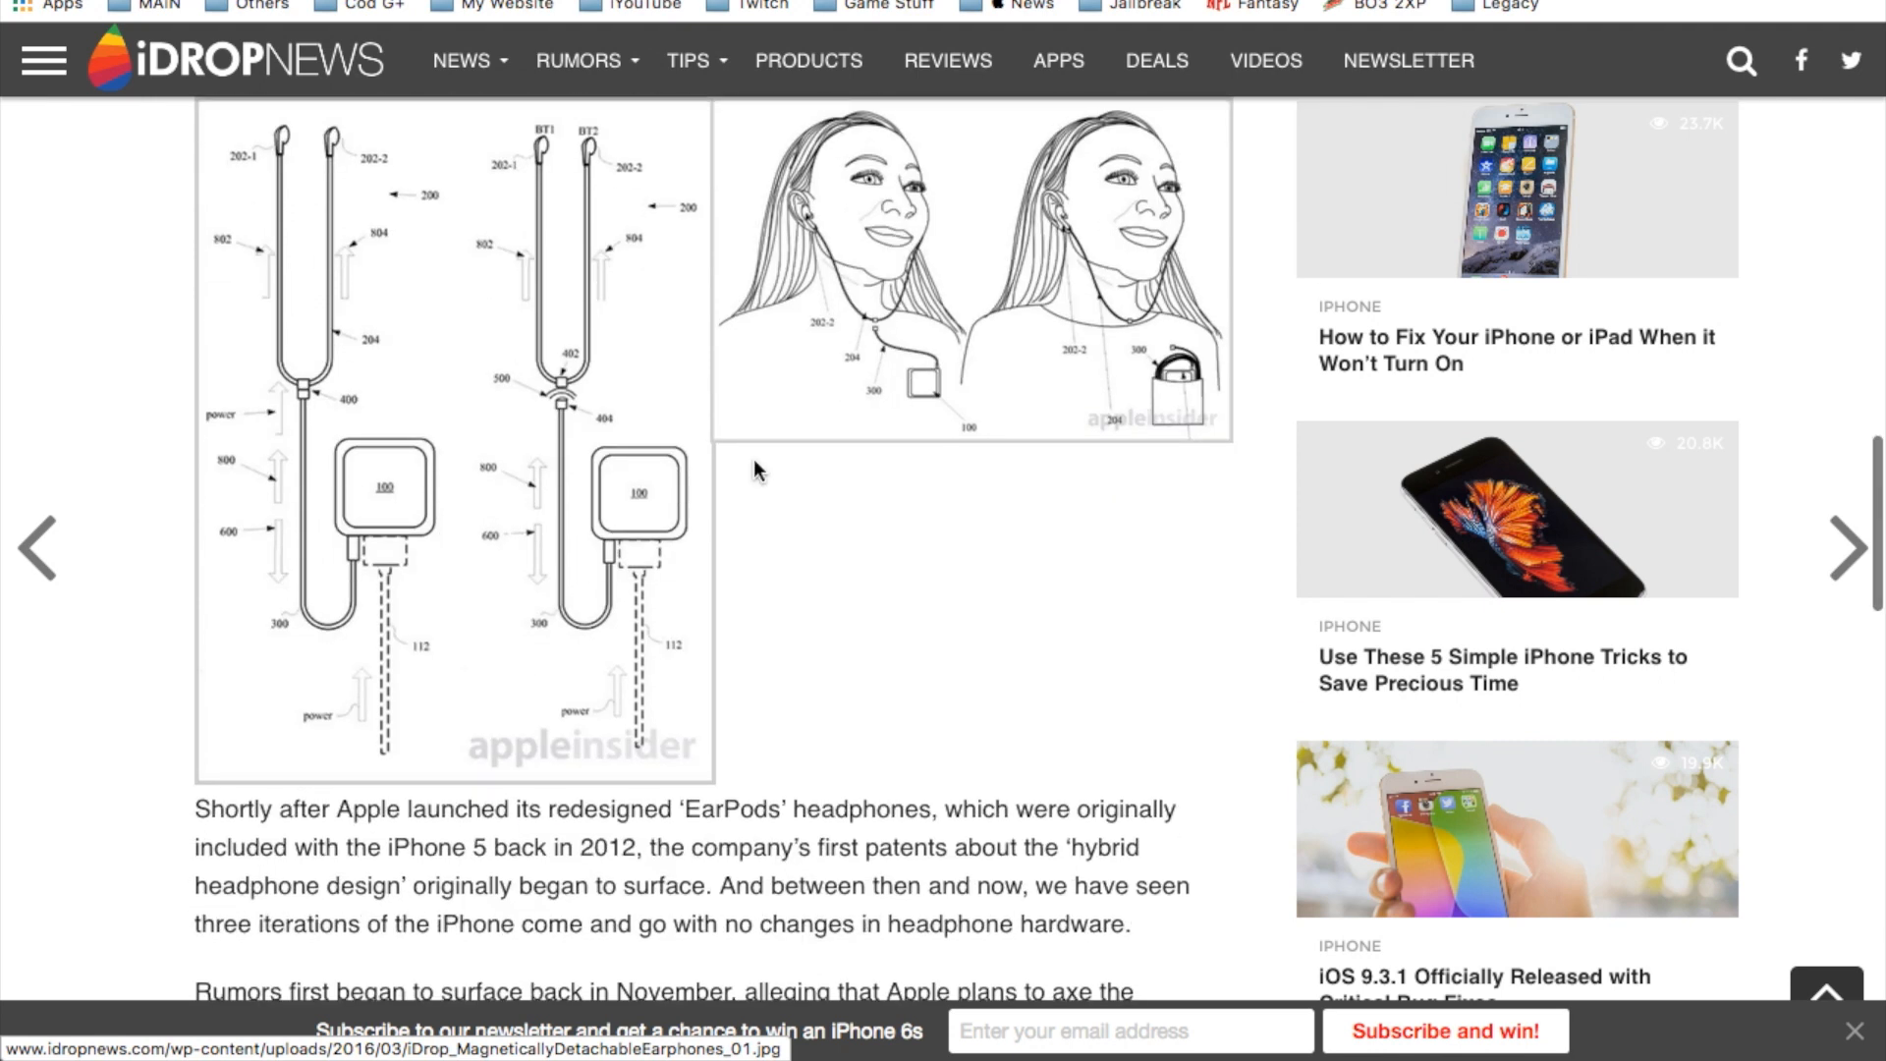
scroll("down", 3)
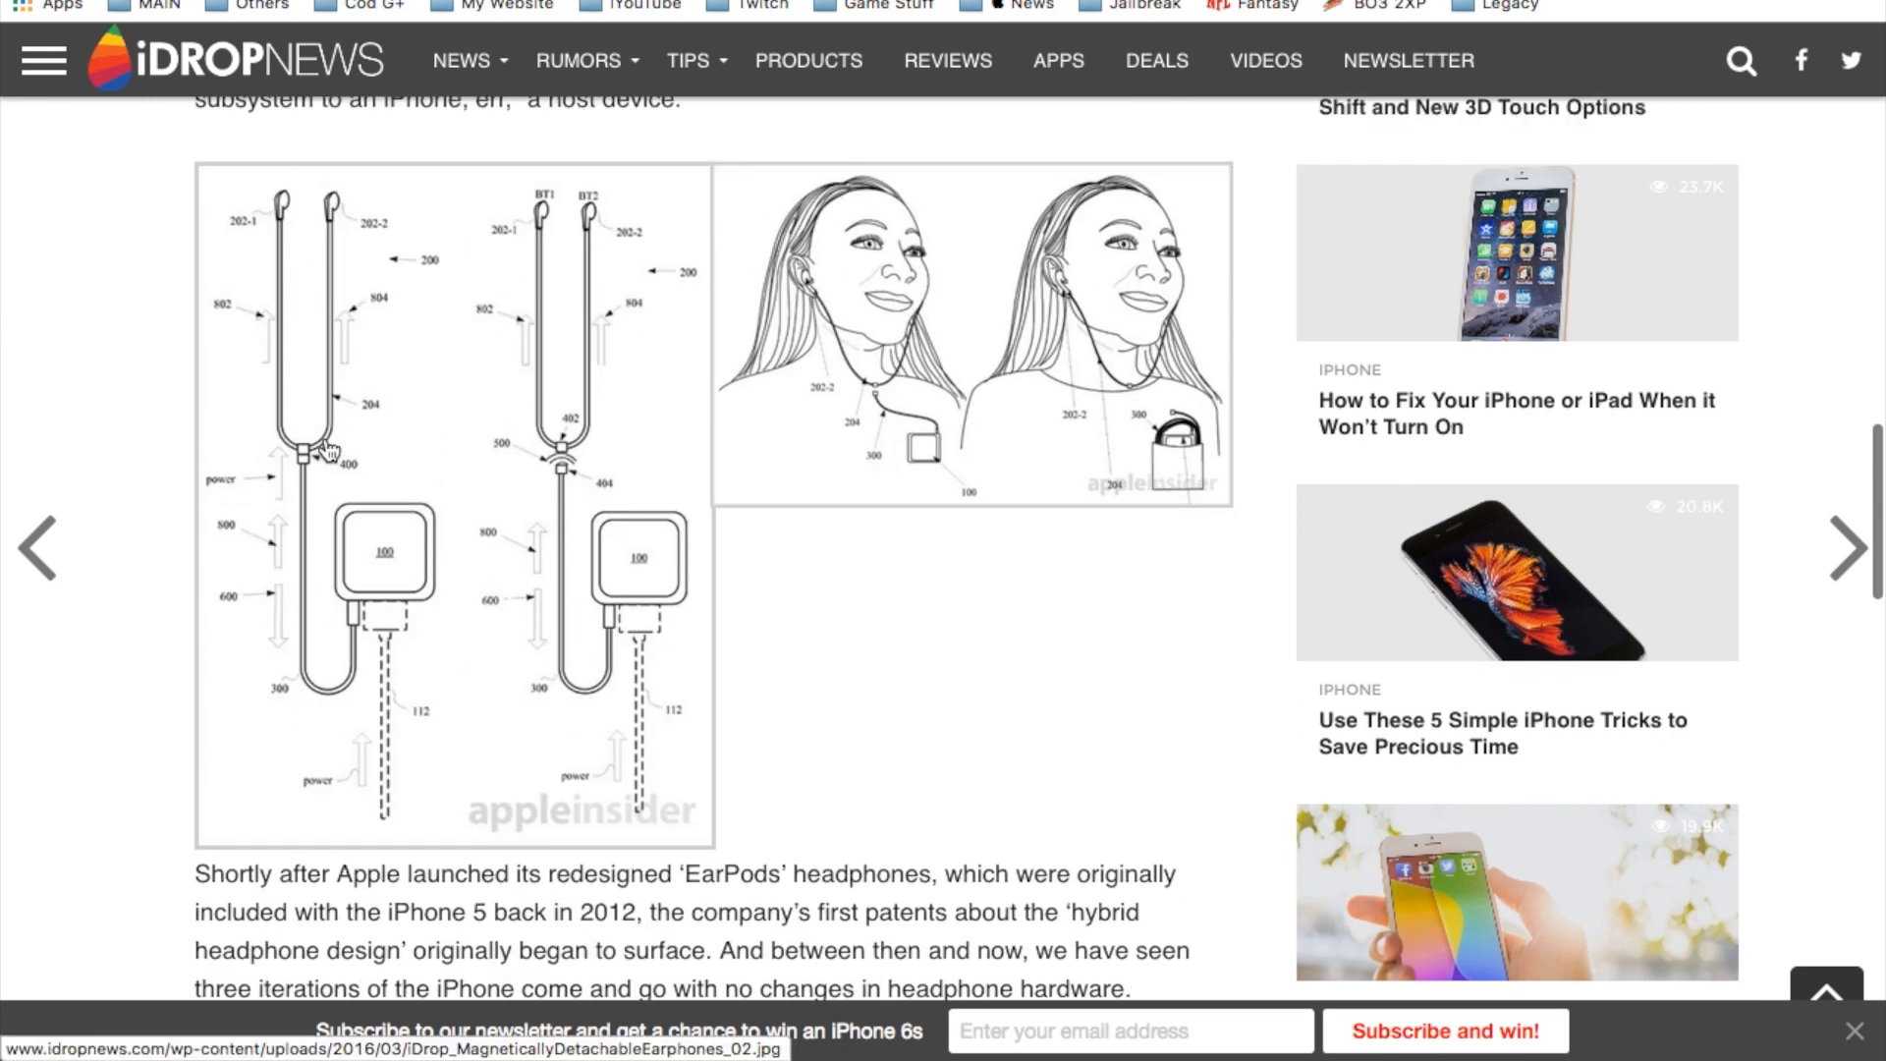
mouse_move(559, 470)
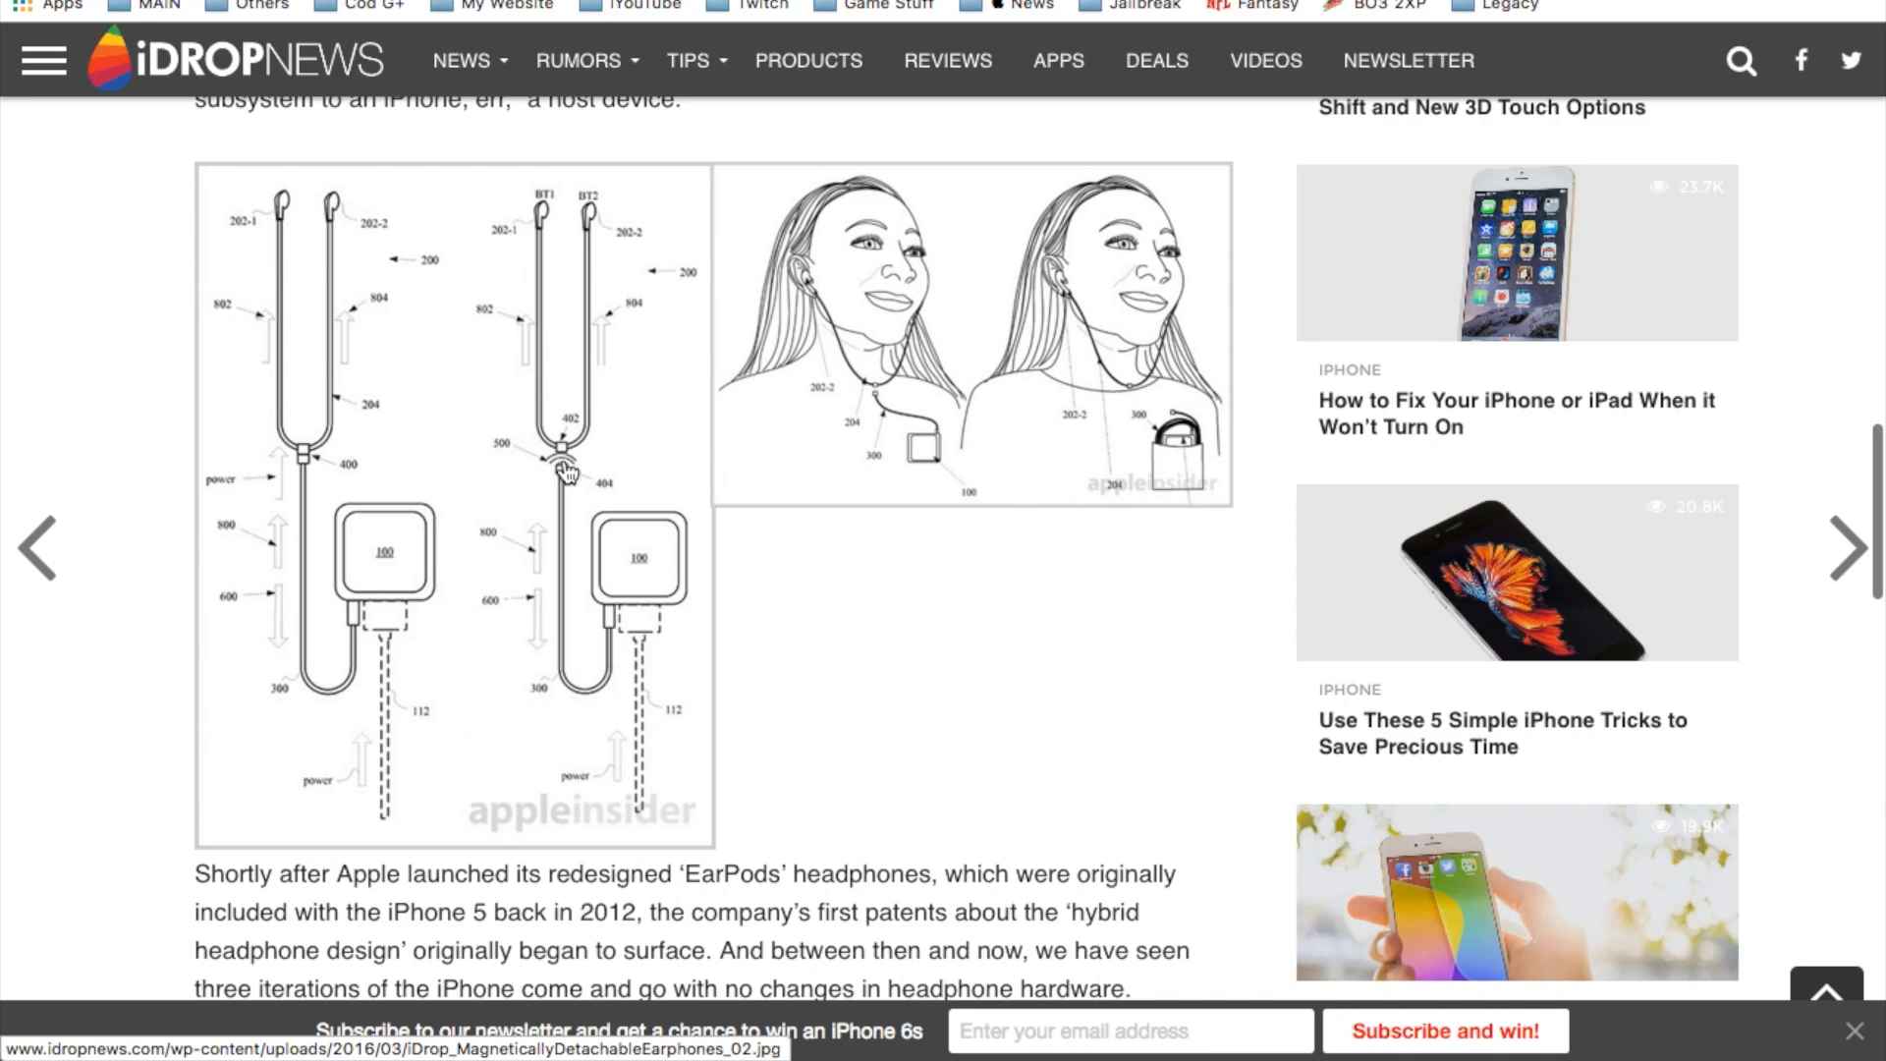
scroll("down", 3)
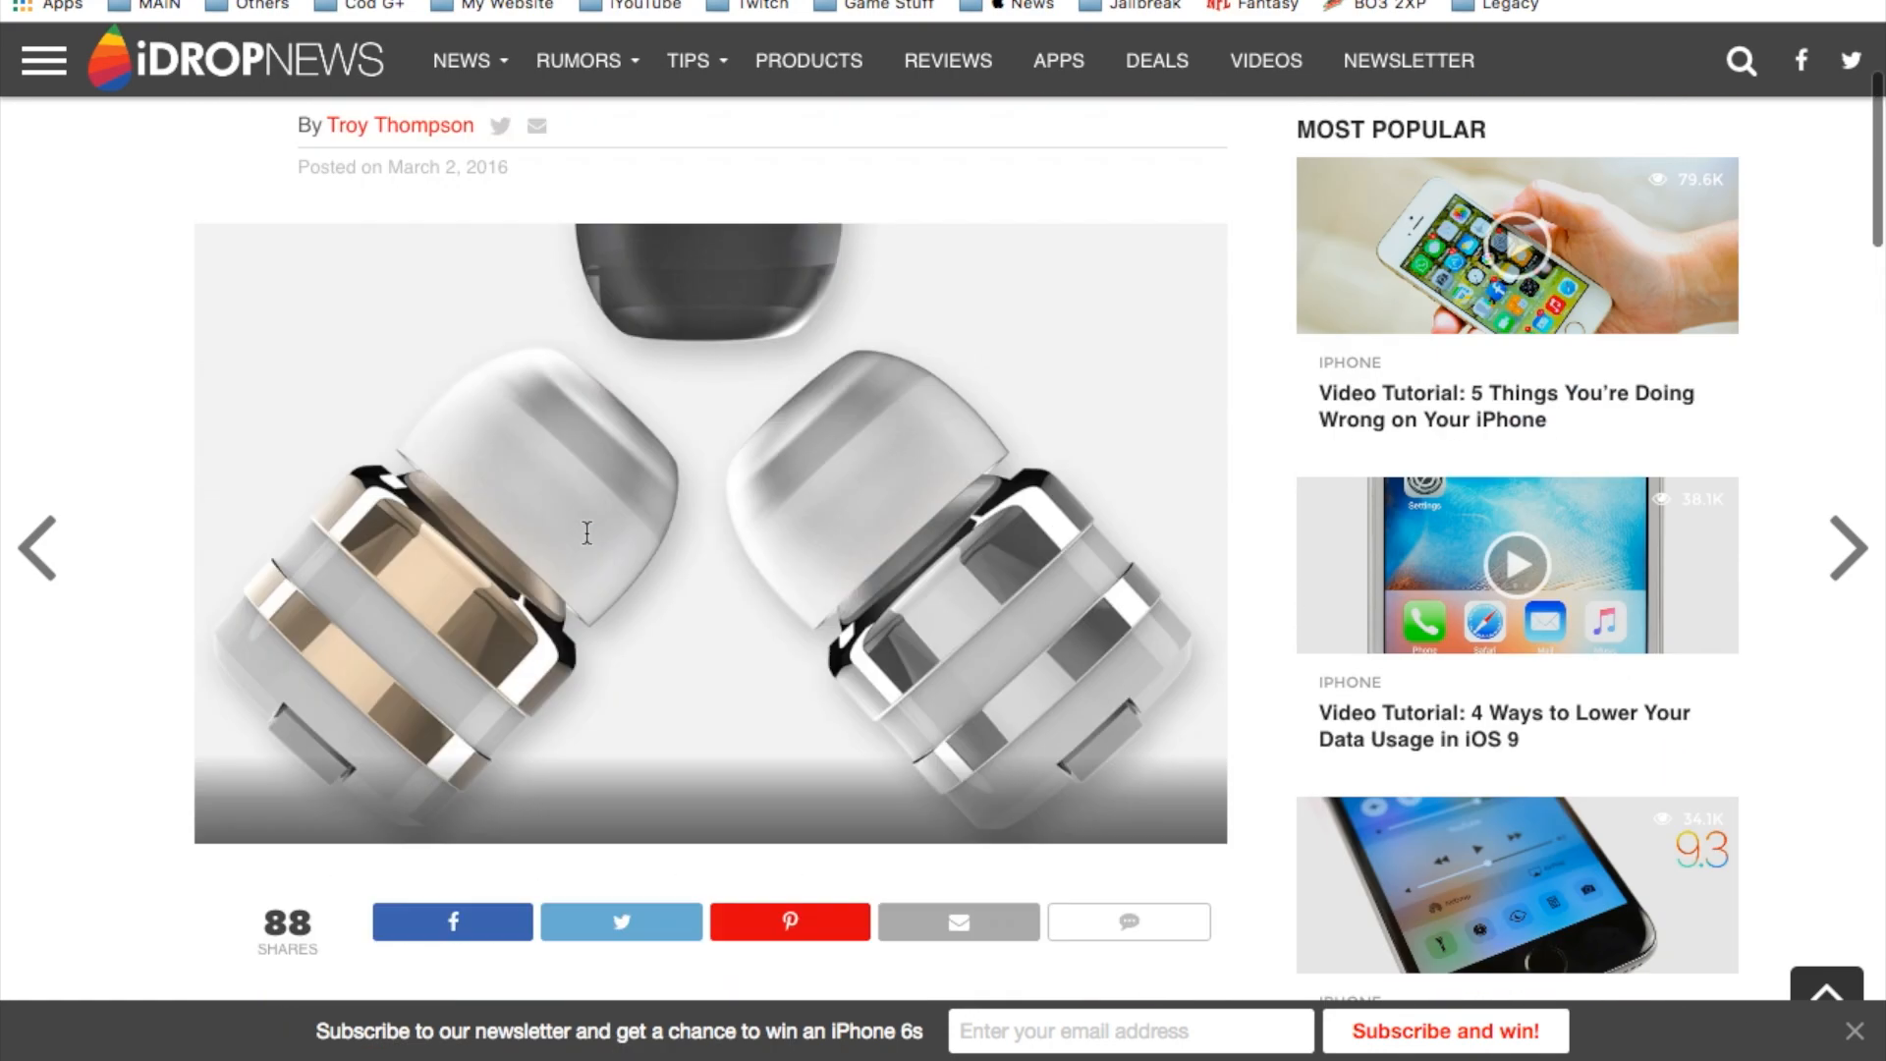
scroll("down", 3)
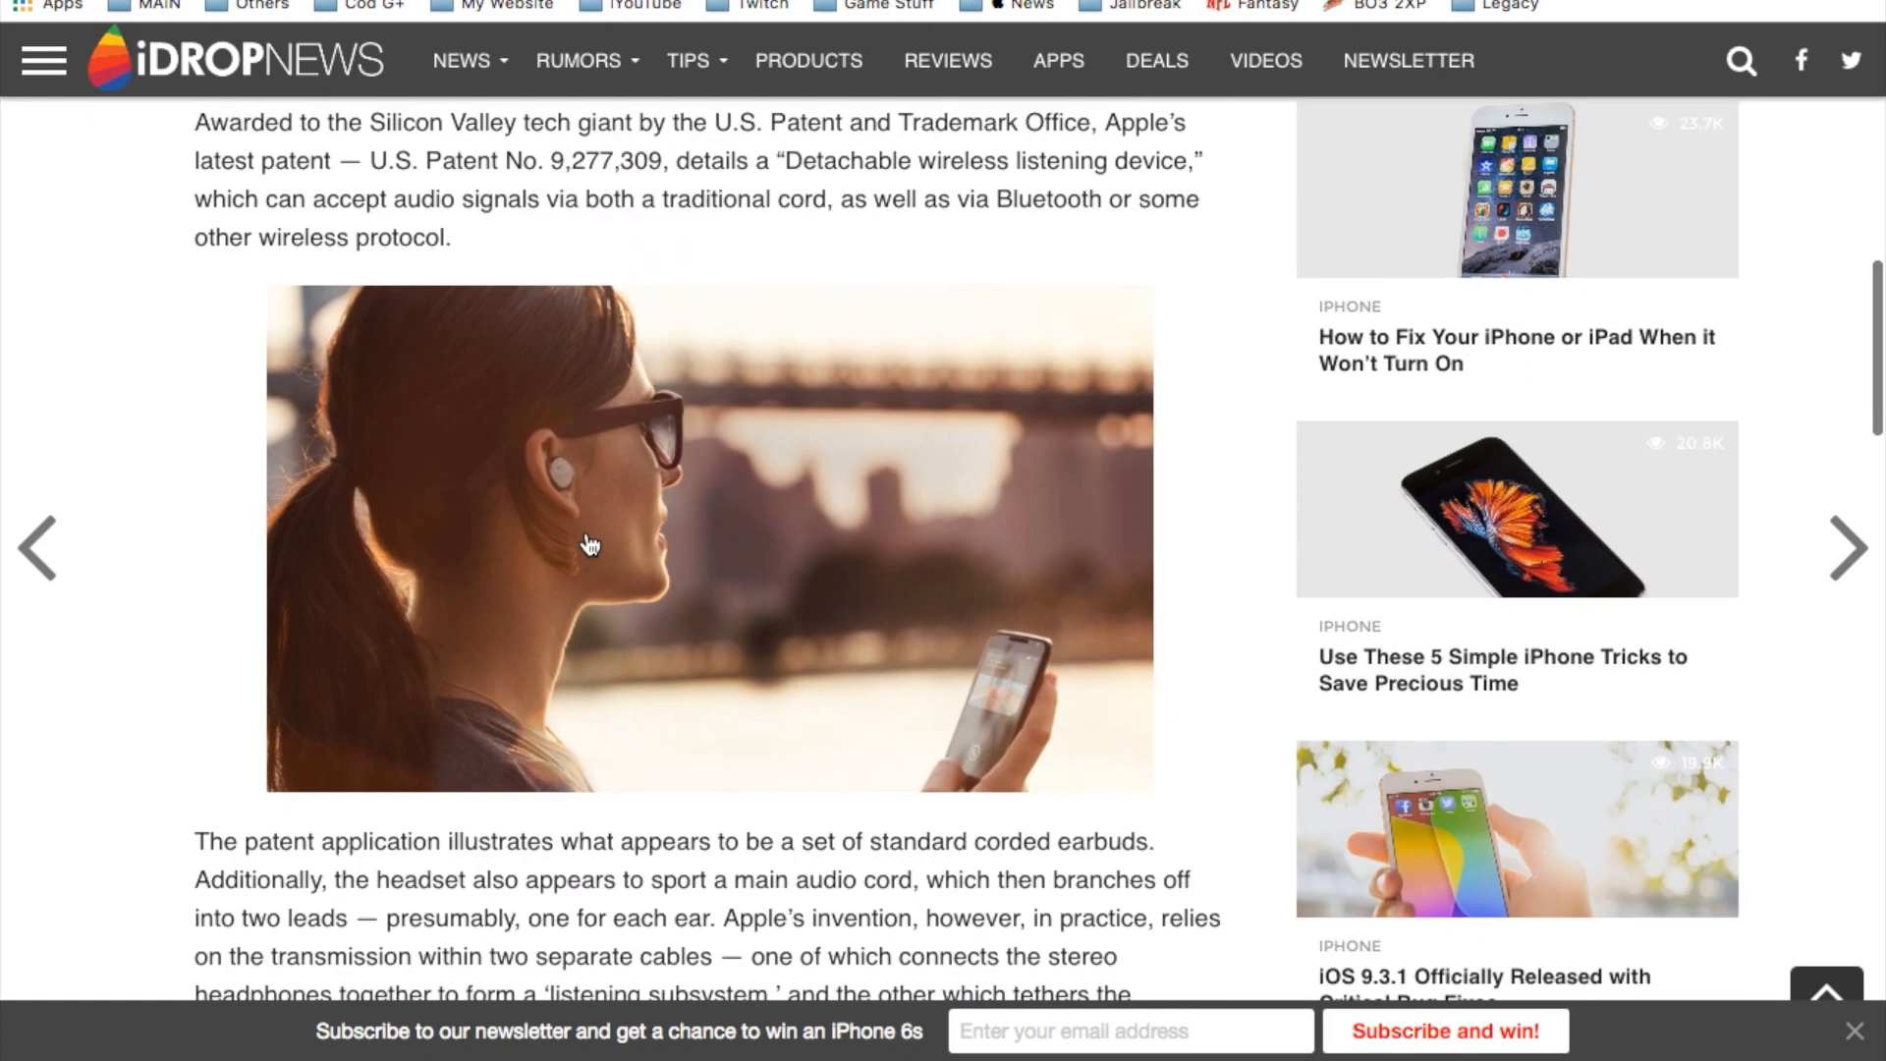
scroll("up", 3)
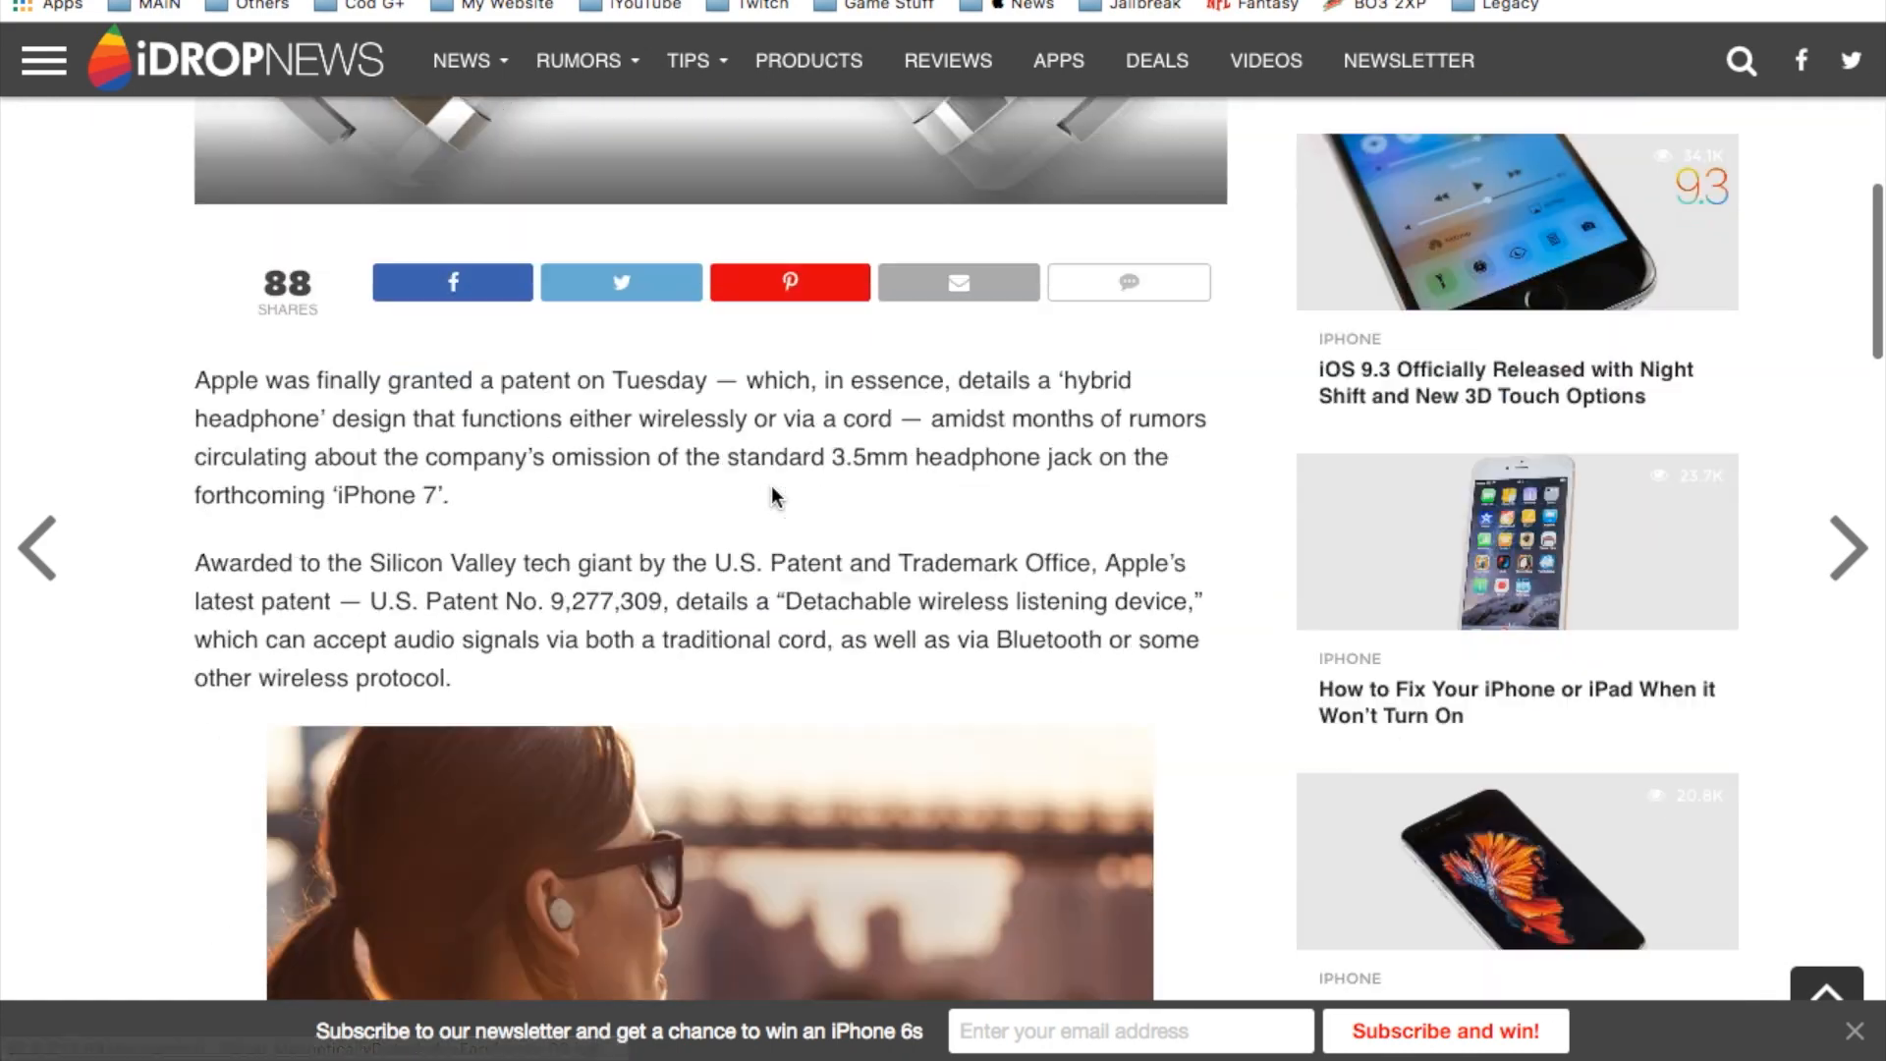
scroll("up", 3)
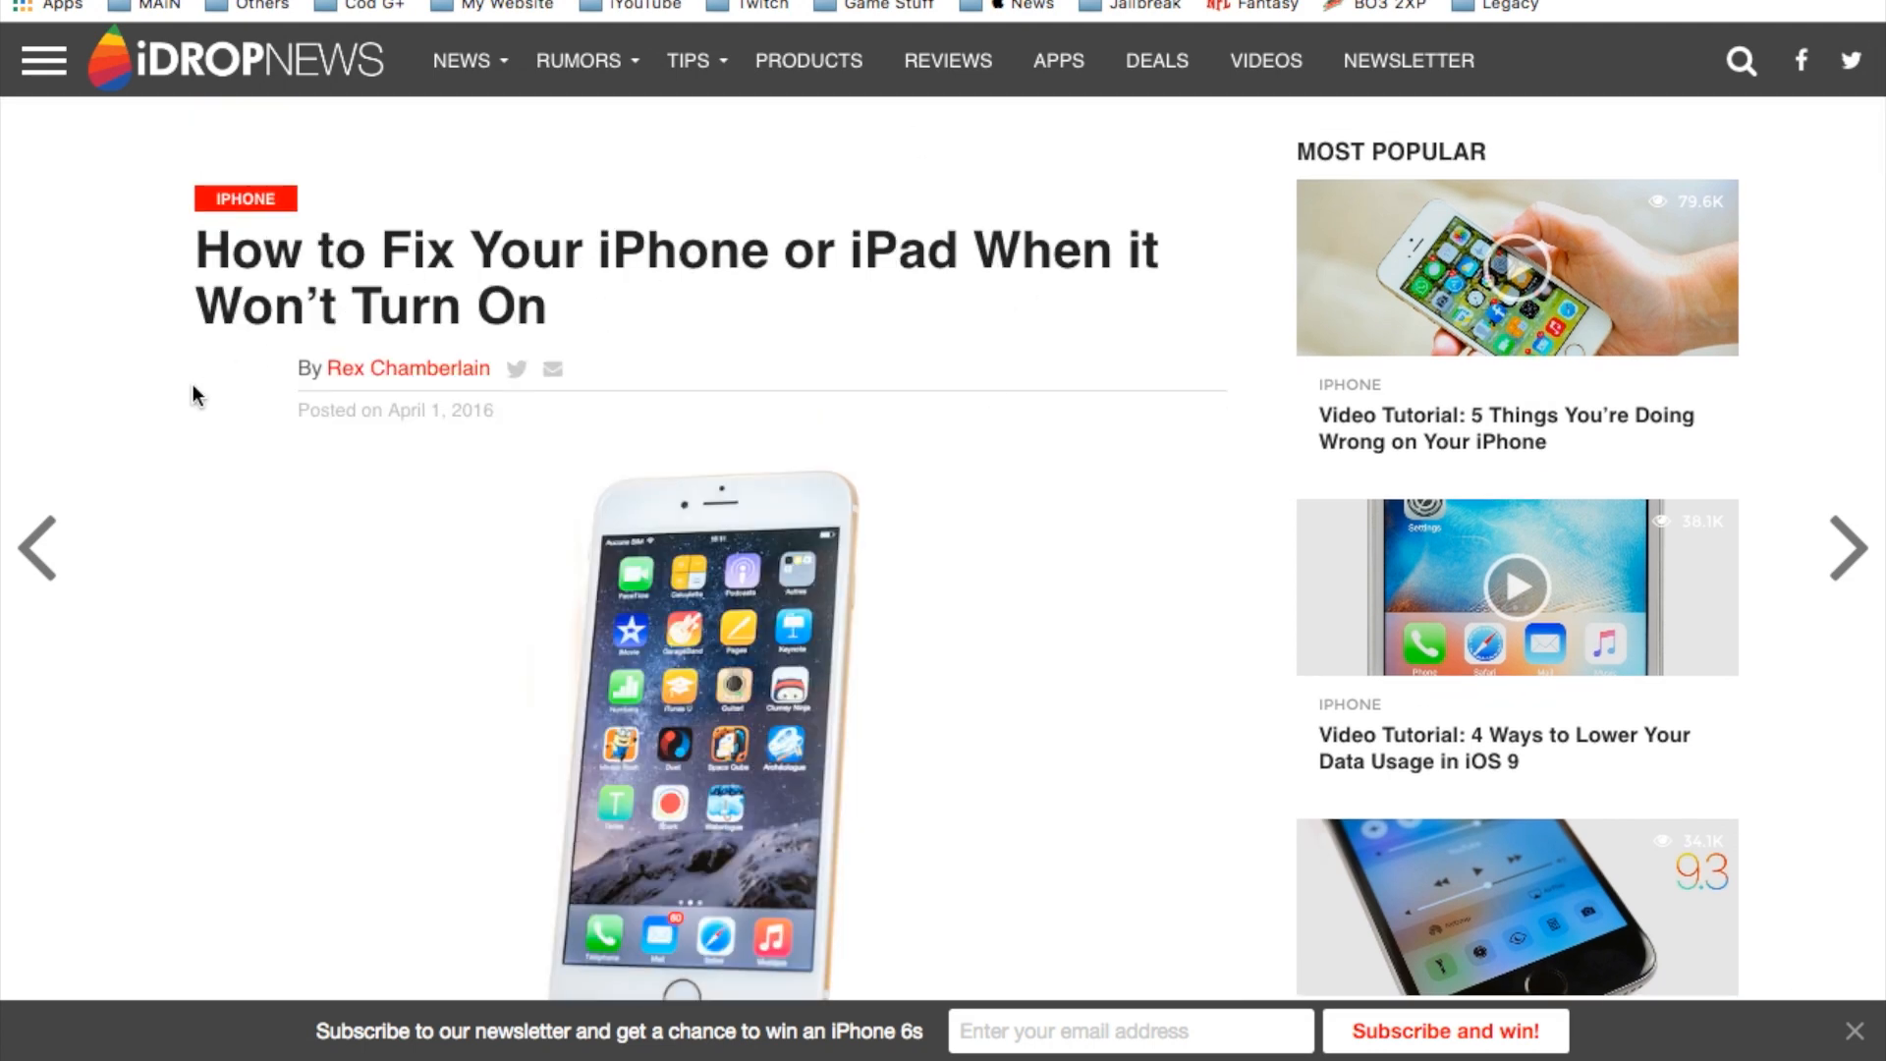
scroll("down", 3)
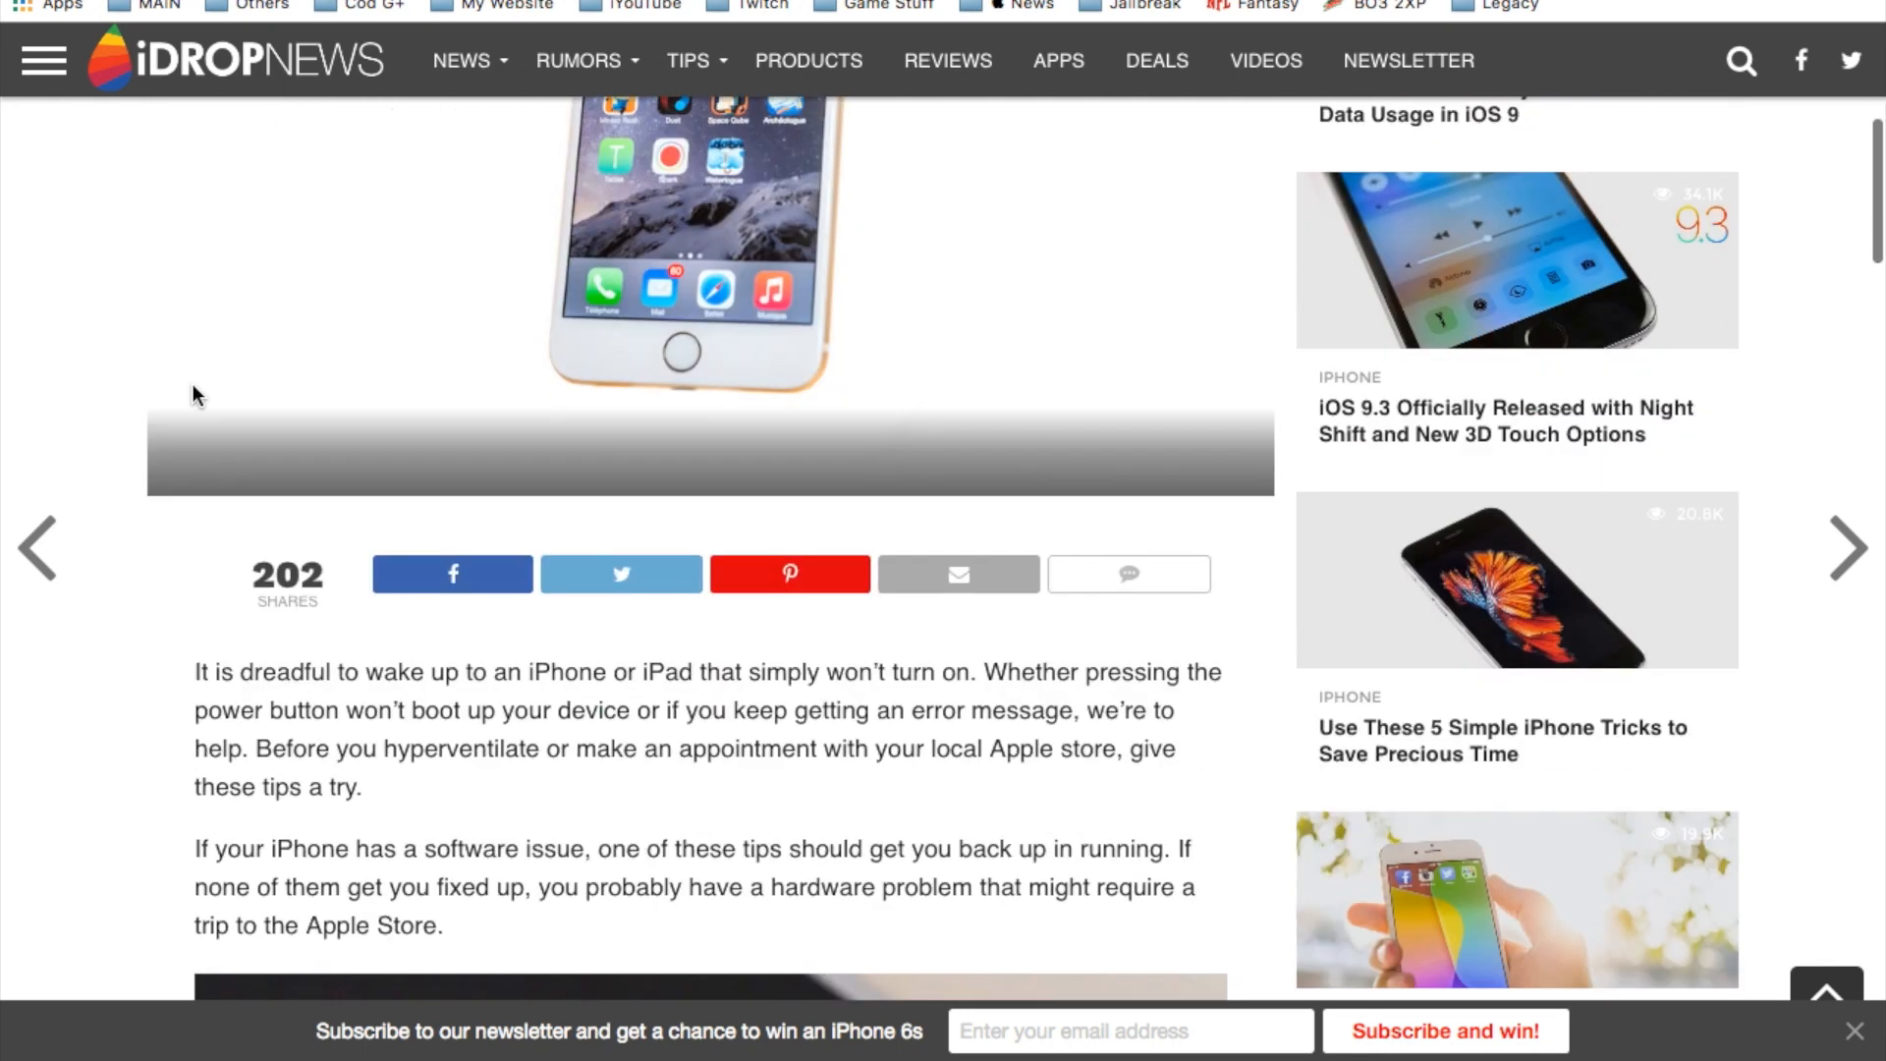
scroll("down", 3)
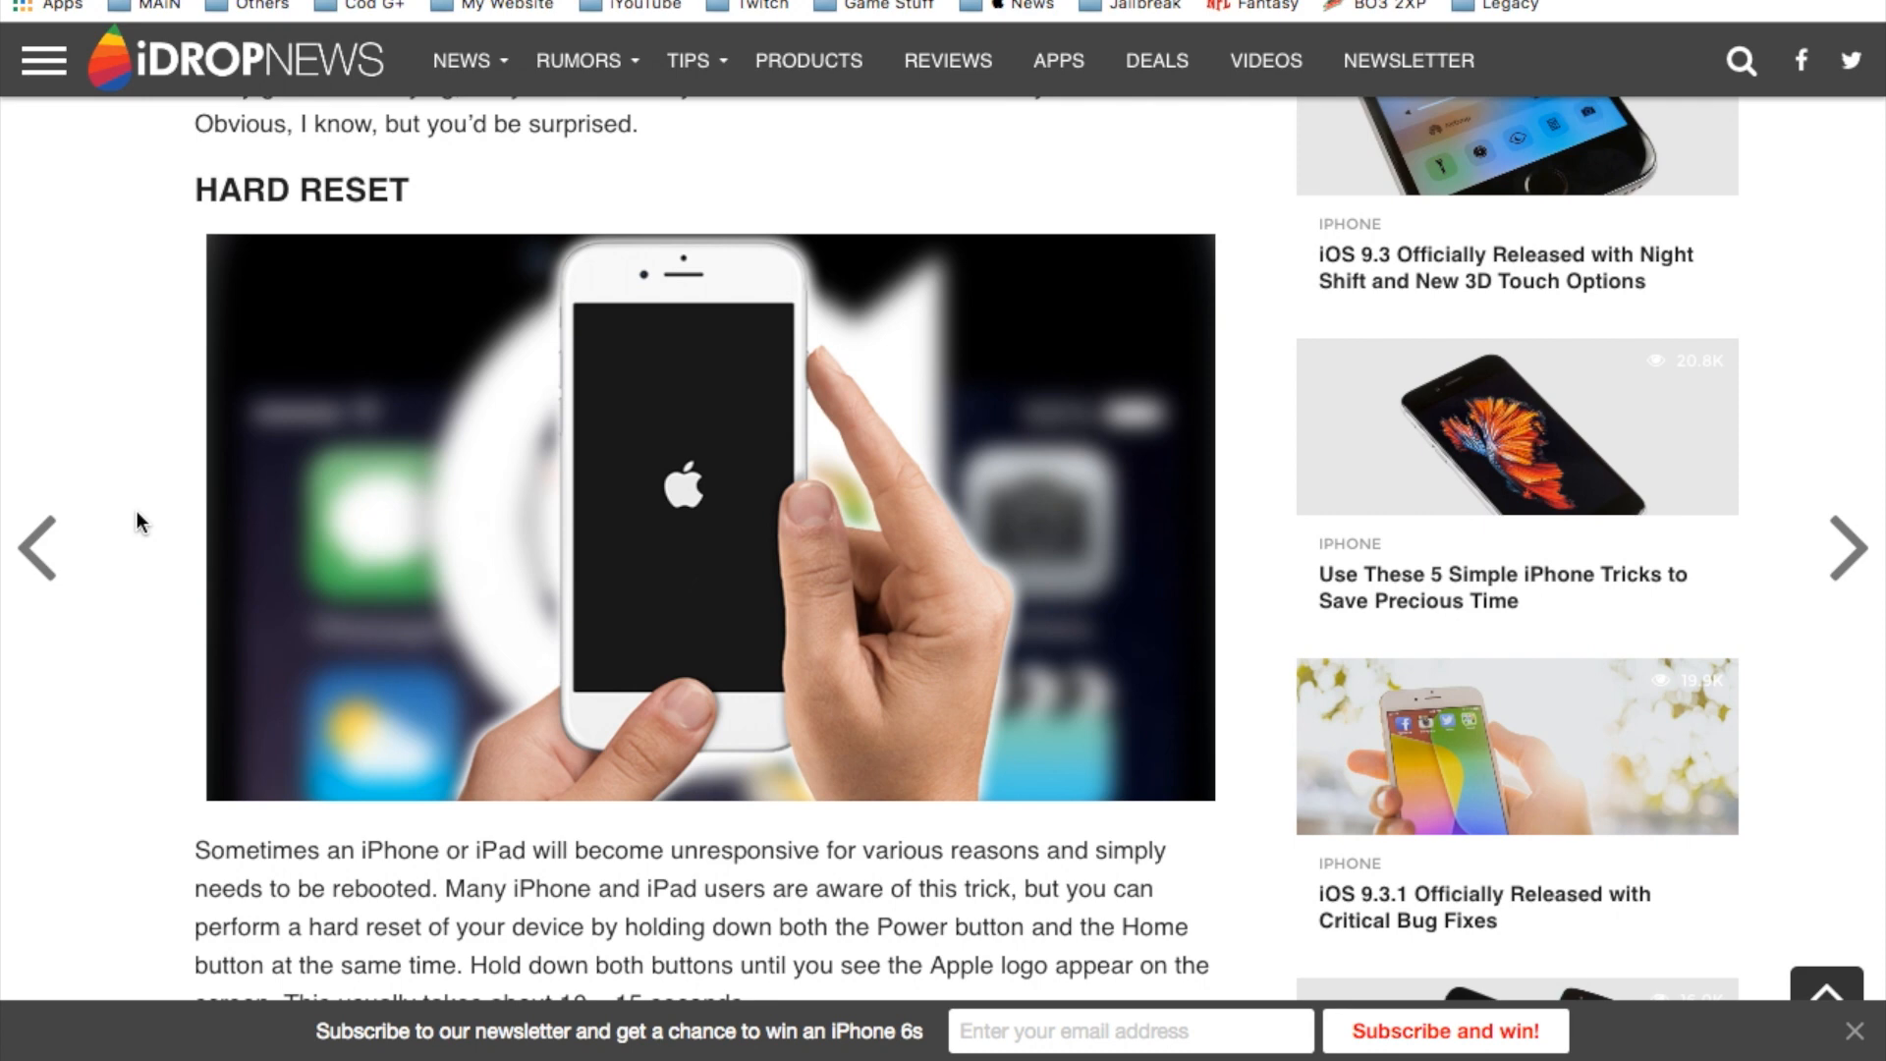
scroll("down", 3)
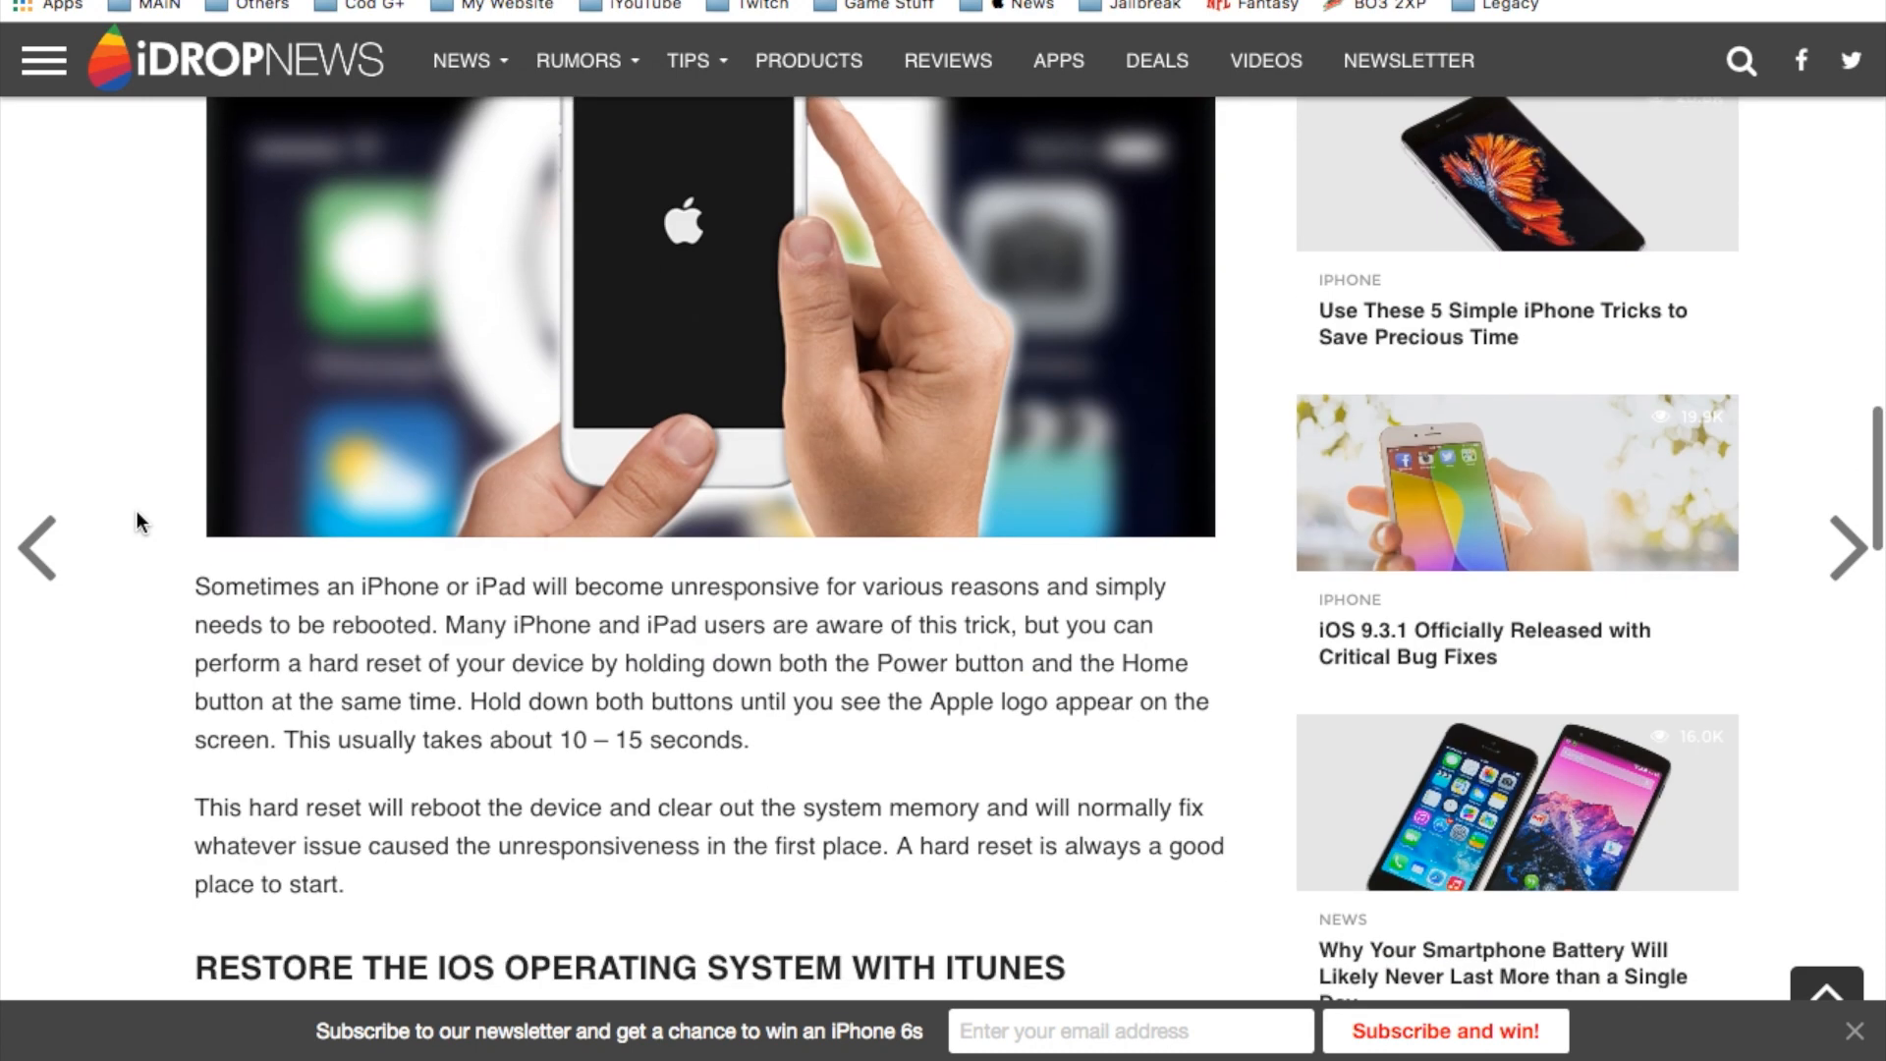
scroll("down", 3)
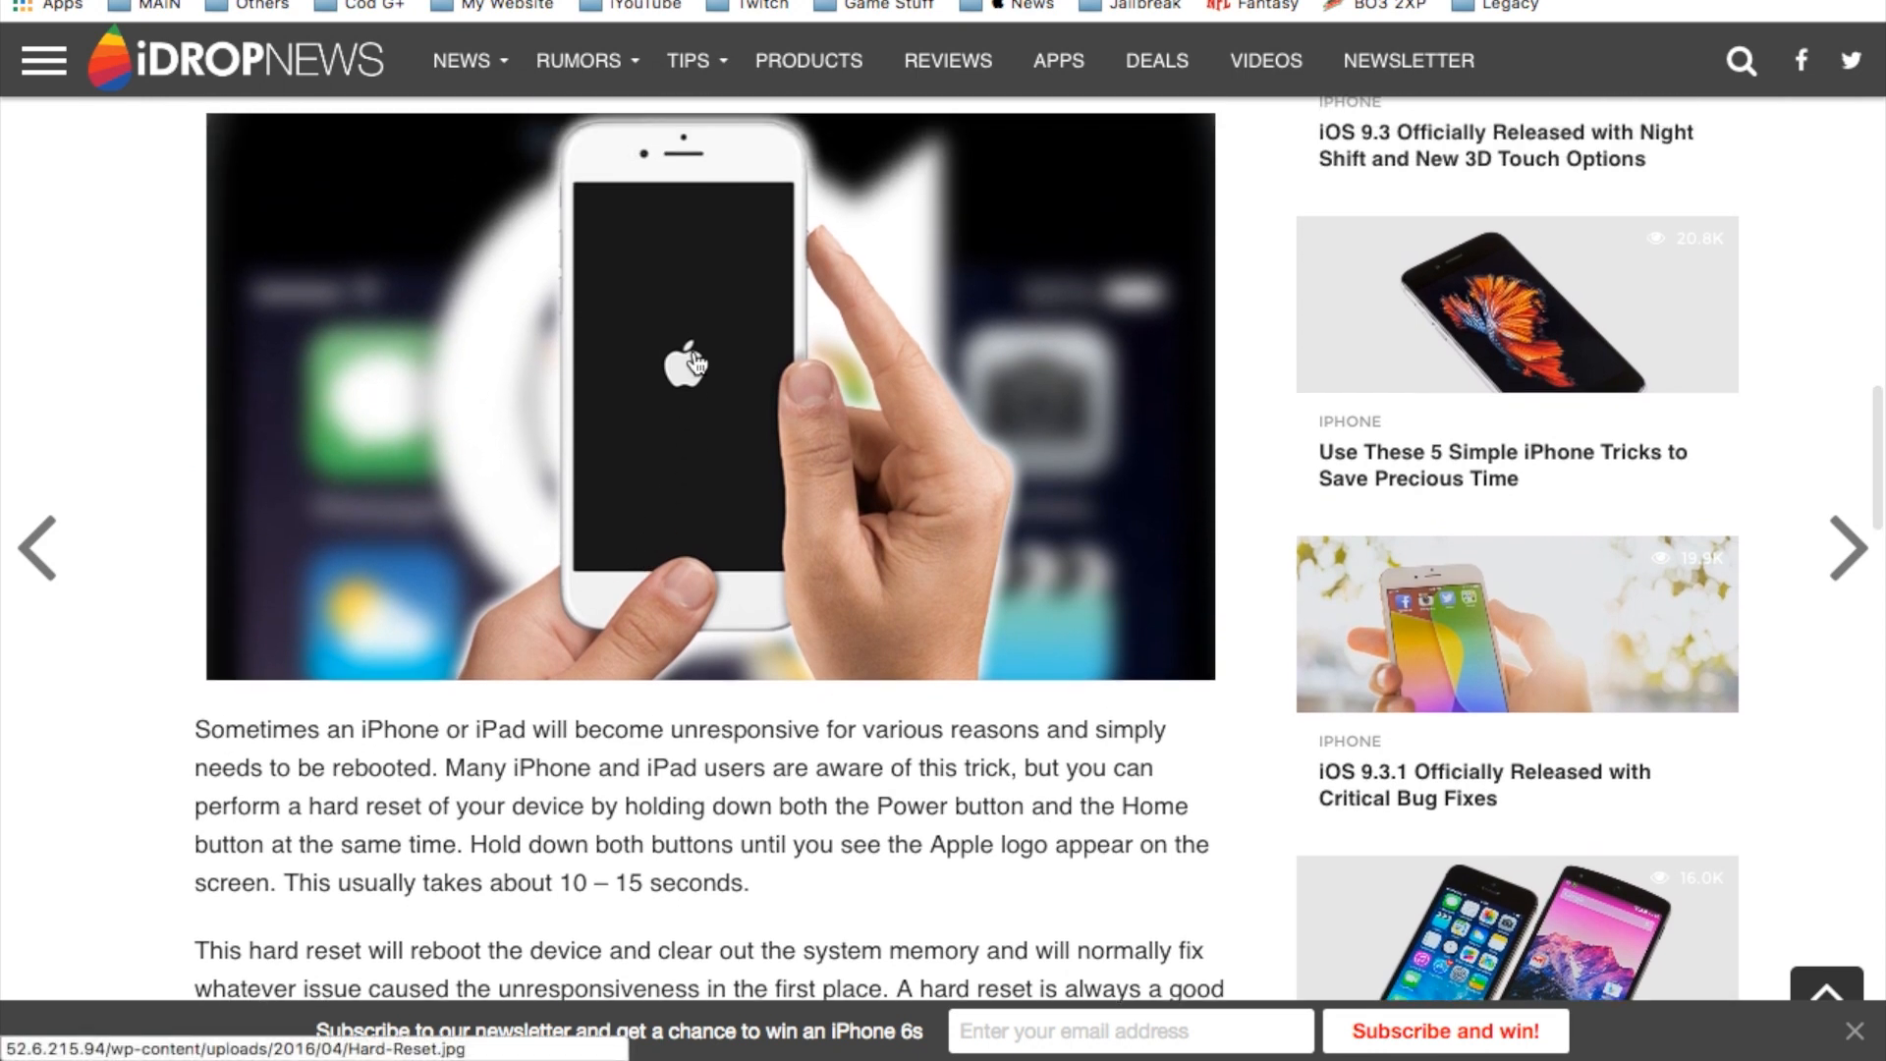
mouse_move(566, 623)
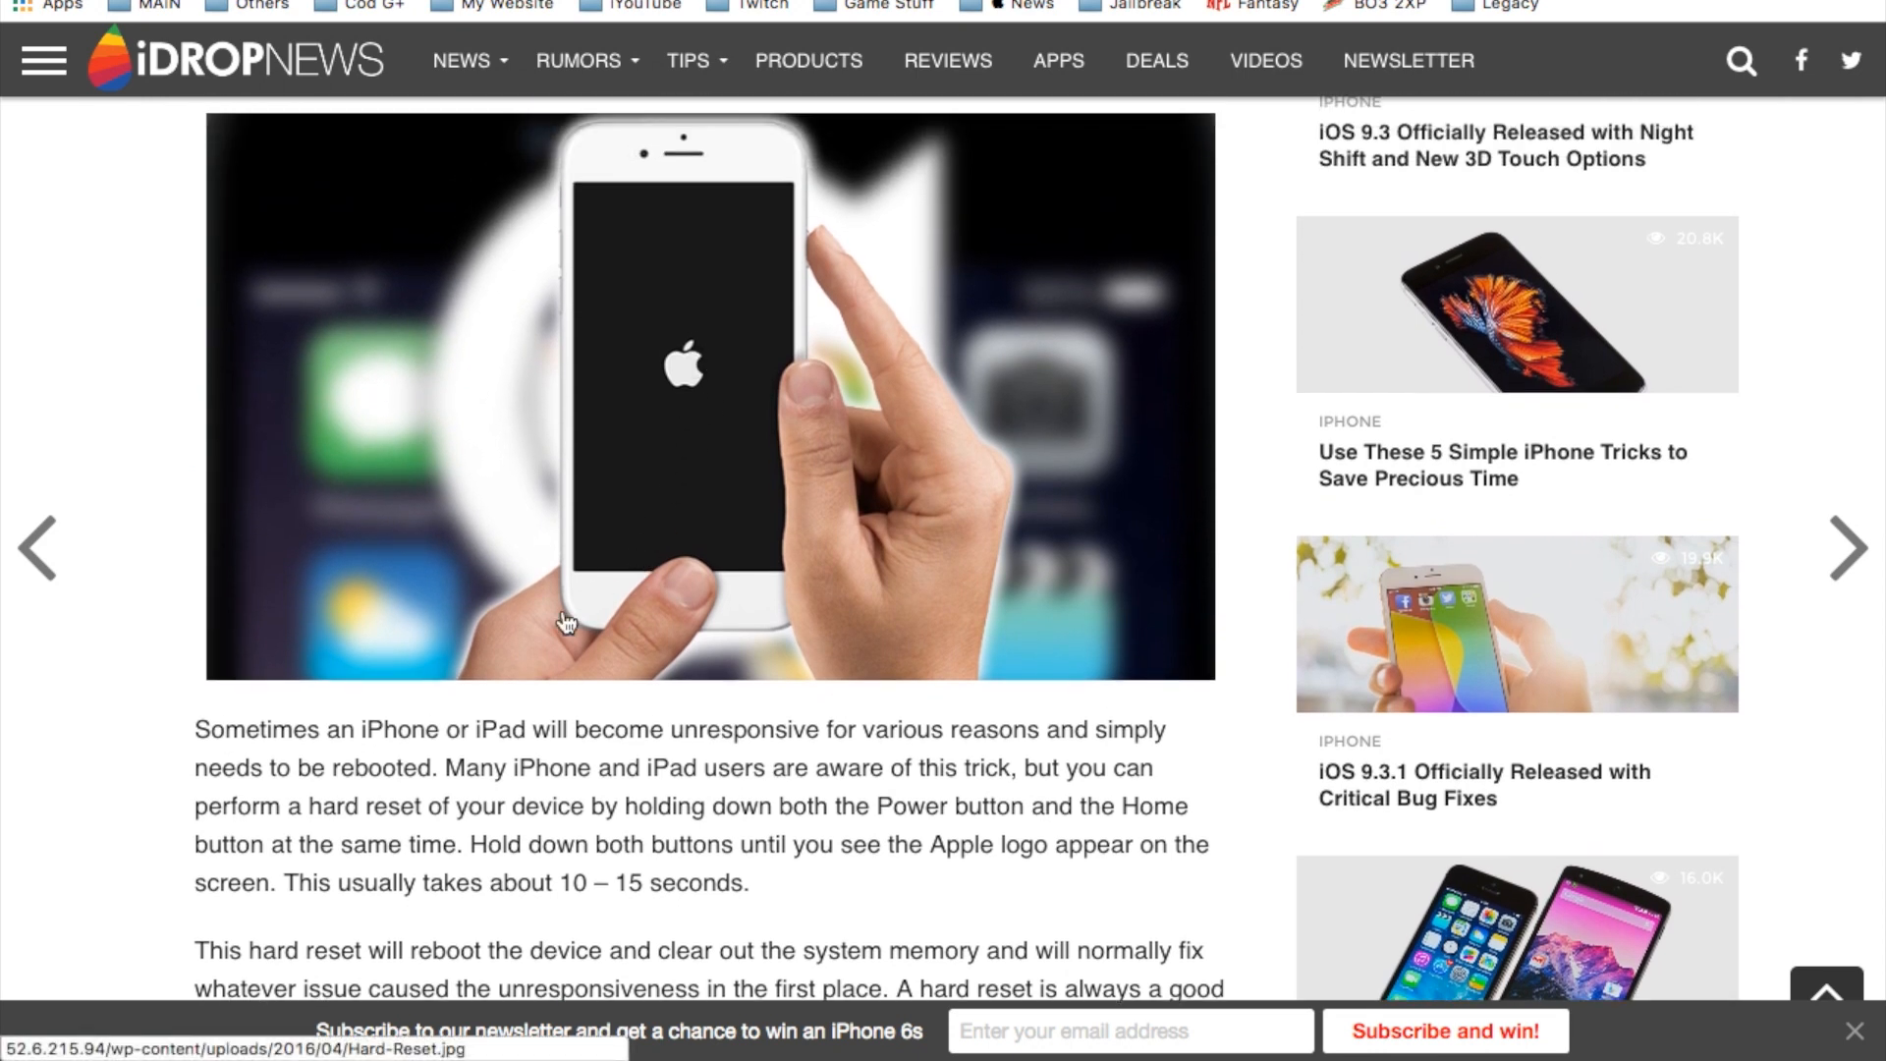
scroll("down", 3)
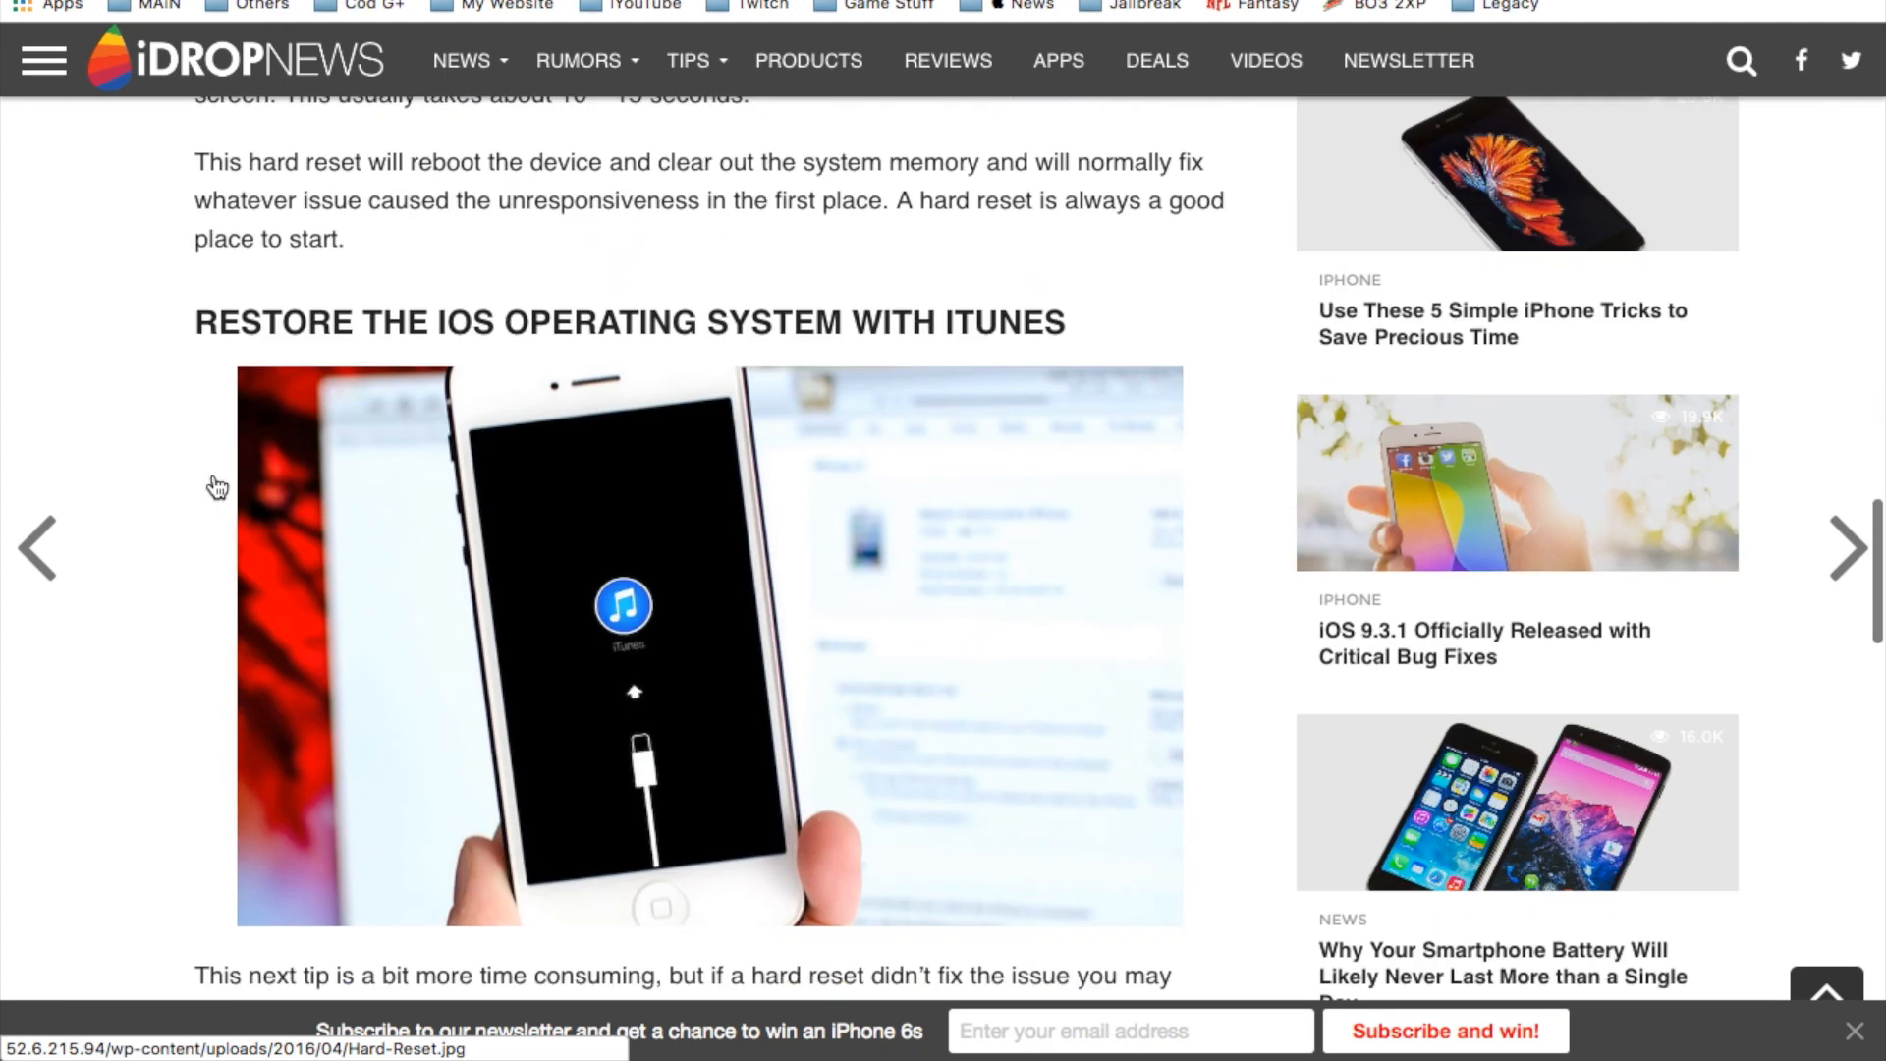
scroll("down", 3)
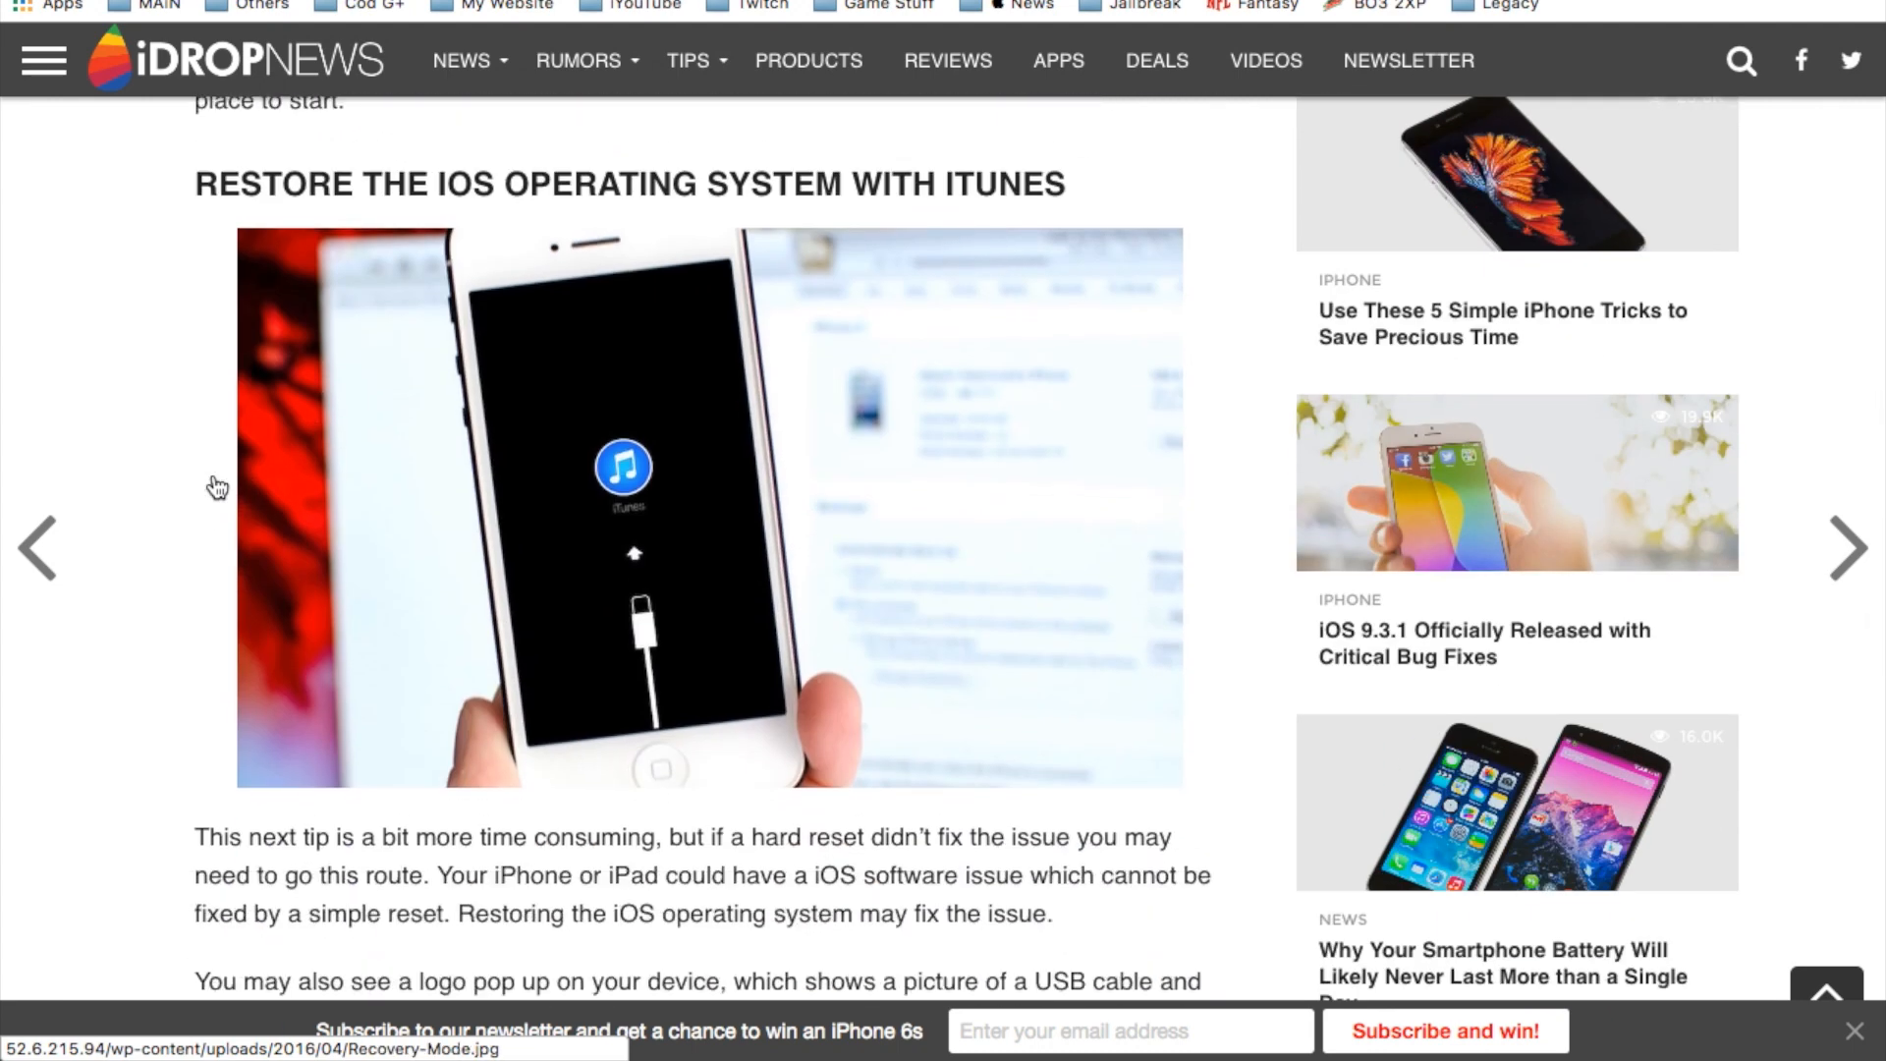
scroll("down", 3)
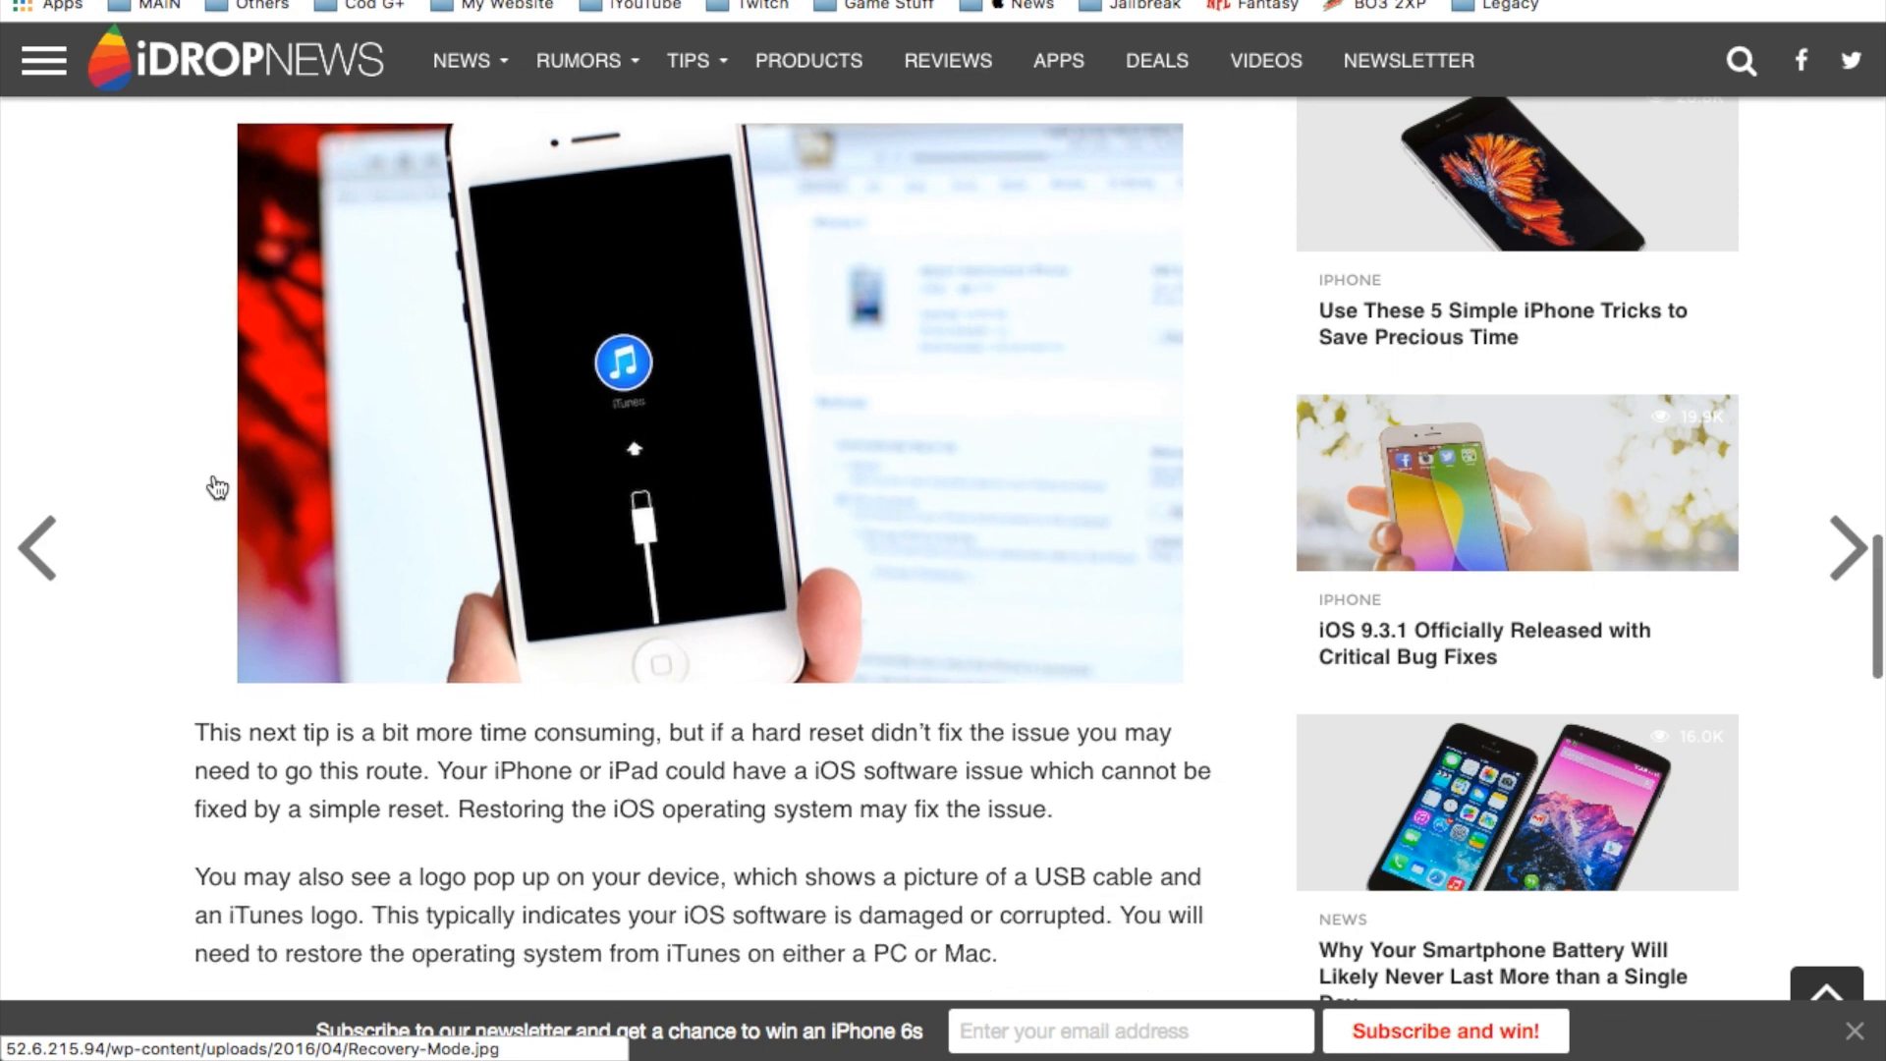
scroll("down", 3)
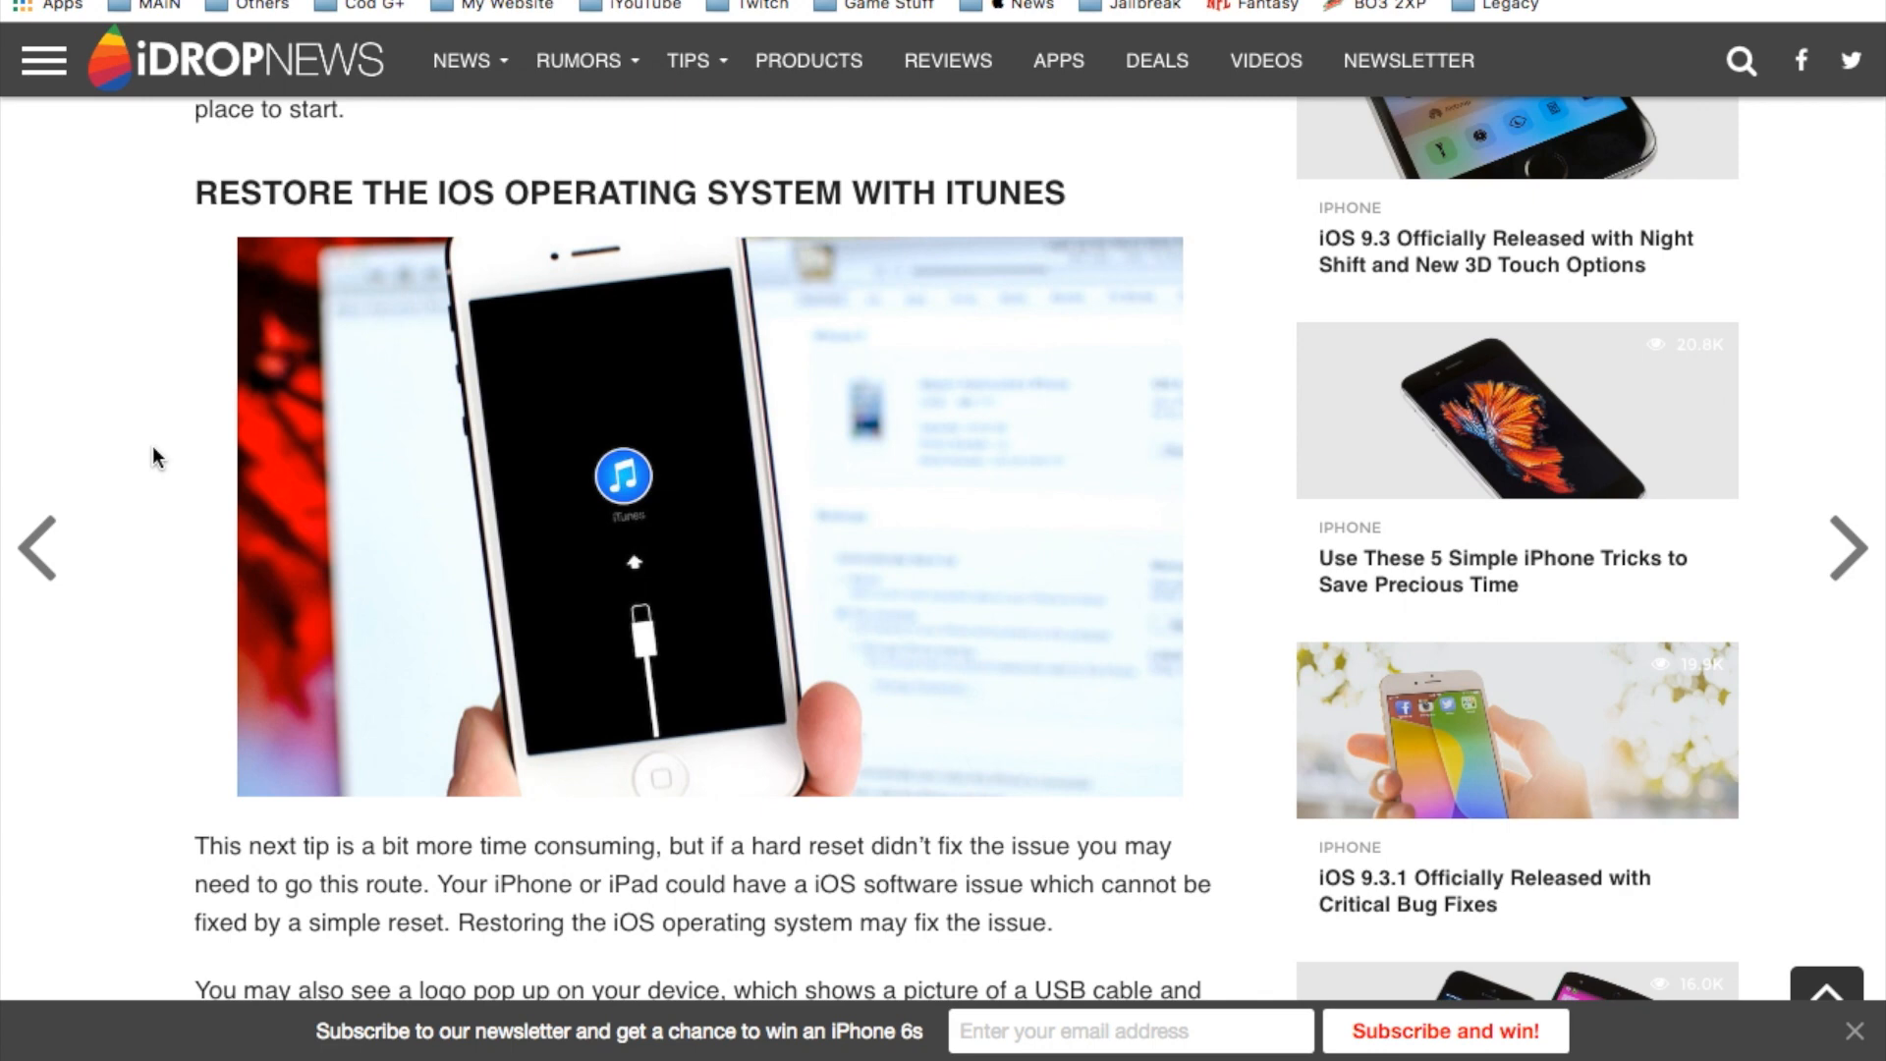
scroll("down", 3)
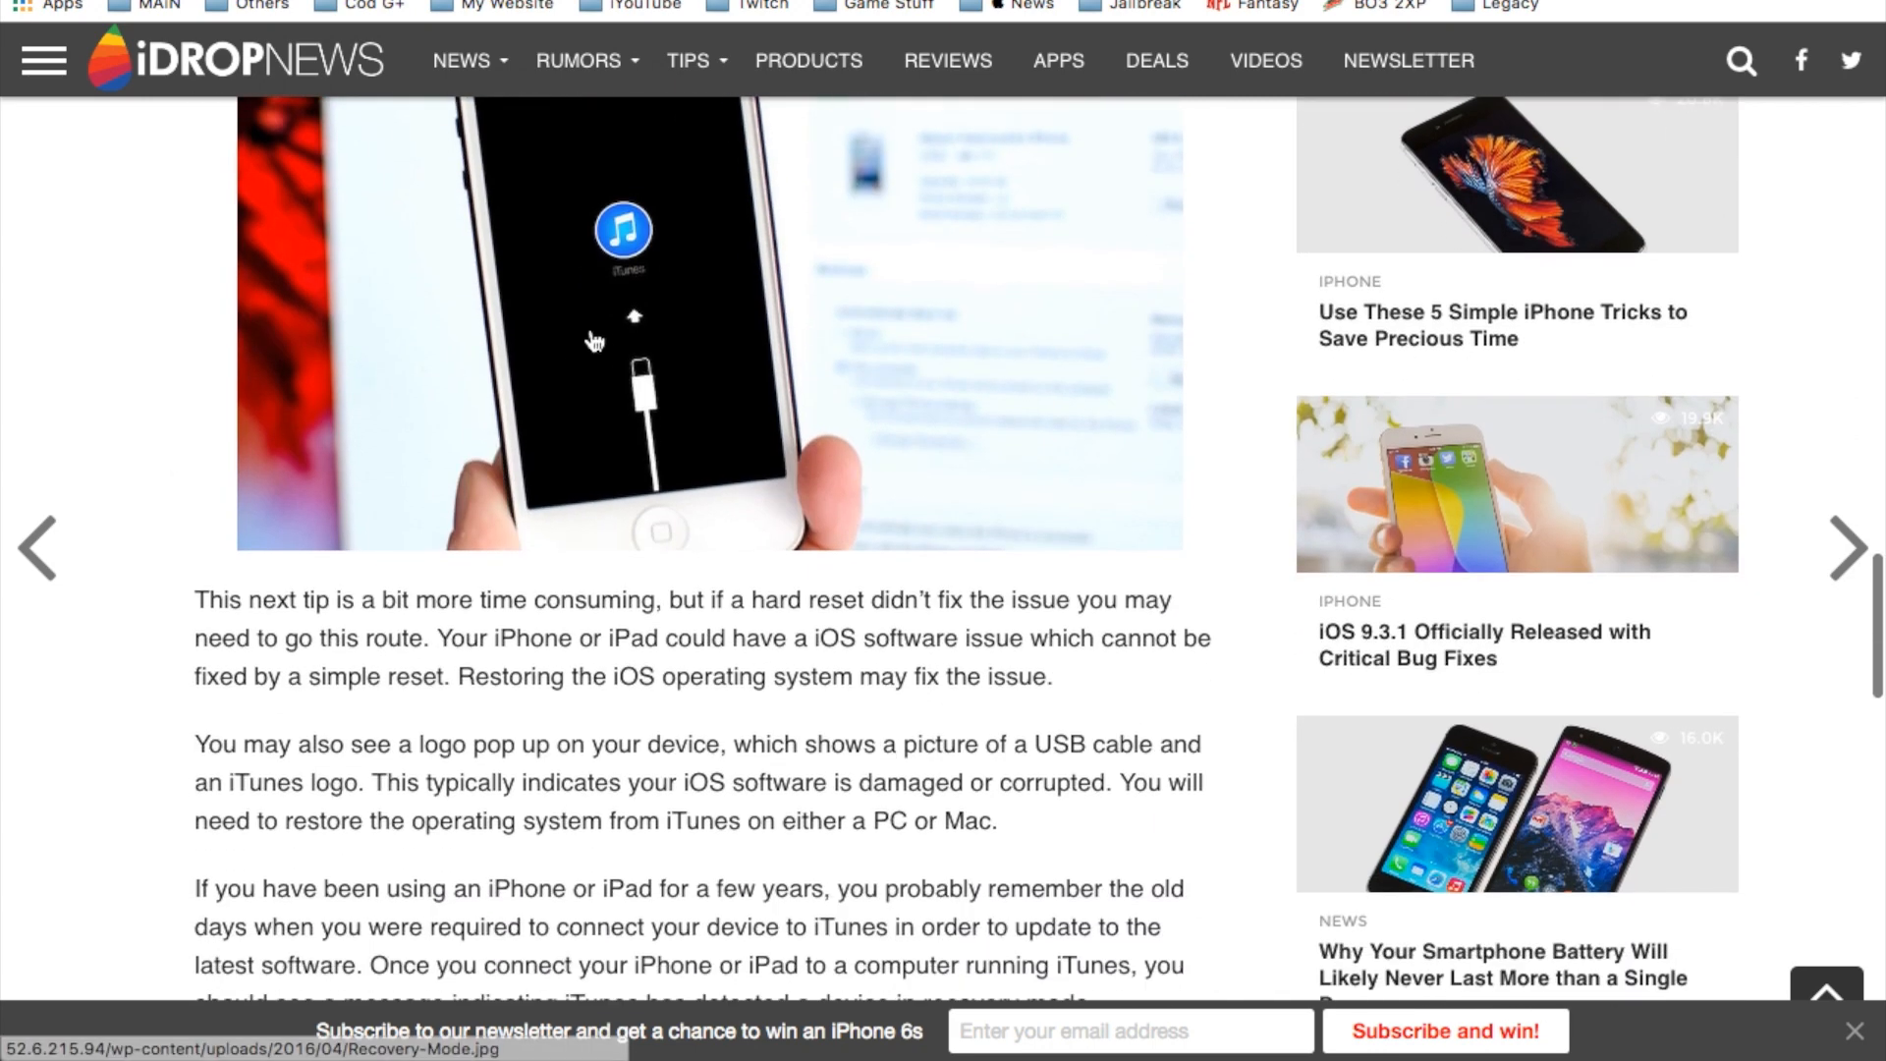
scroll("down", 3)
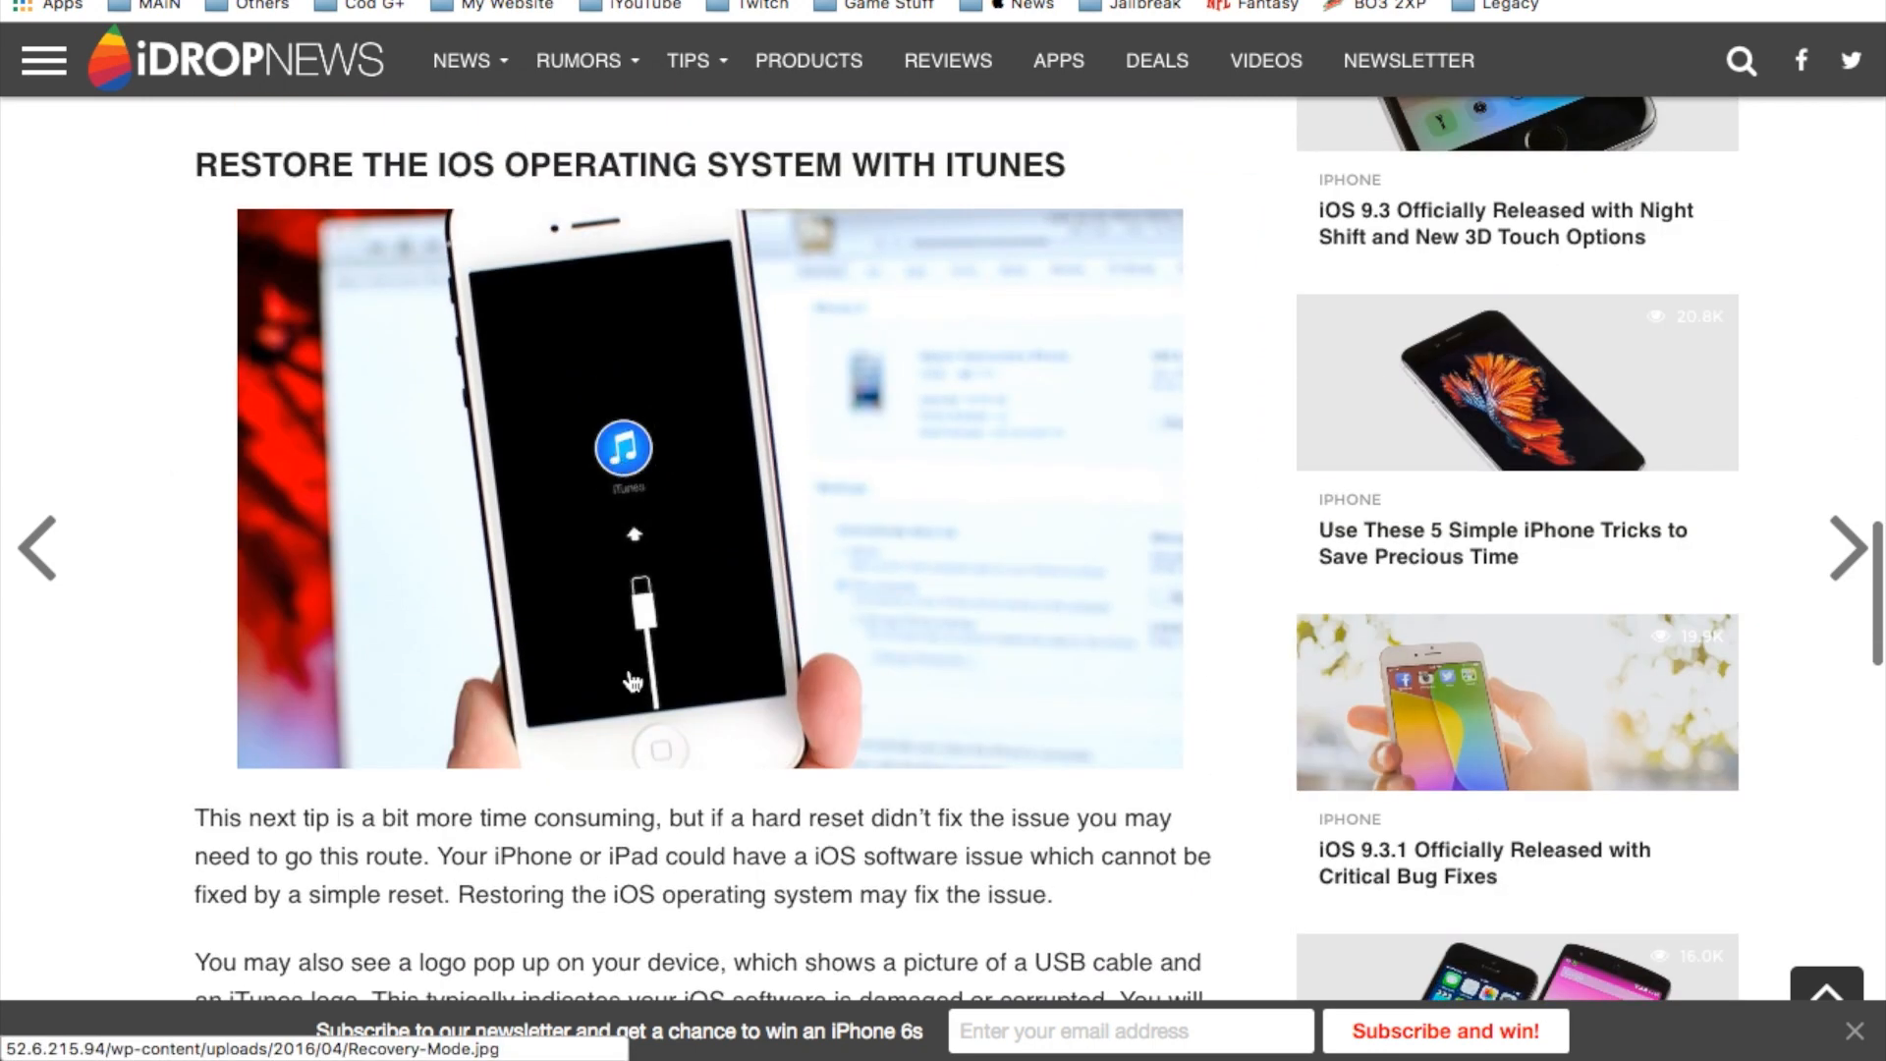
mouse_move(653, 483)
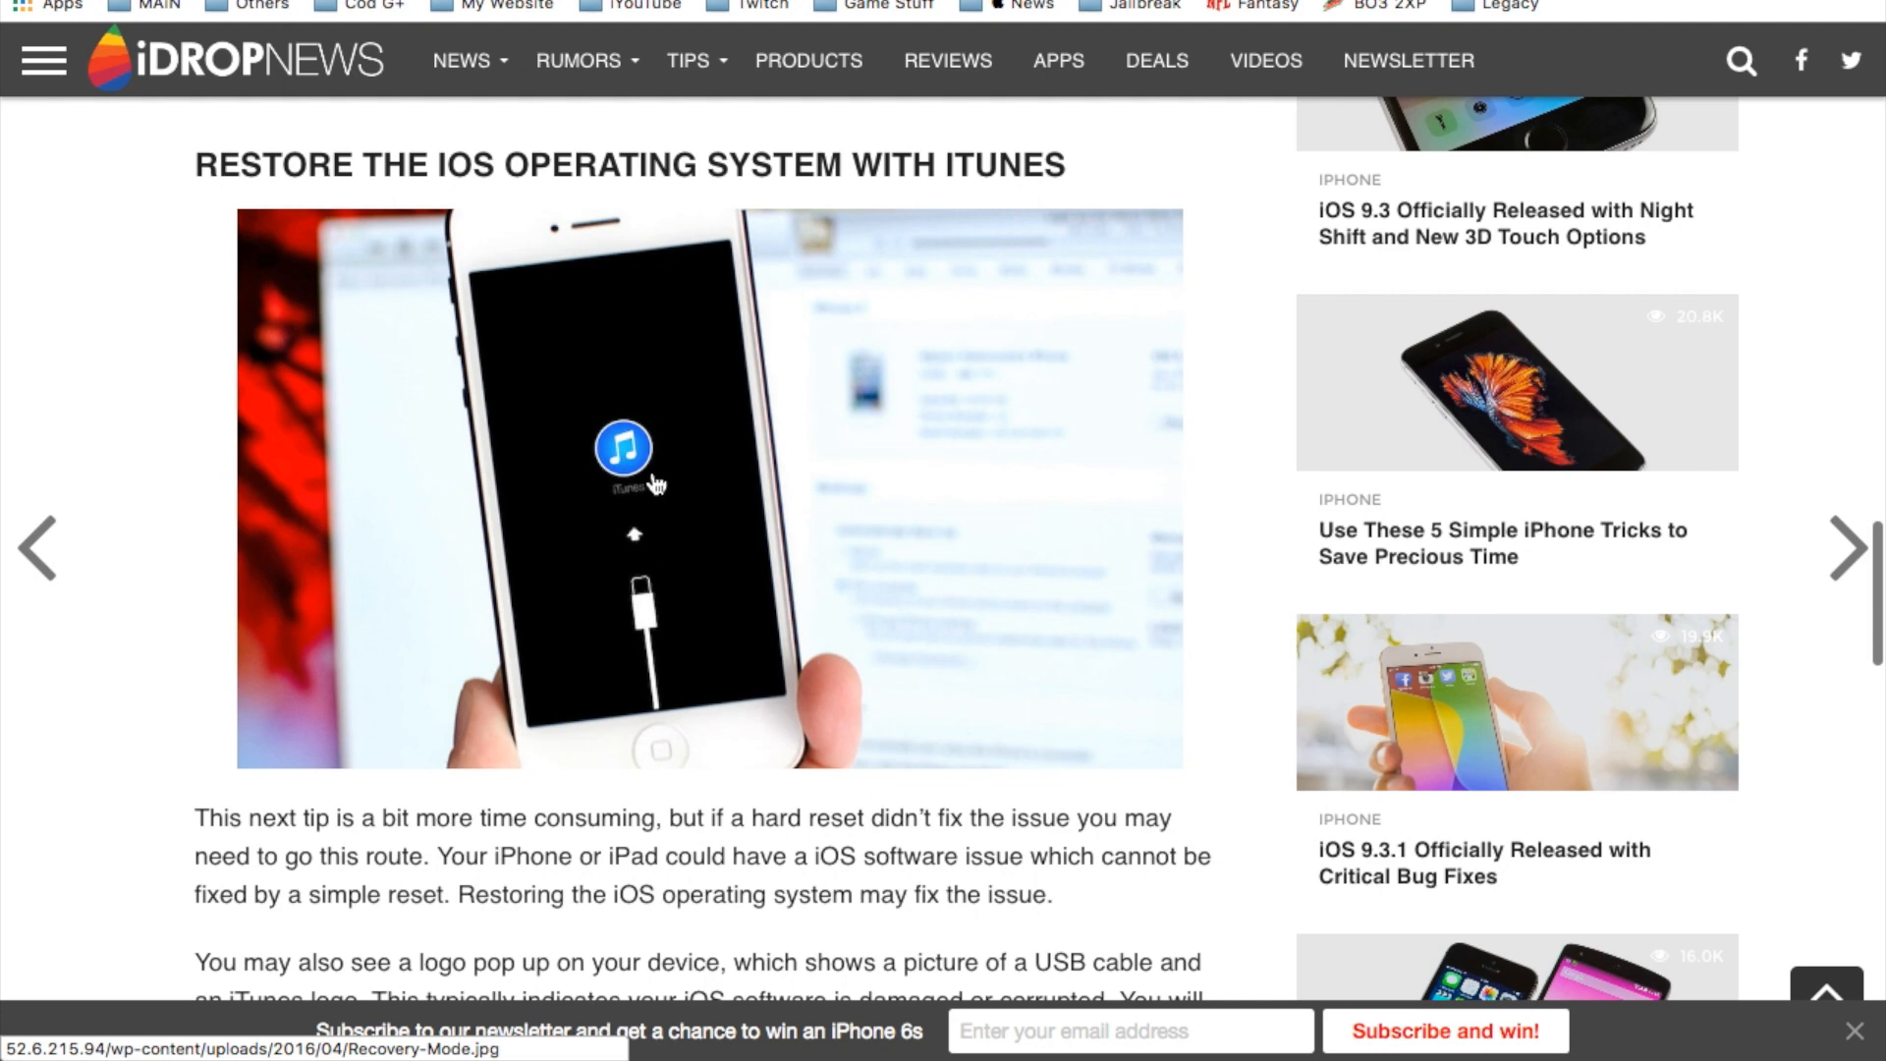
mouse_move(666, 613)
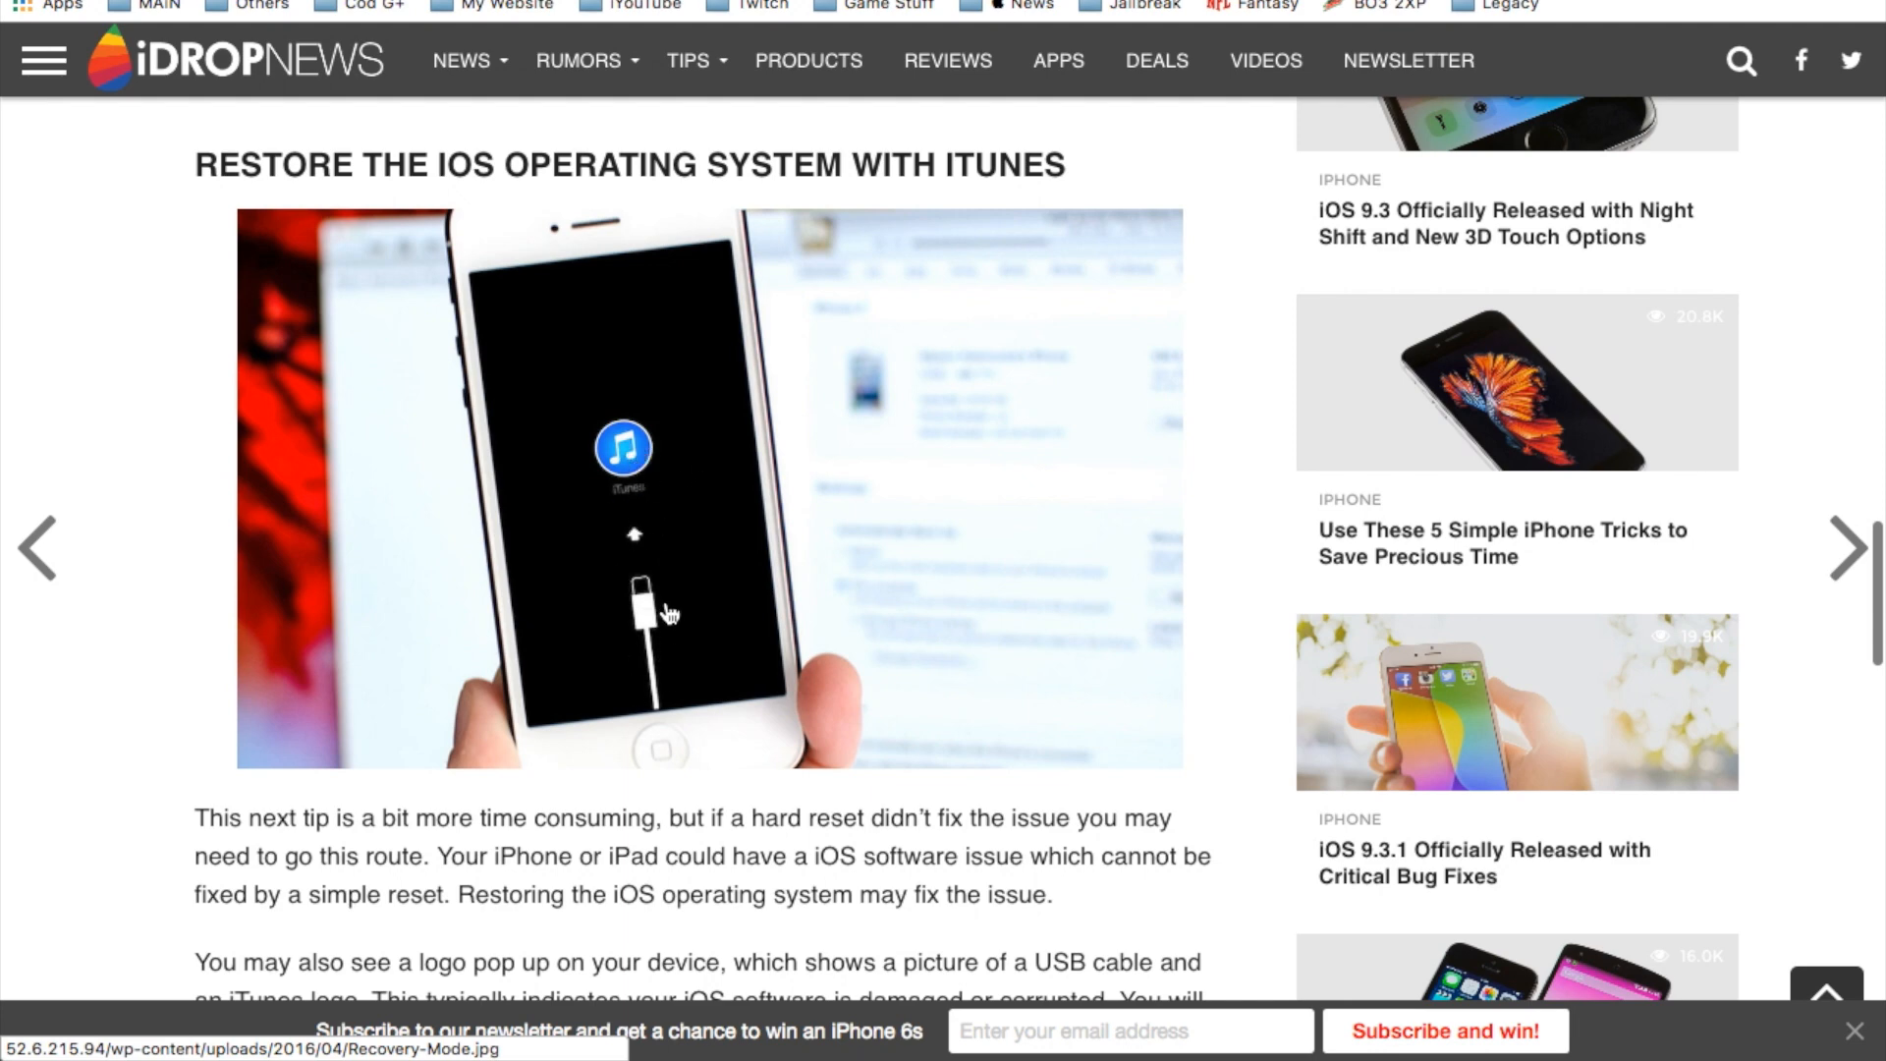
scroll("up", 3)
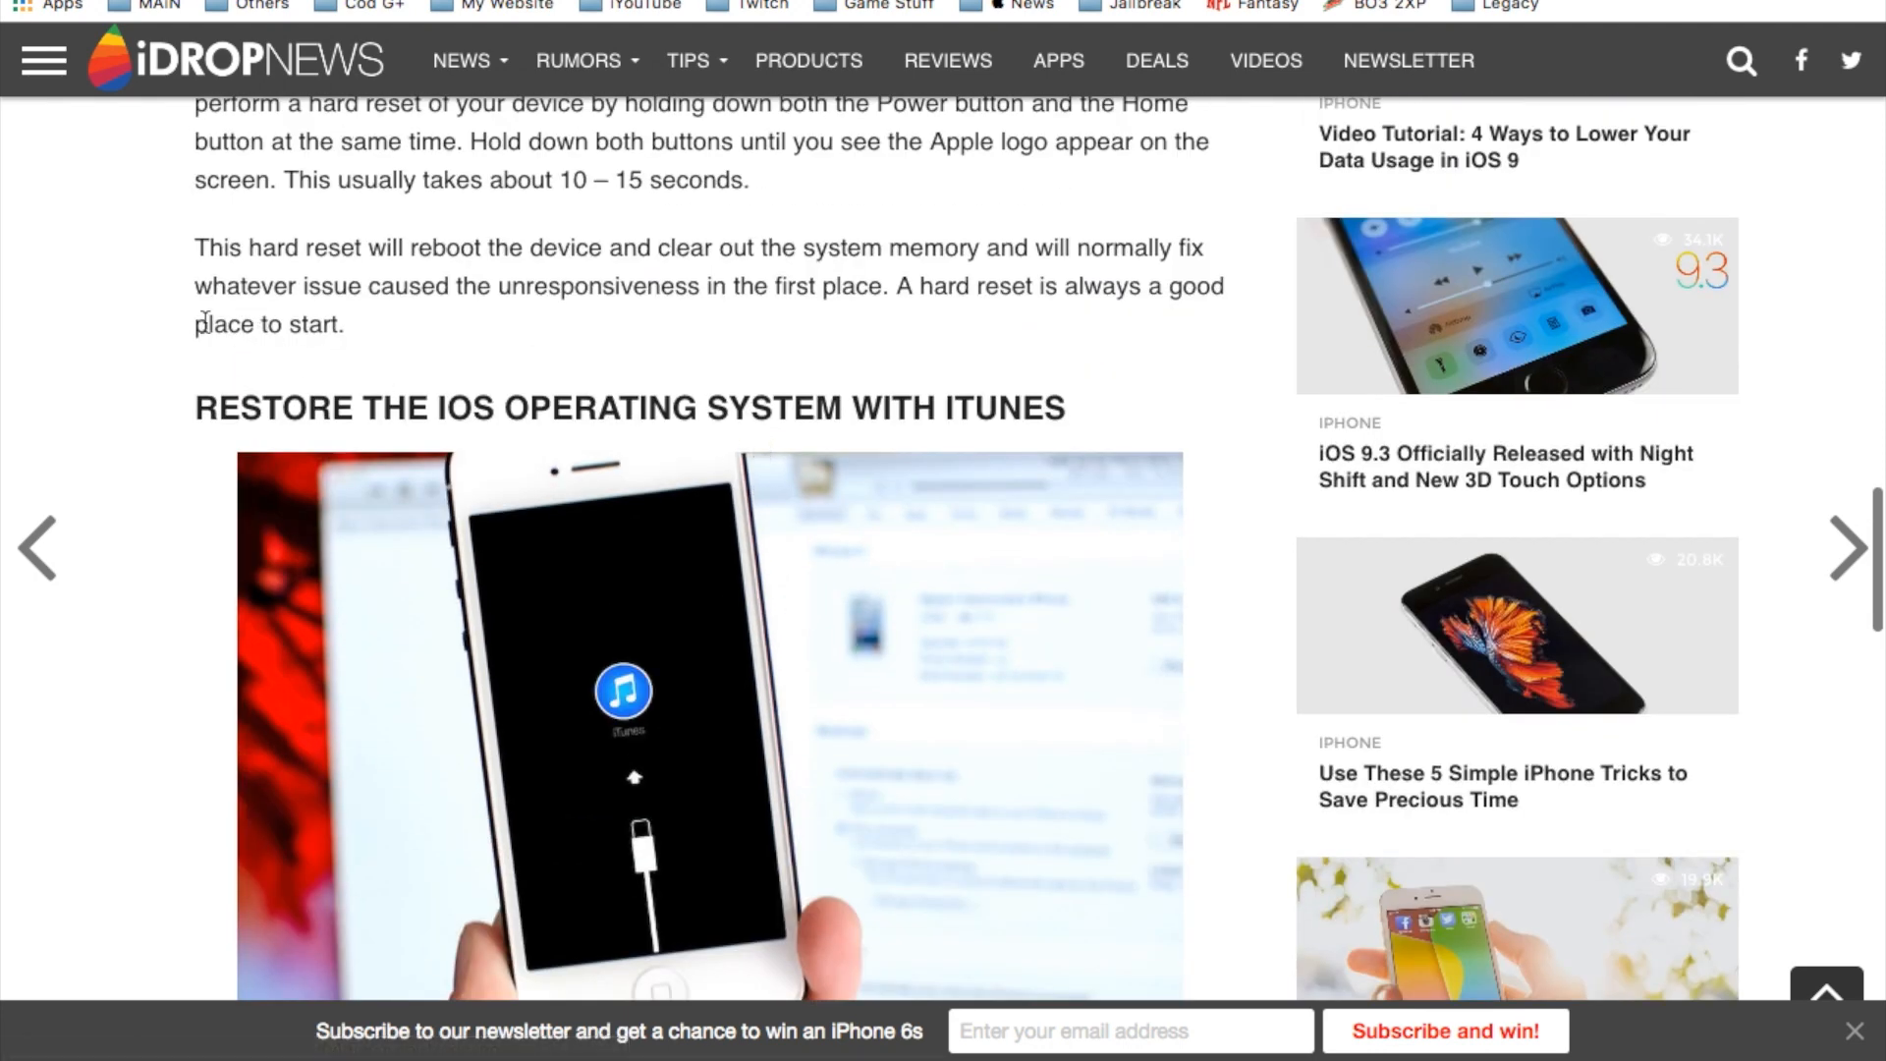
scroll("down", 3)
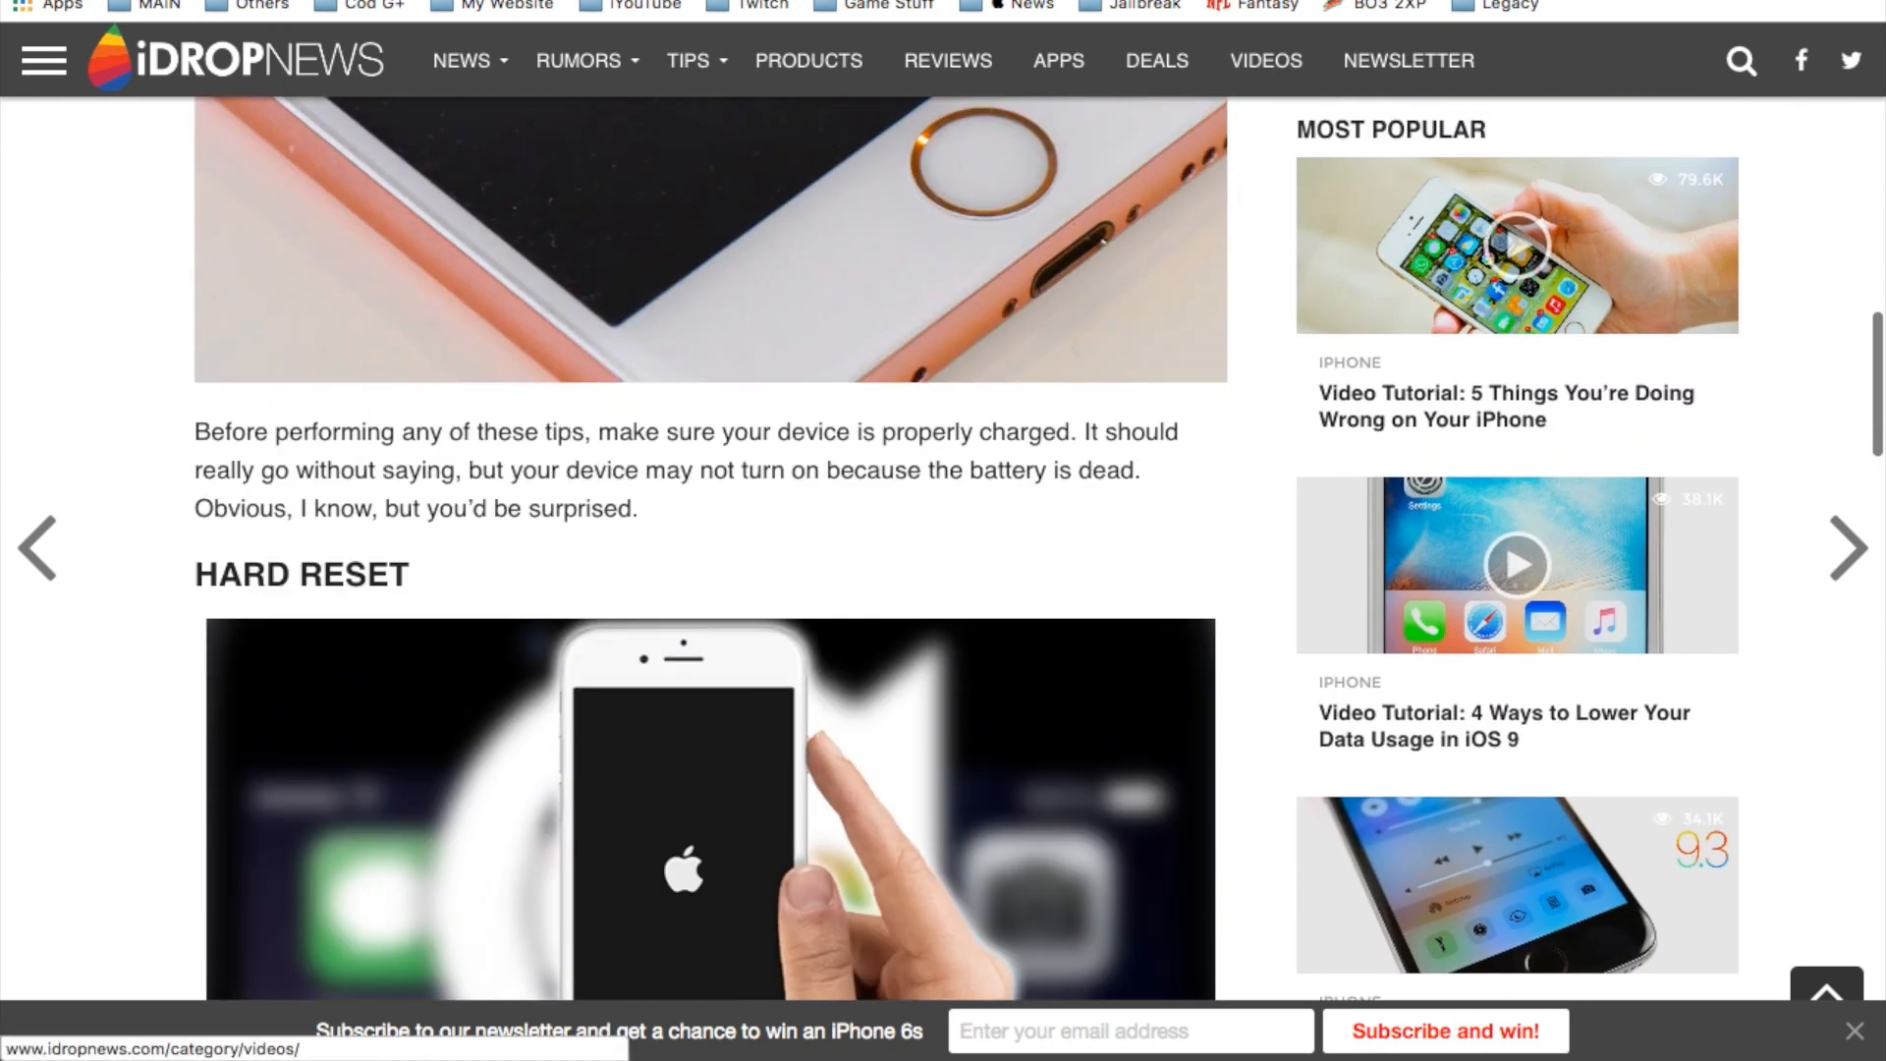
scroll("down", 3)
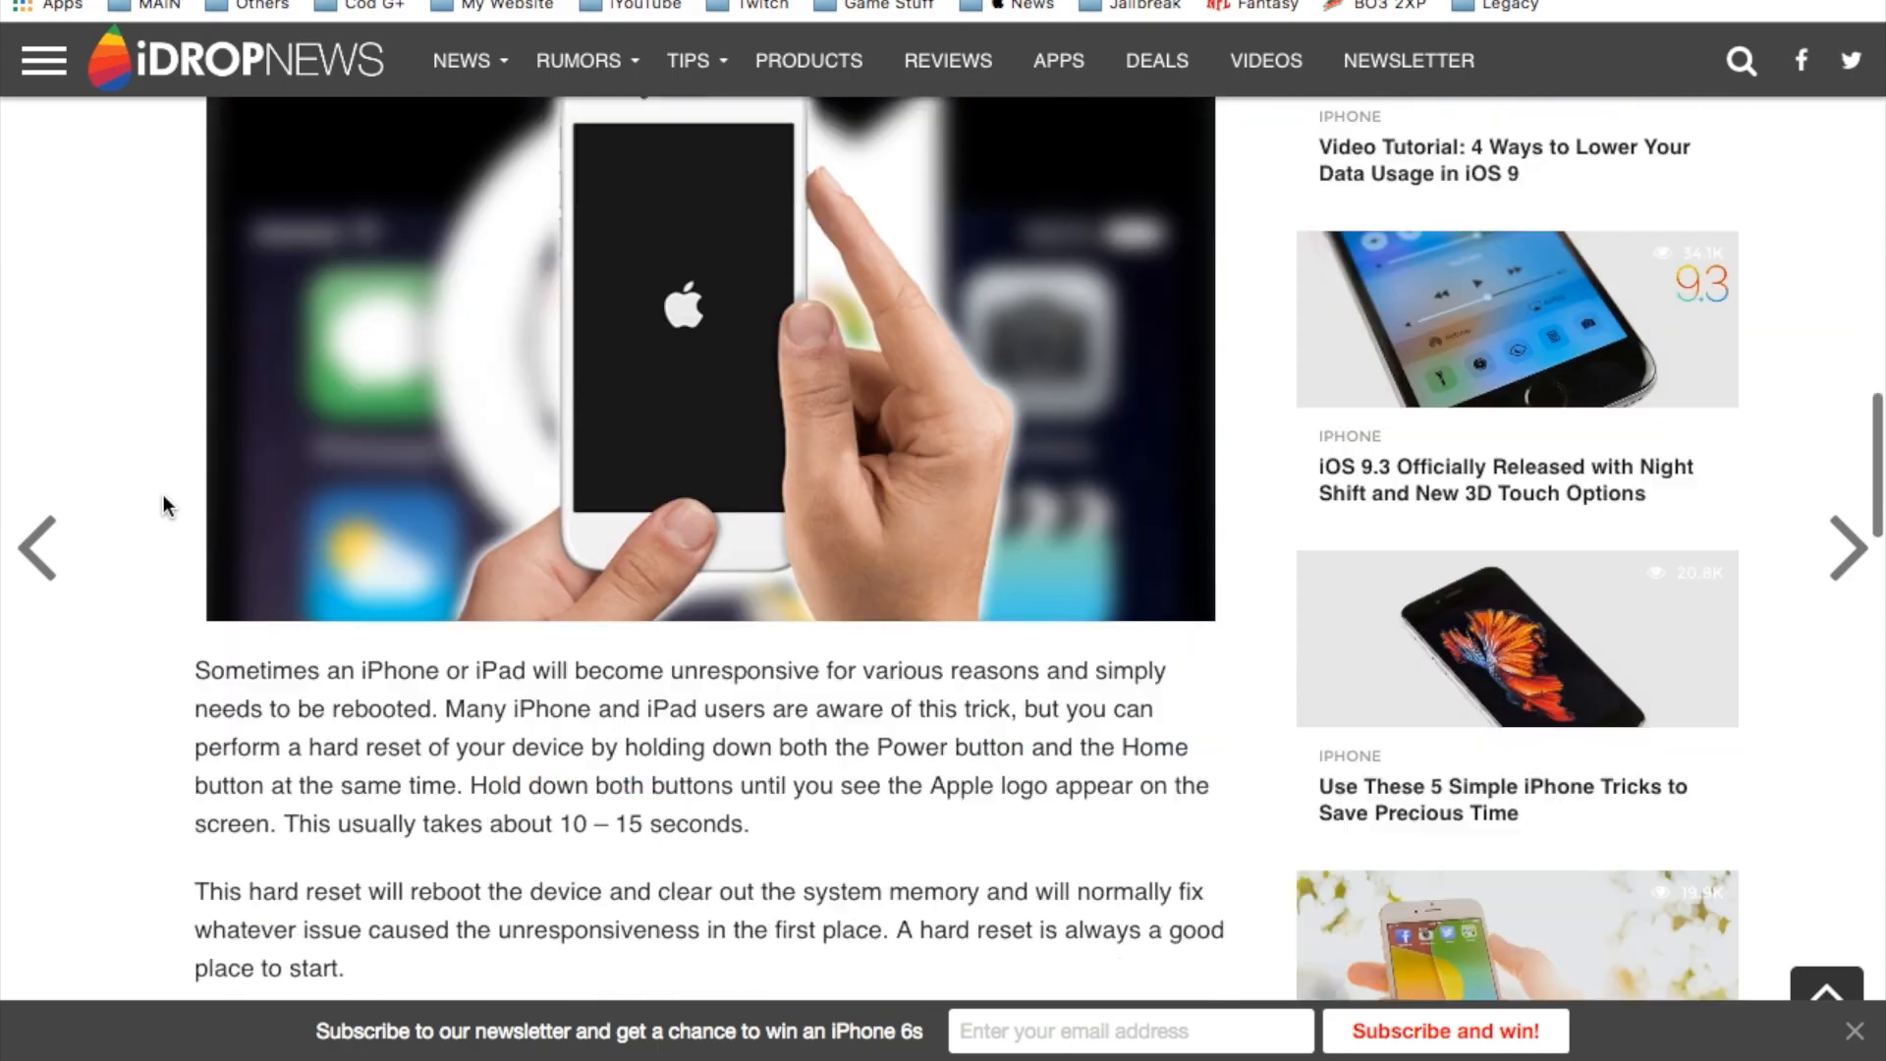
scroll("down", 3)
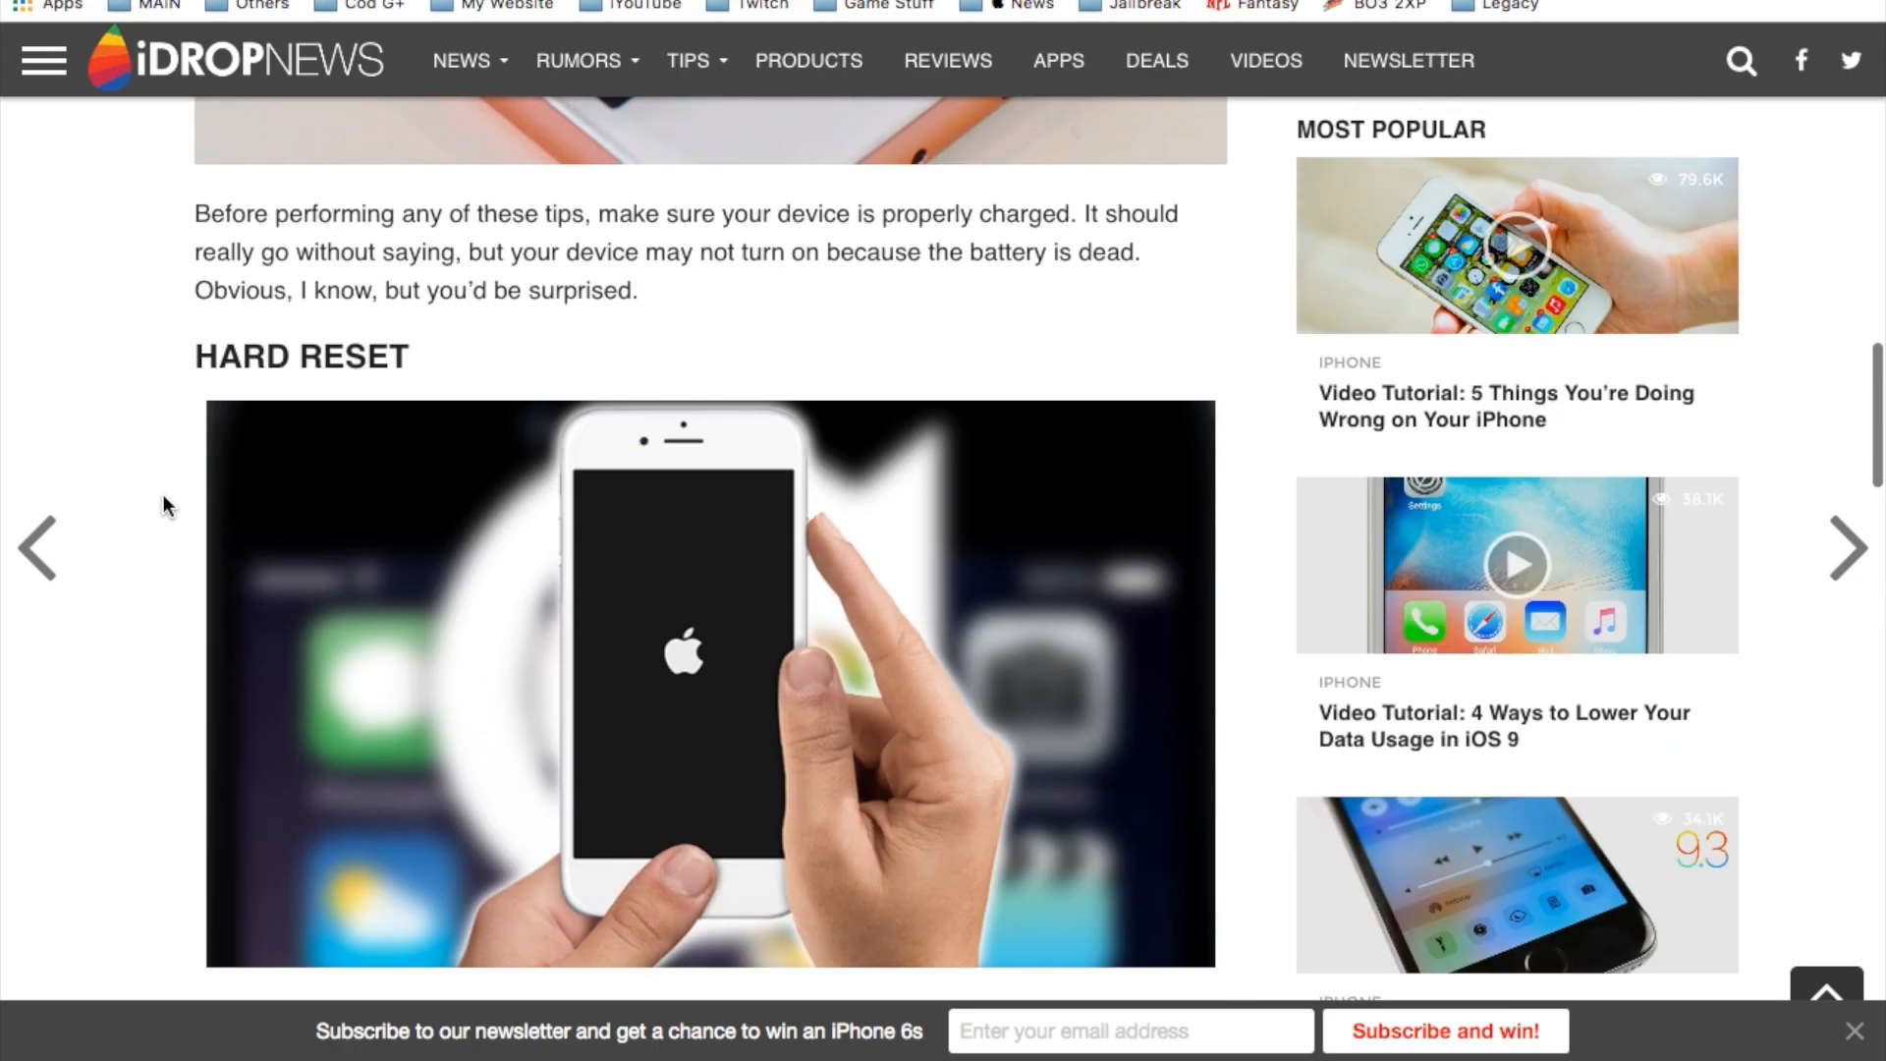
scroll("down", 3)
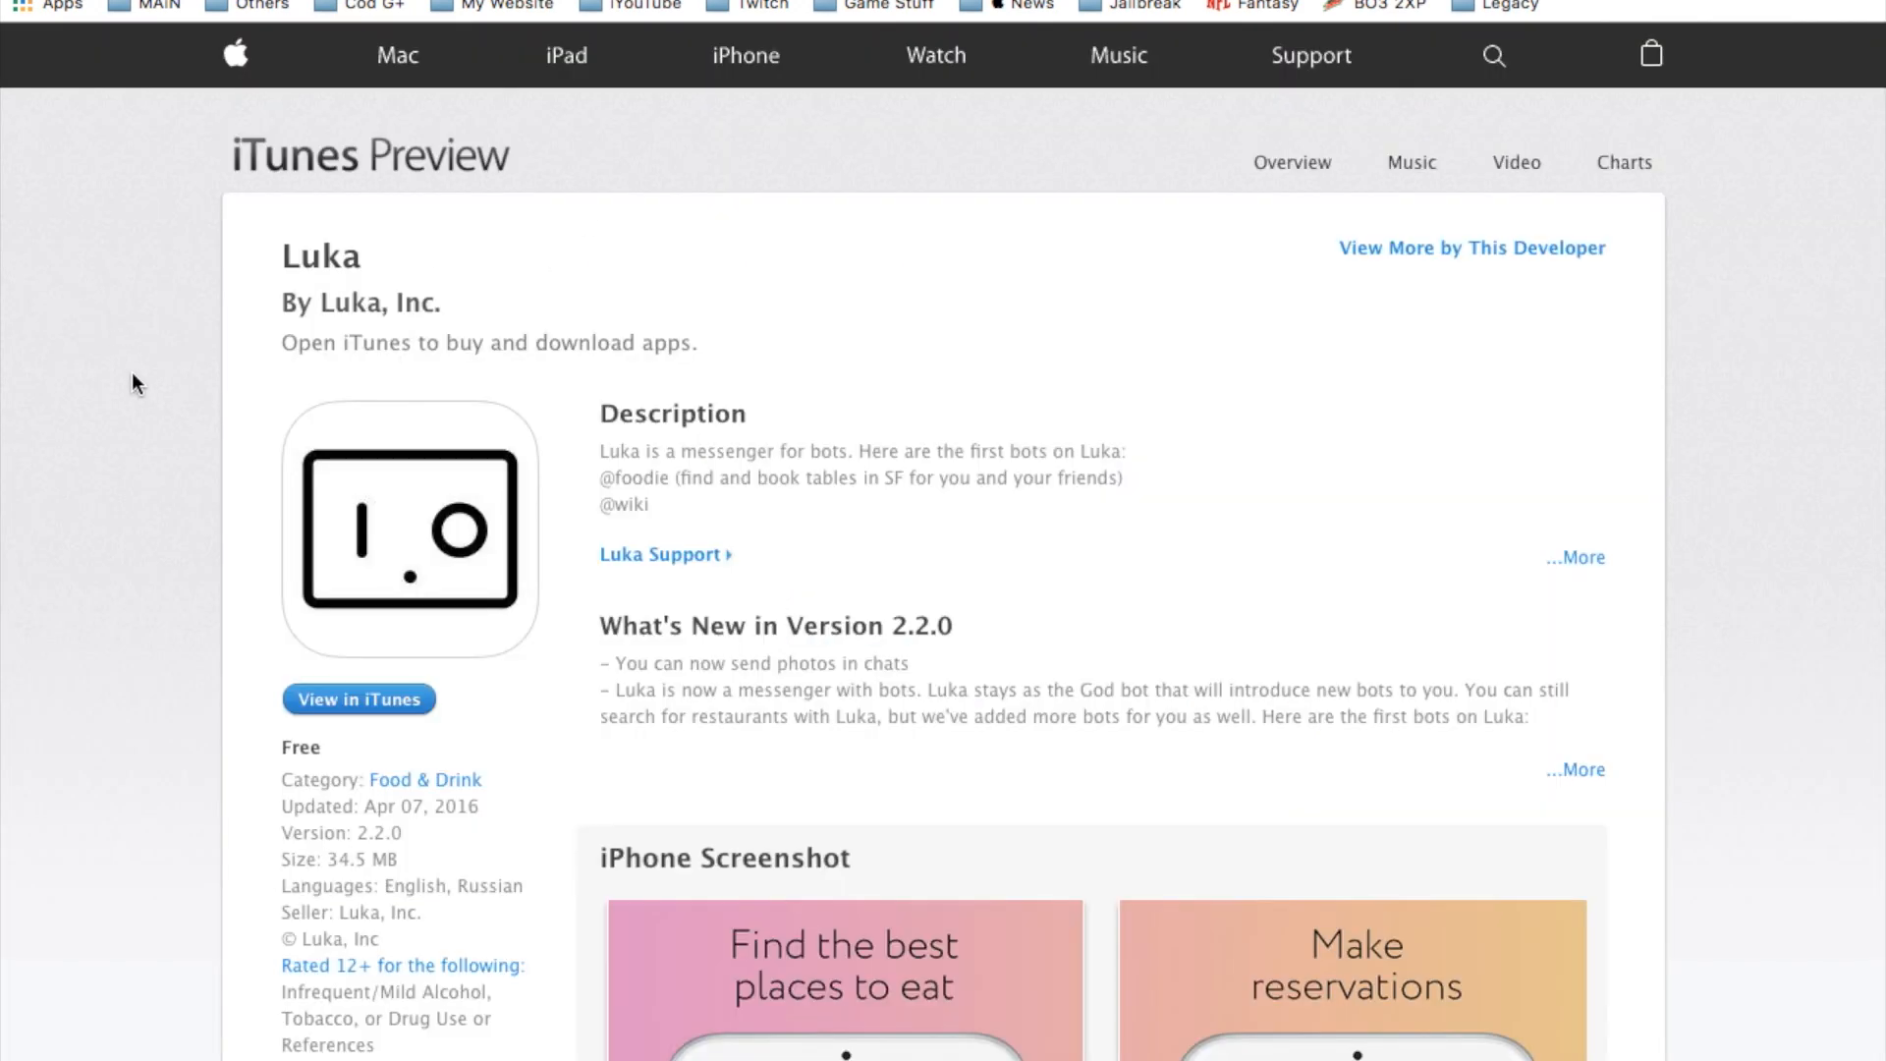
scroll("down", 3)
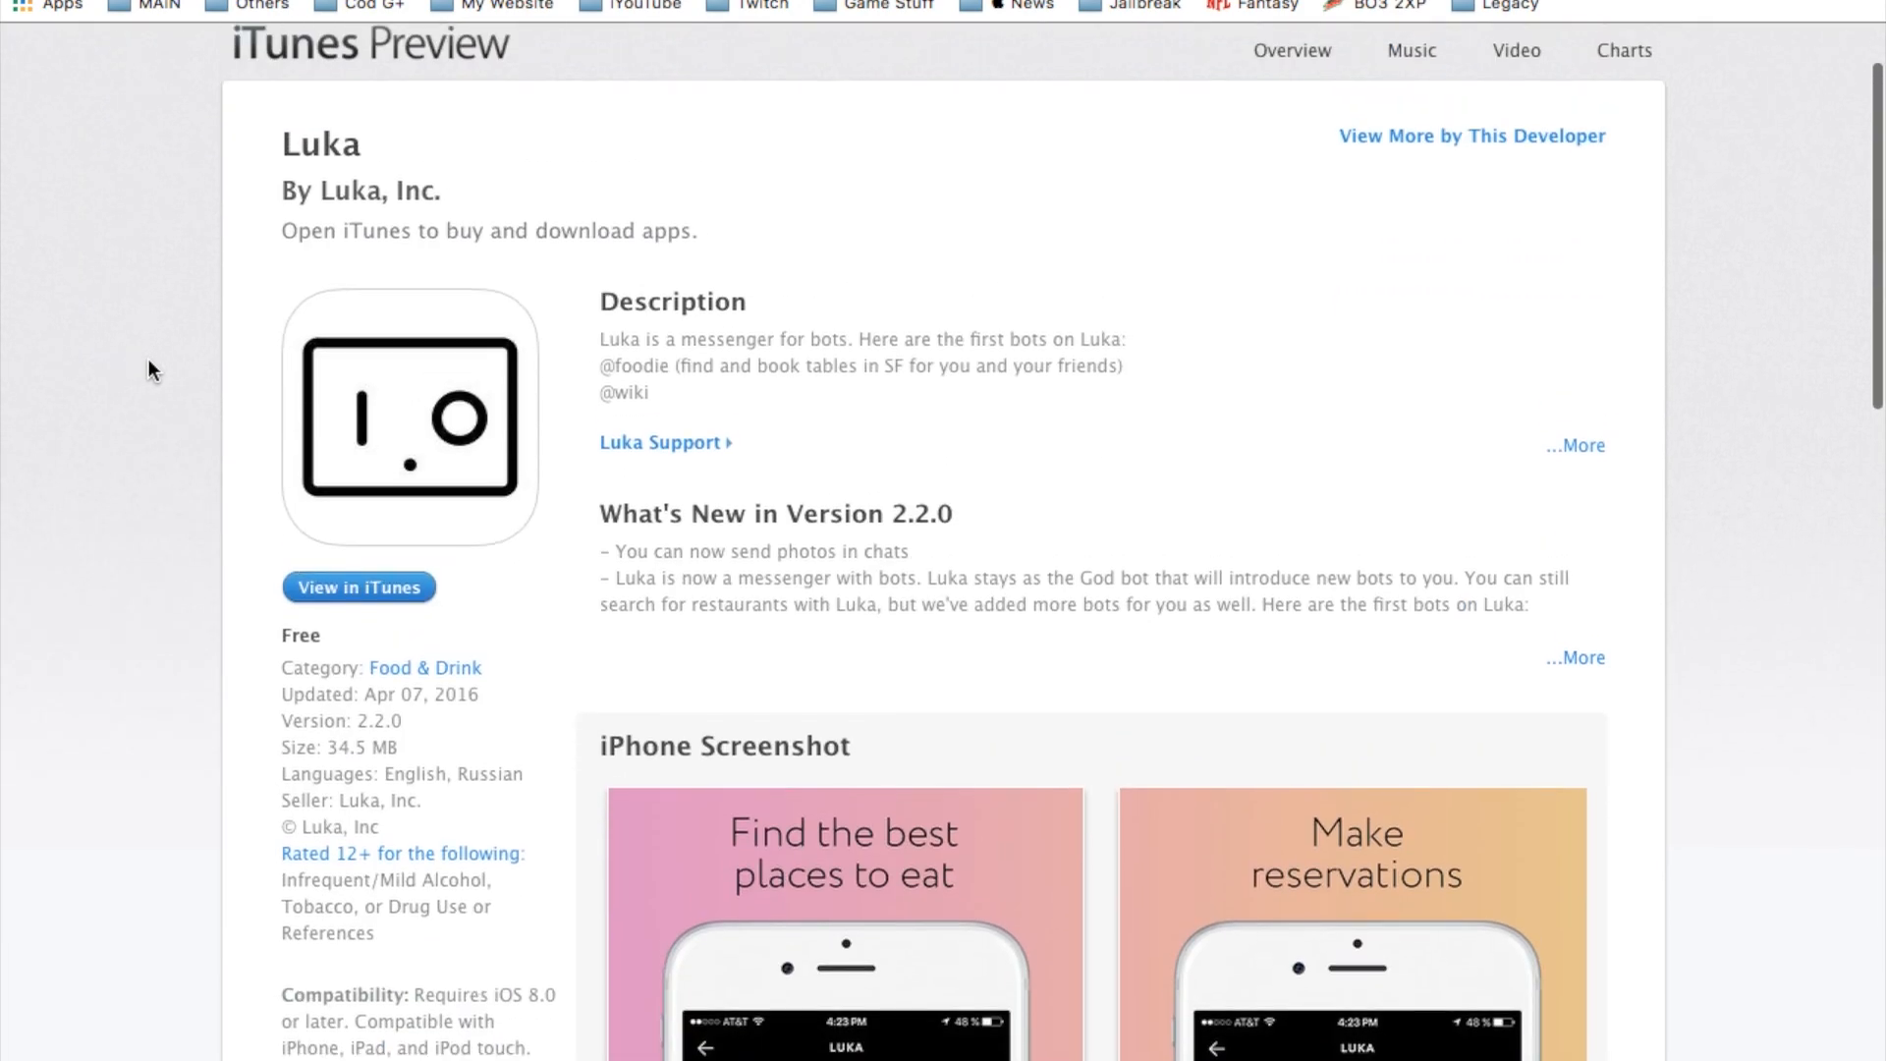
scroll("down", 3)
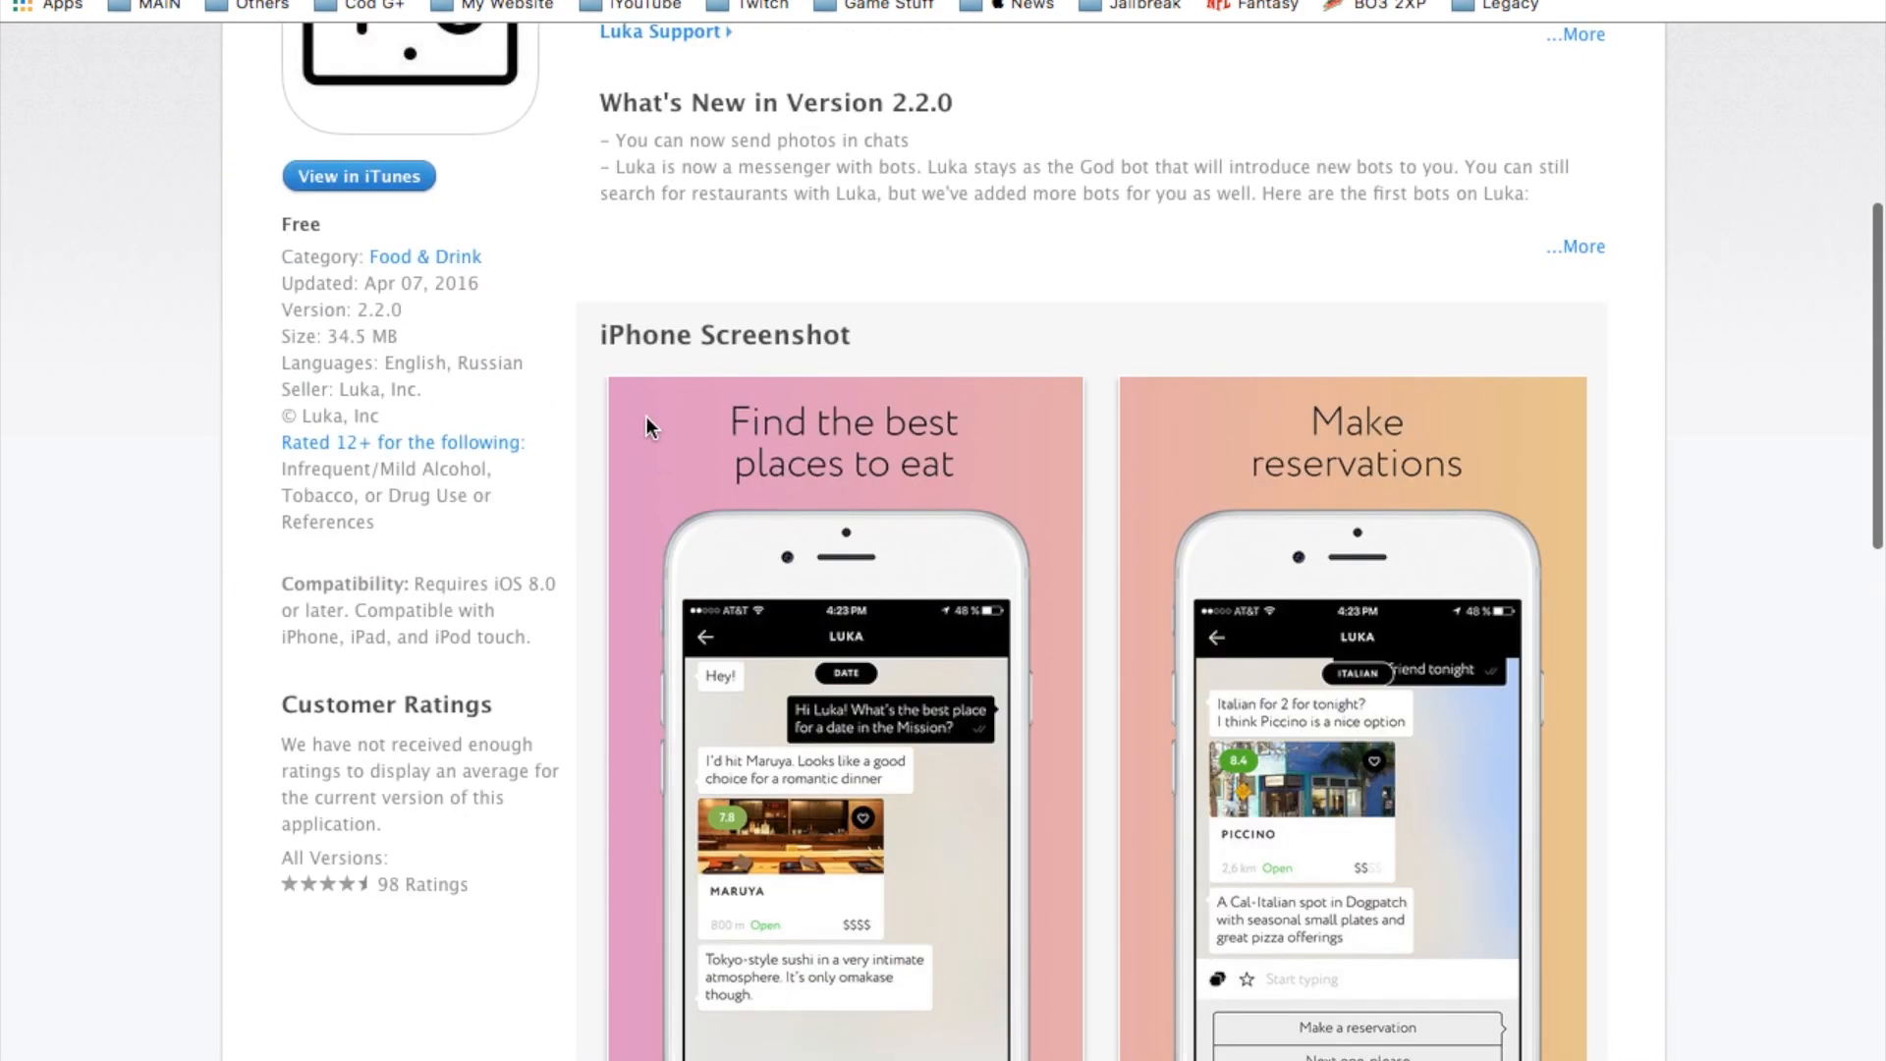
scroll("up", 3)
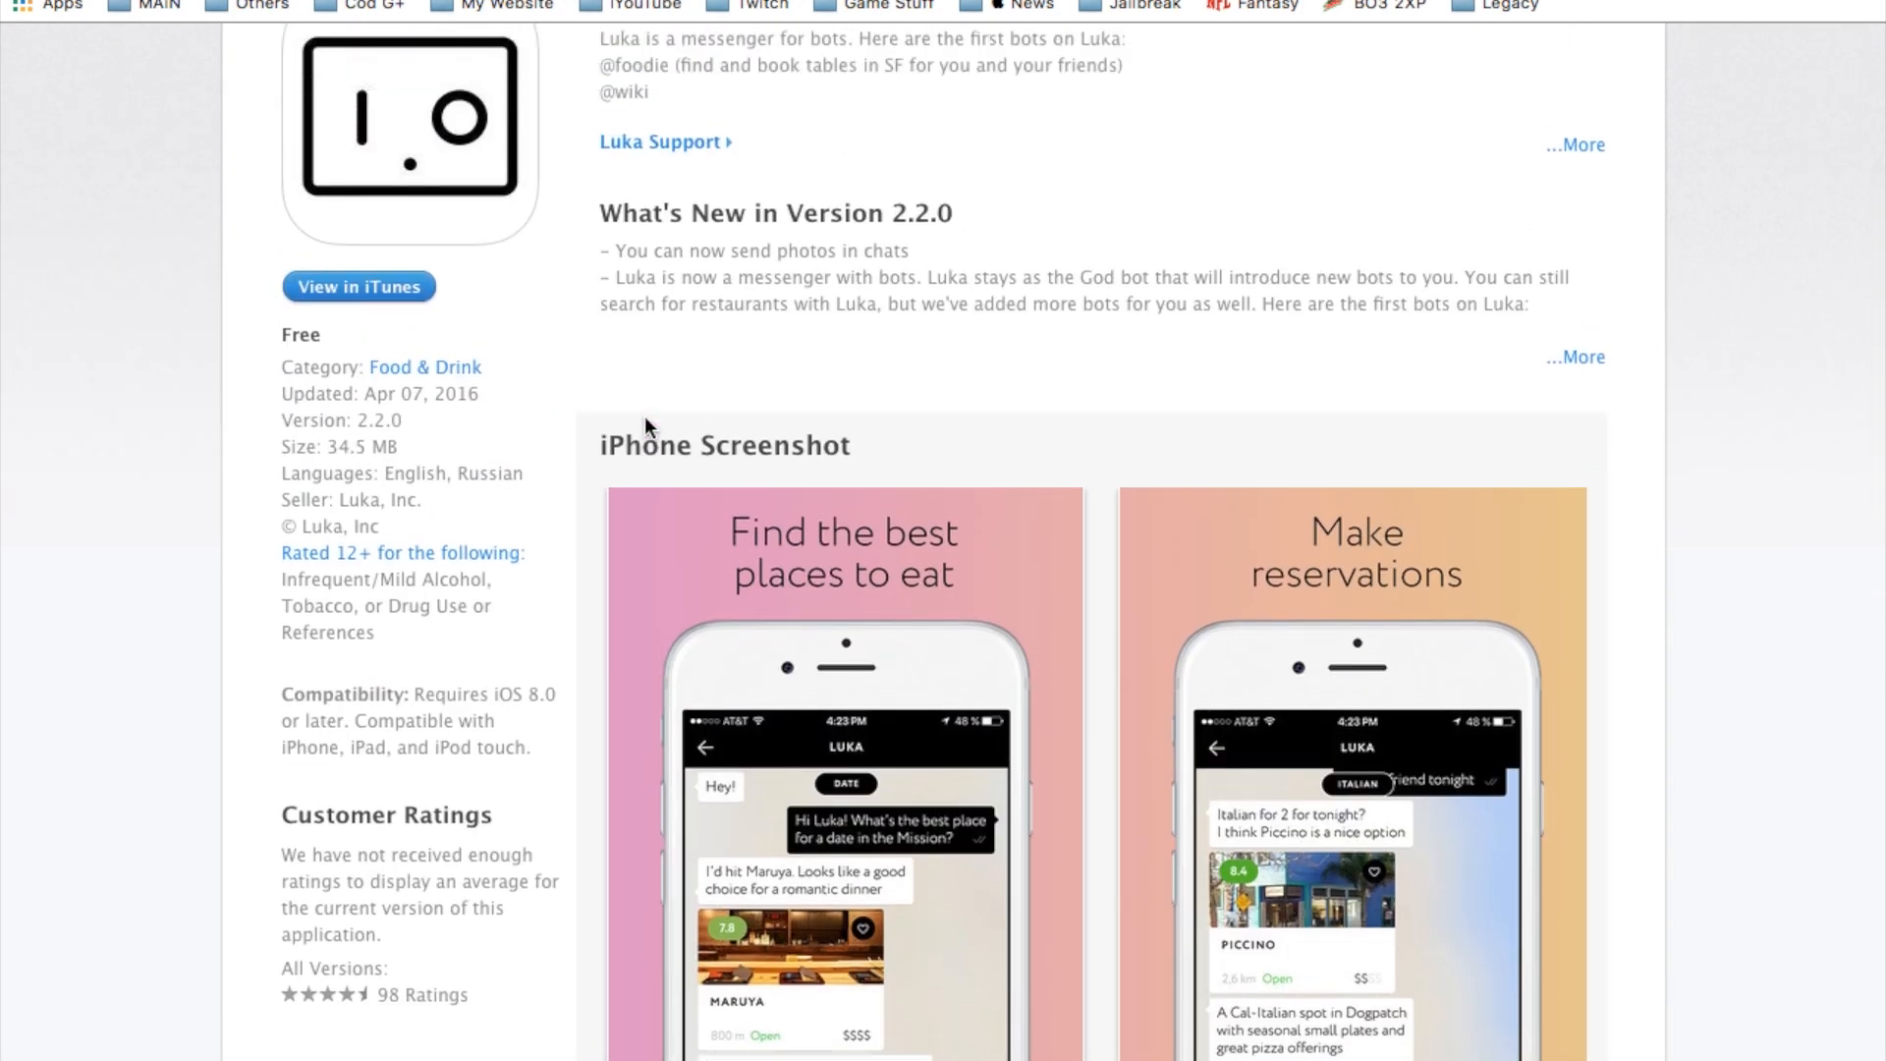
scroll("down", 3)
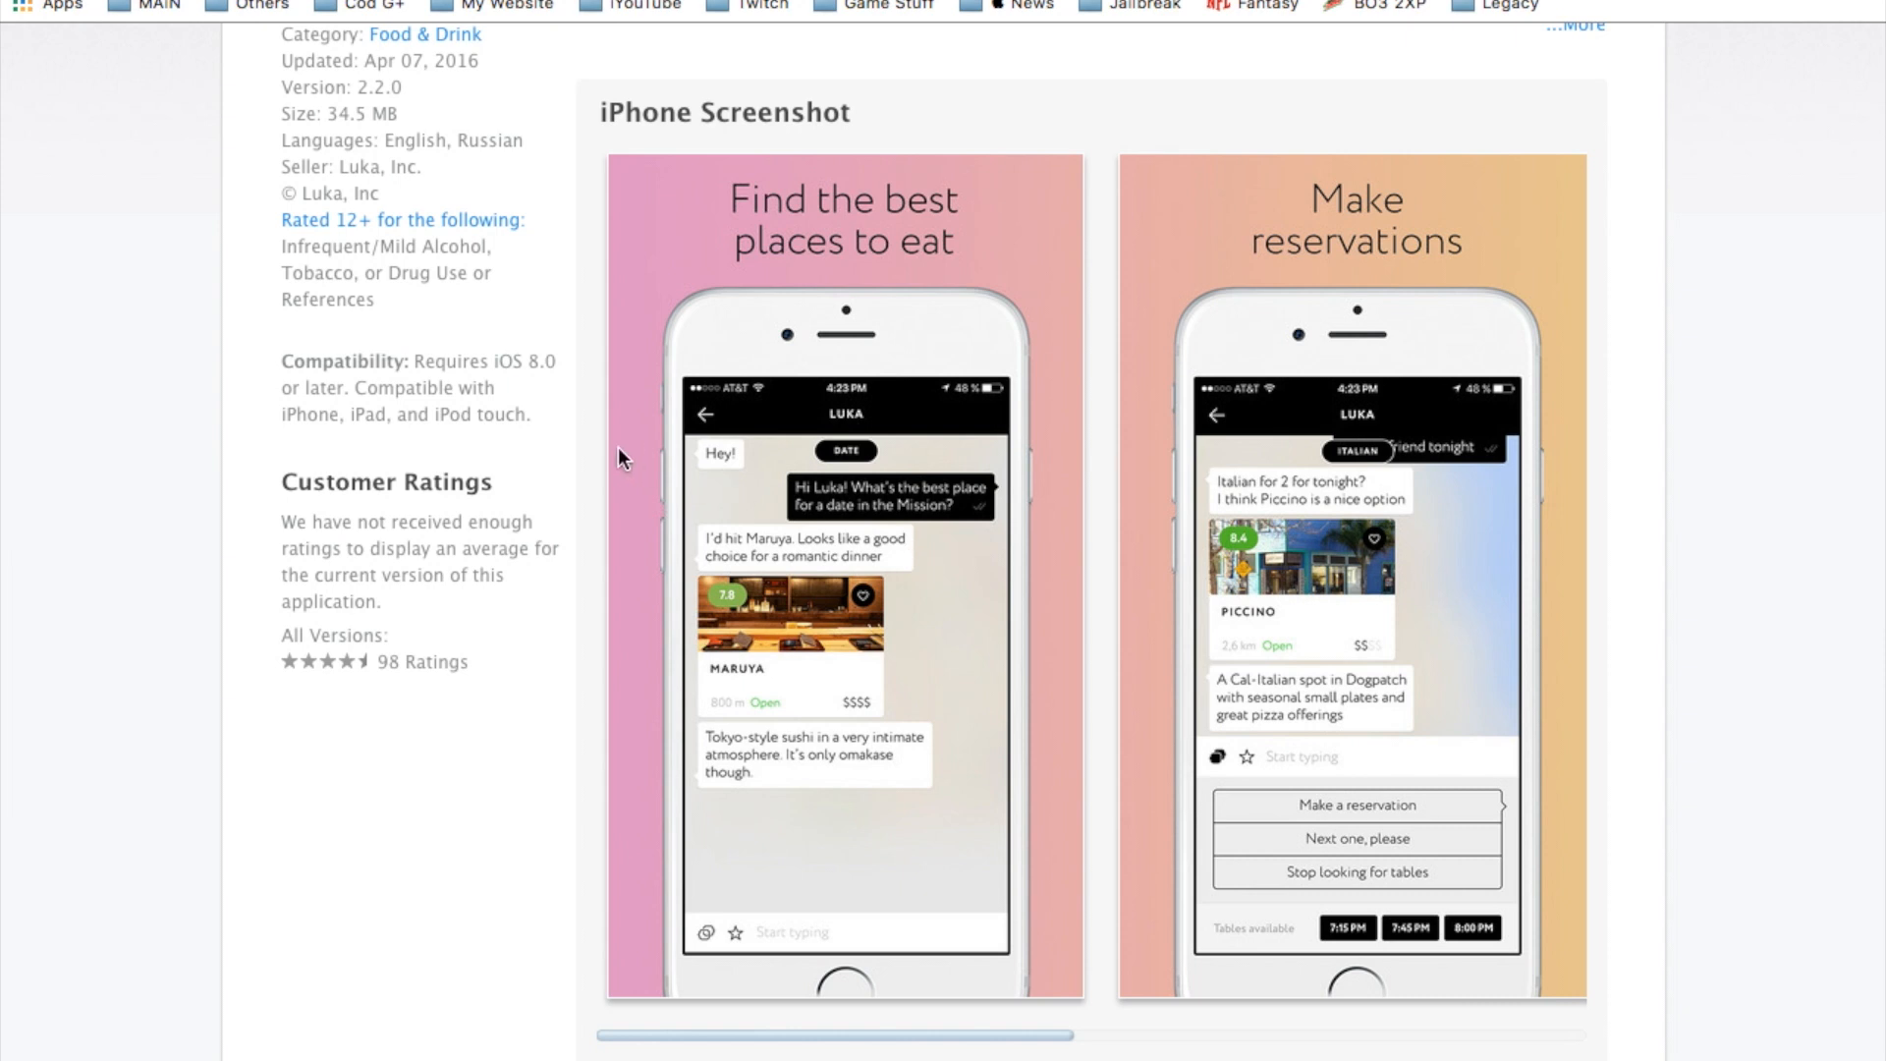
mouse_move(581, 462)
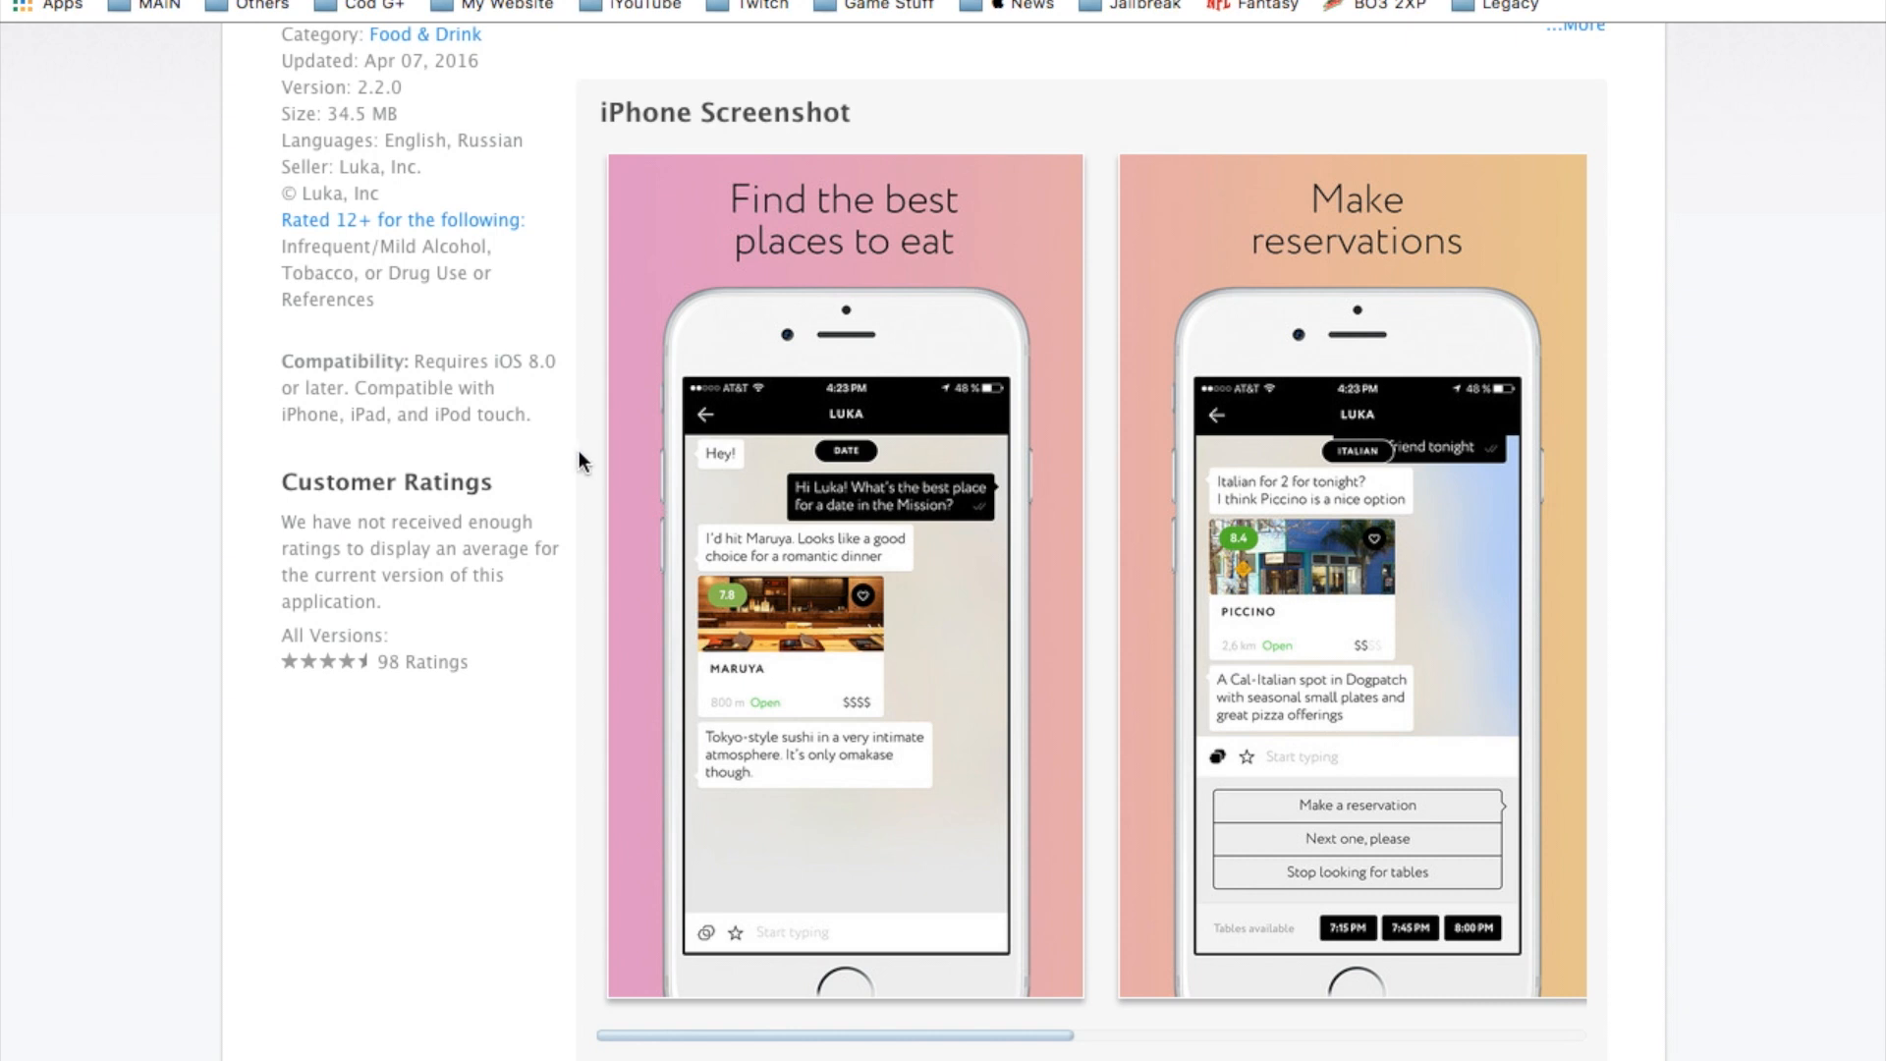
scroll("down", 3)
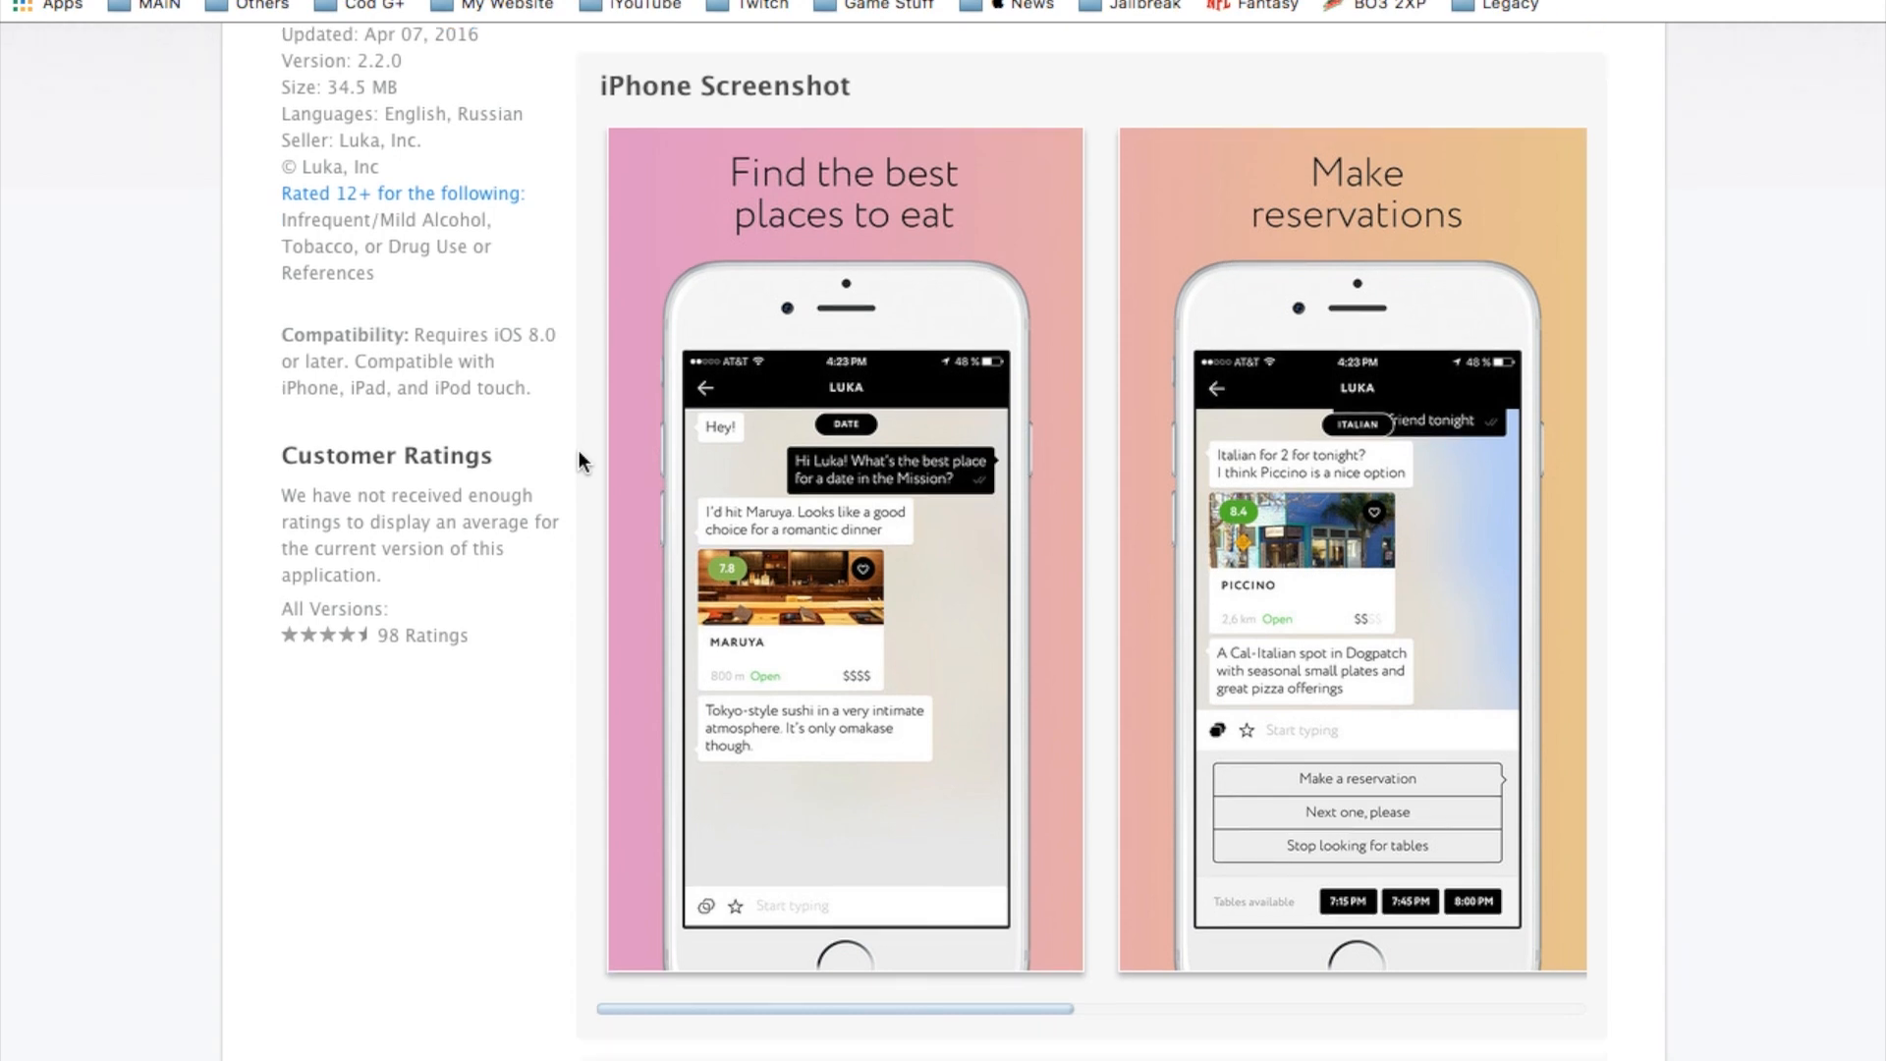
scroll("down", 3)
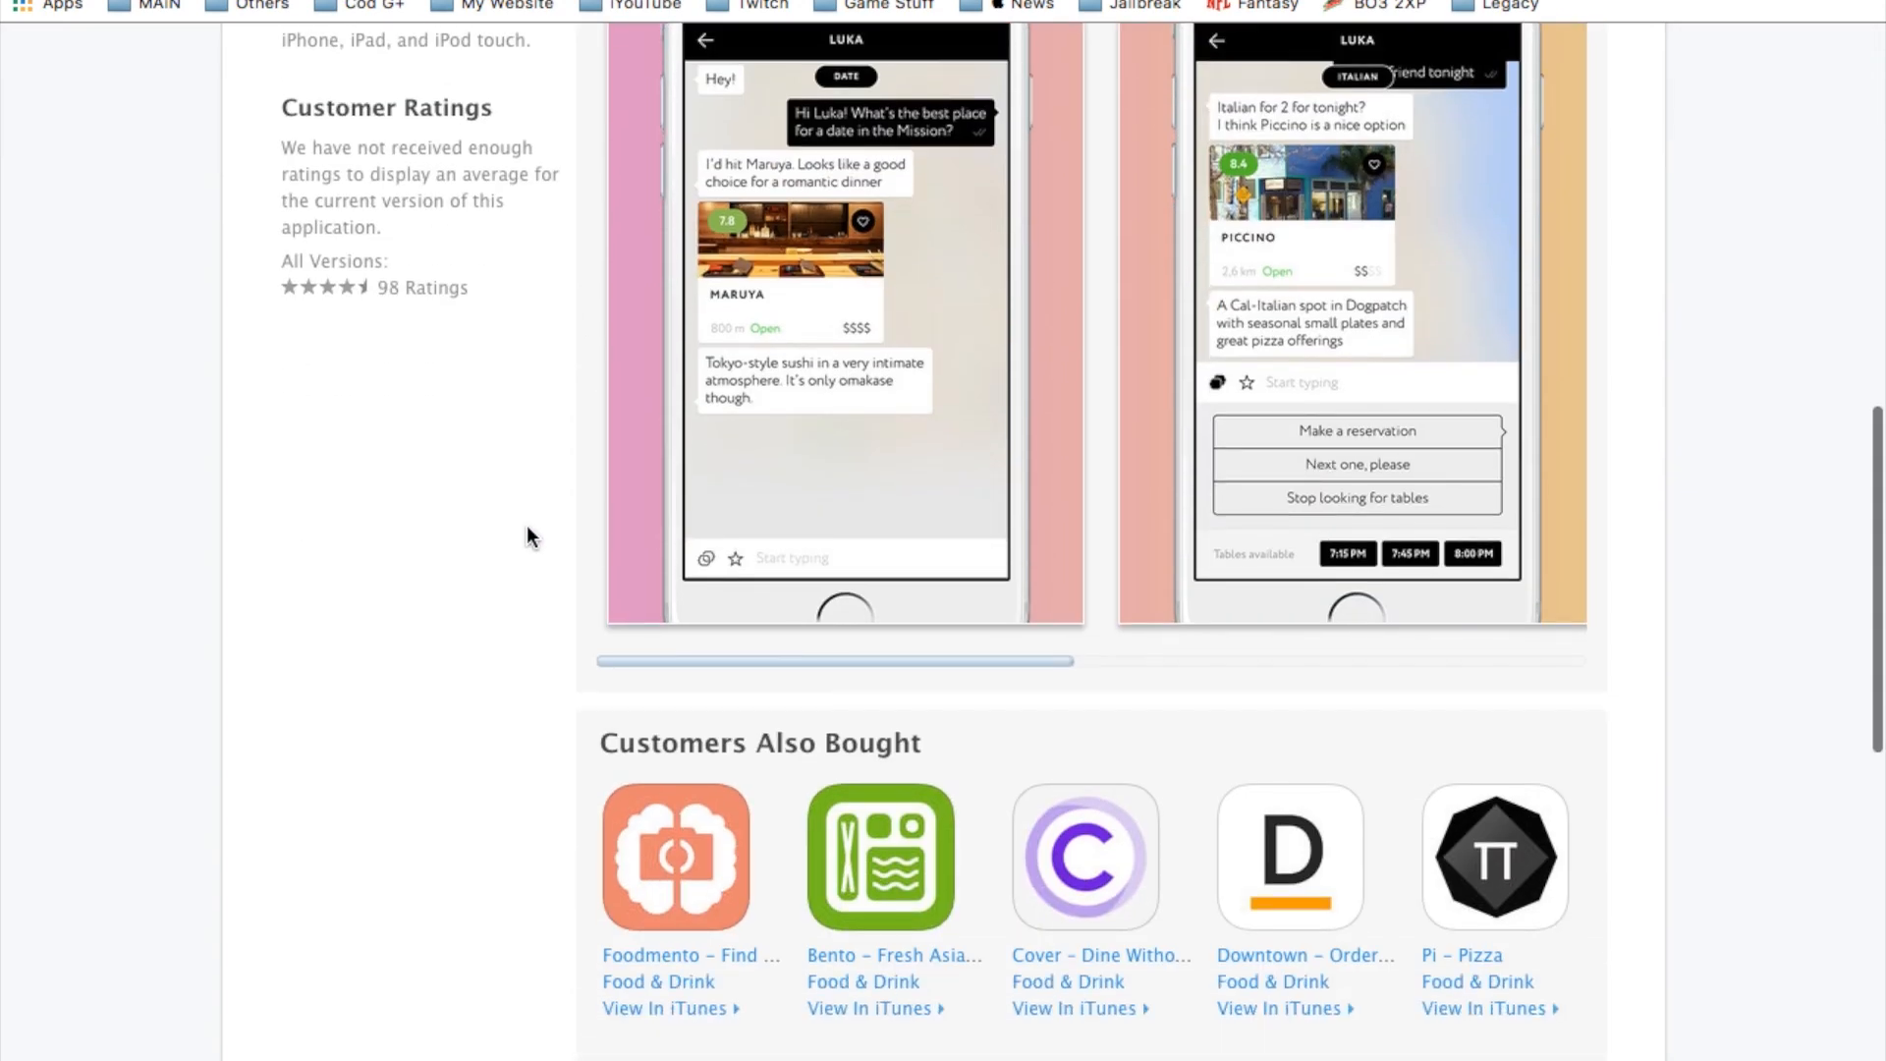
scroll("up", 3)
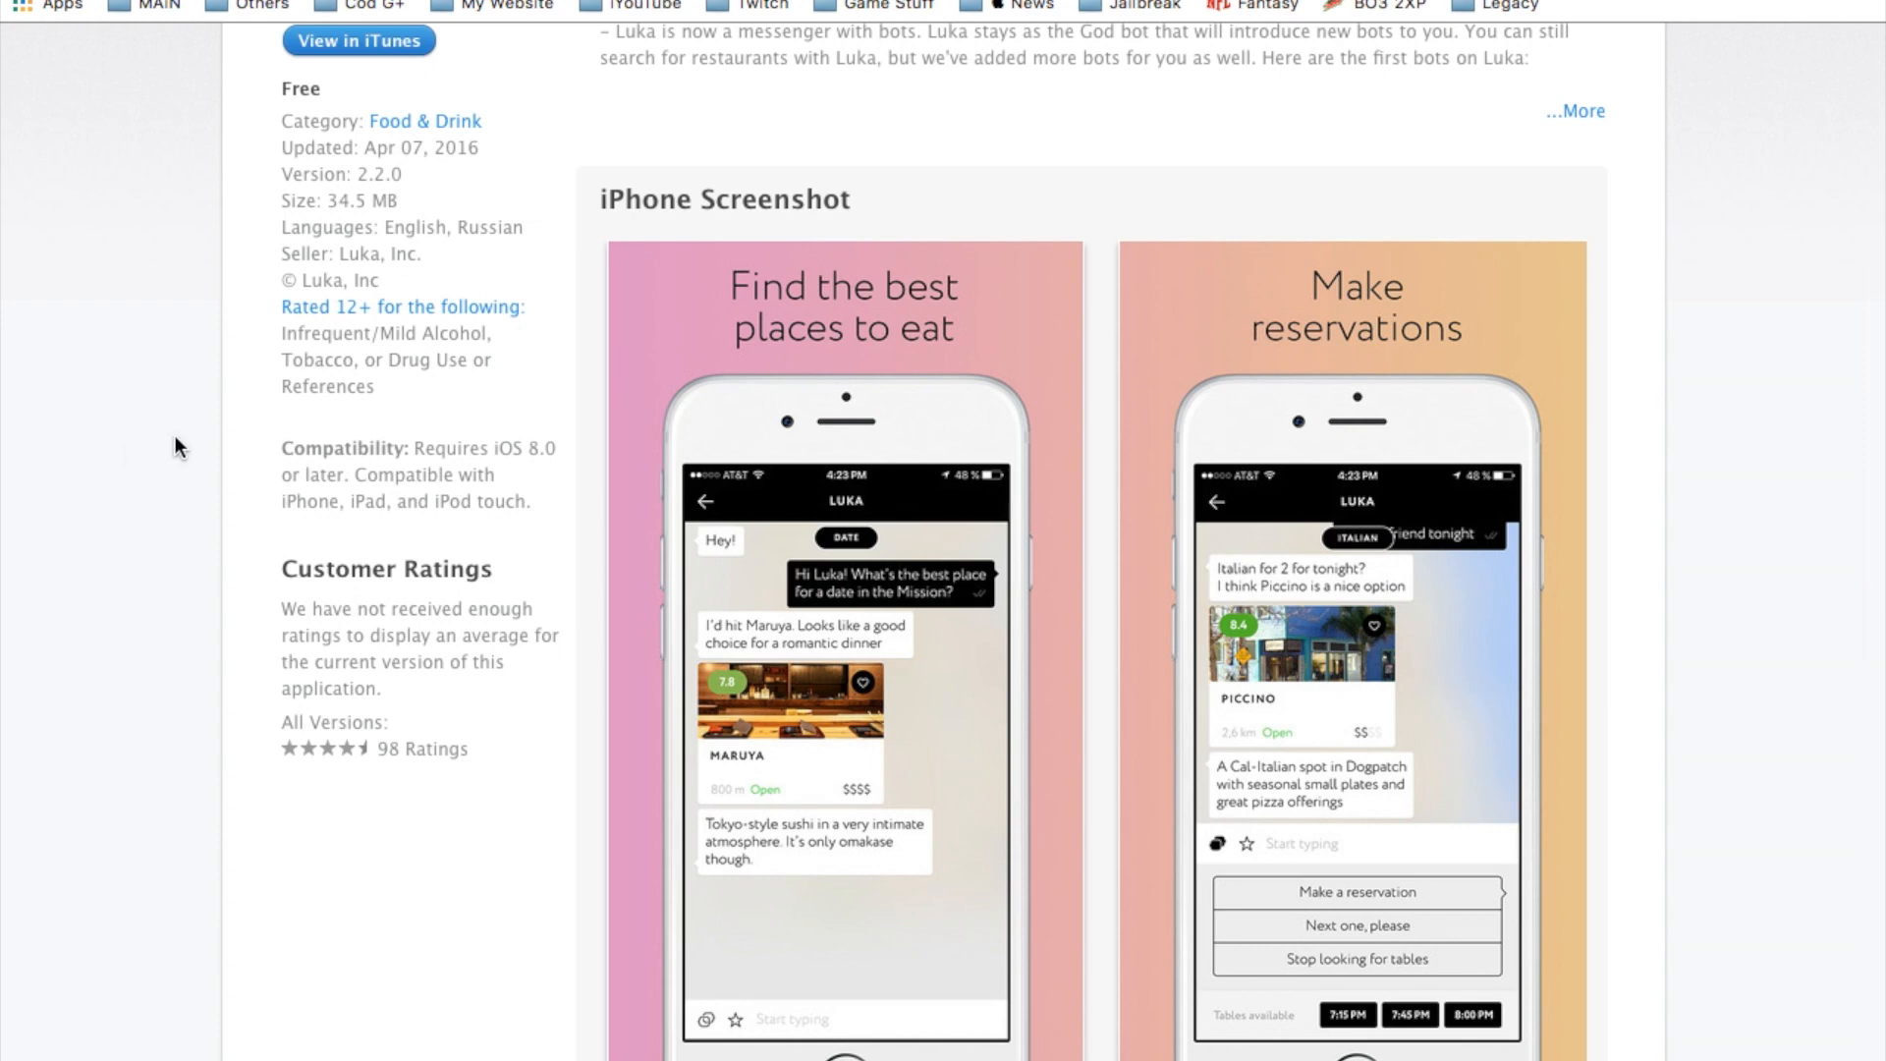
scroll("up", 3)
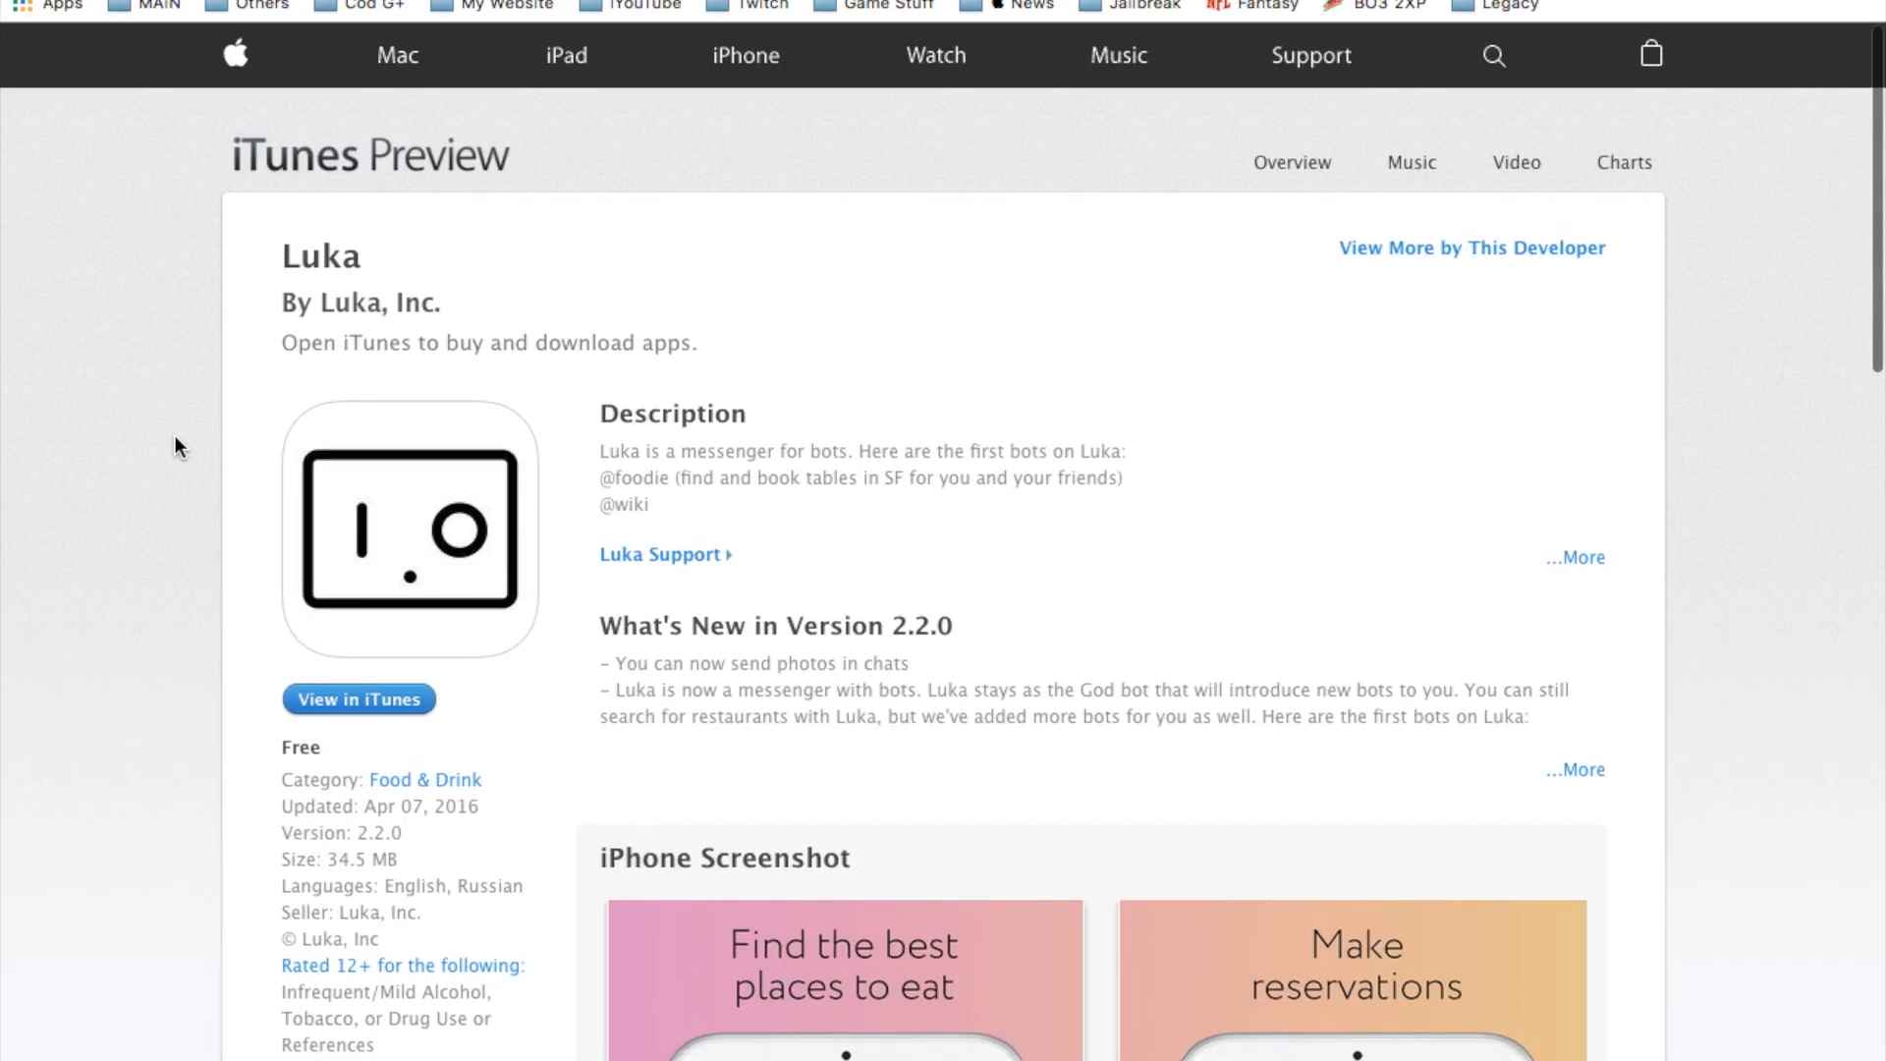
scroll("down", 3)
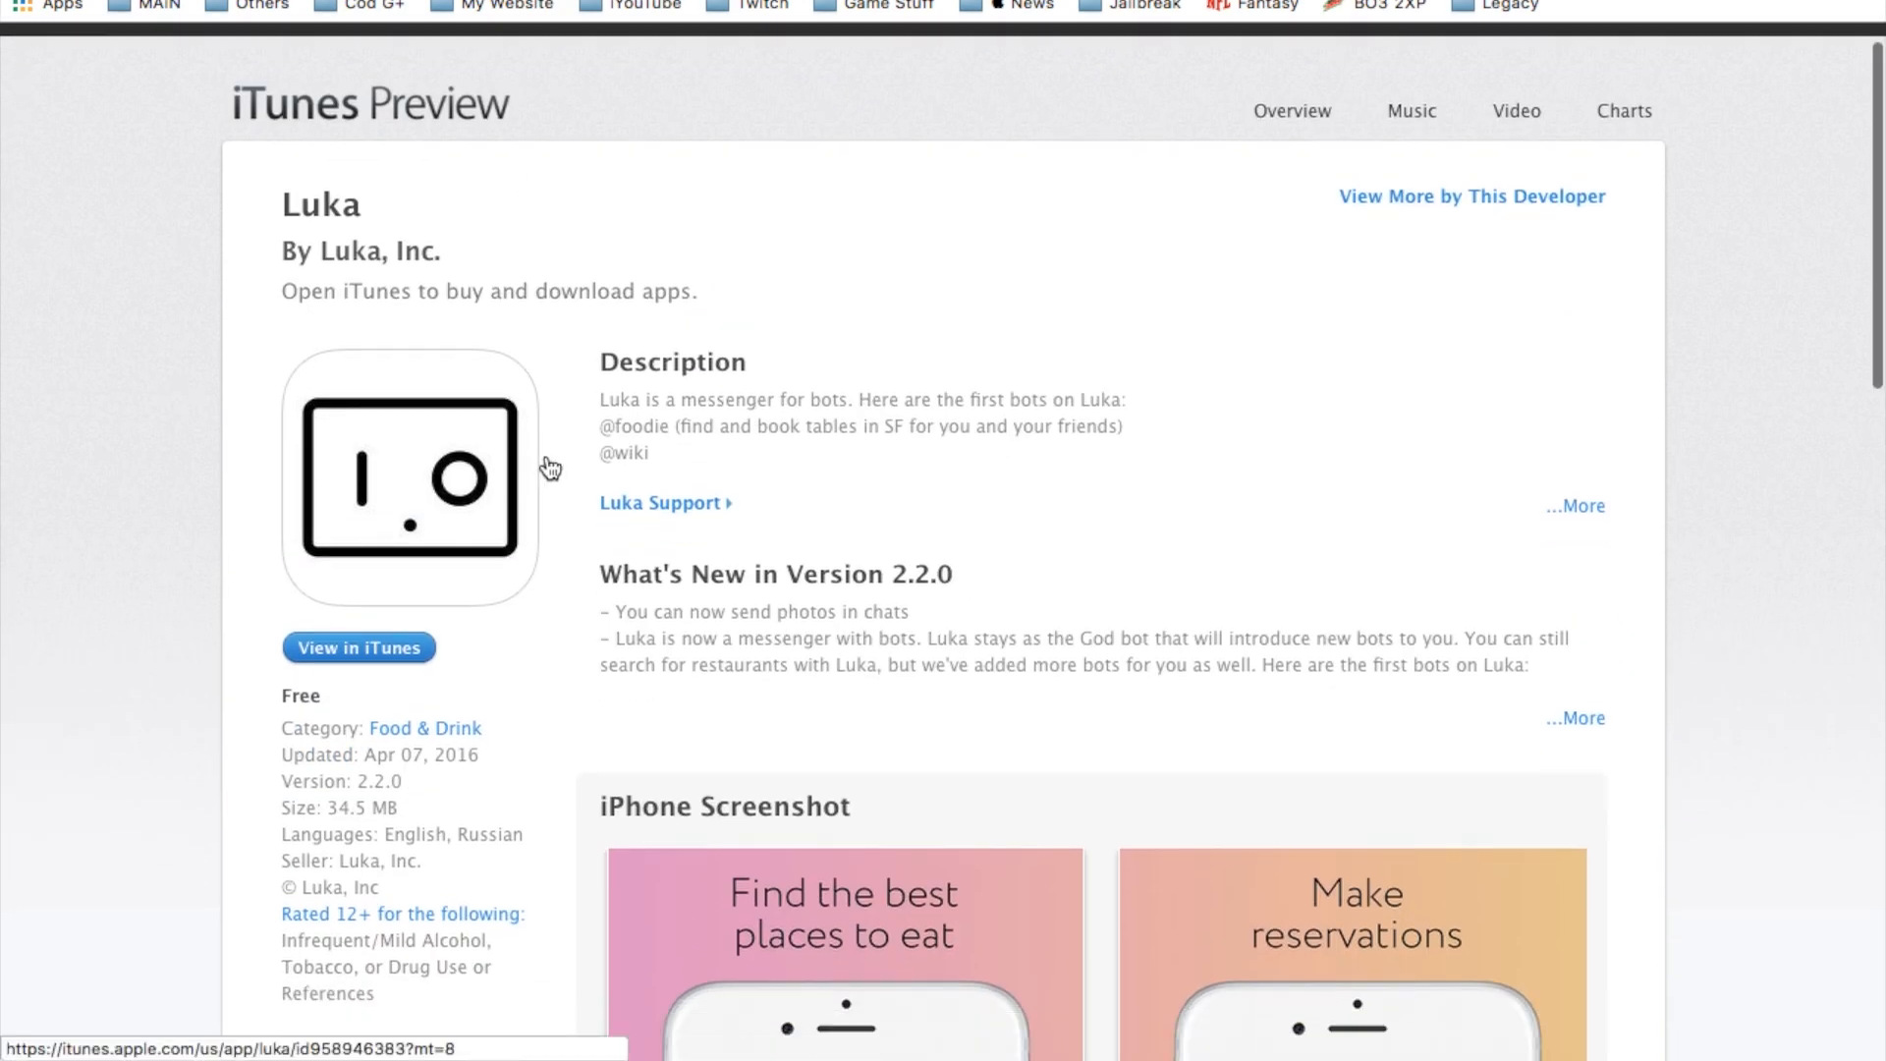